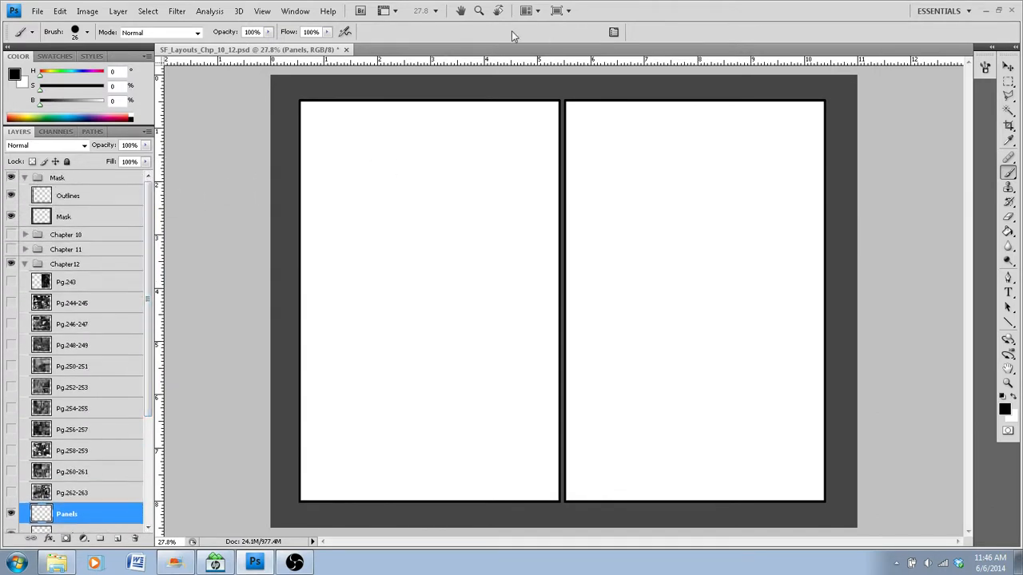
mouse_move(520, 47)
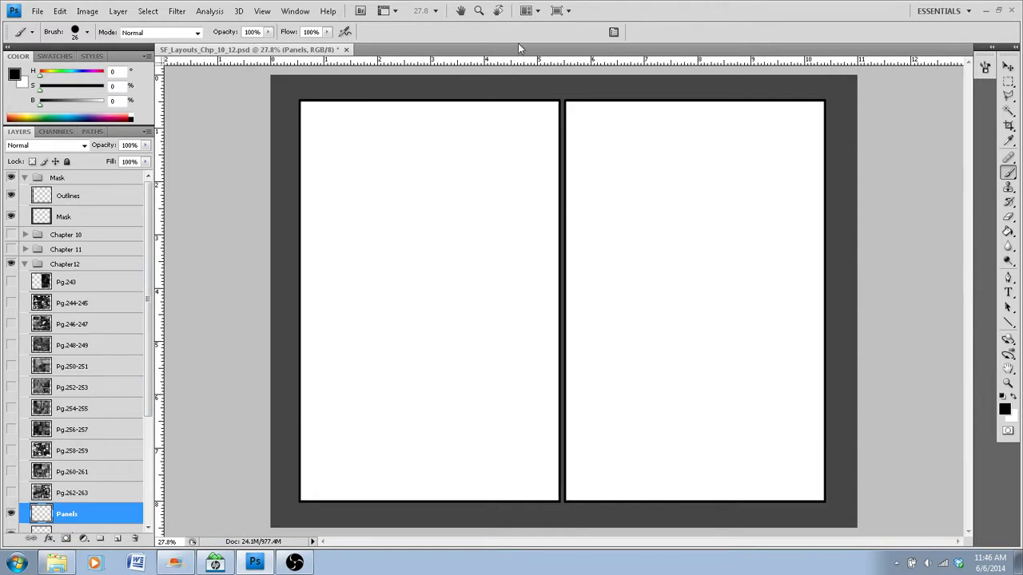
mouse_move(515, 6)
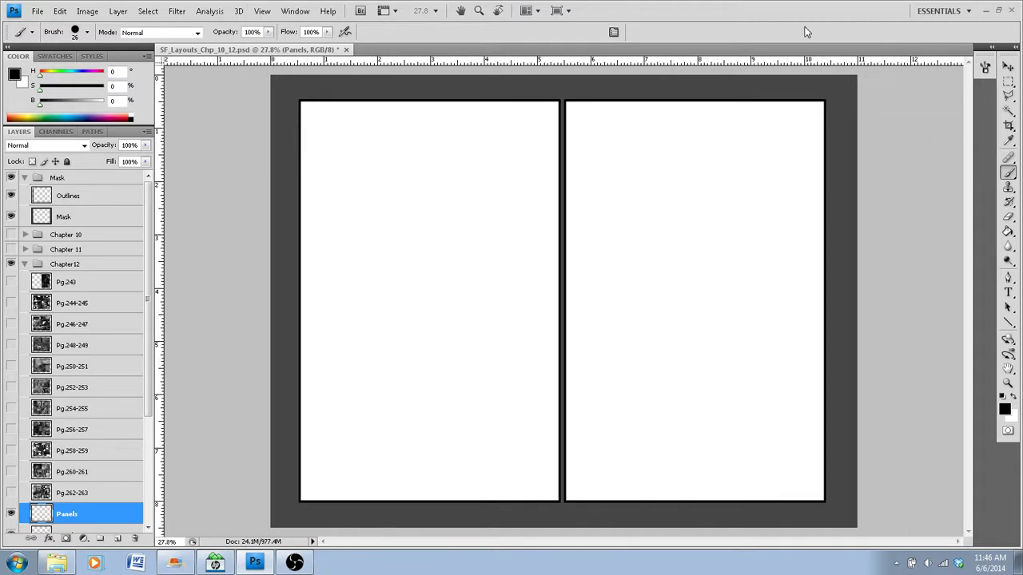
mouse_move(722, 33)
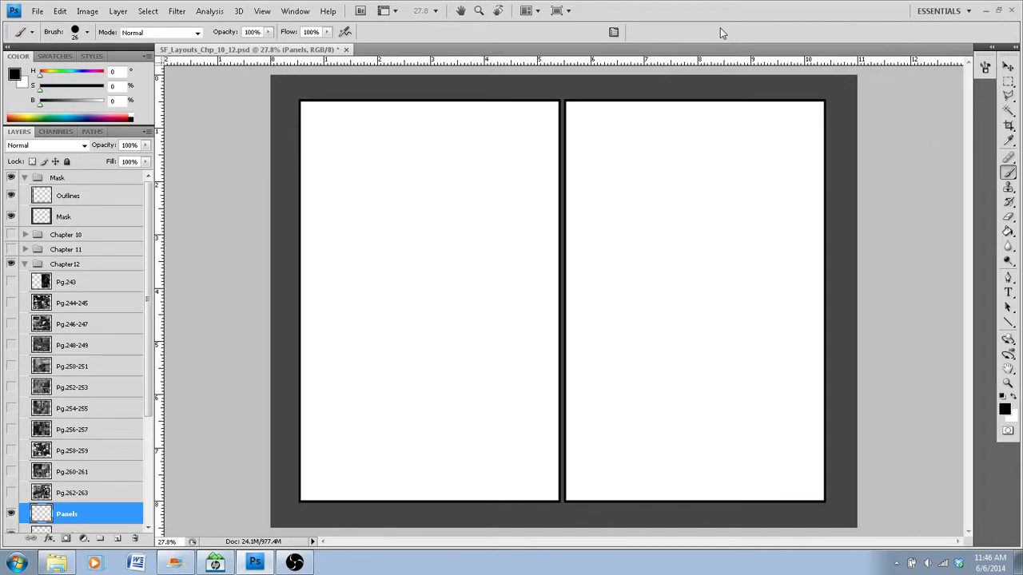
Scroll the Layers panel to the Chapter 12 spread layers Pg.244-245 through Pg.262-263
scroll(down, 3)
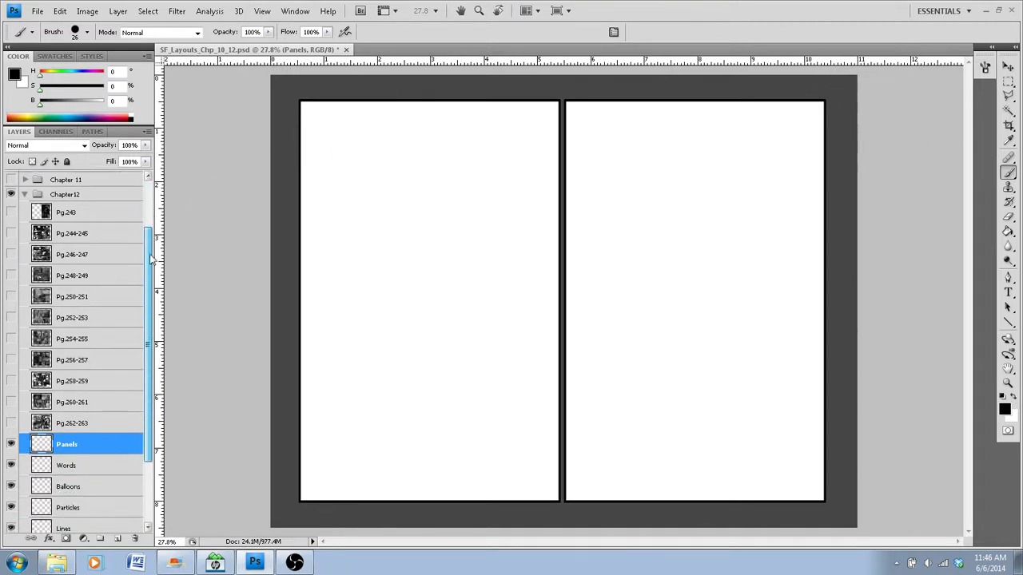
scroll(up, 3)
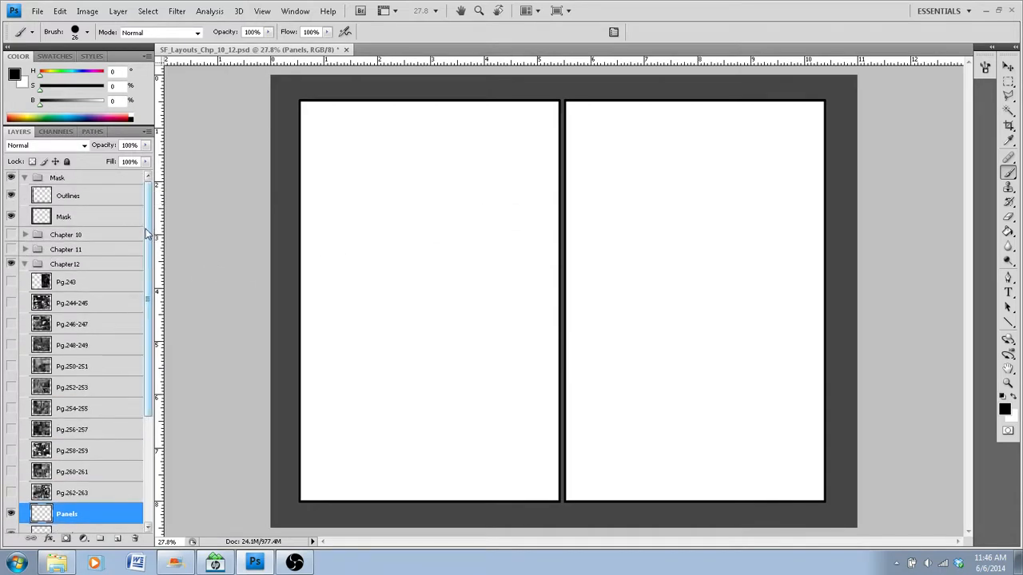
scroll(down, 3)
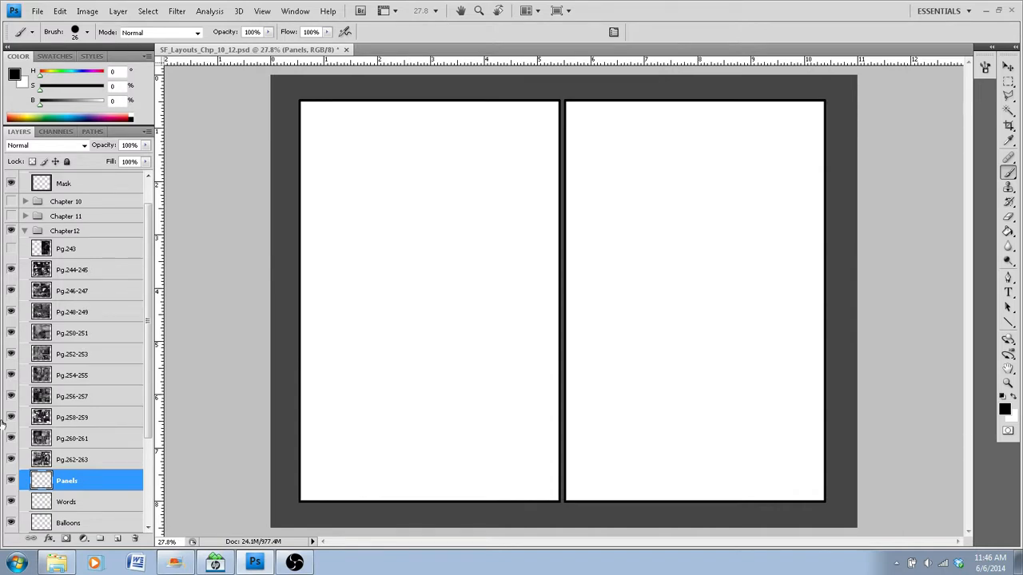
Toggle a spread layer's visibility to preview its artwork, then scroll the Layers panel up
click(11, 269)
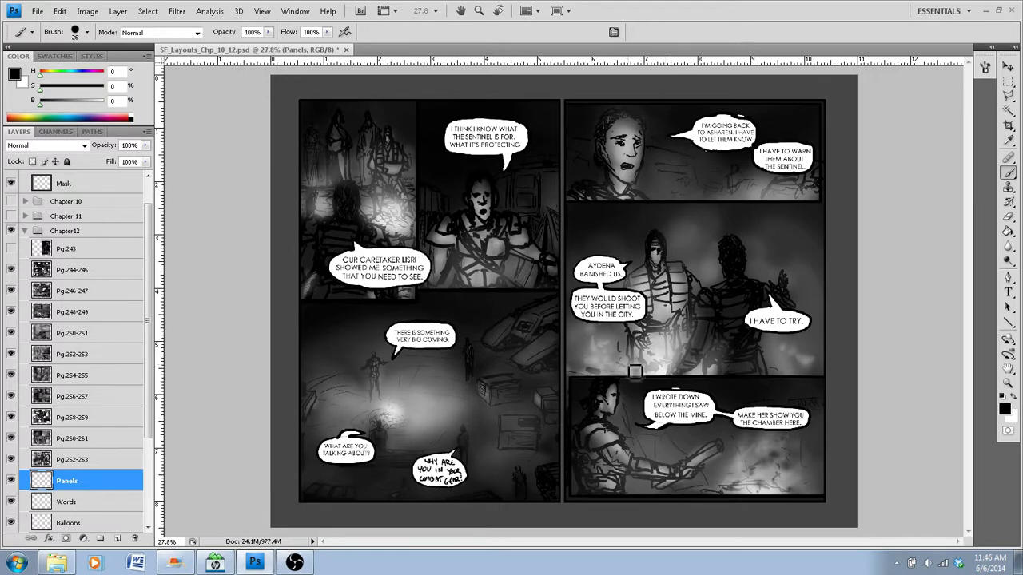
mouse_move(583, 279)
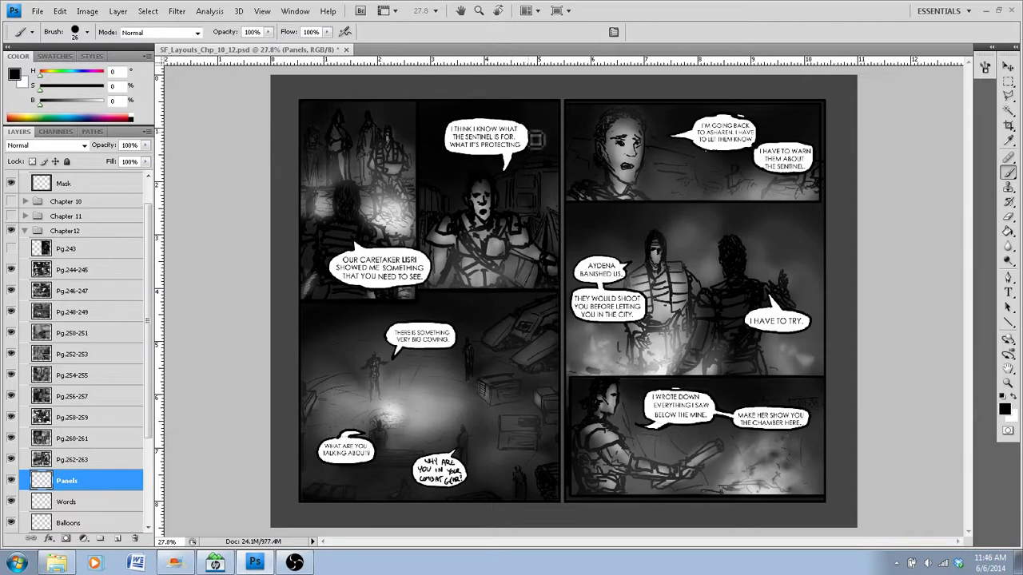
mouse_move(597, 338)
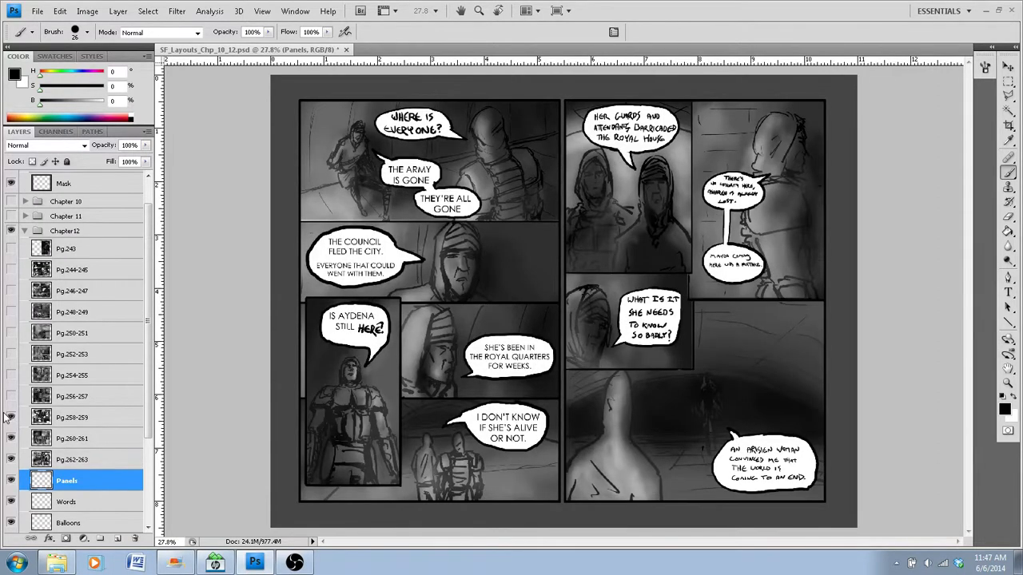
scroll(up, 3)
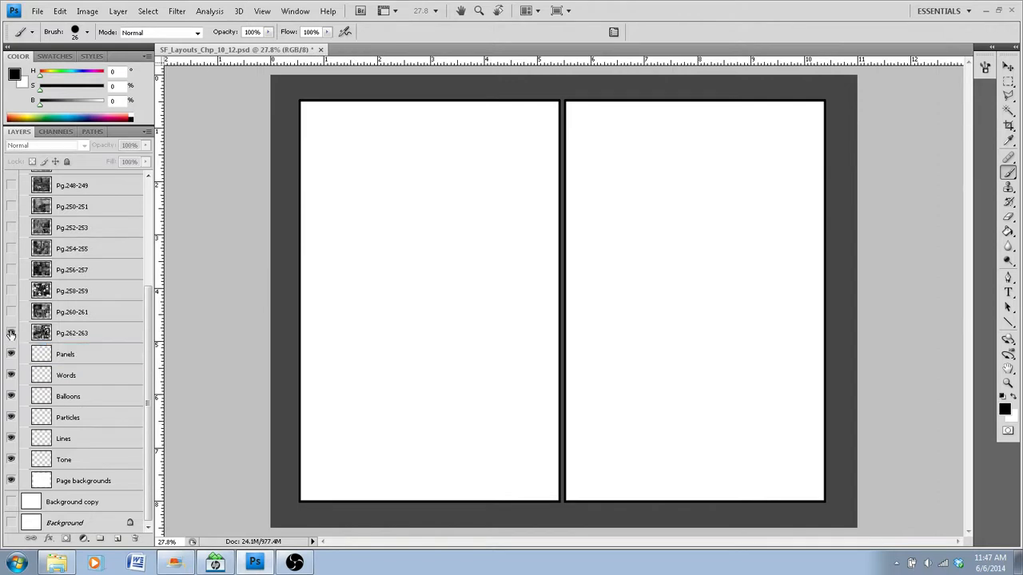
Select the Panels layer and scroll the Layers panel back up
click(66, 354)
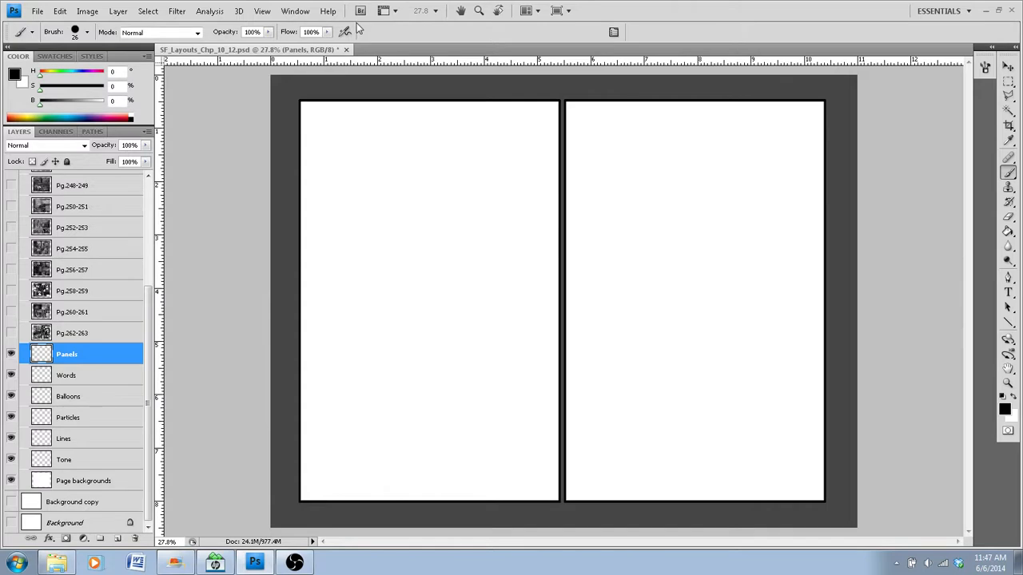
mouse_move(355, 105)
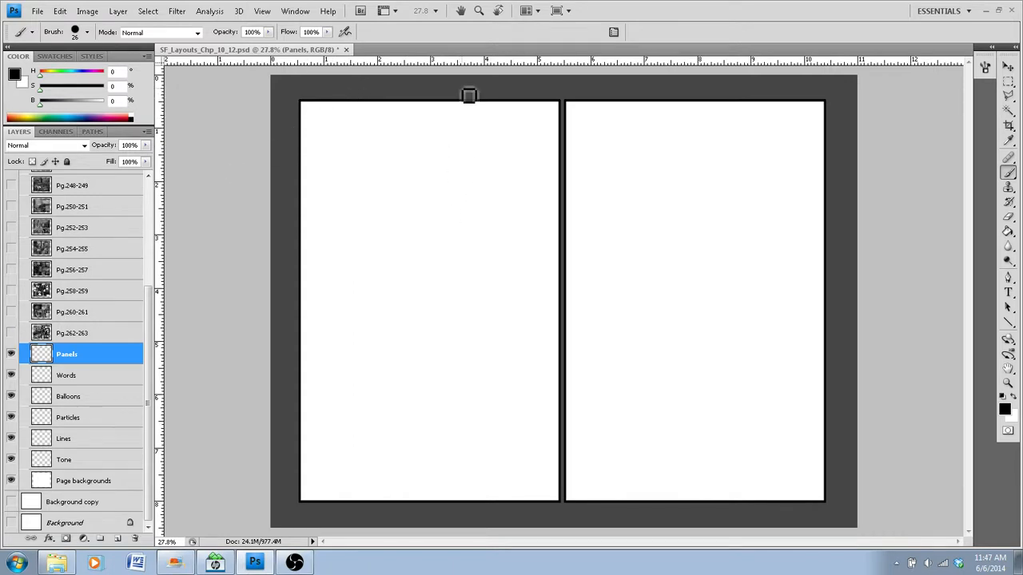
mouse_move(447, 27)
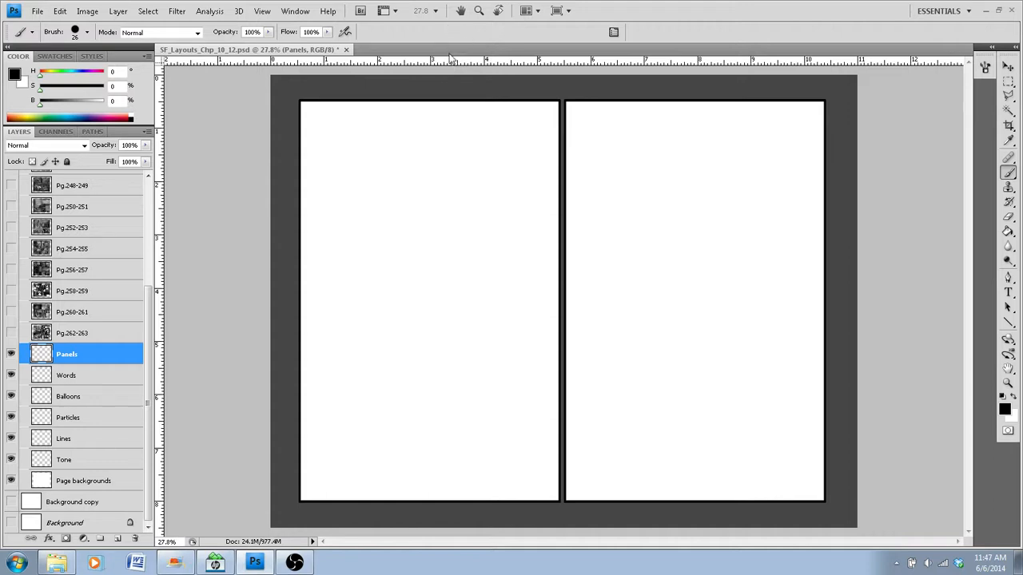
scroll(up, 3)
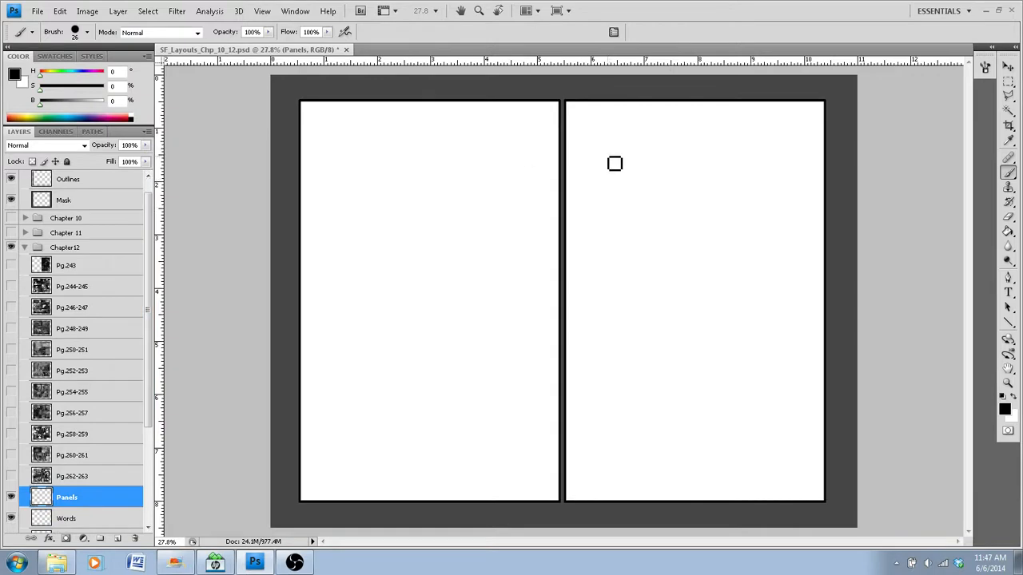
Brush the letters STORY across the top of the right page and underline them
drag(591, 168, 639, 167)
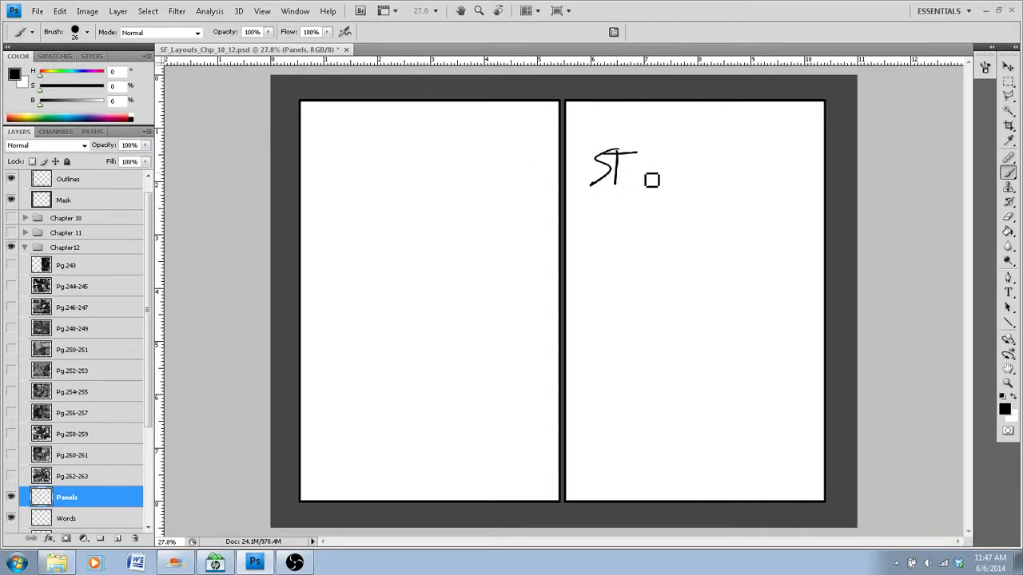
drag(632, 168, 691, 168)
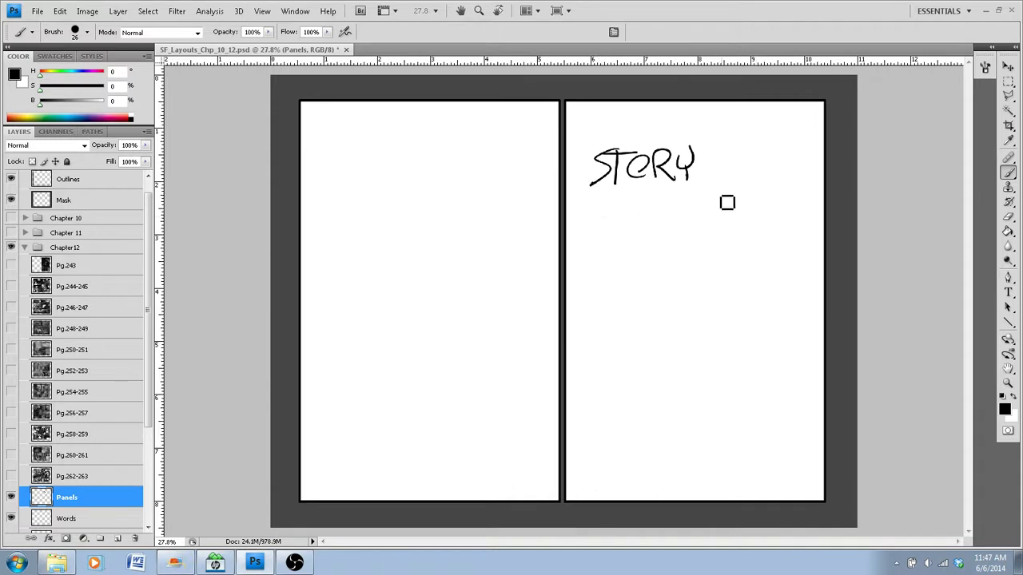
mouse_move(665, 219)
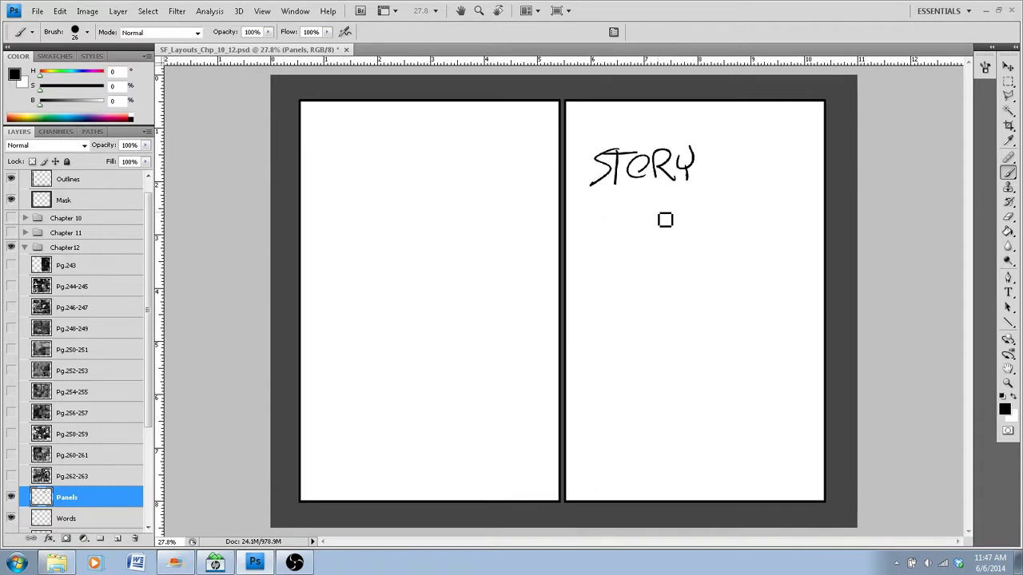
mouse_move(736, 231)
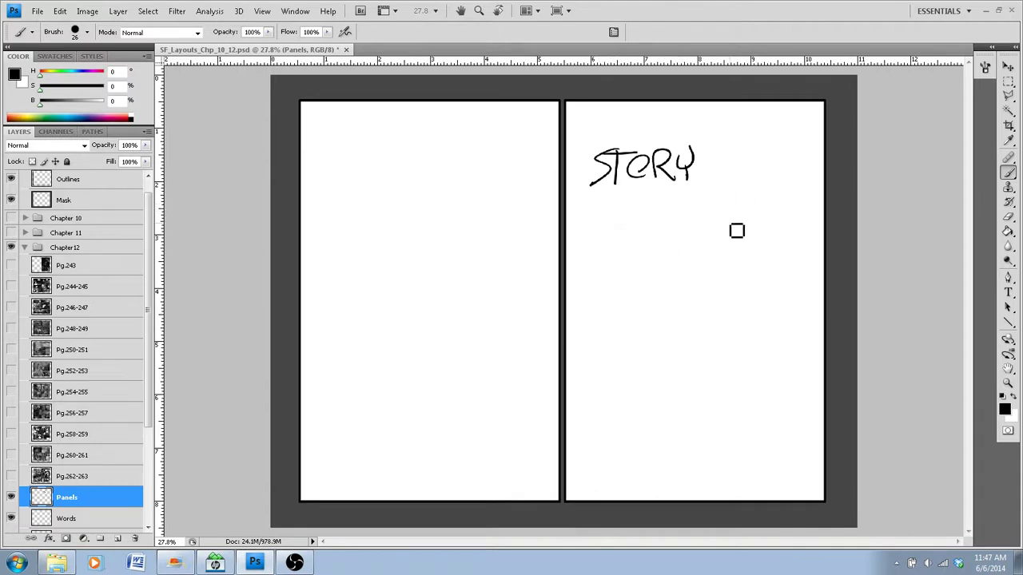
mouse_move(684, 194)
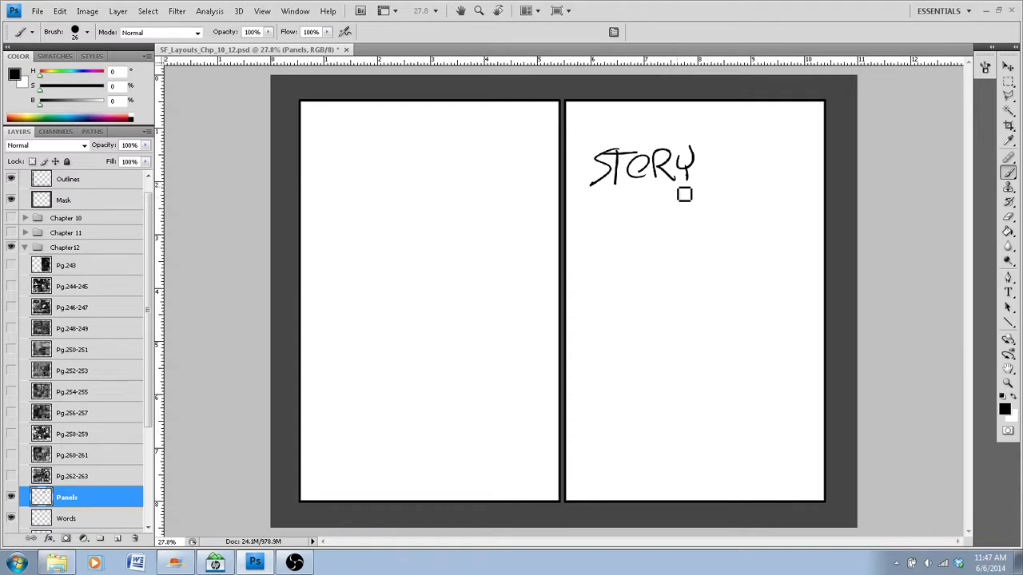
mouse_move(602, 206)
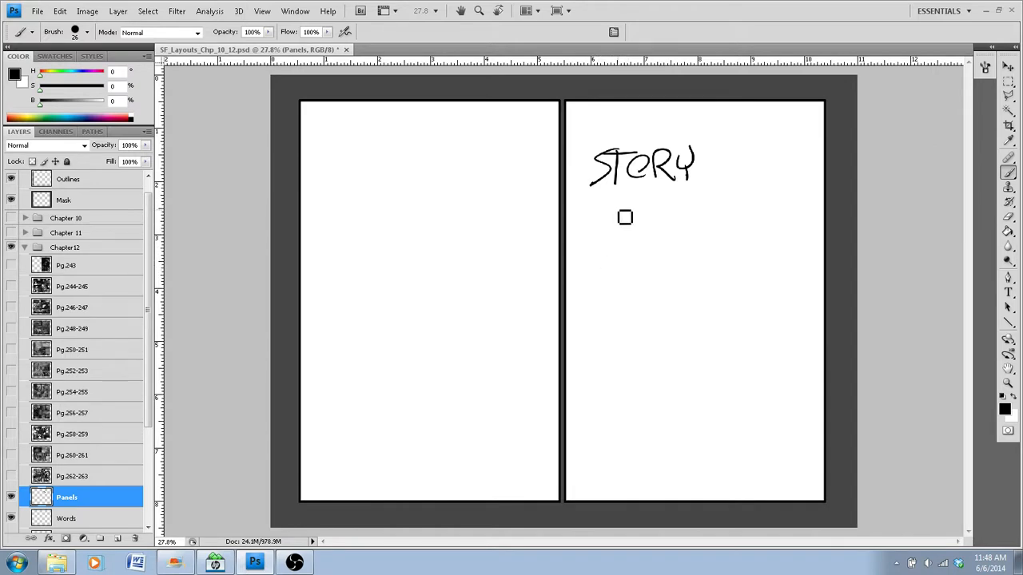
mouse_move(605, 284)
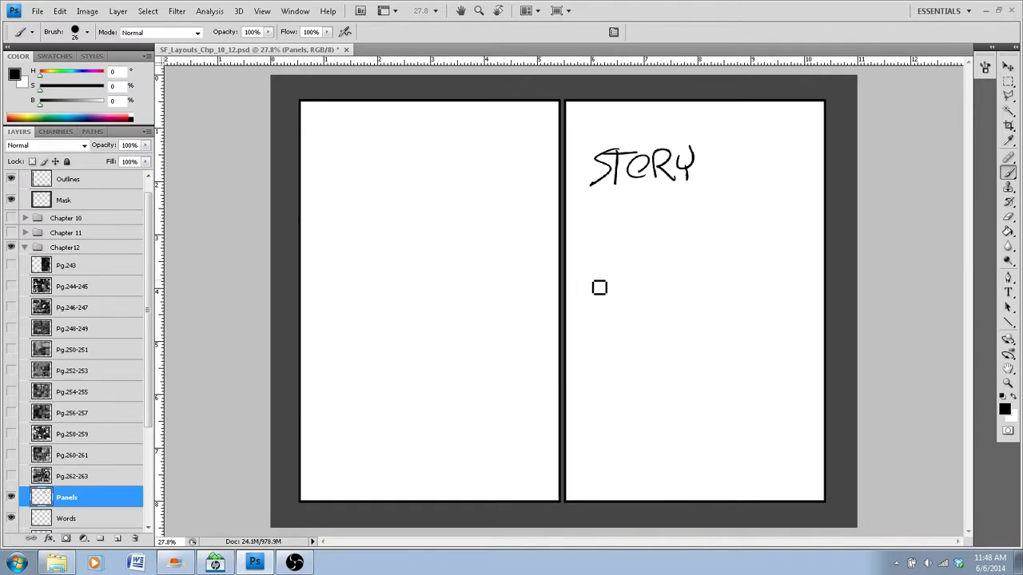
mouse_move(623, 263)
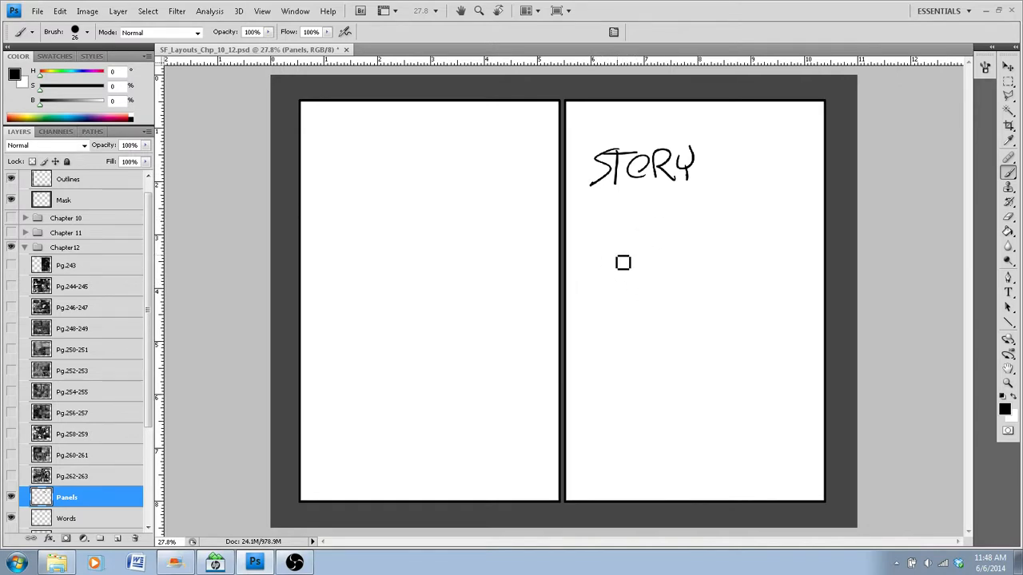
drag(623, 262, 743, 191)
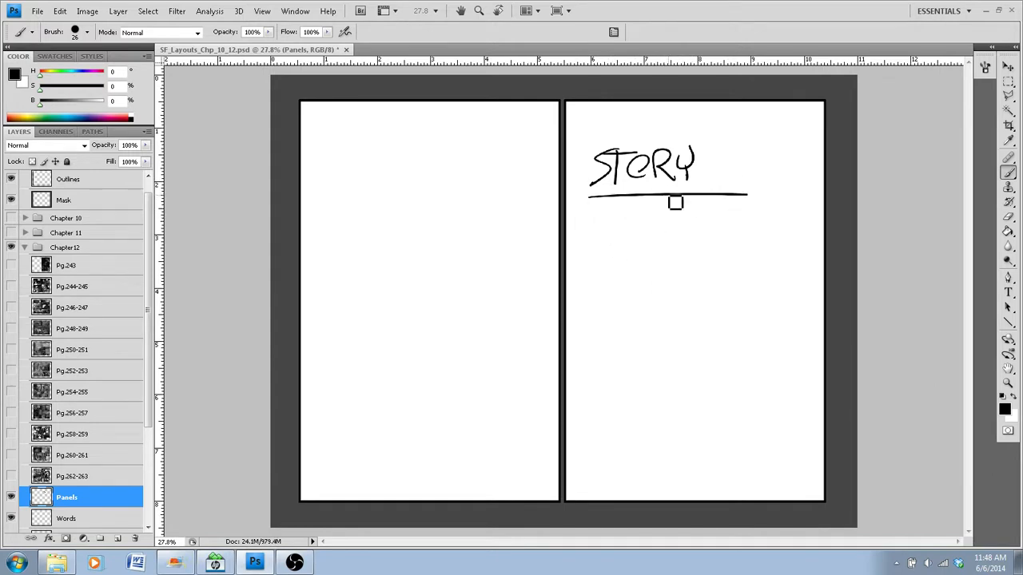
mouse_move(671, 216)
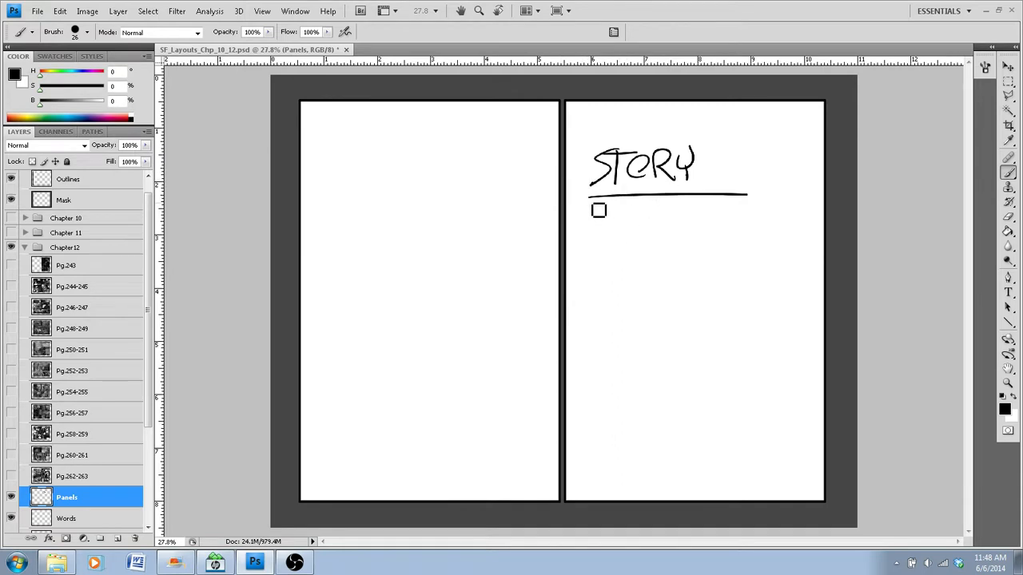
drag(599, 210, 588, 139)
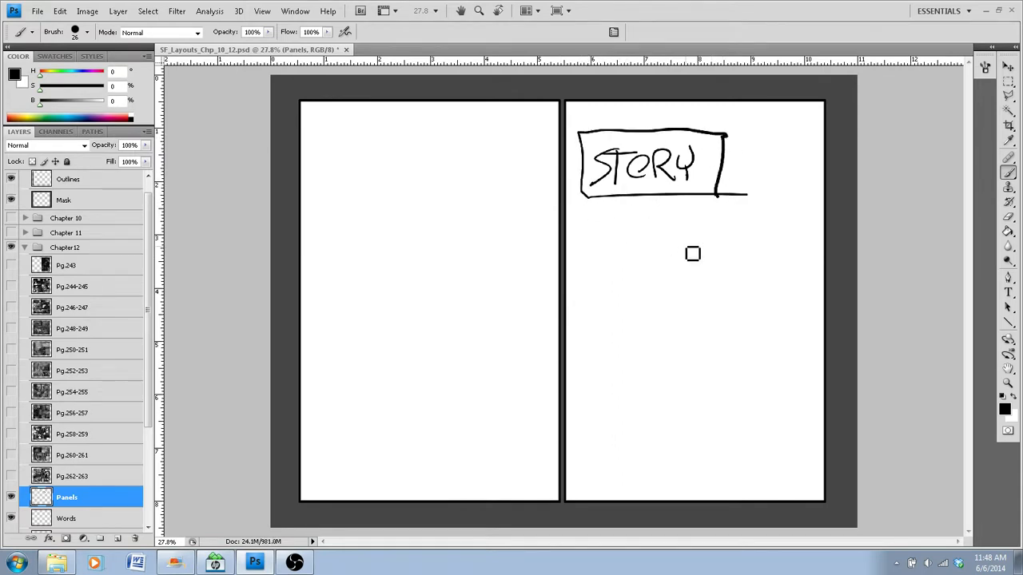
mouse_move(607, 308)
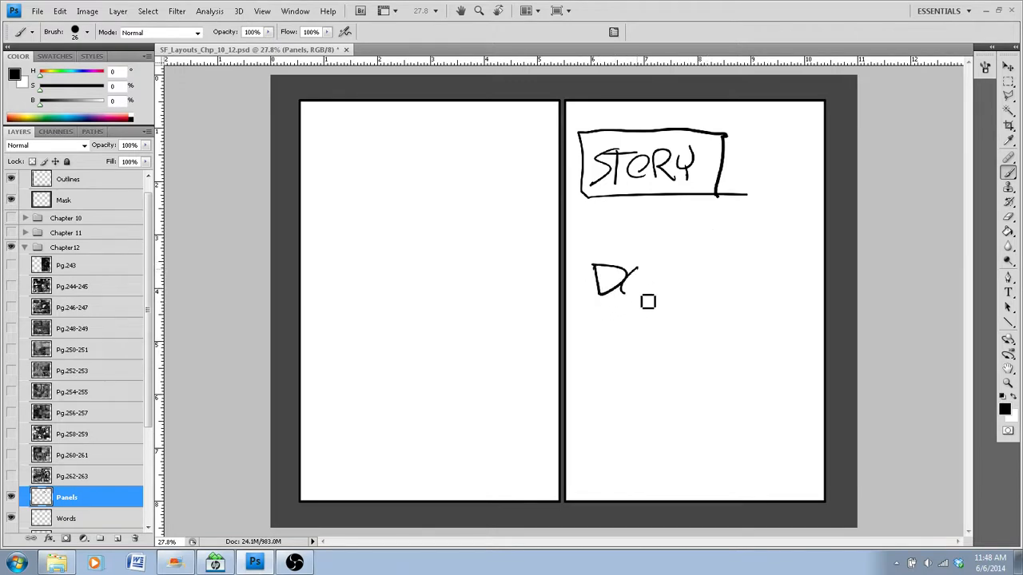
drag(615, 279, 711, 287)
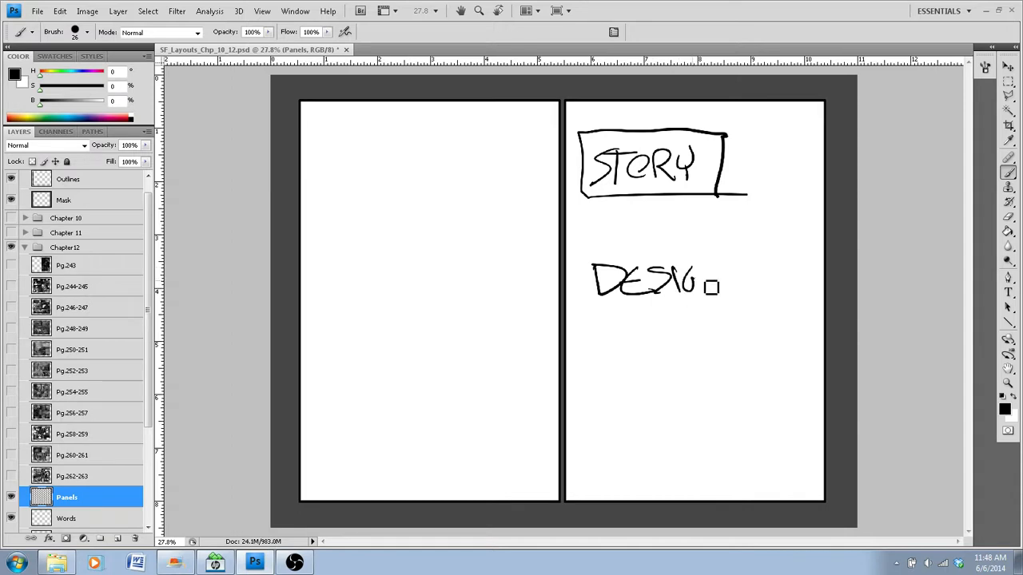
drag(695, 284, 747, 284)
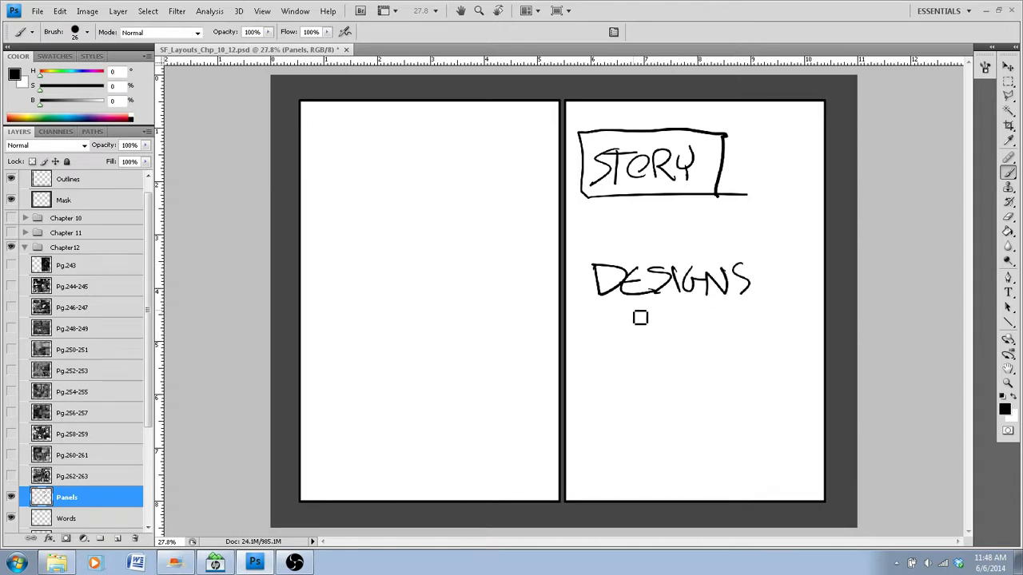
mouse_move(619, 336)
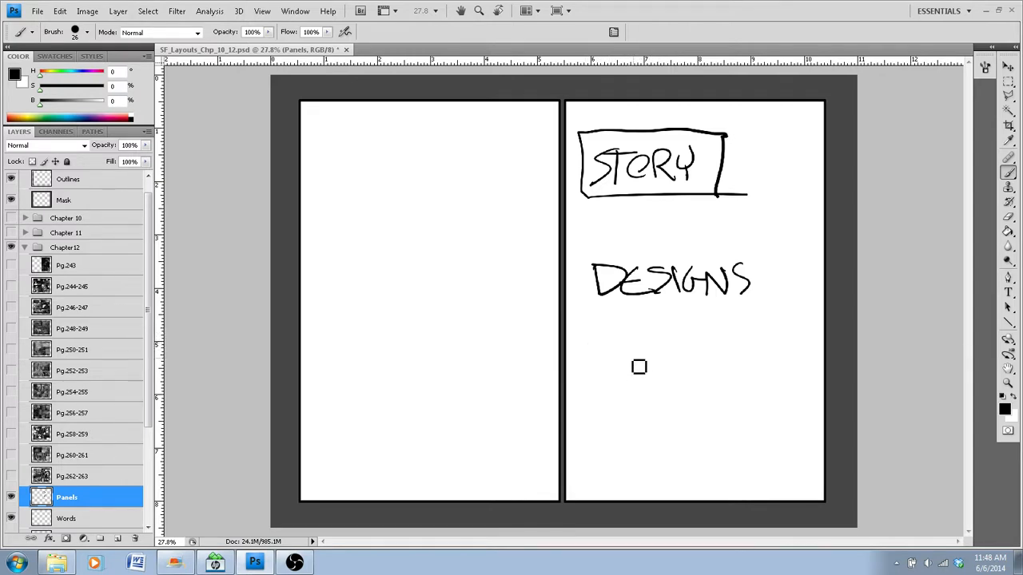
mouse_move(645, 391)
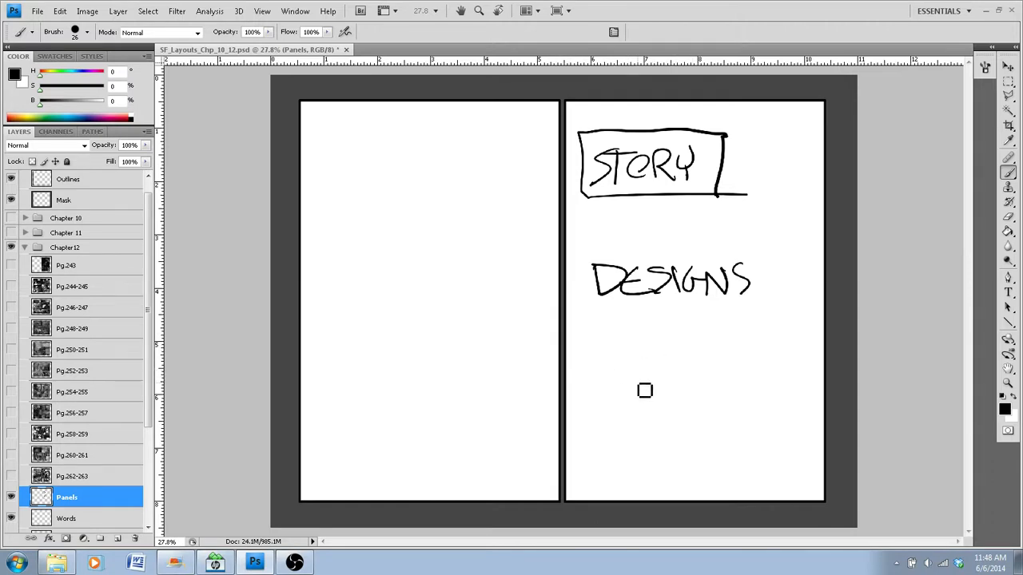
mouse_move(690, 353)
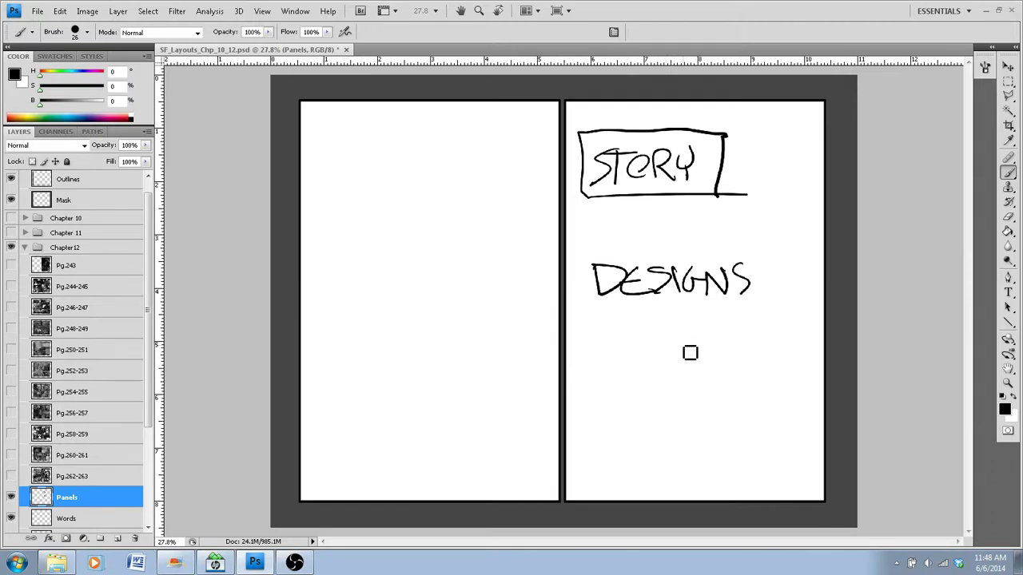
mouse_move(653, 363)
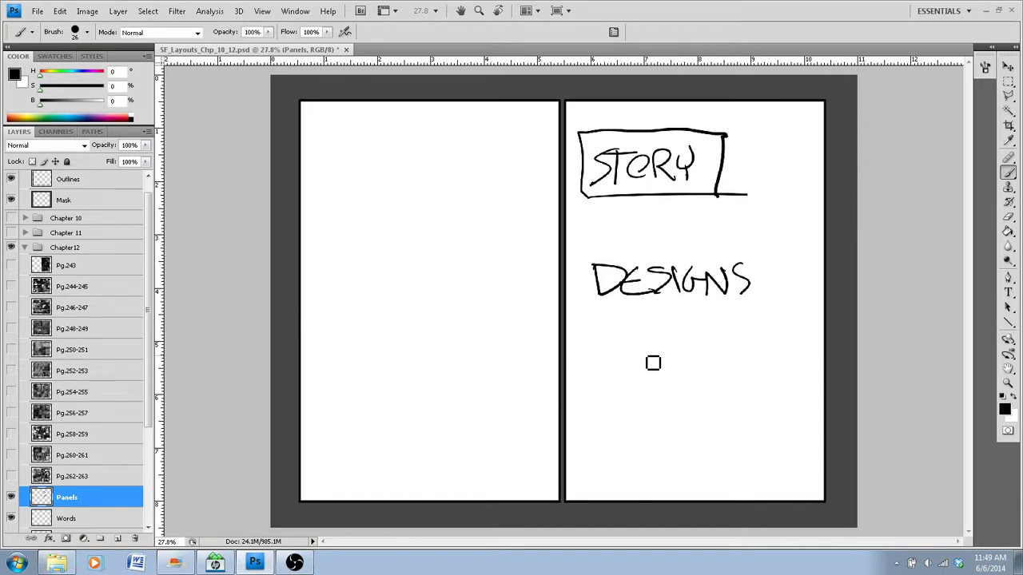
mouse_move(464, 243)
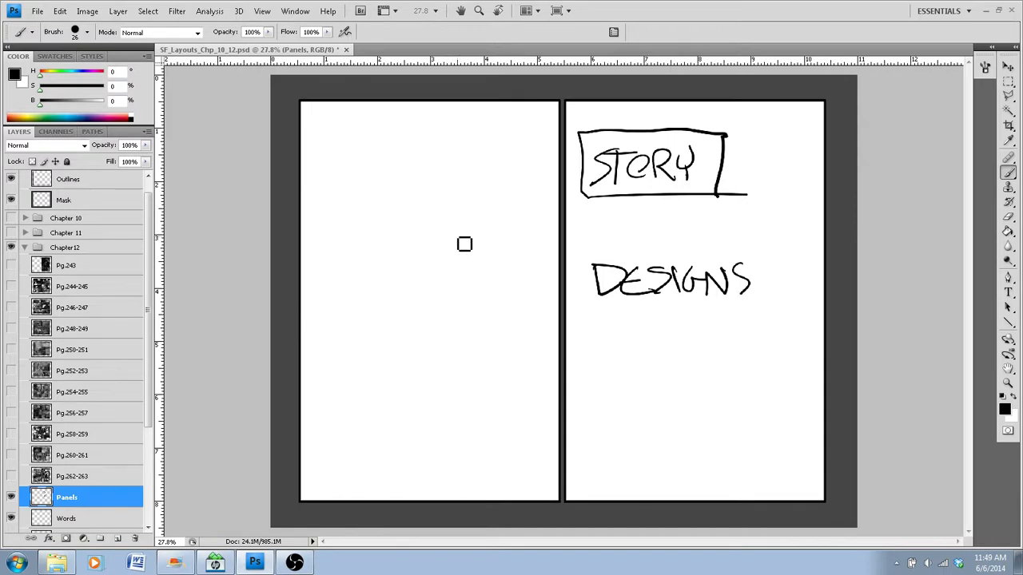
mouse_move(615, 310)
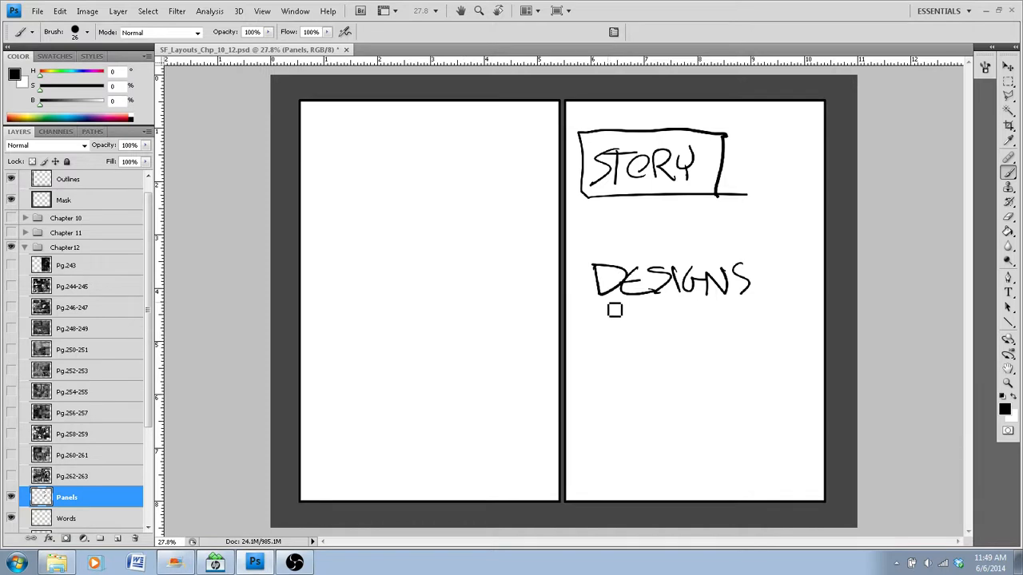
mouse_move(570, 296)
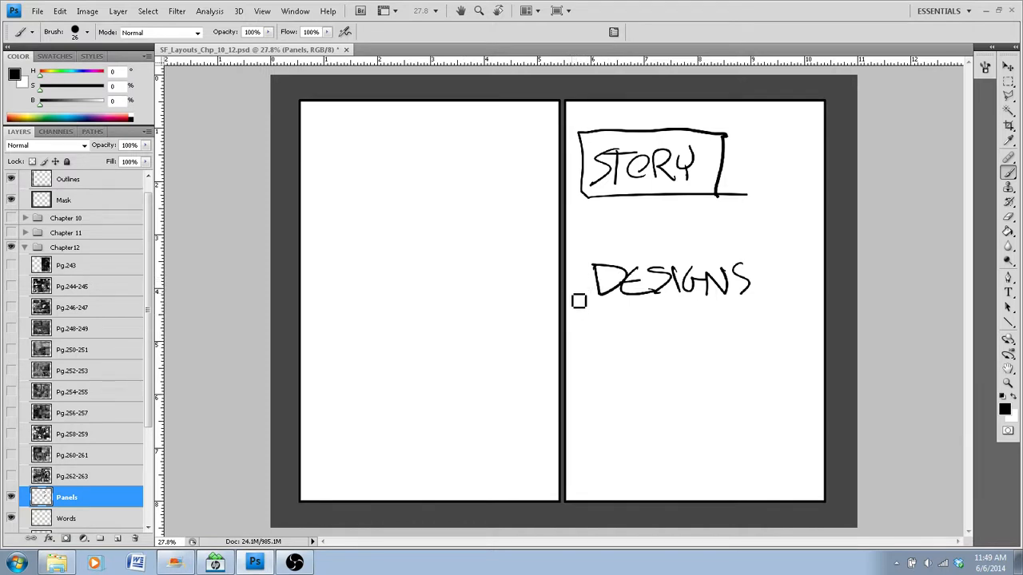
scroll(up, 3)
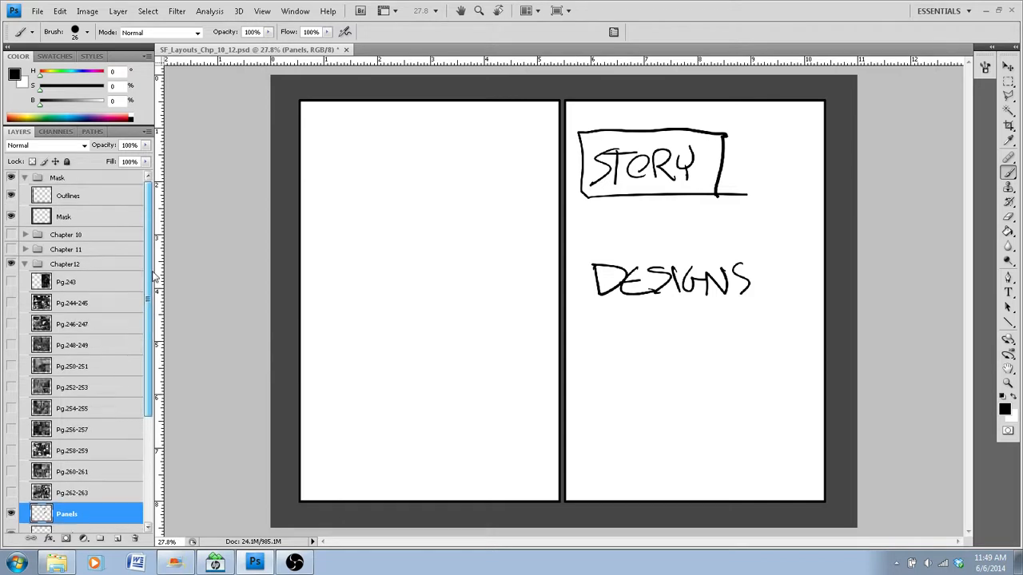
scroll(down, 3)
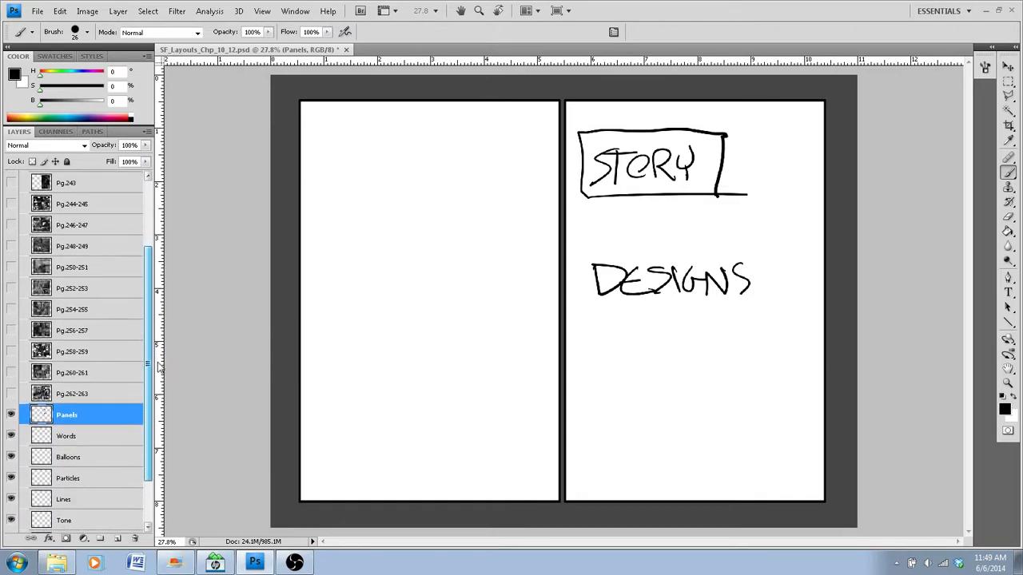
scroll(up, 3)
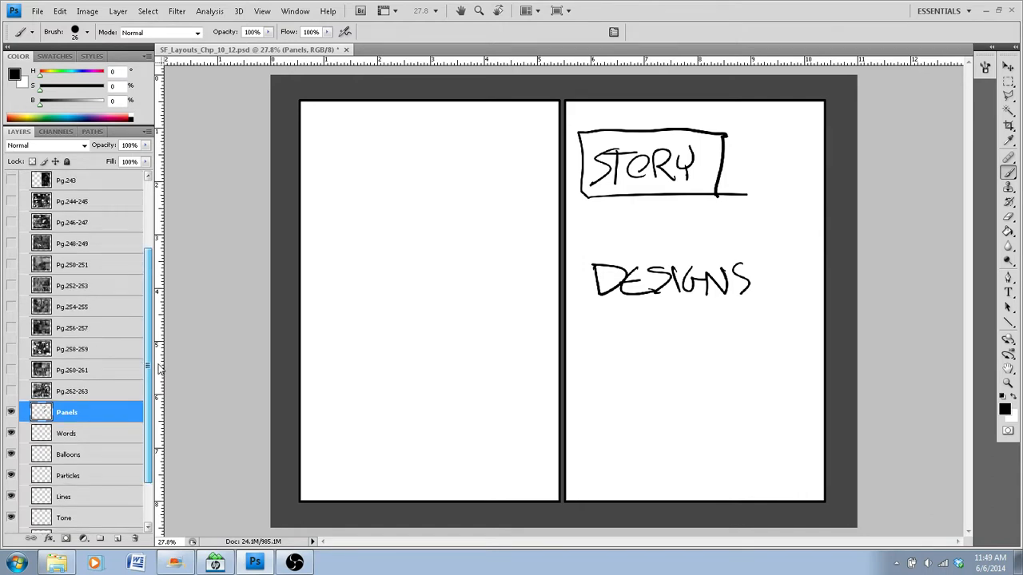
scroll(up, 3)
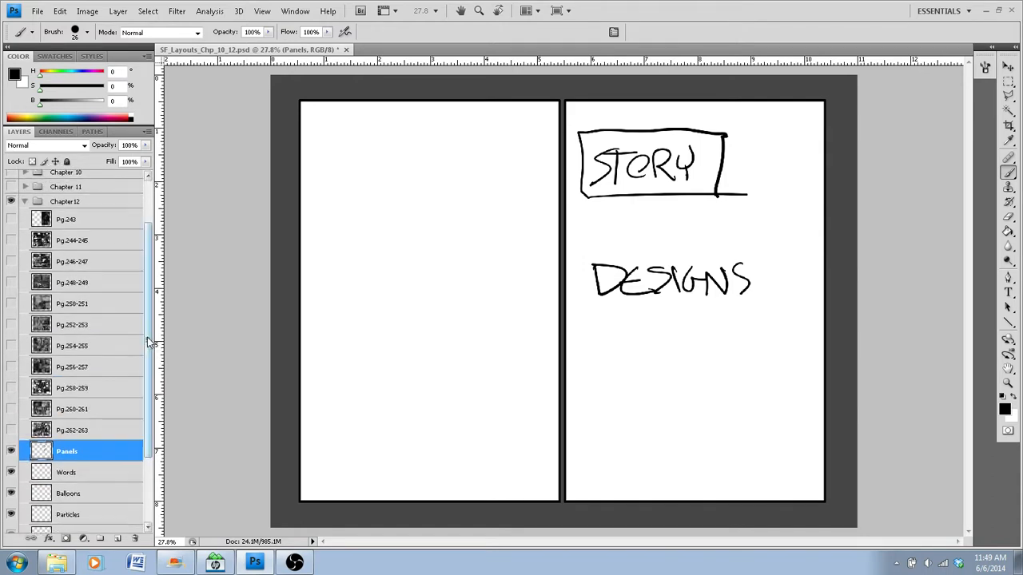
mouse_move(129, 359)
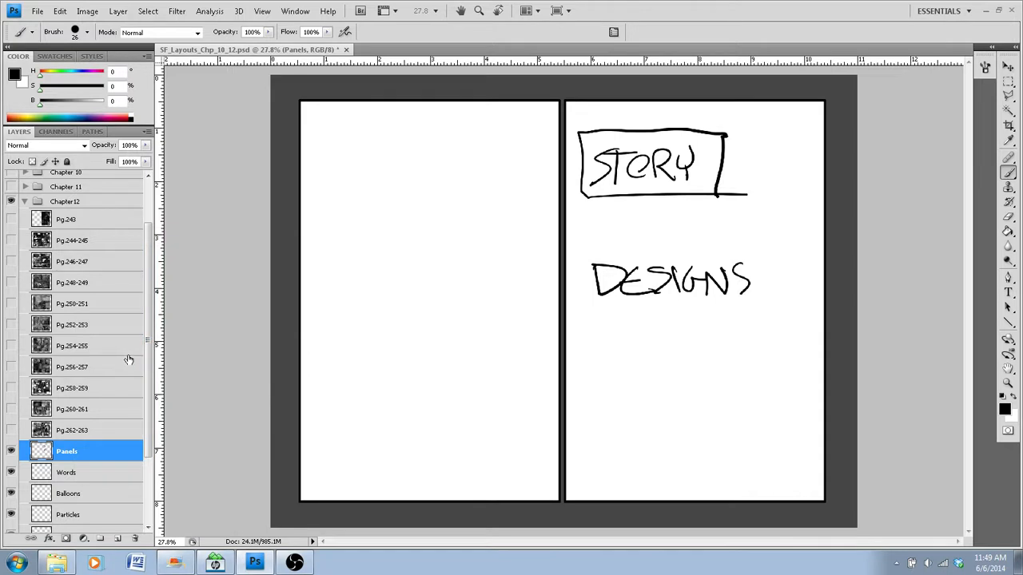
mouse_move(122, 369)
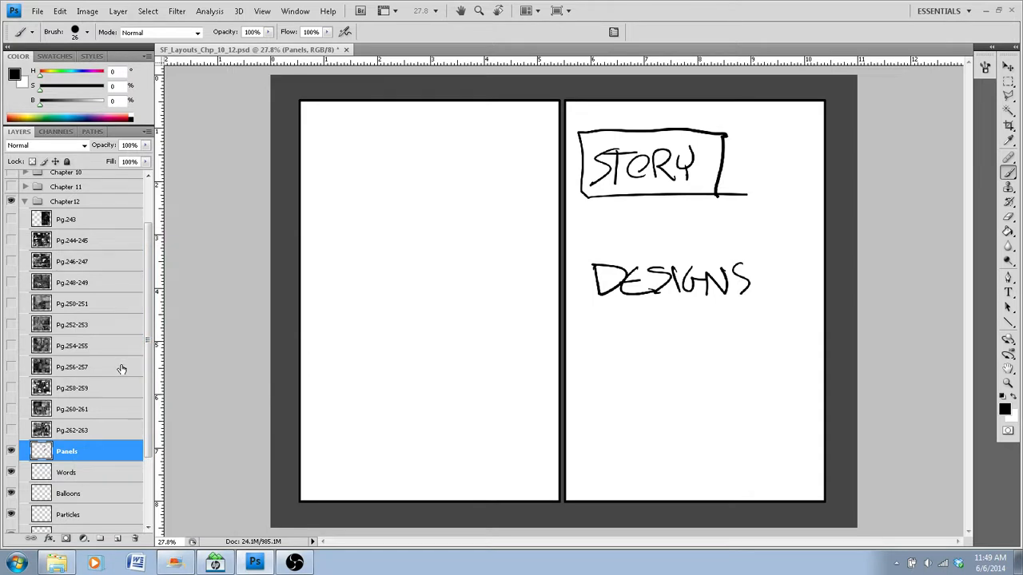
mouse_move(119, 374)
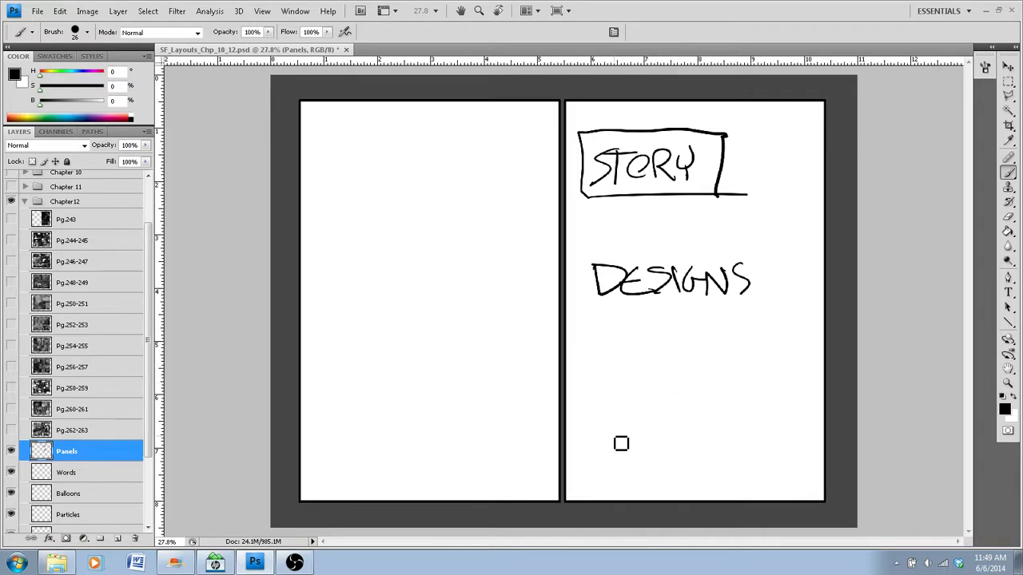
mouse_move(661, 378)
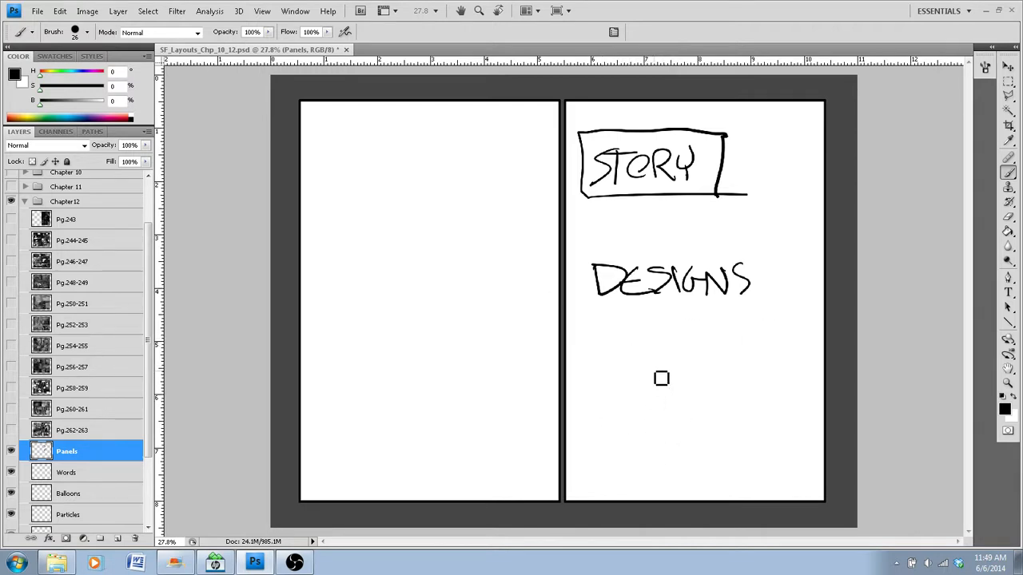
mouse_move(638, 348)
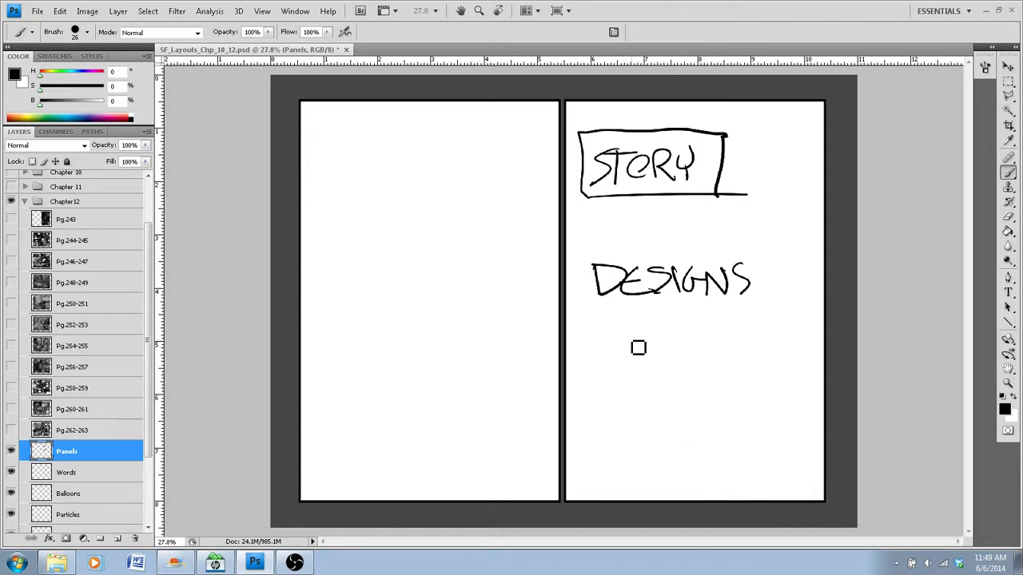
mouse_move(822, 231)
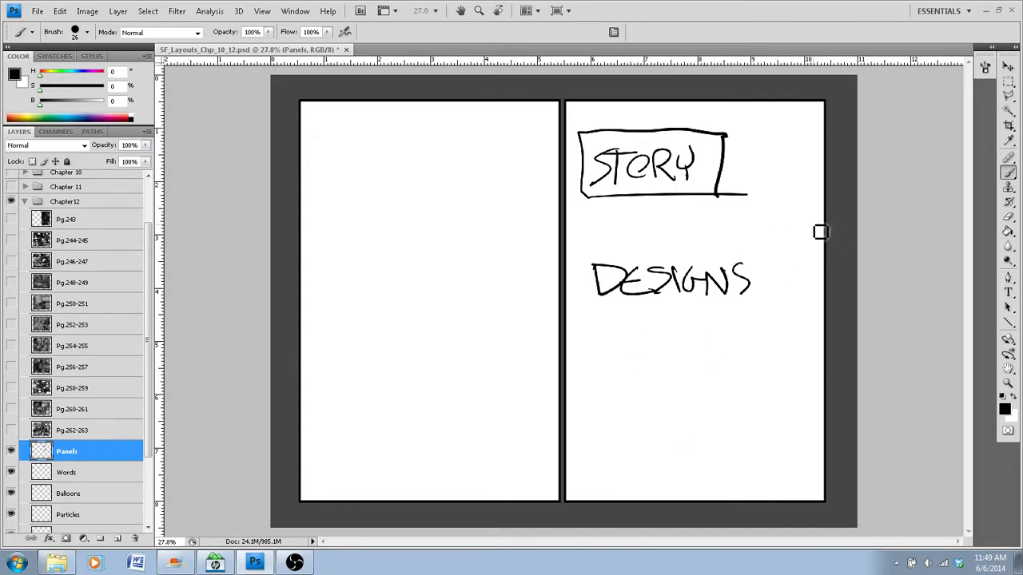
mouse_move(598, 232)
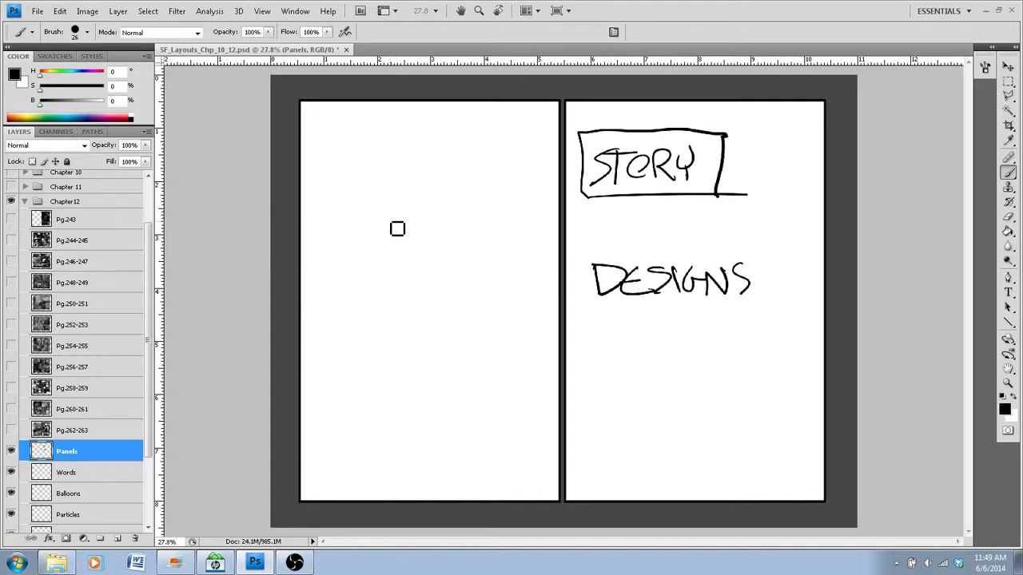
mouse_move(616, 225)
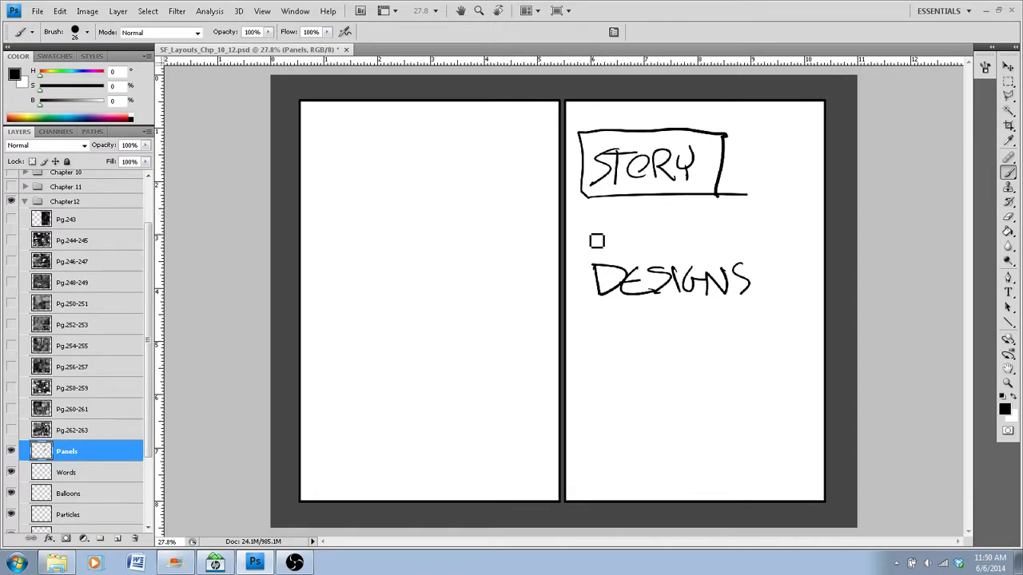
Brush a rectangular frame with top, right and bottom edges around DESIGNS
drag(597, 241, 605, 228)
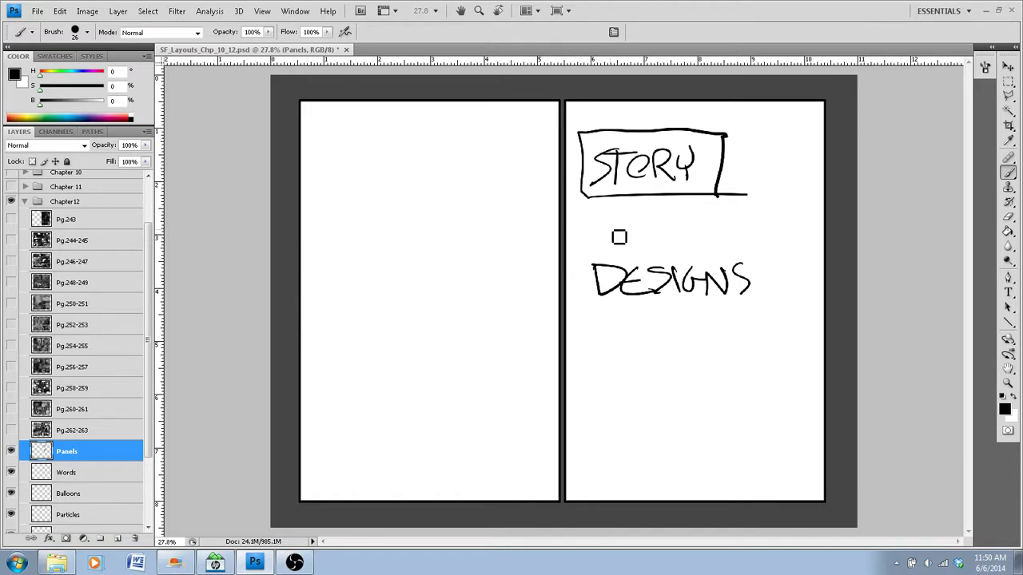
drag(619, 237, 642, 227)
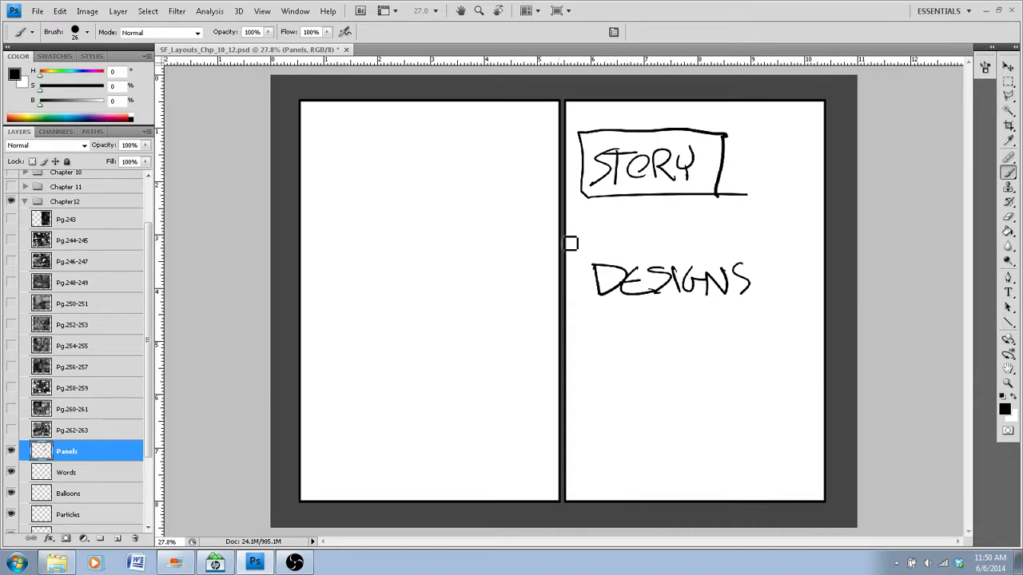
mouse_move(615, 231)
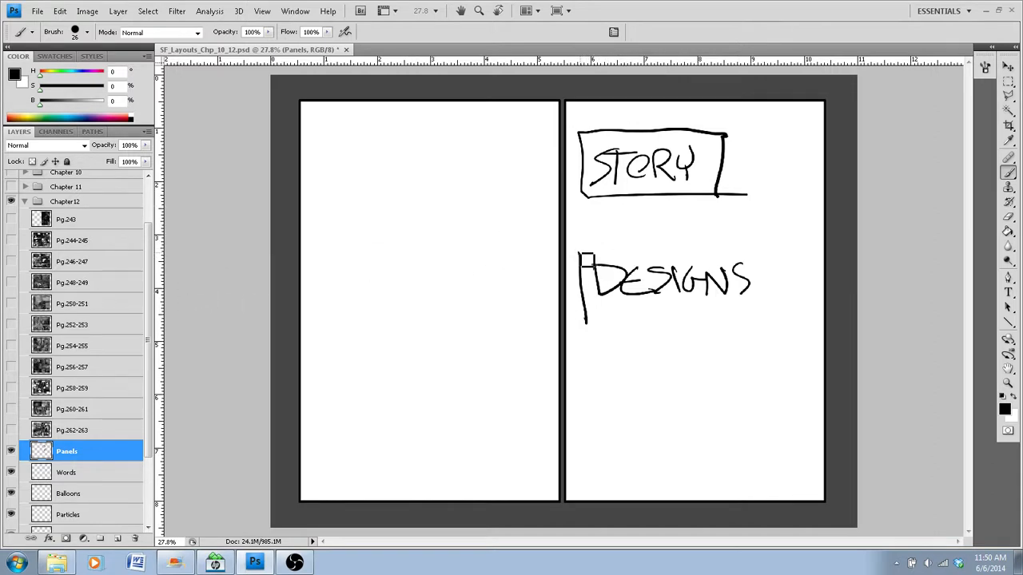
drag(583, 256, 759, 255)
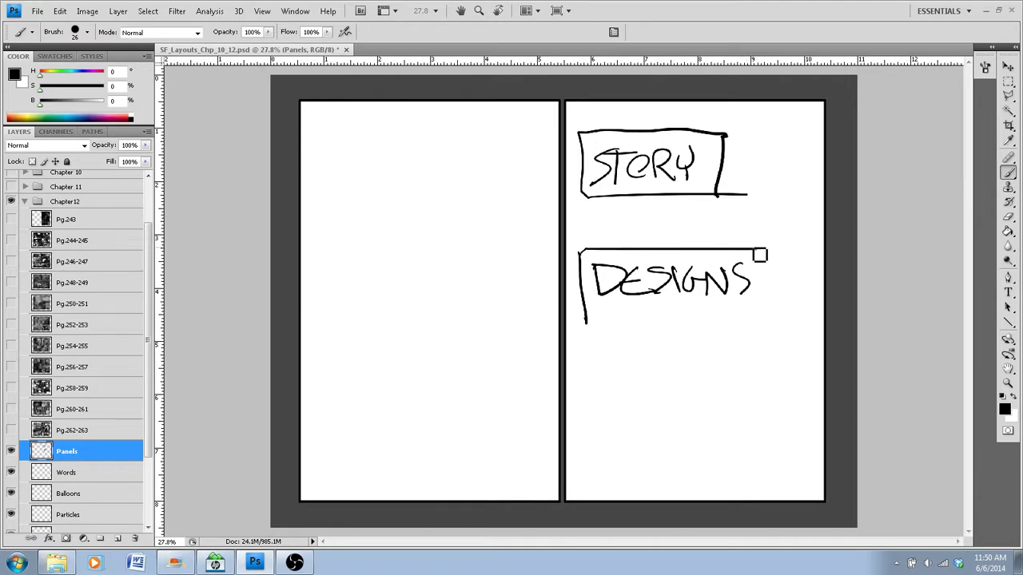
drag(757, 254, 755, 326)
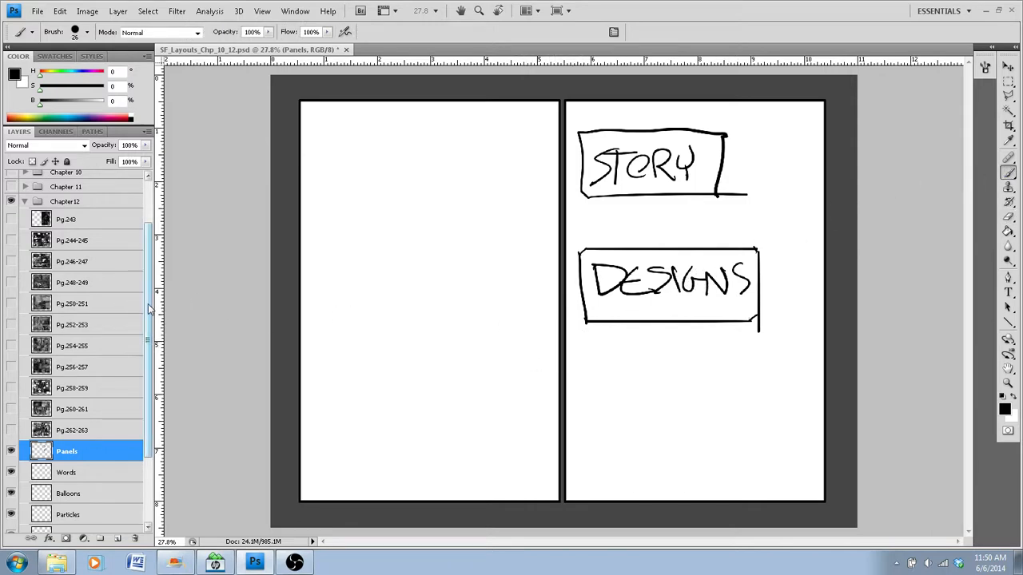
scroll(up, 3)
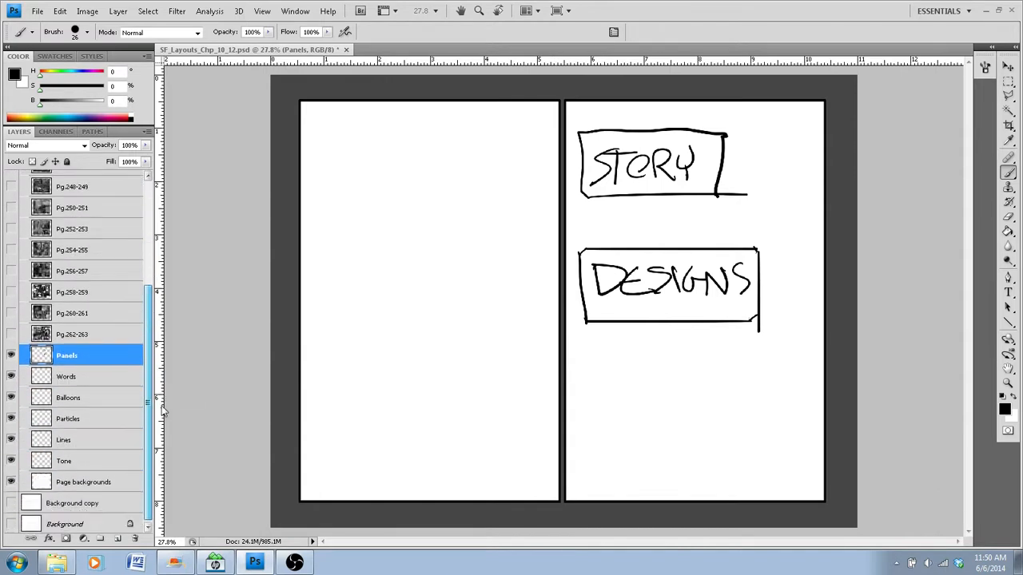
scroll(up, 3)
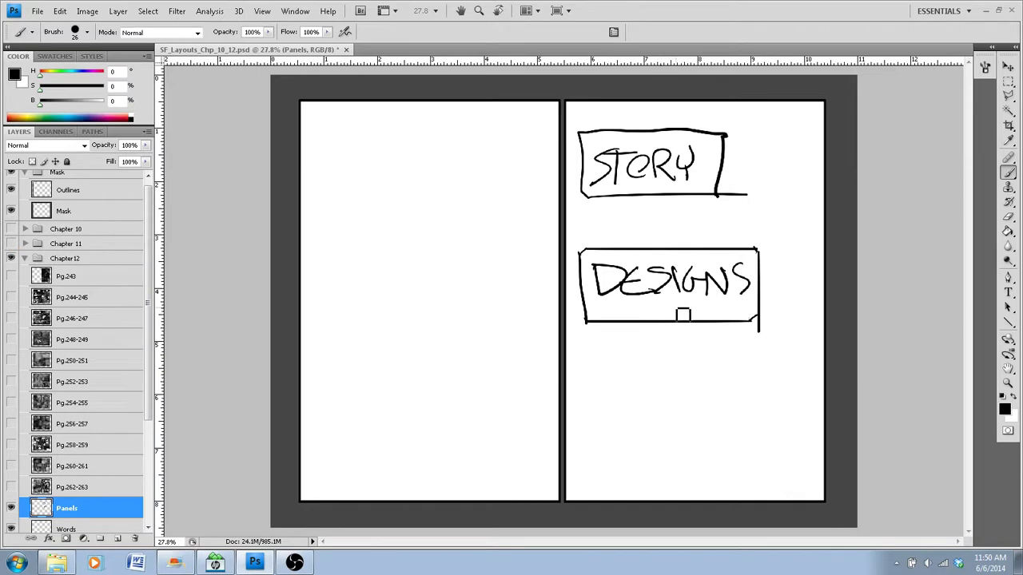
mouse_move(829, 318)
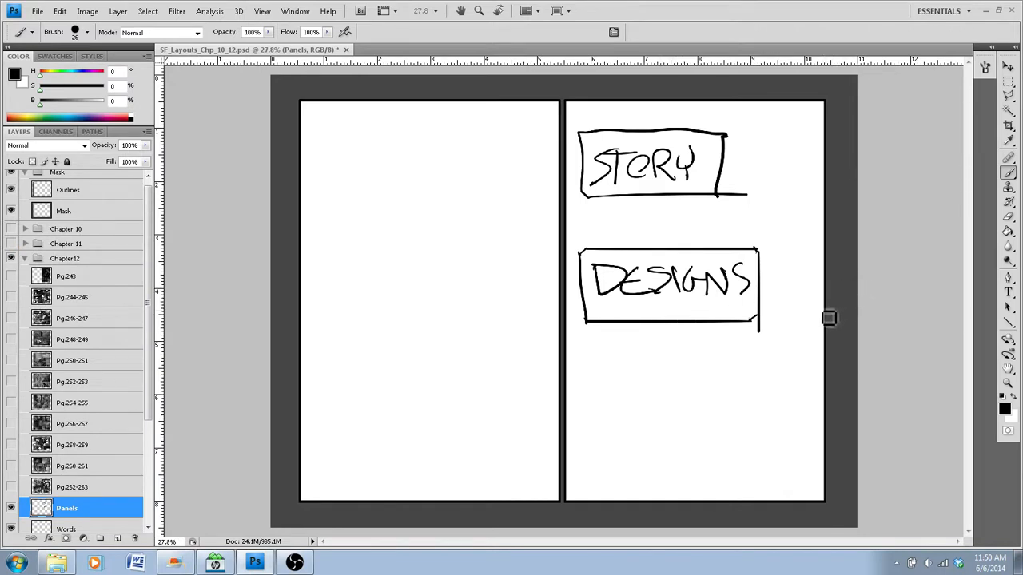
mouse_move(800, 336)
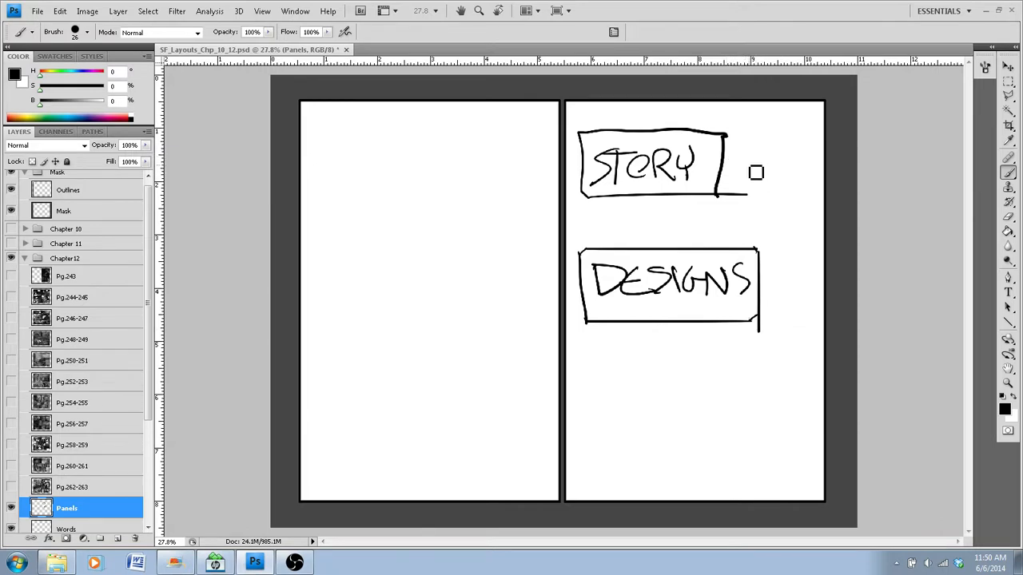
mouse_move(793, 284)
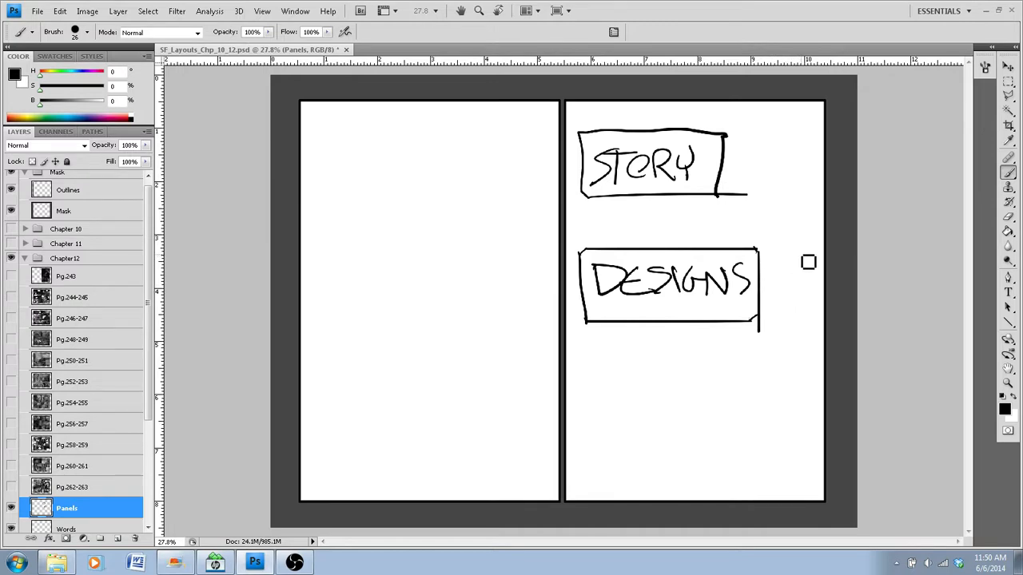
mouse_move(776, 293)
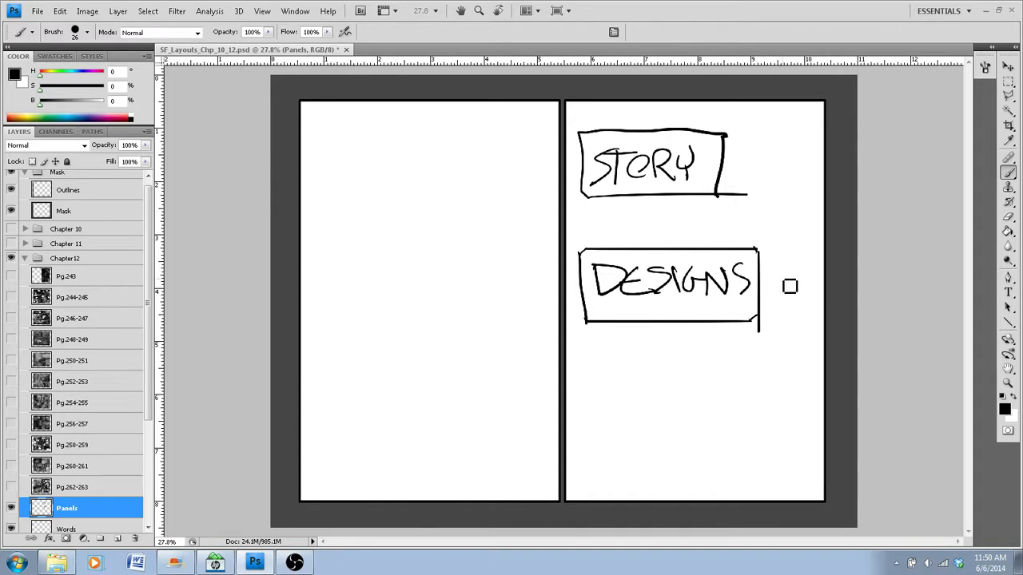
mouse_move(812, 318)
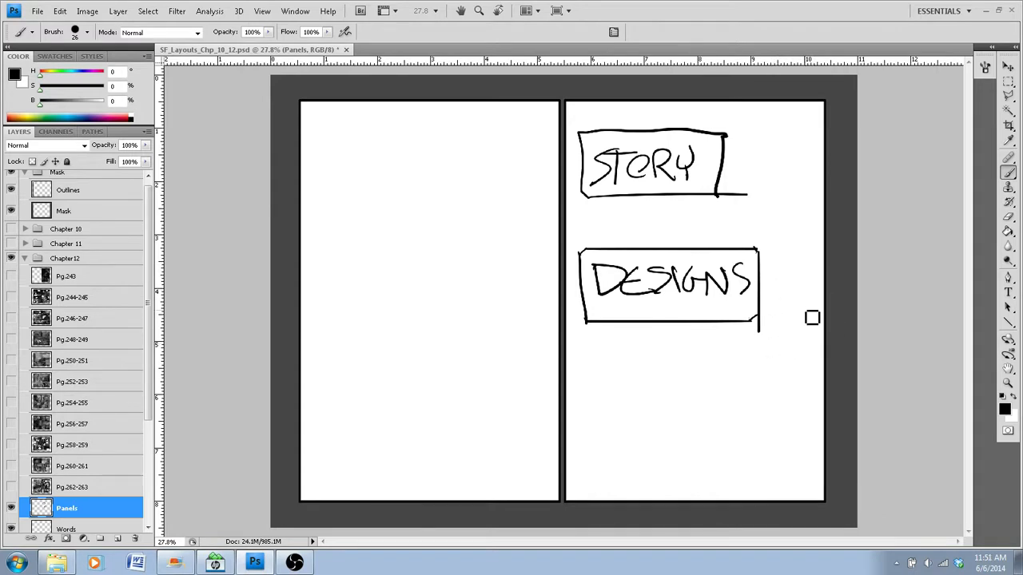
mouse_move(798, 307)
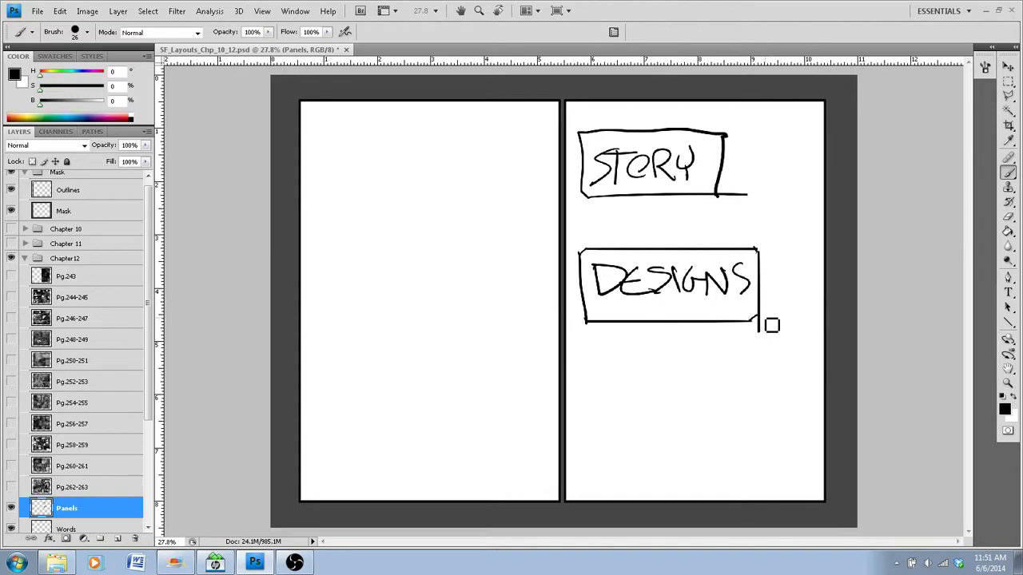
mouse_move(584, 336)
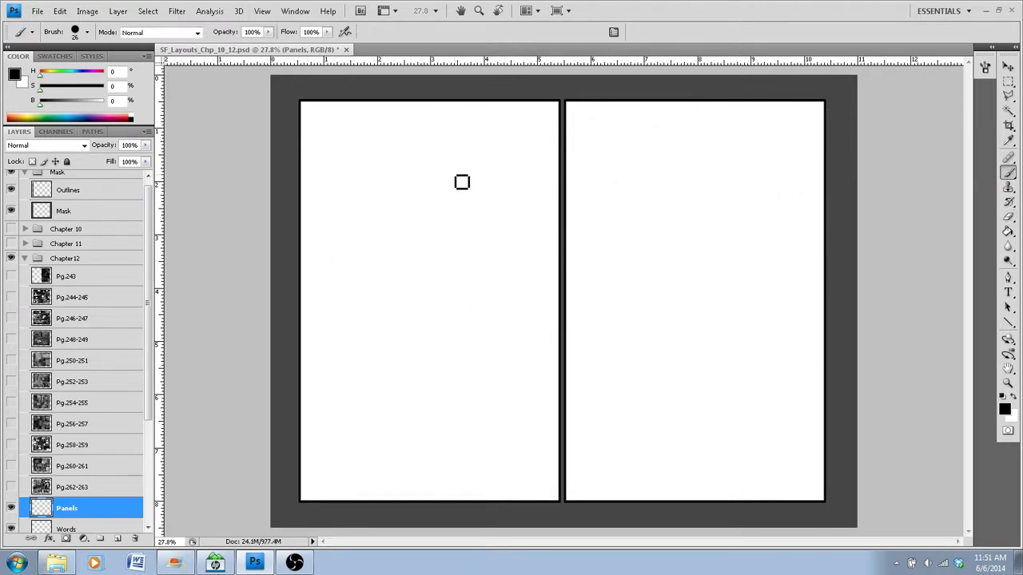
mouse_move(157, 306)
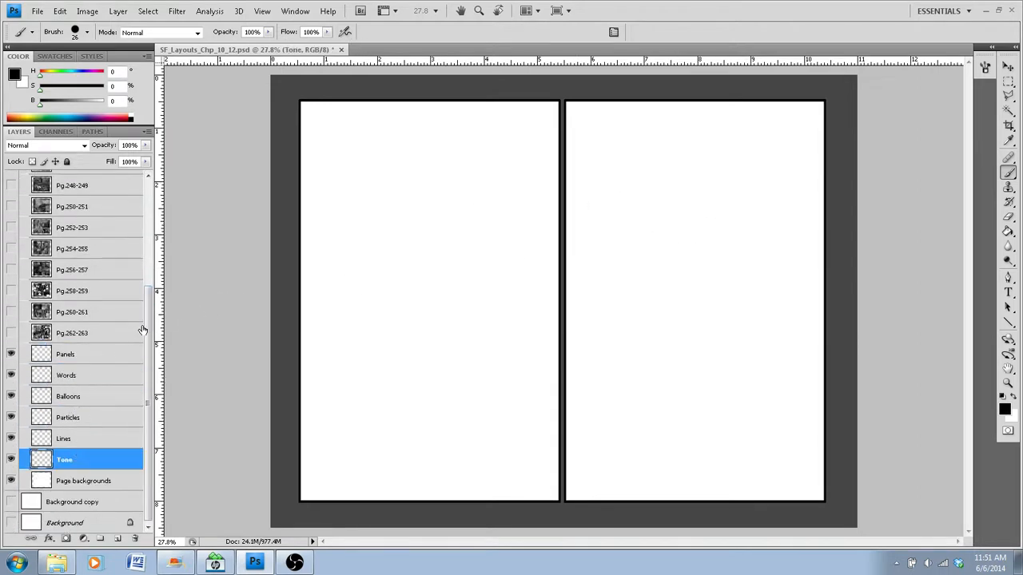
scroll(up, 3)
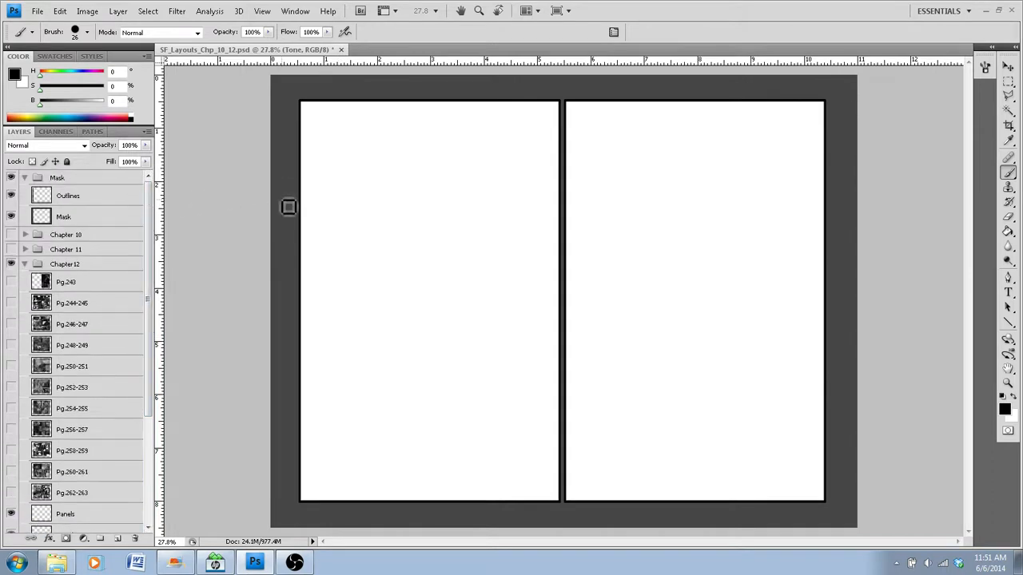
mouse_move(273, 216)
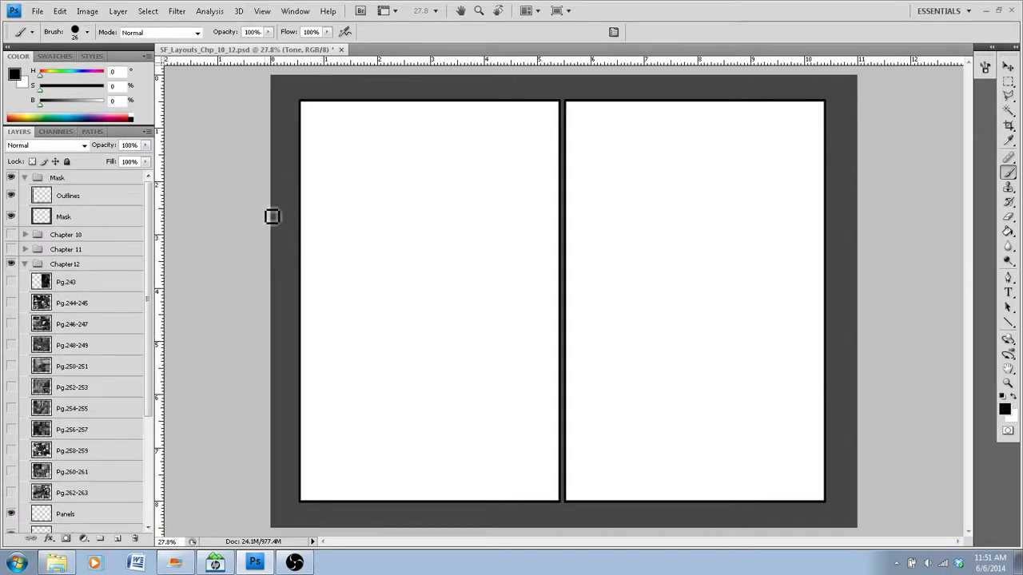
mouse_move(561, 232)
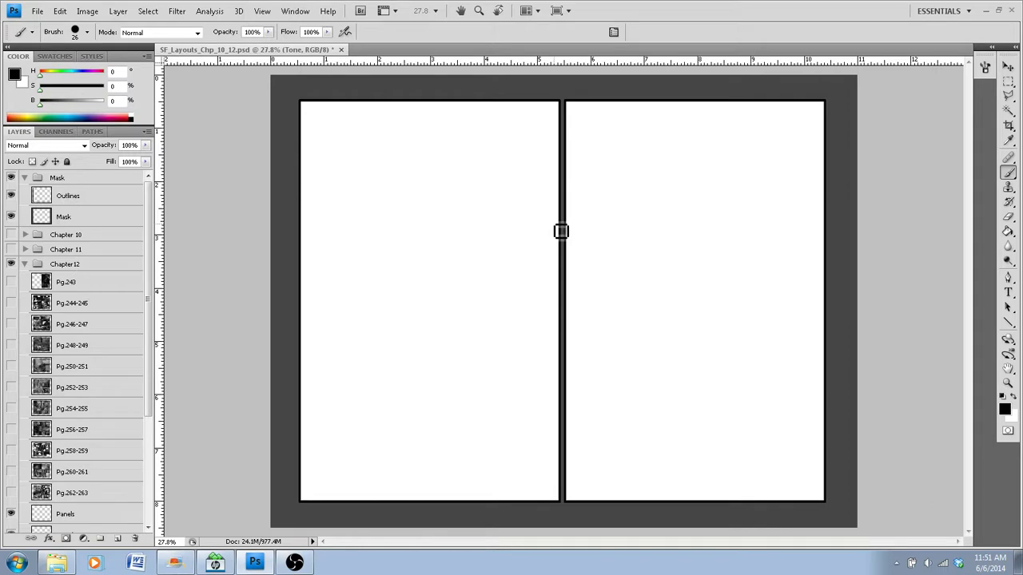
mouse_move(541, 209)
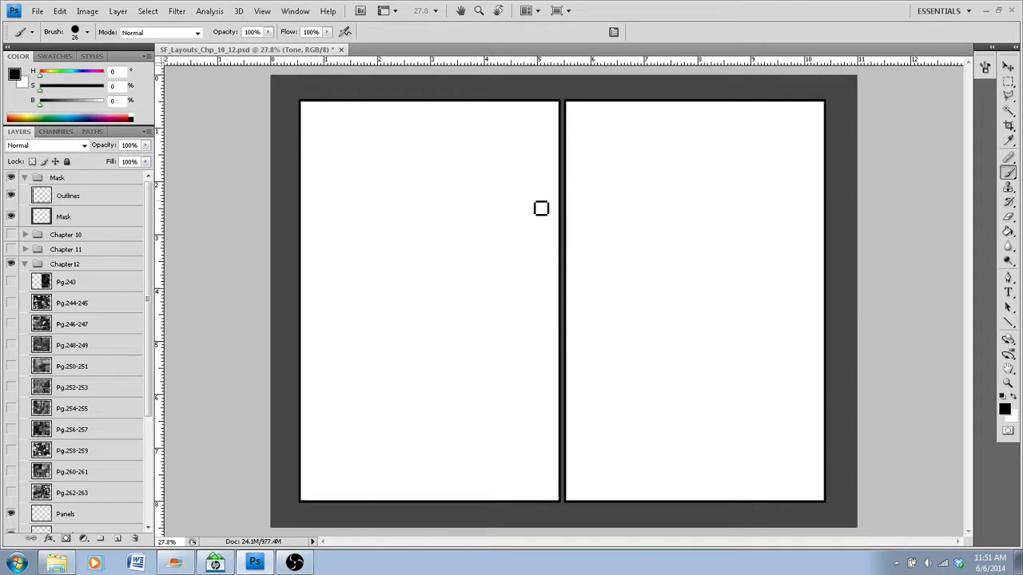
mouse_move(444, 426)
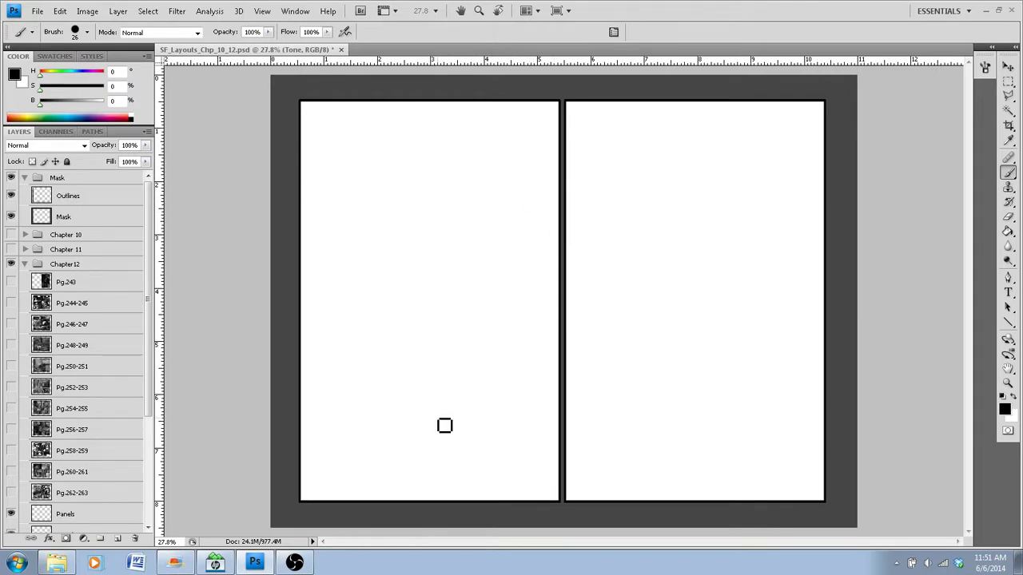
mouse_move(427, 302)
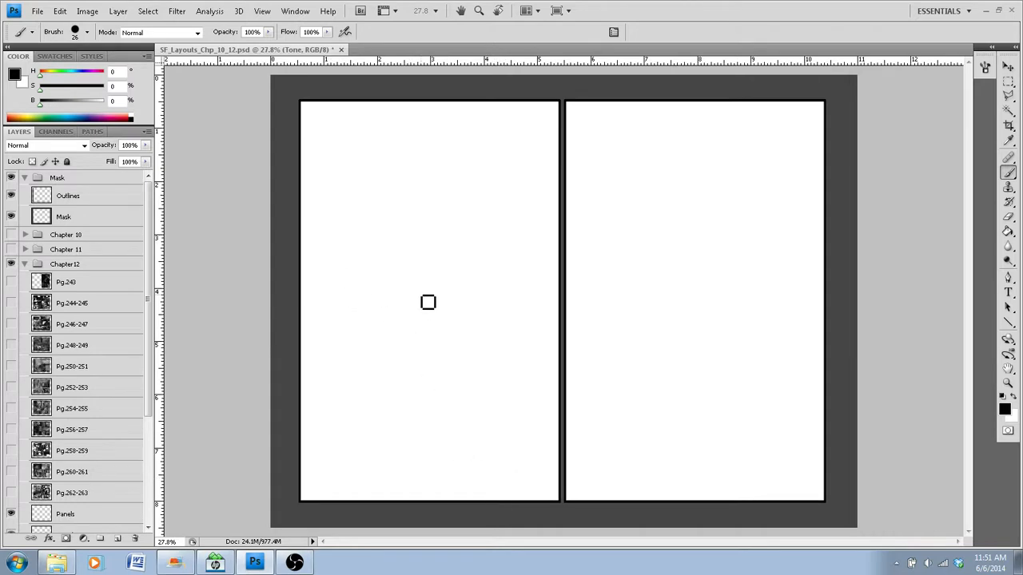
mouse_move(527, 328)
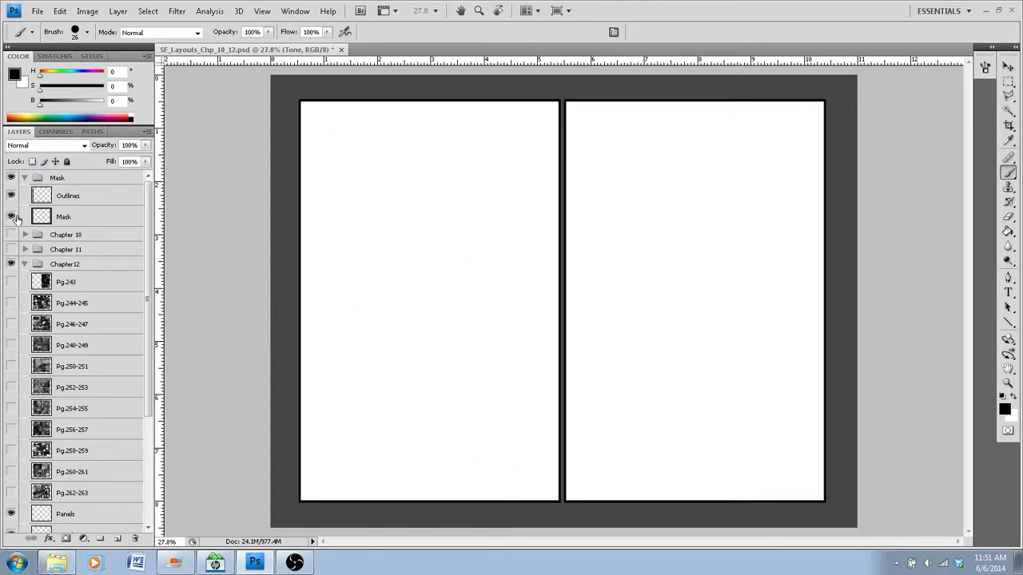
click(11, 217)
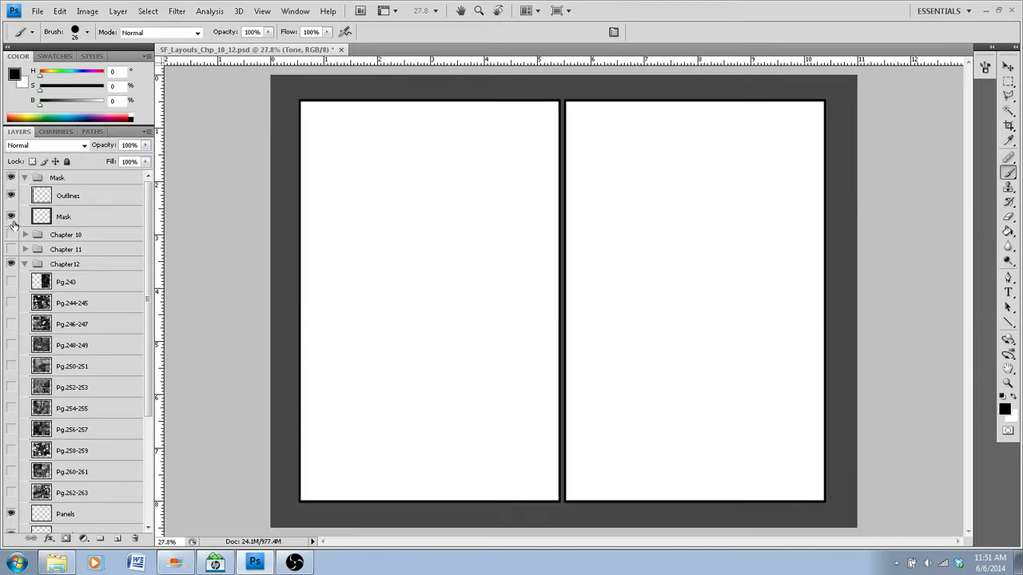
scroll(down, 3)
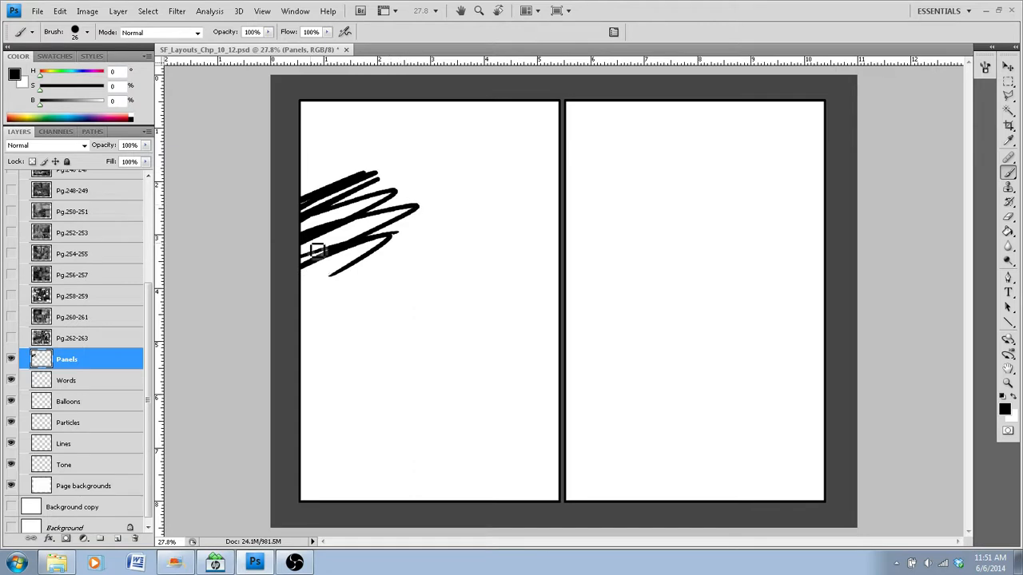
key(ctrl+z)
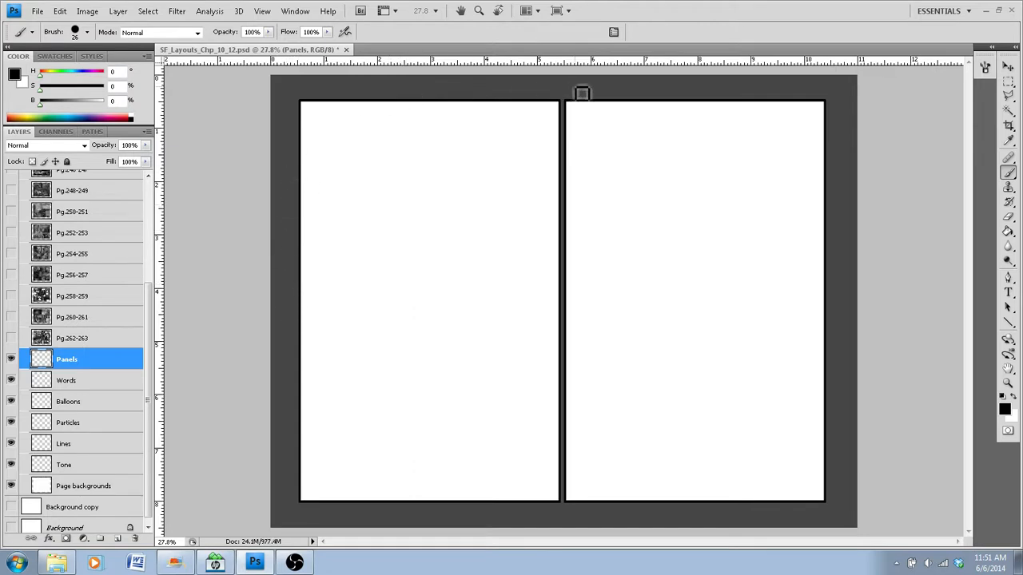
scroll(down, 3)
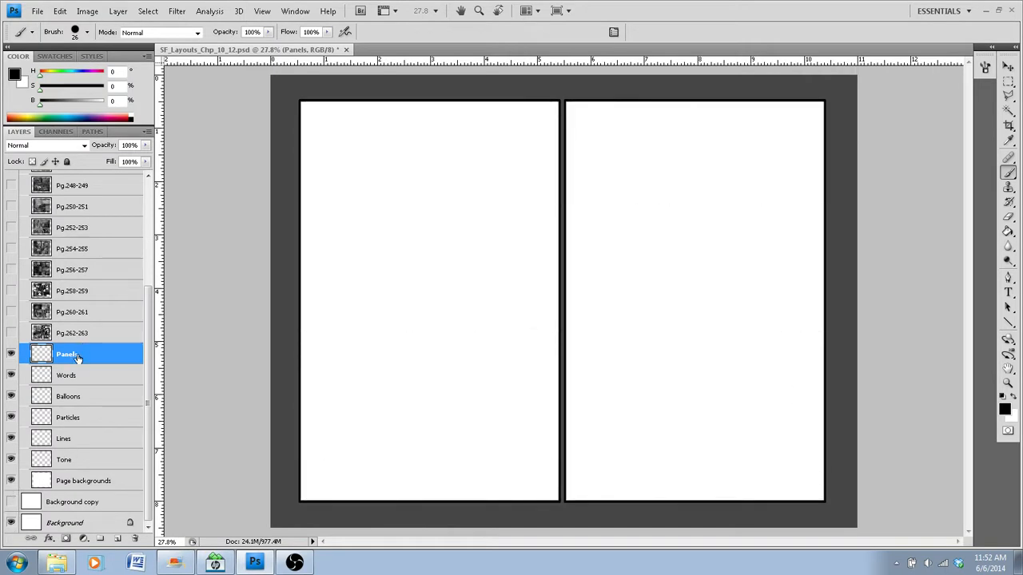
mouse_move(65, 385)
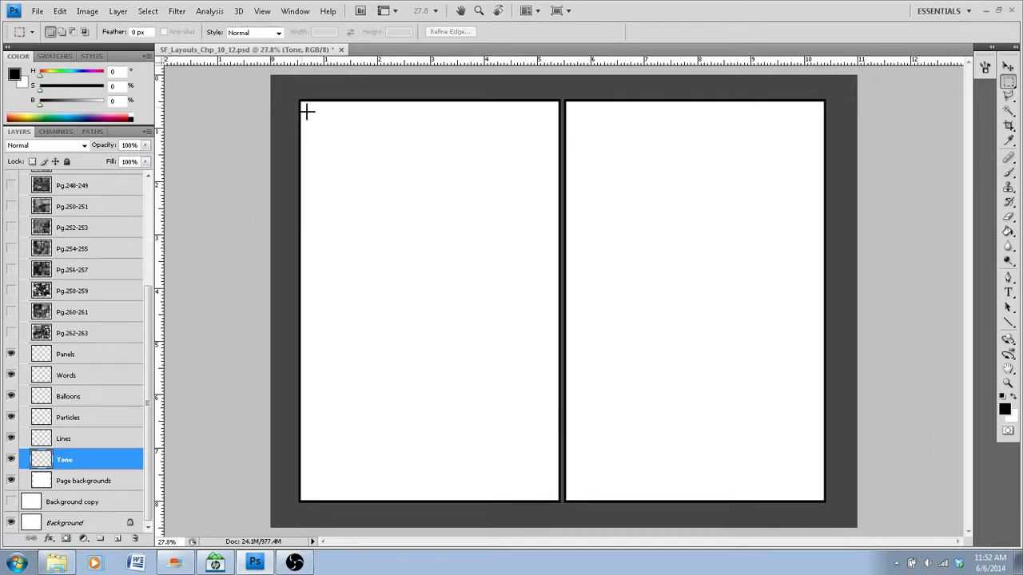
Marquee a wide rectangle across the left page's top, then select the Panels layer
drag(306, 109, 540, 198)
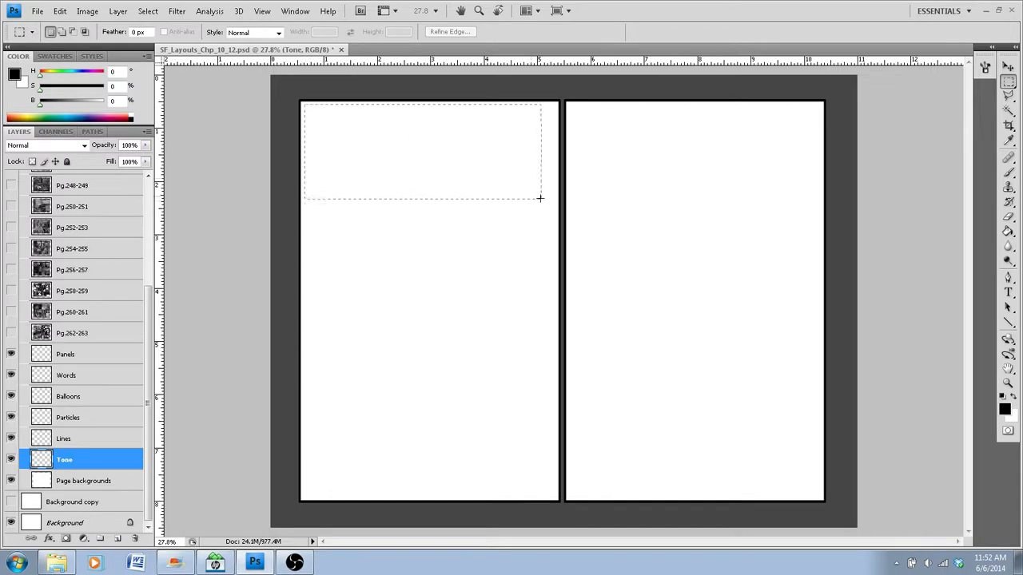
drag(539, 199, 552, 222)
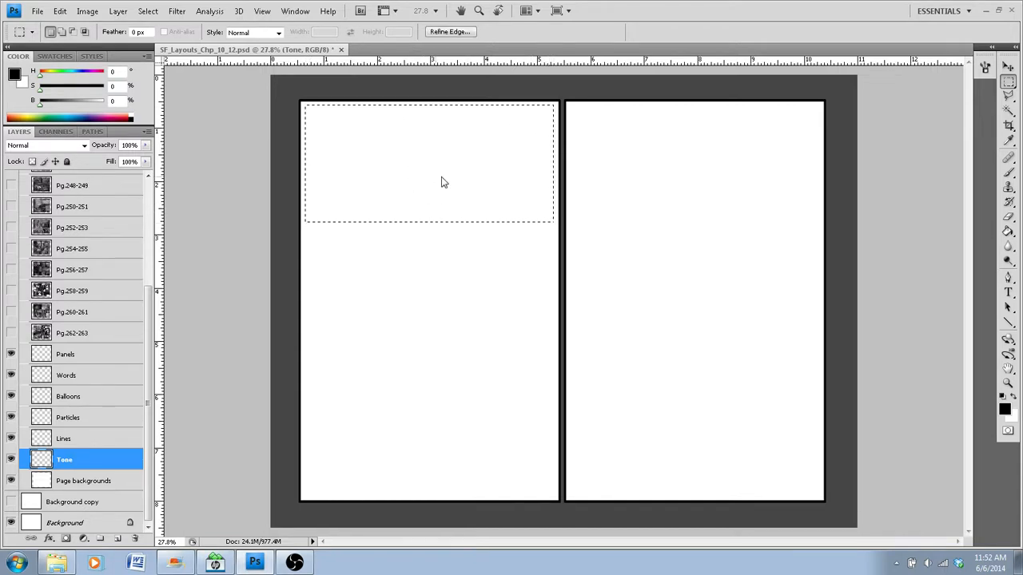
right_click(444, 183)
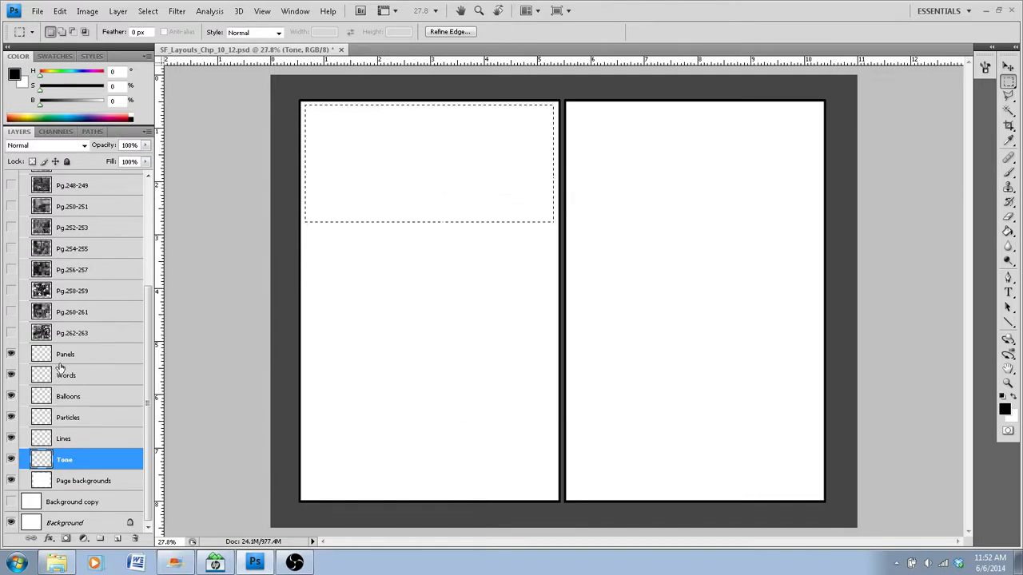
click(66, 354)
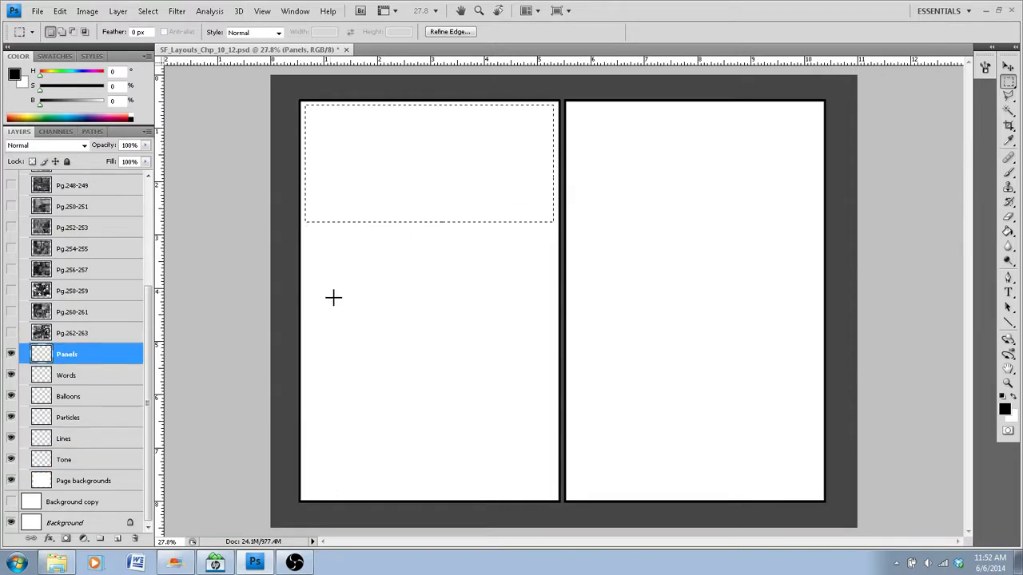
mouse_move(420, 220)
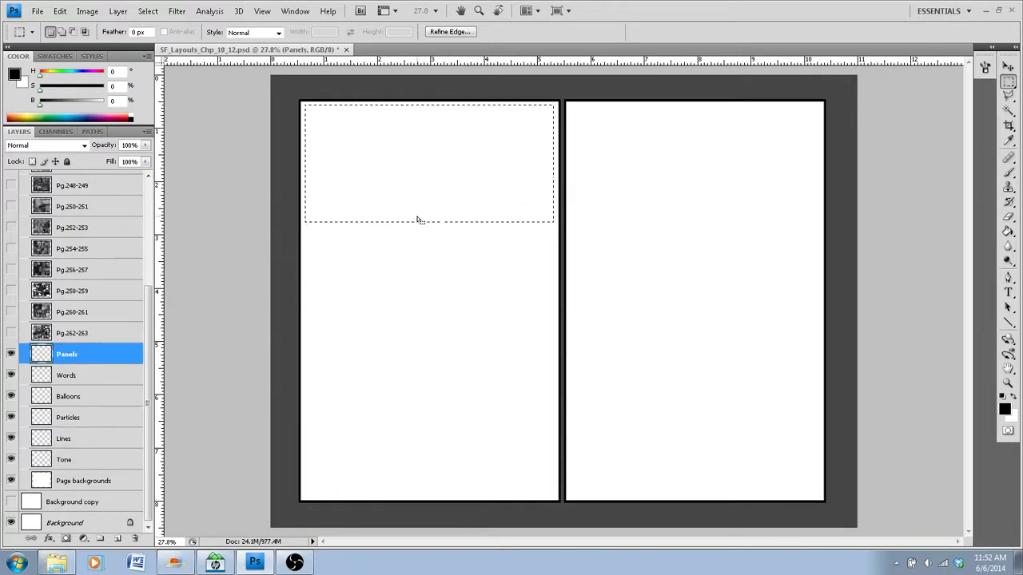
mouse_move(812, 392)
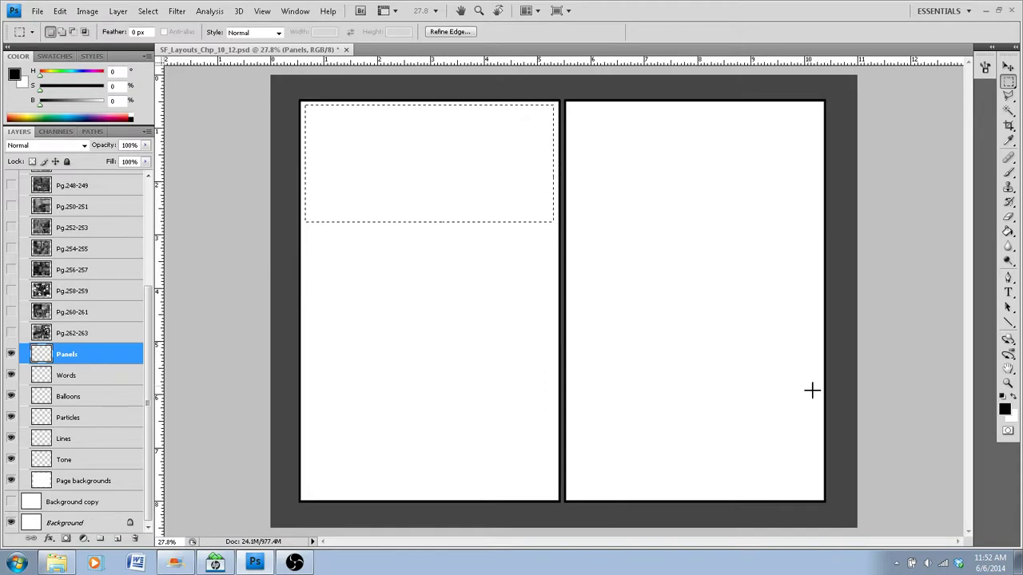
mouse_move(421, 203)
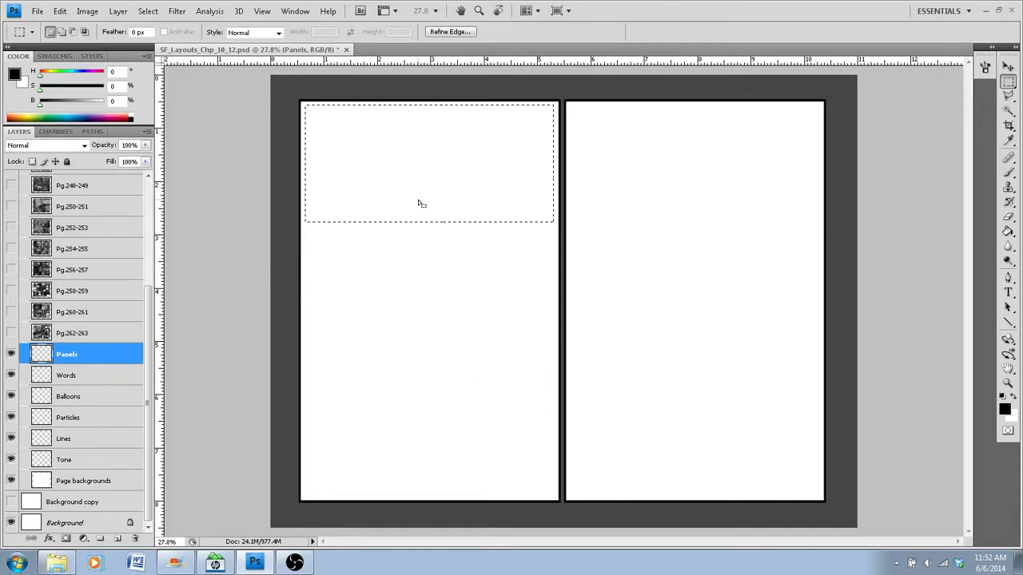
mouse_move(991, 115)
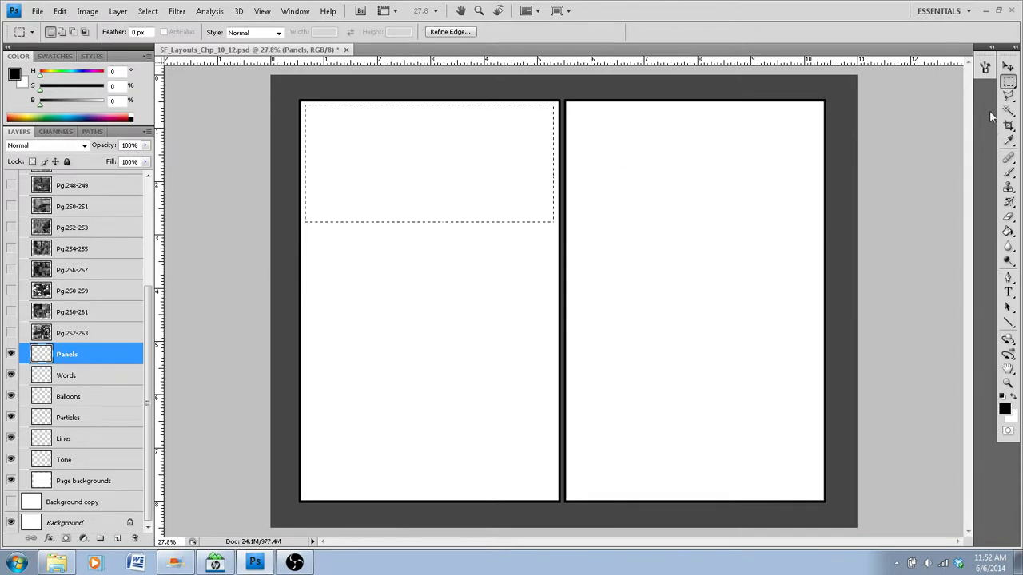
mouse_move(642, 174)
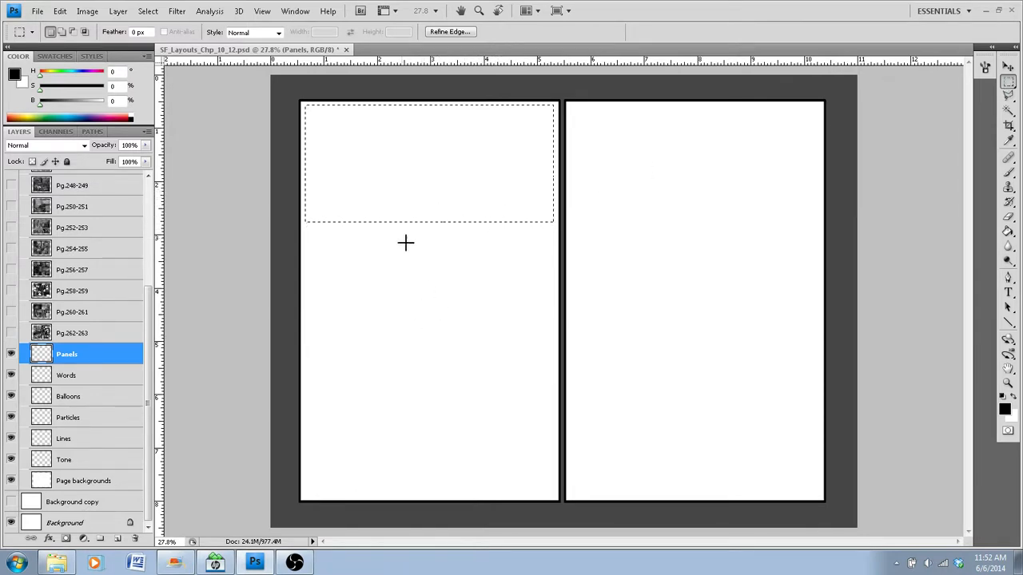
mouse_move(454, 475)
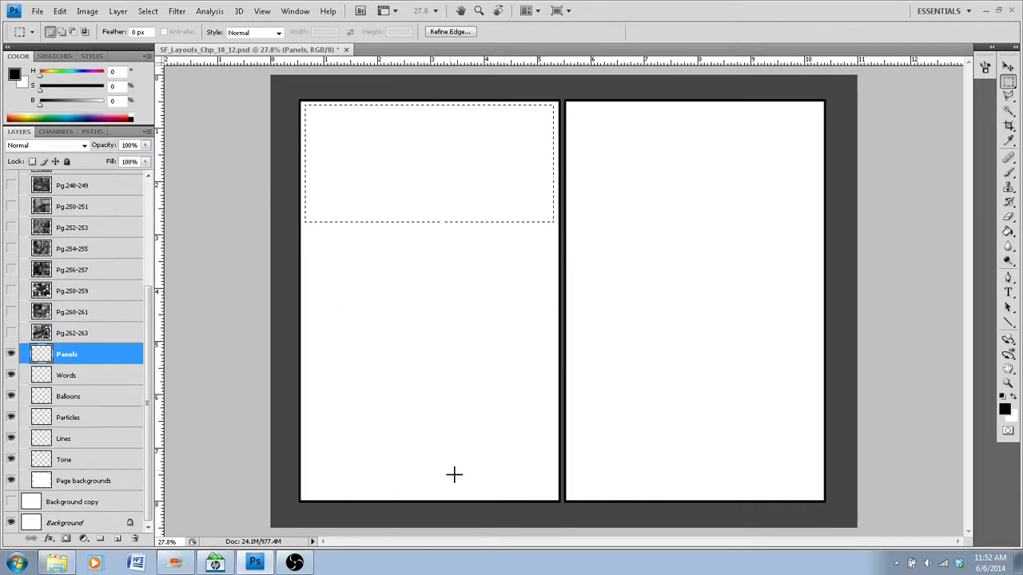
mouse_move(432, 481)
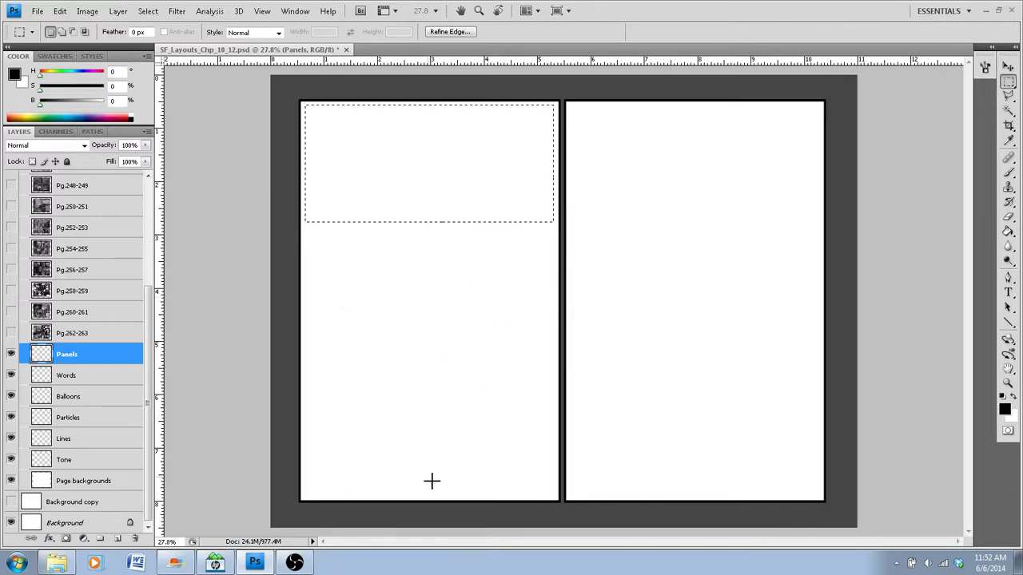
mouse_move(630, 316)
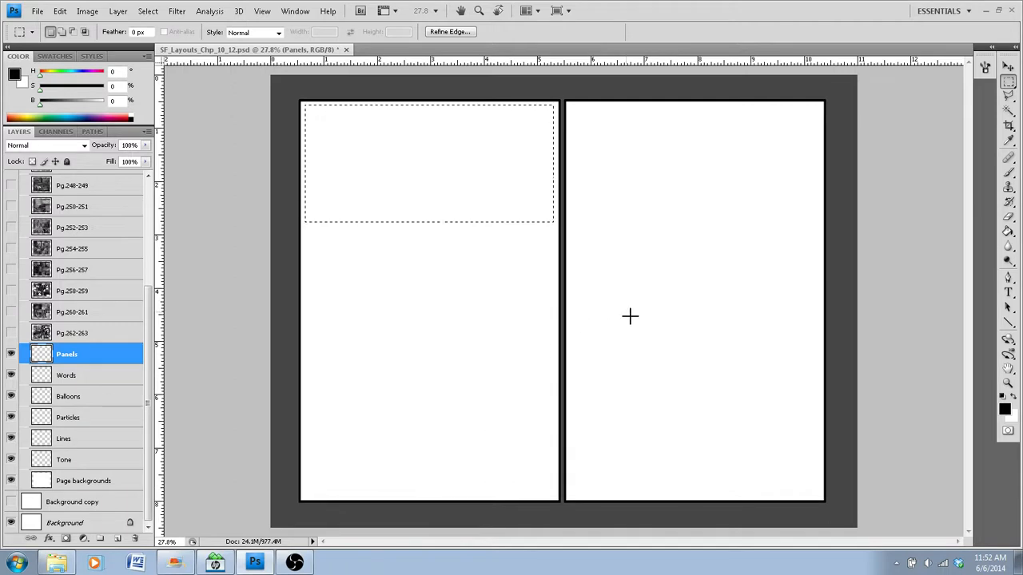
mouse_move(463, 177)
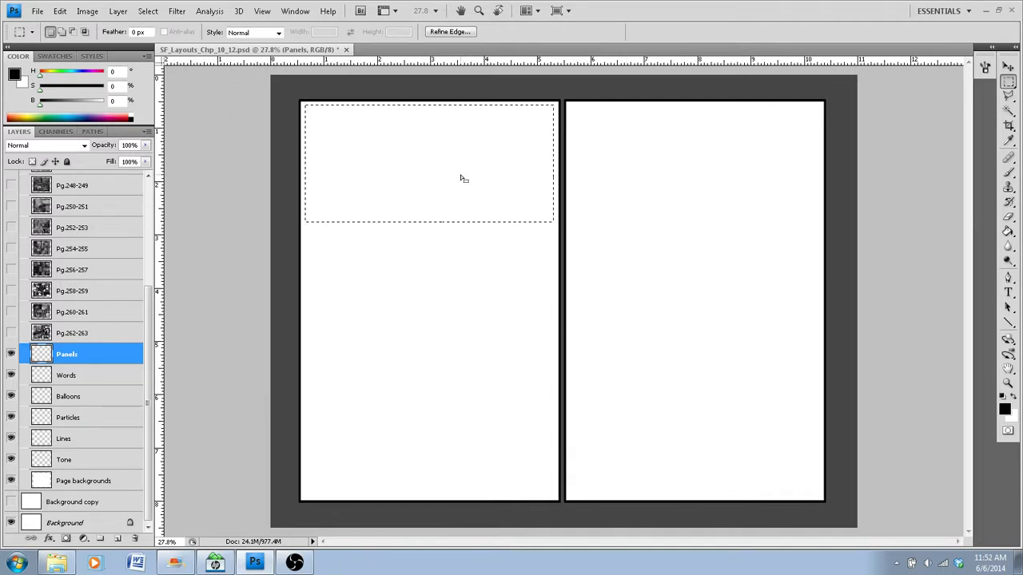
mouse_move(495, 149)
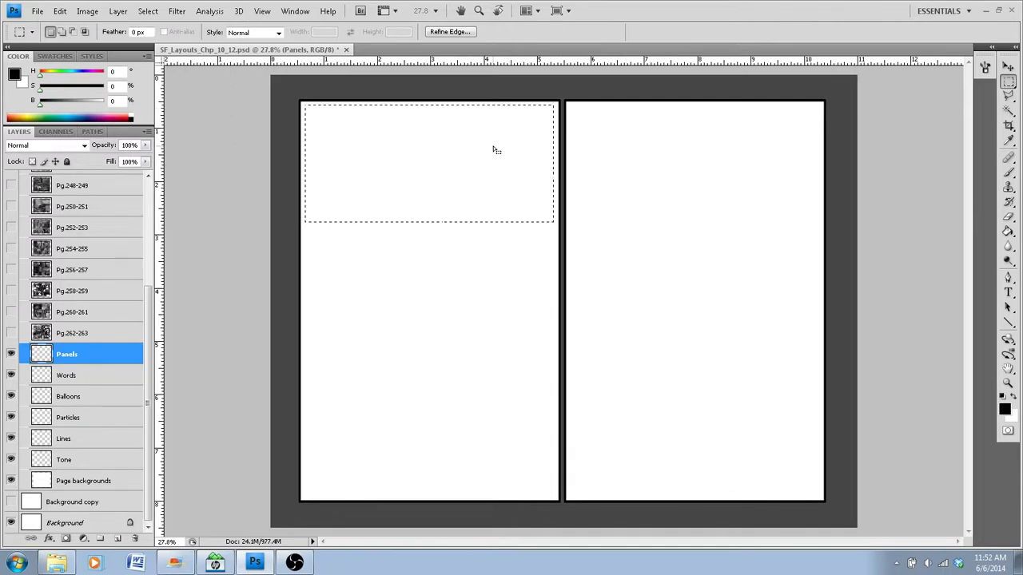
Stroke the panel selection with a 10 px black inside border, then deselect
right_click(495, 150)
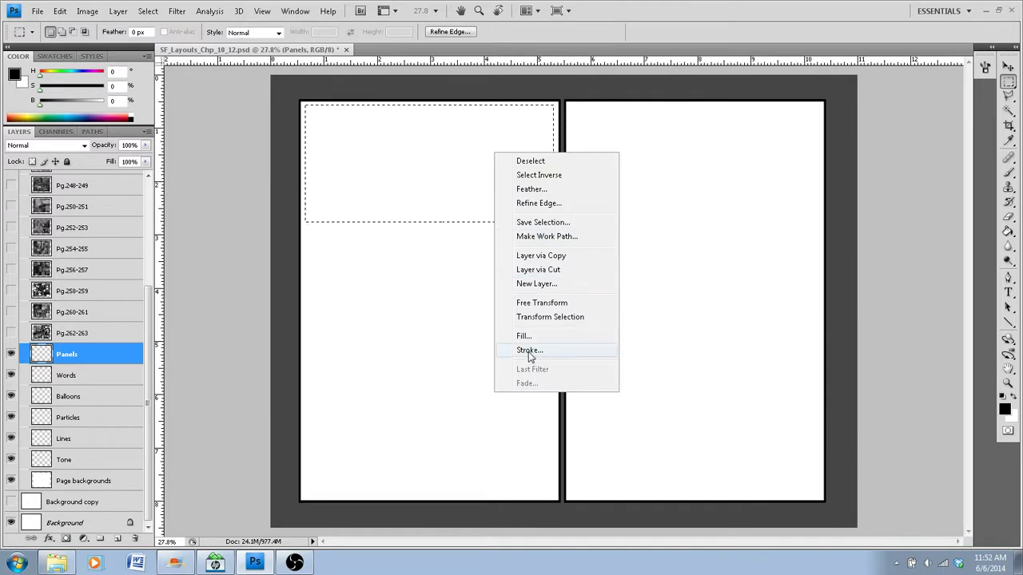
click(528, 350)
text(10)
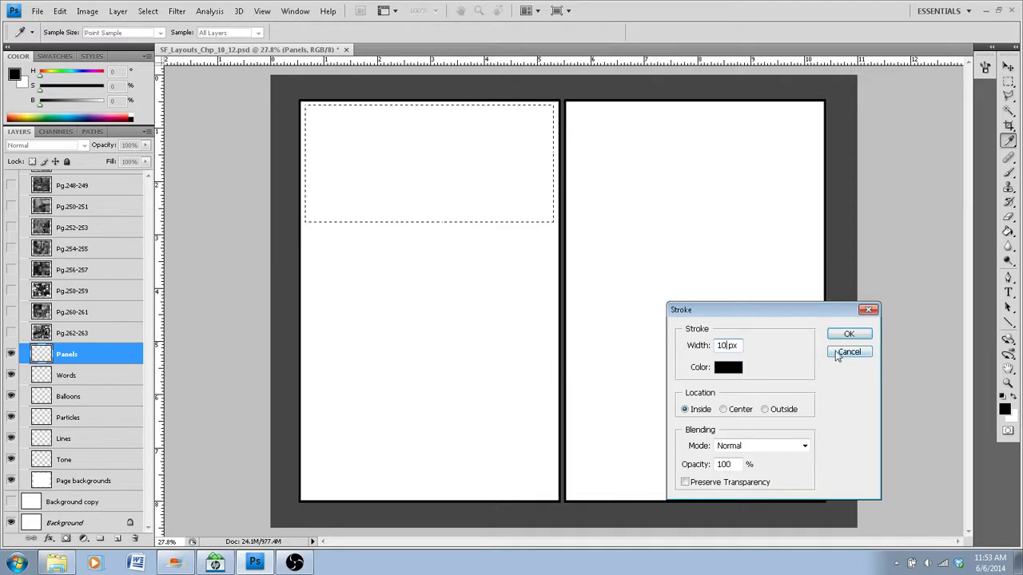
right_click(518, 179)
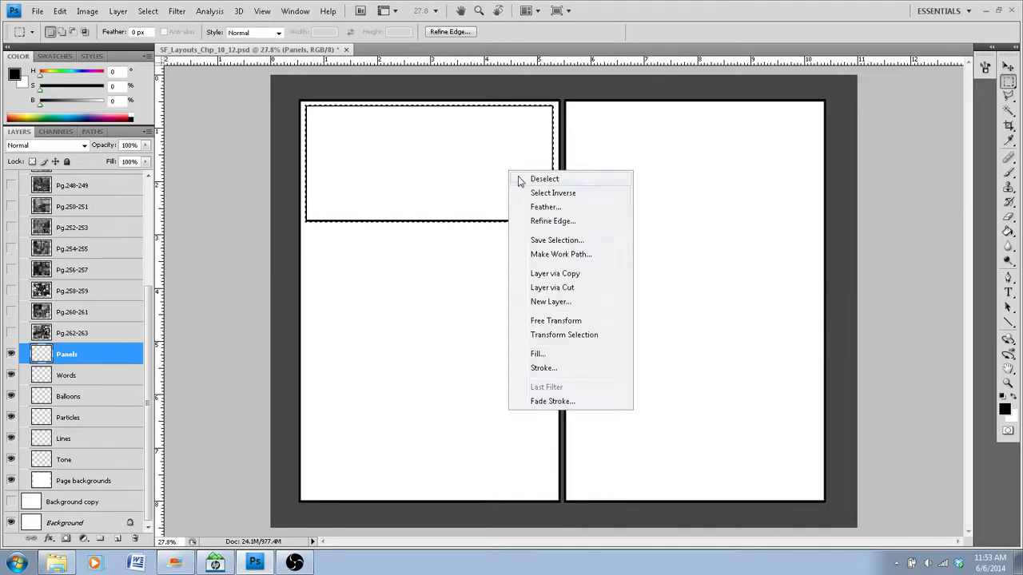
click(544, 178)
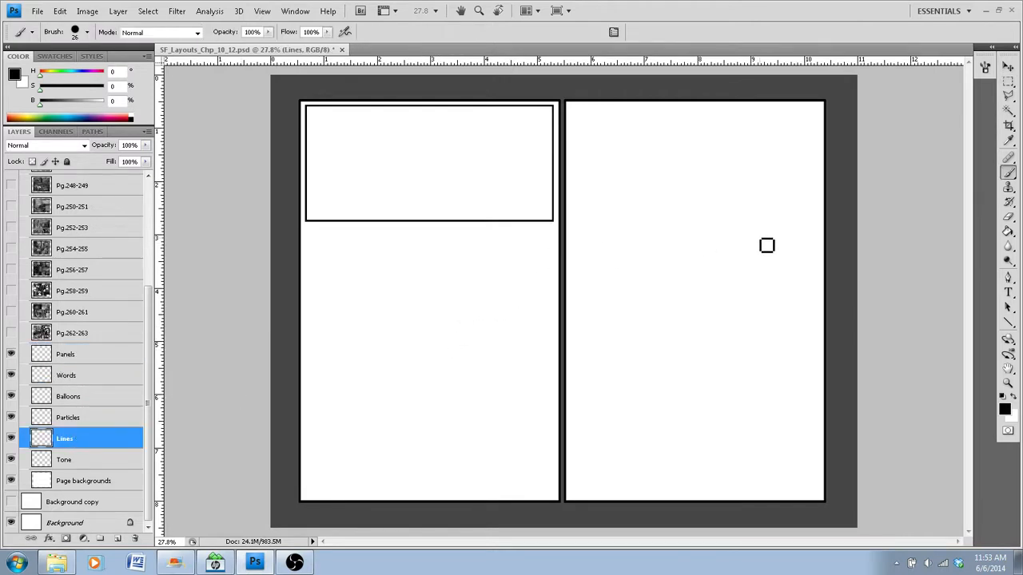
click(985, 68)
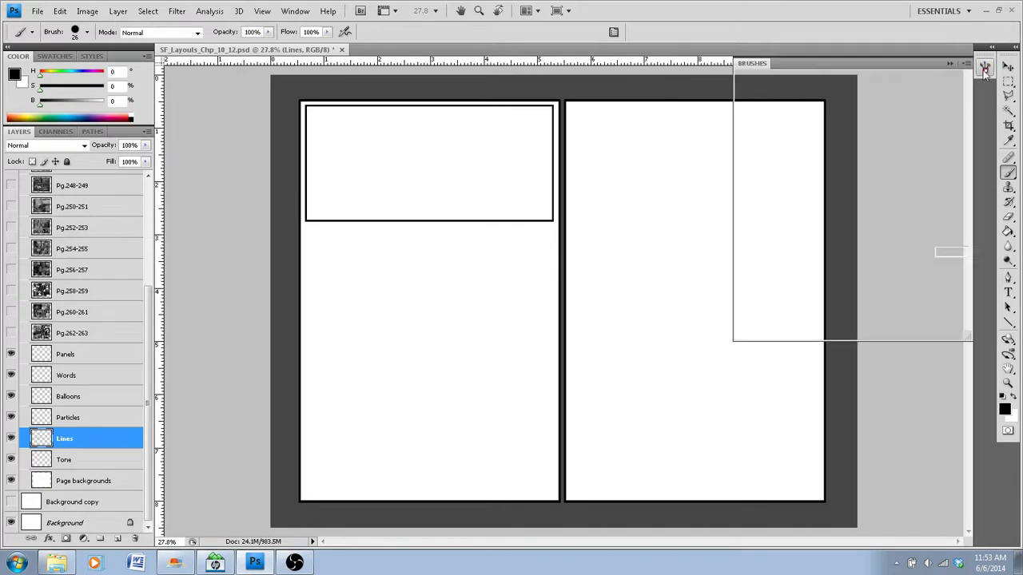
click(984, 67)
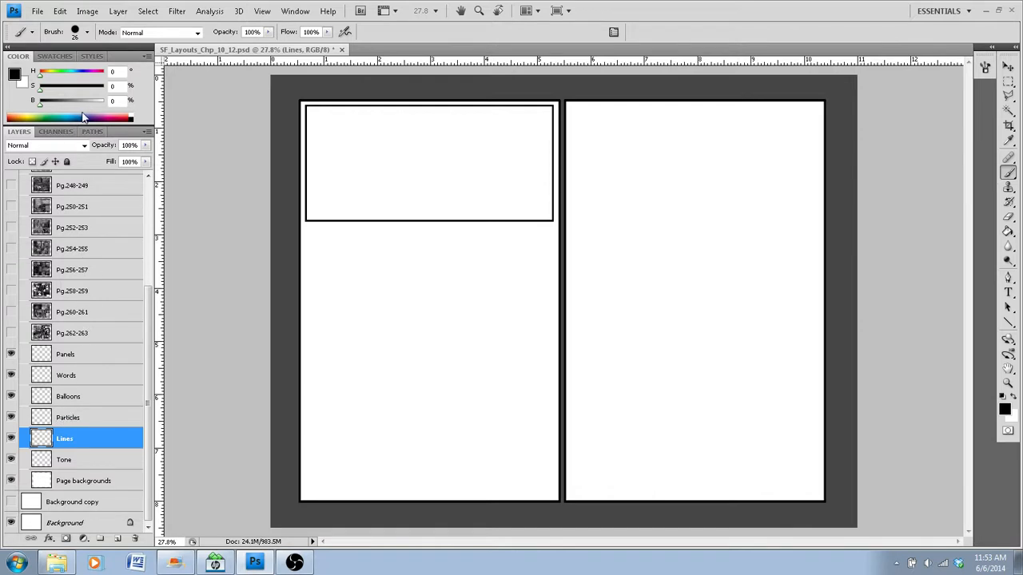
mouse_move(294, 346)
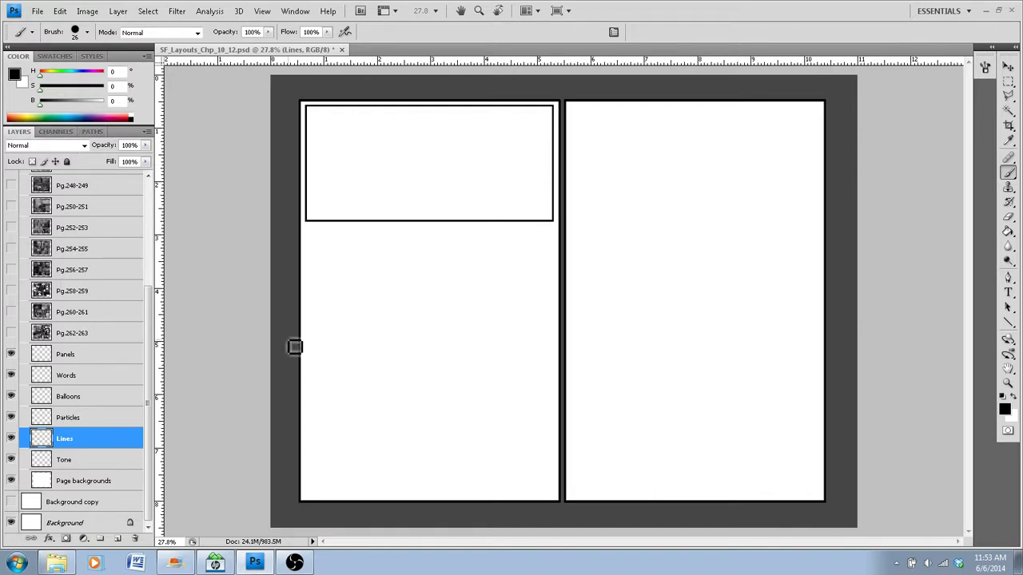
mouse_move(313, 468)
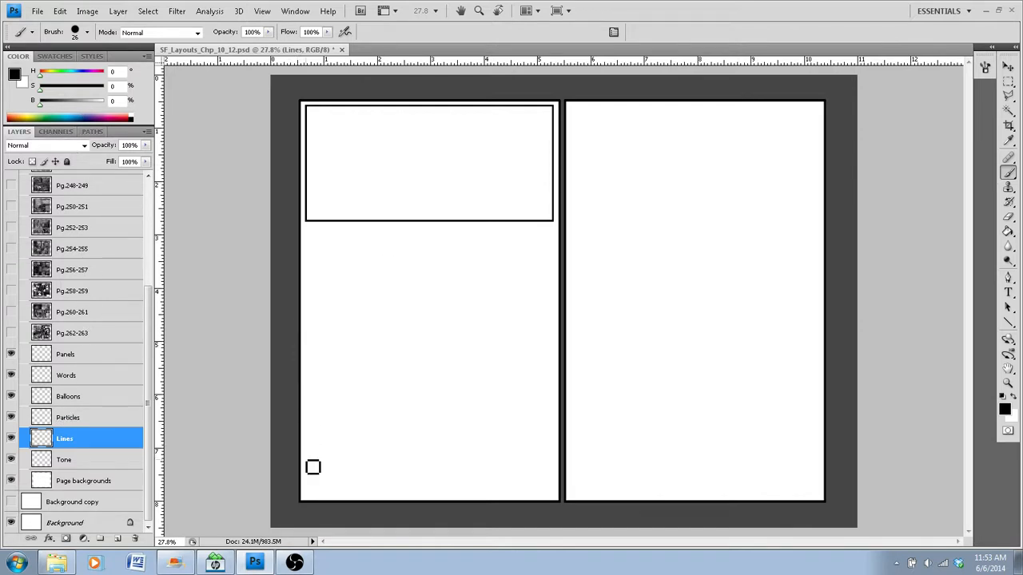
mouse_move(328, 444)
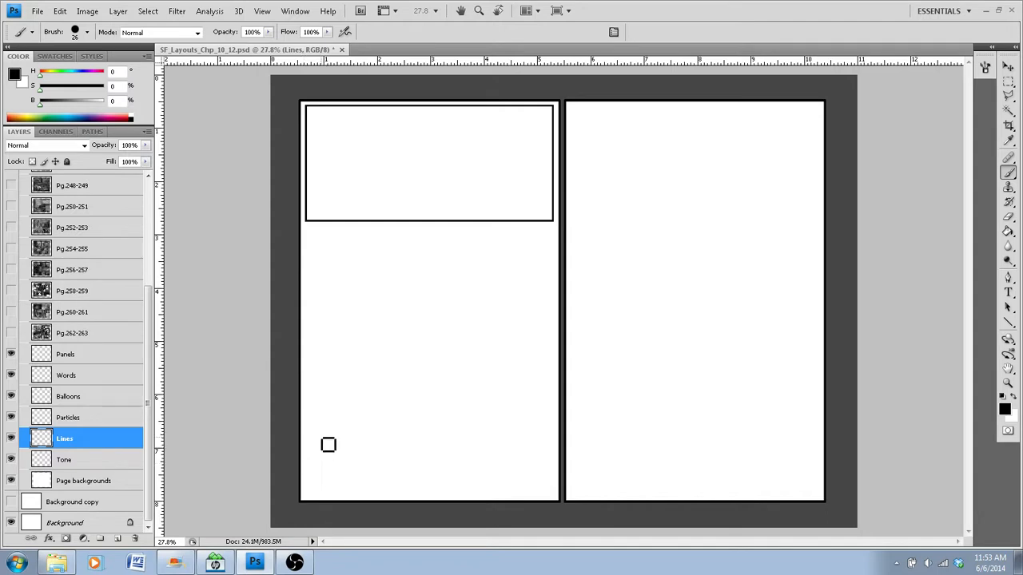
mouse_move(357, 294)
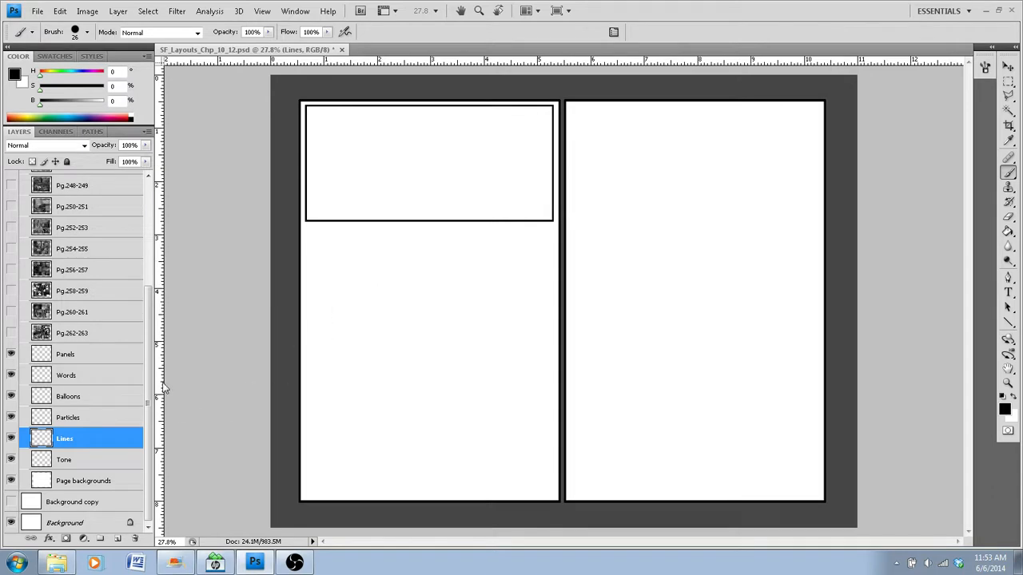
mouse_move(309, 314)
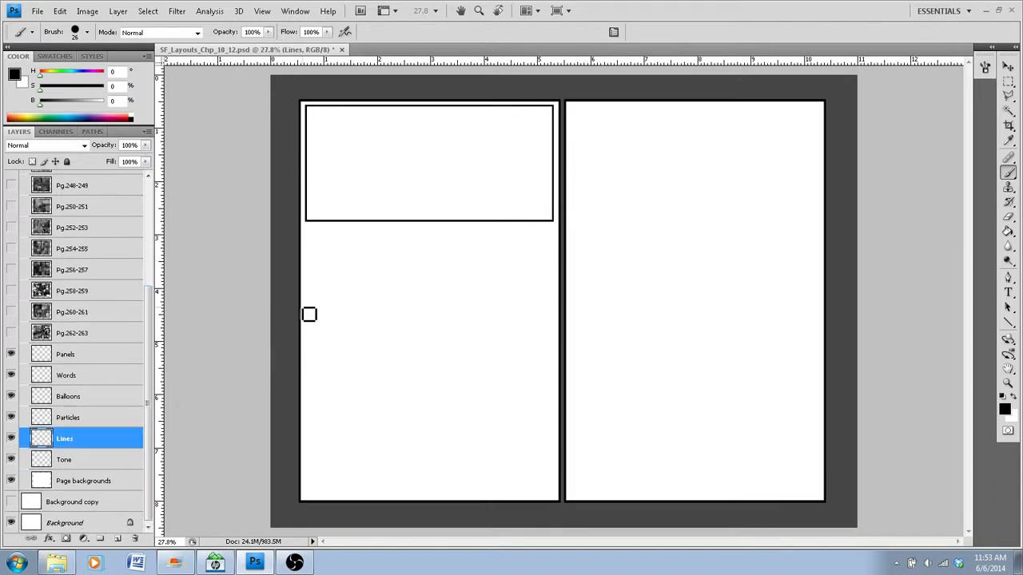
mouse_move(487, 276)
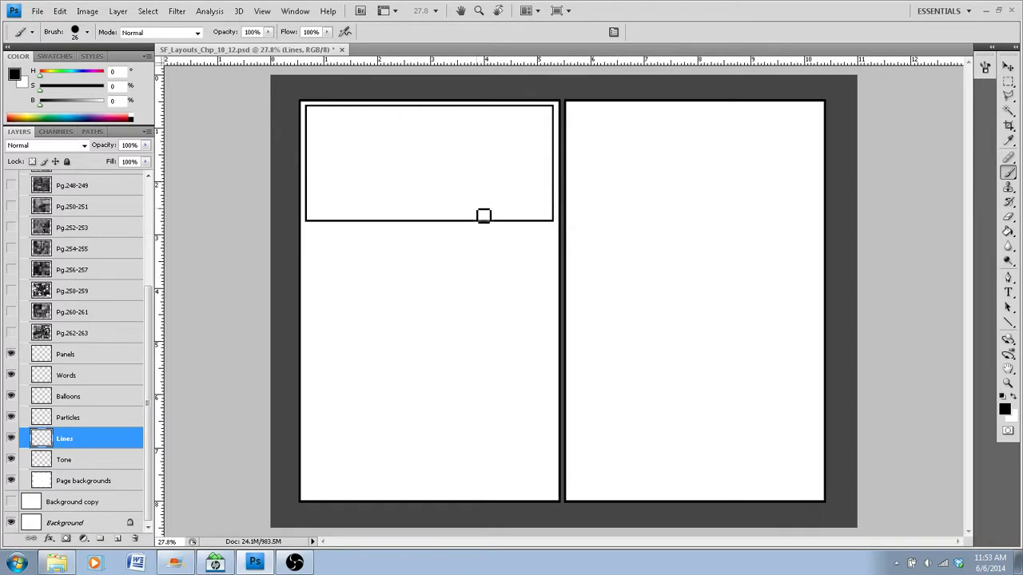
mouse_move(445, 269)
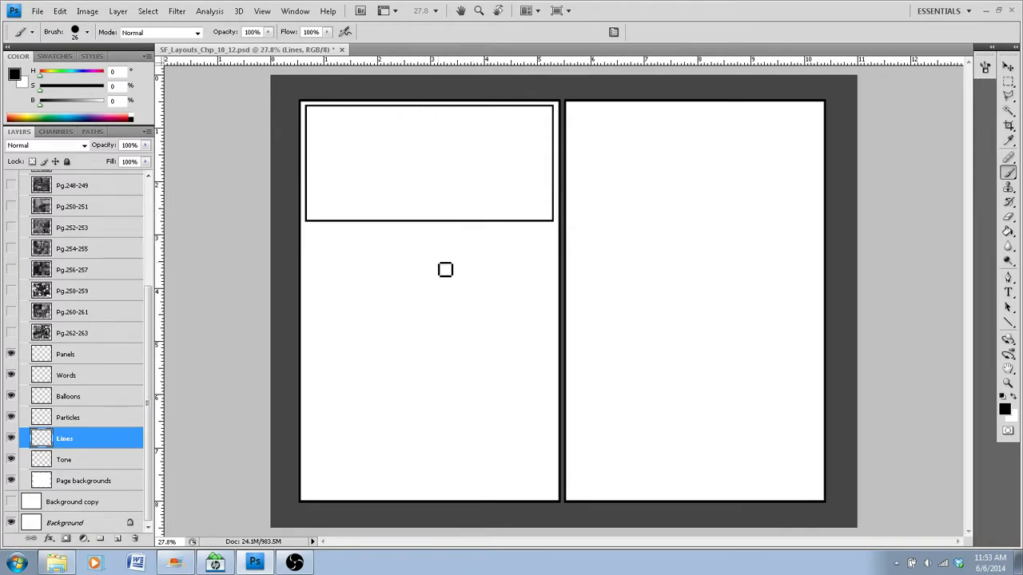
scroll(up, 3)
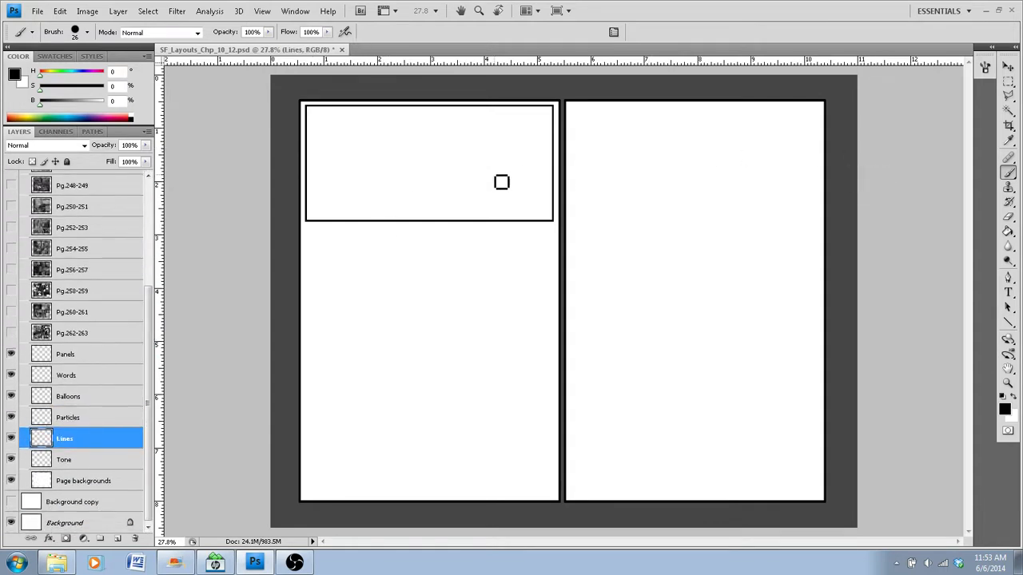
mouse_move(422, 207)
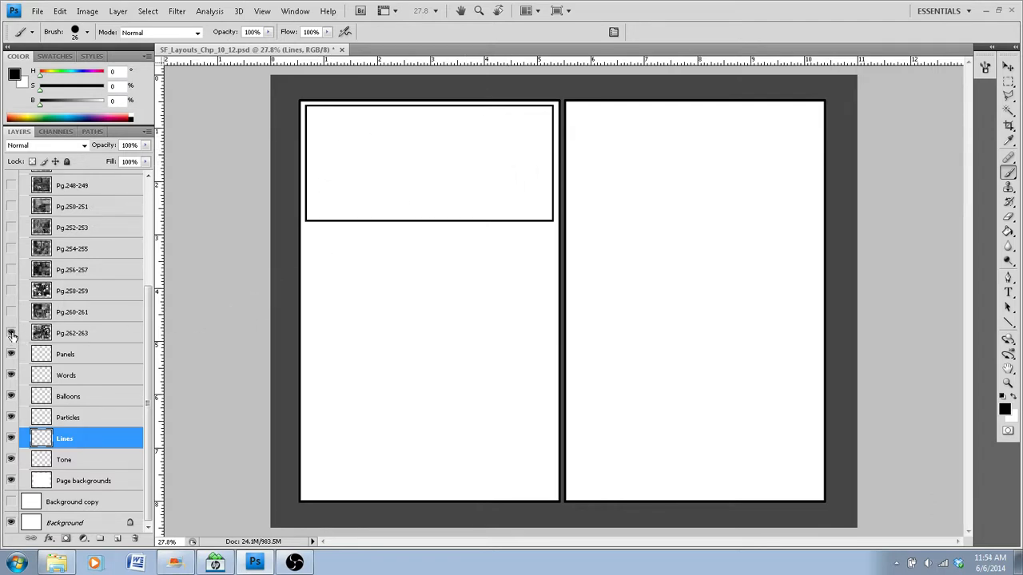
click(11, 311)
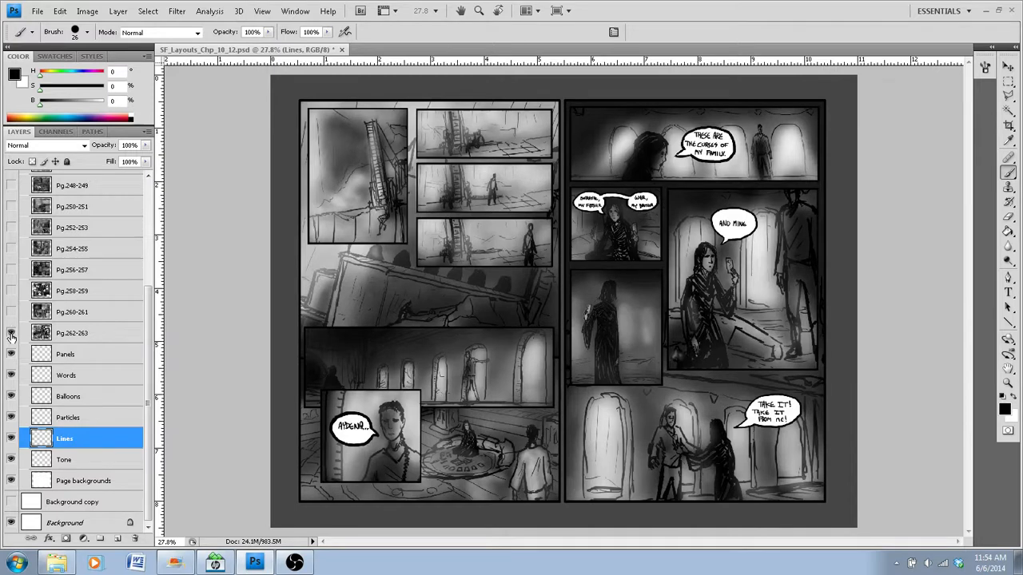
click(12, 332)
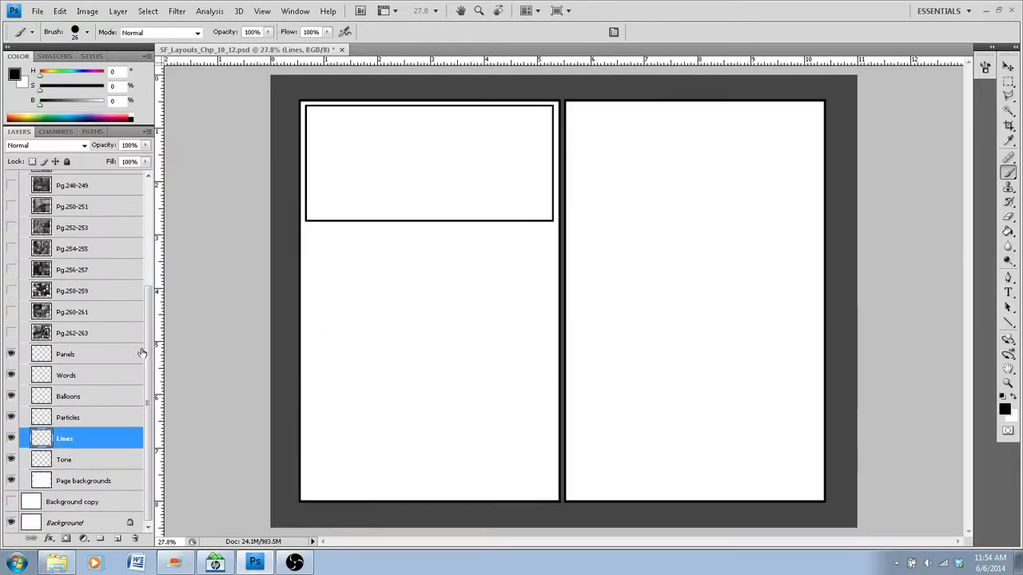
mouse_move(416, 234)
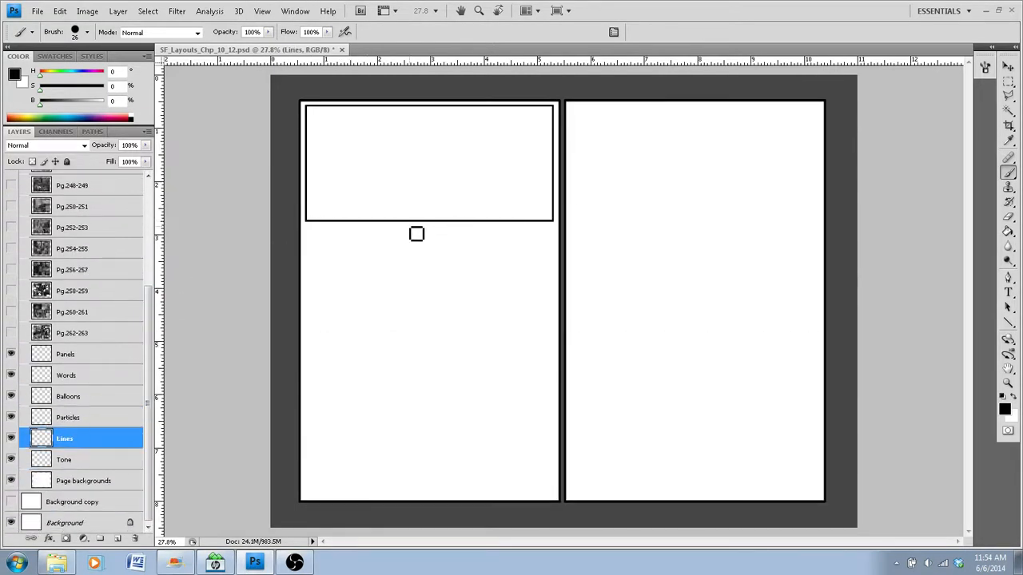
mouse_move(436, 168)
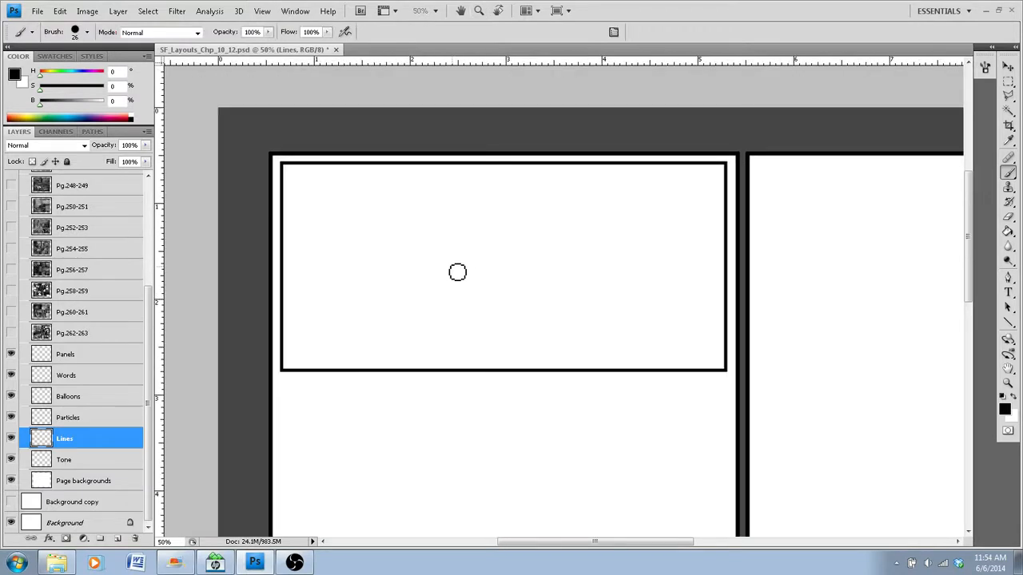
mouse_move(513, 269)
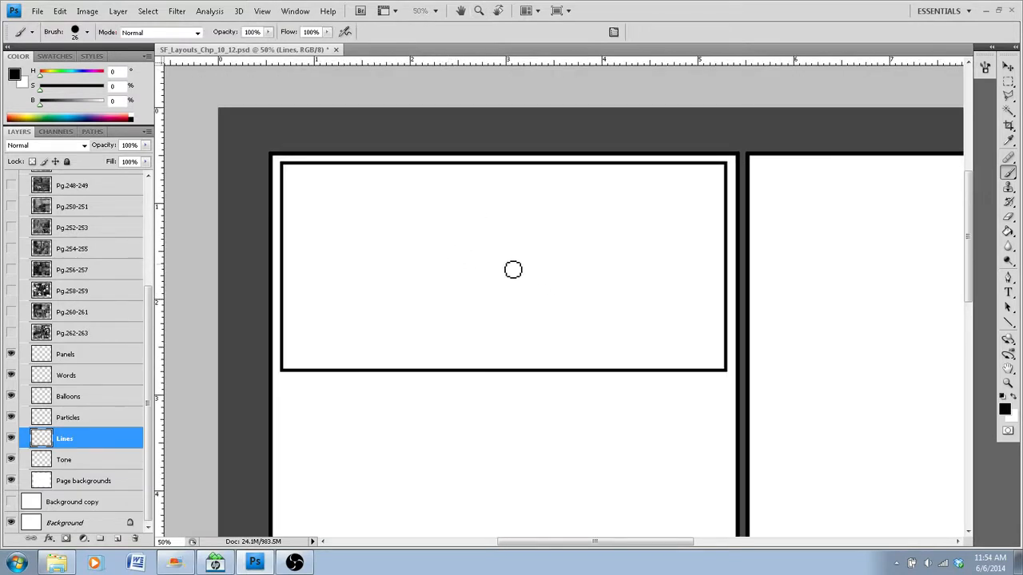
mouse_move(517, 296)
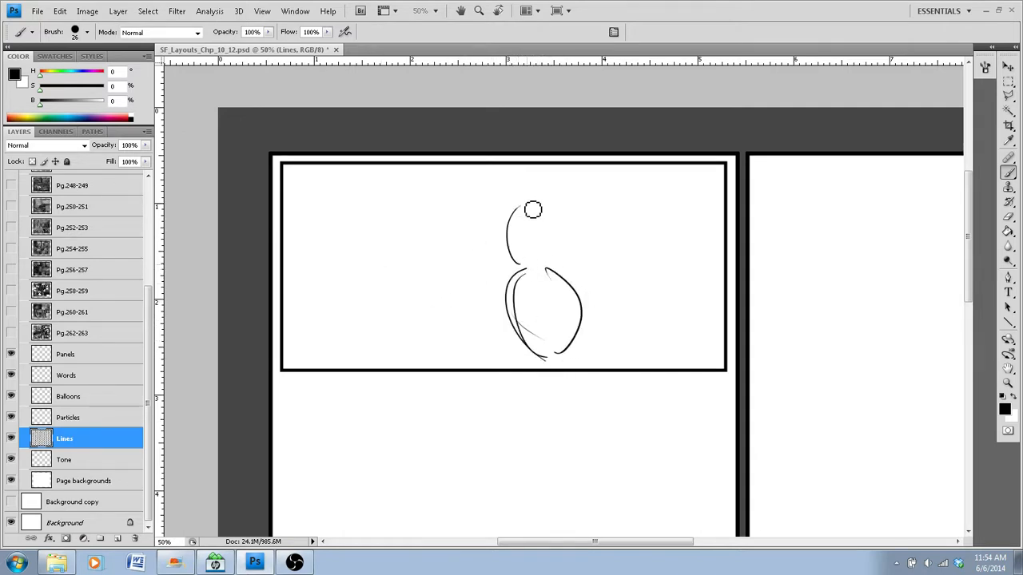
Sketch the figure's head, body, raised arm, hand and torso in the top-left panel
drag(533, 209, 495, 304)
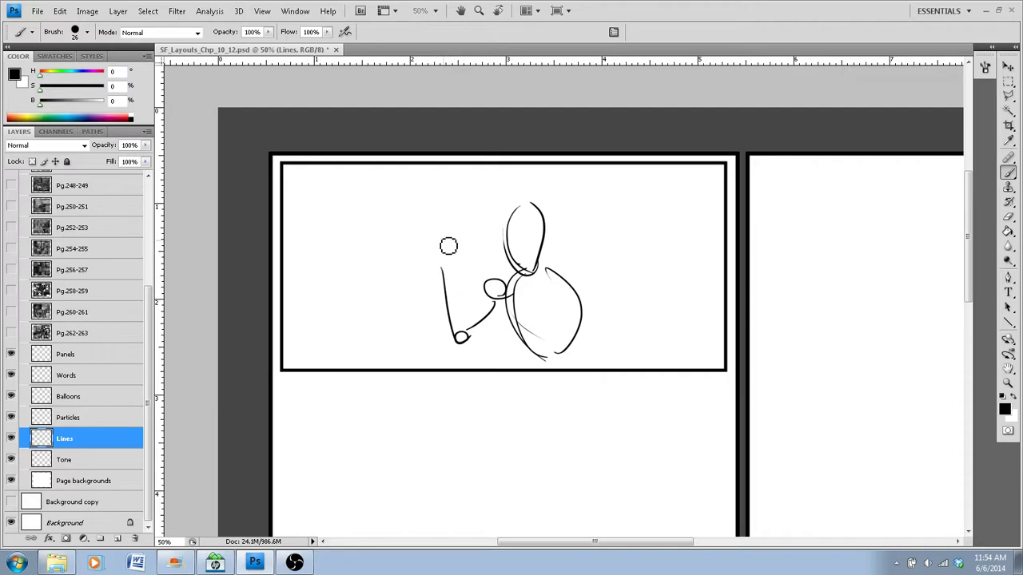
drag(449, 246, 446, 260)
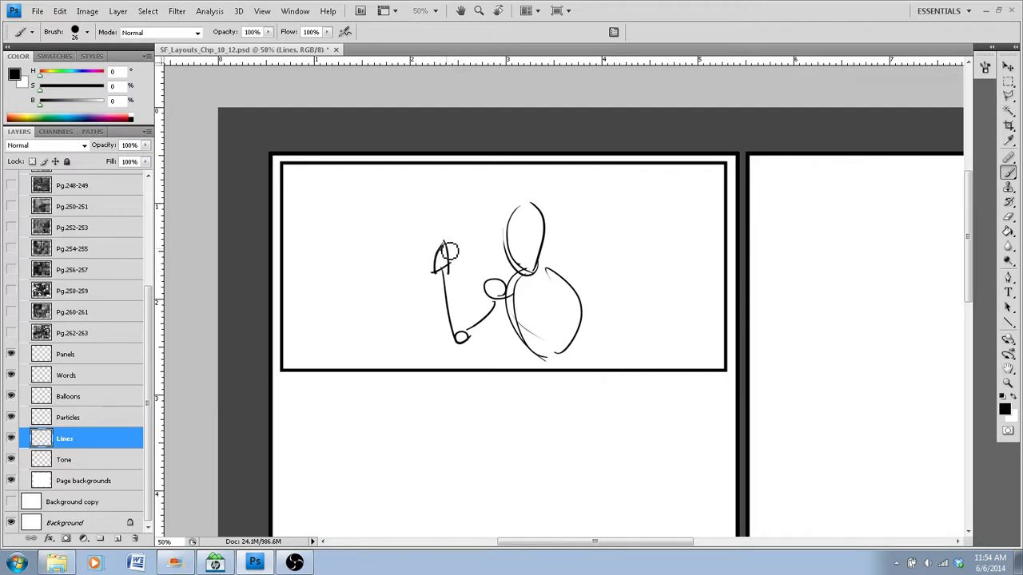
drag(448, 232, 431, 256)
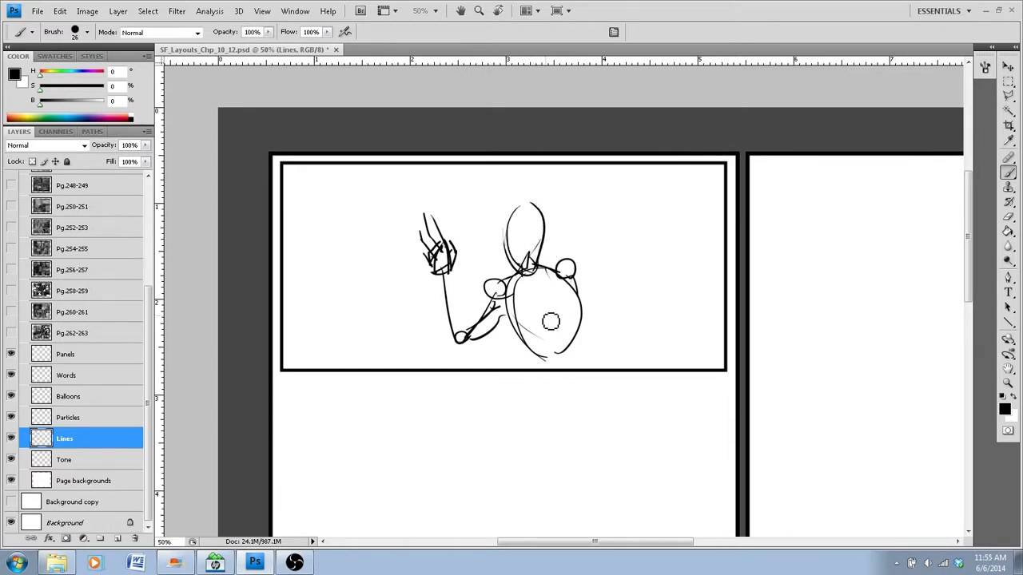
drag(551, 322, 543, 363)
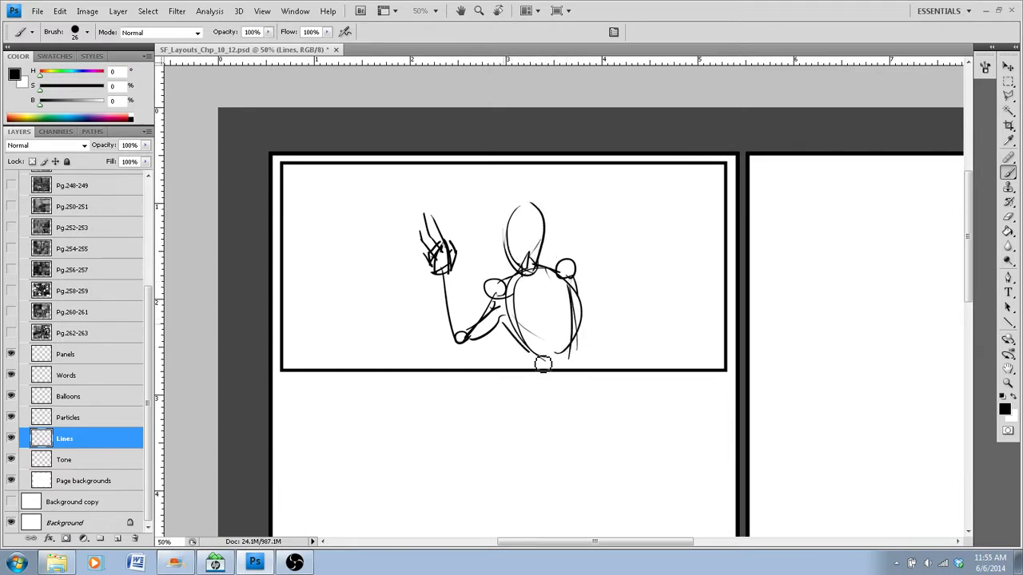
Add long hair and dense dark hatched clothing to the figure, then switch to the Eraser
click(540, 359)
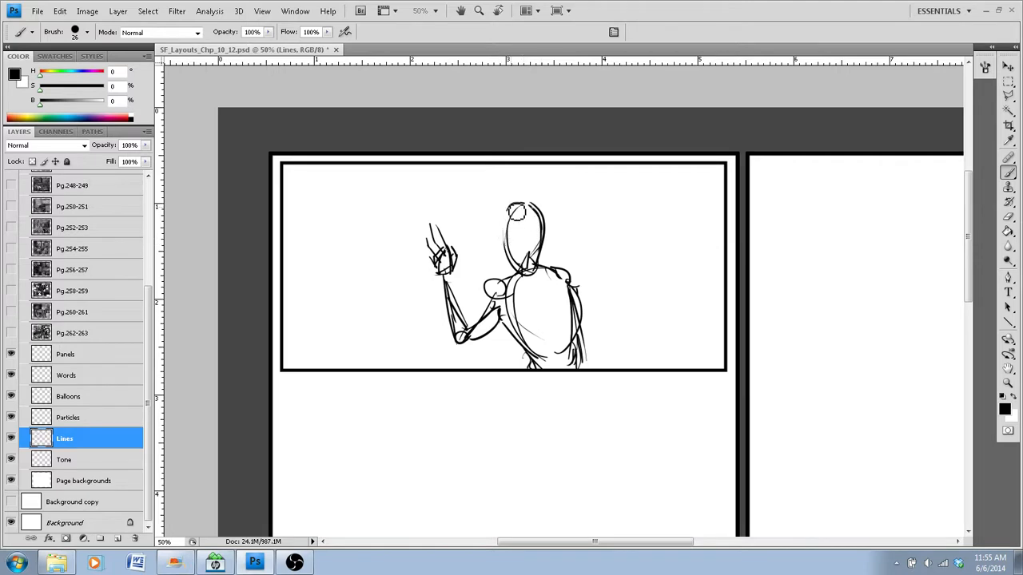
drag(515, 216, 511, 287)
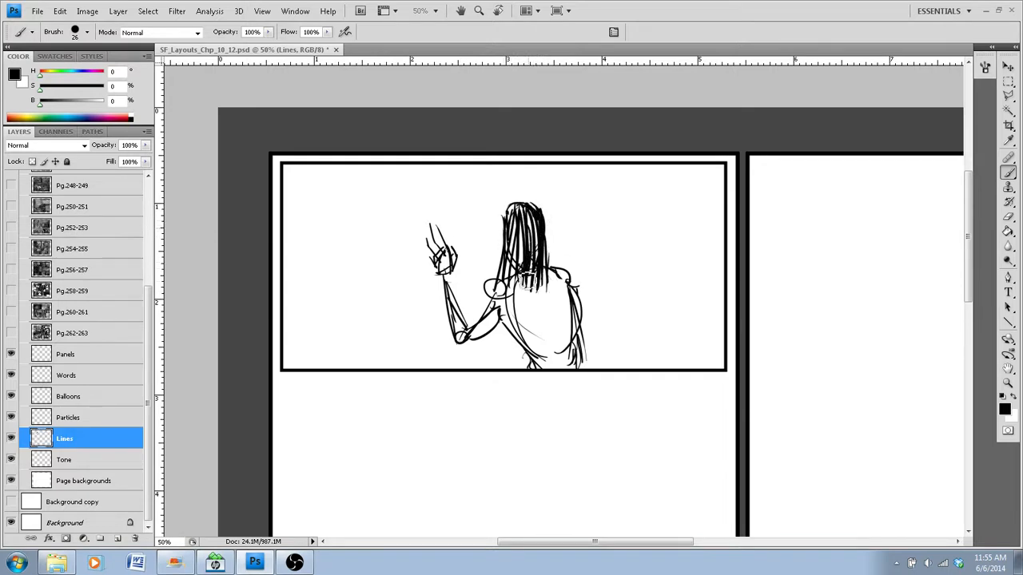
click(520, 256)
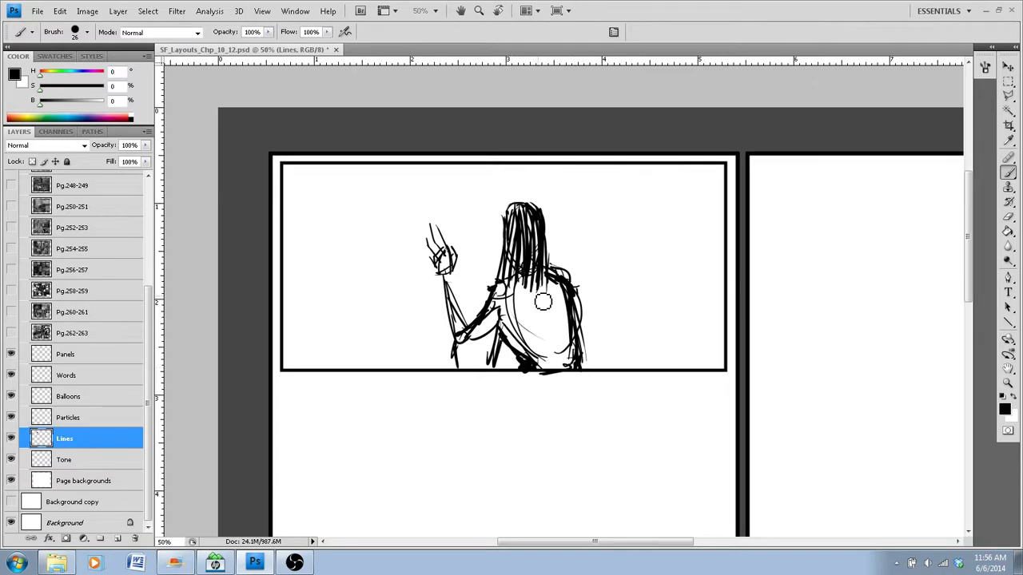
drag(527, 296, 555, 335)
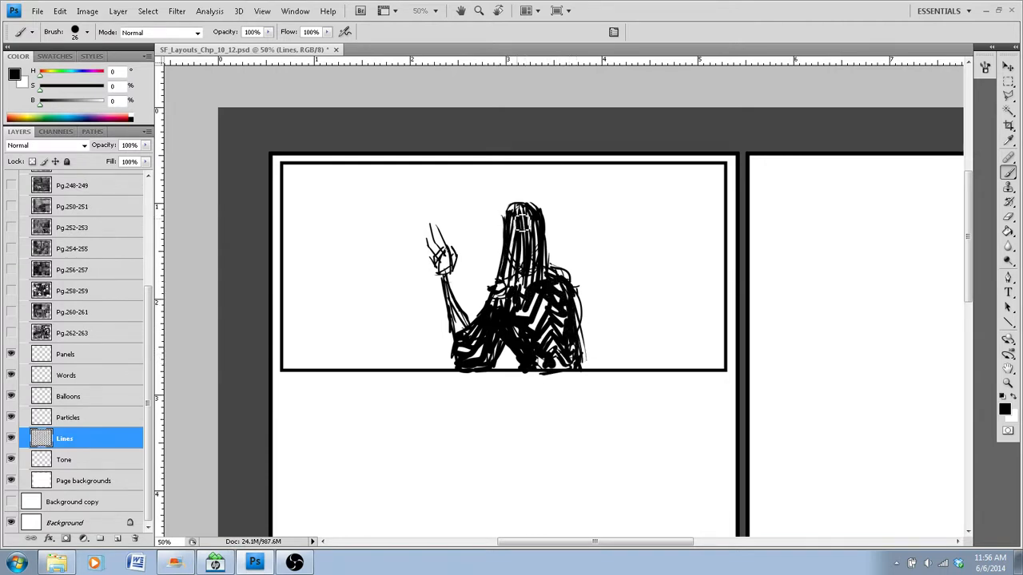
click(528, 239)
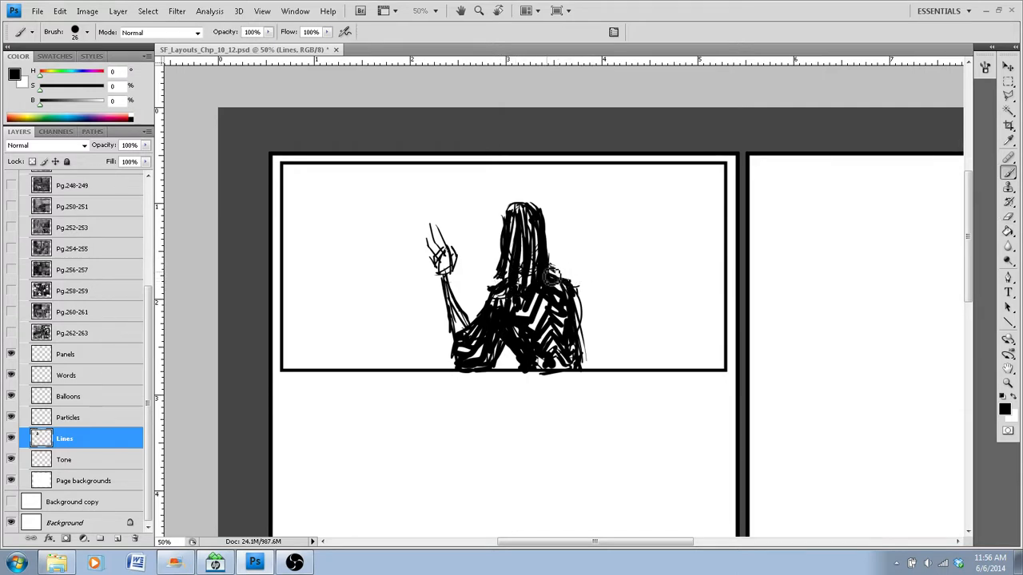
click(487, 300)
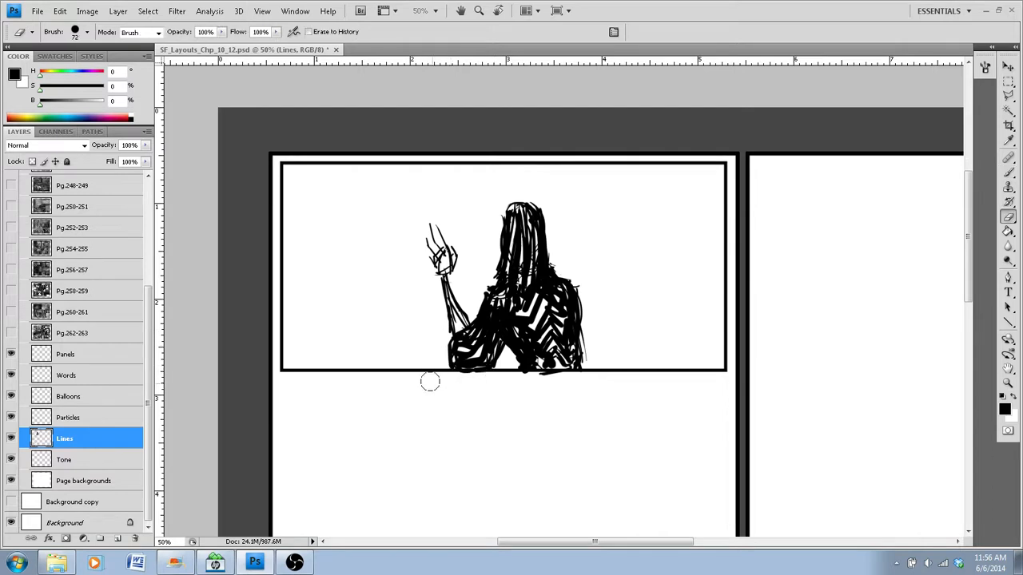
mouse_move(577, 382)
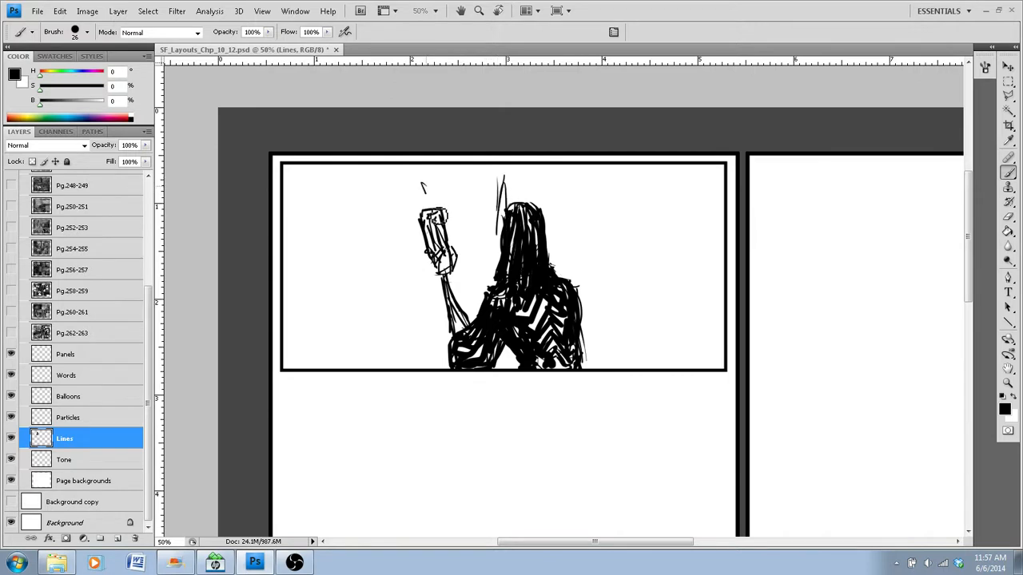
Sketch a profile face plus the left figure's arm and hand reaching toward the object
drag(424, 188, 387, 235)
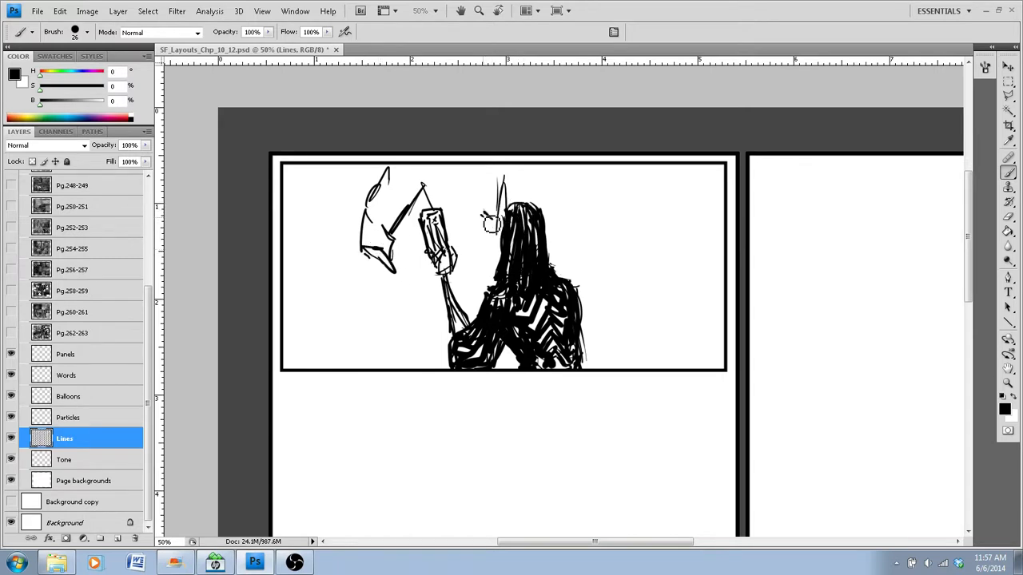
drag(479, 224, 495, 240)
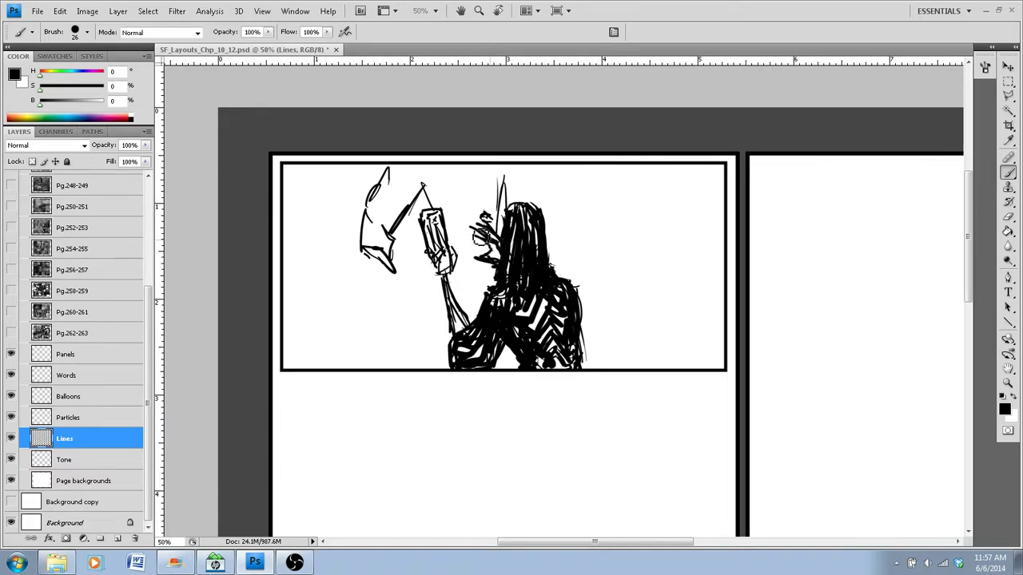
click(484, 248)
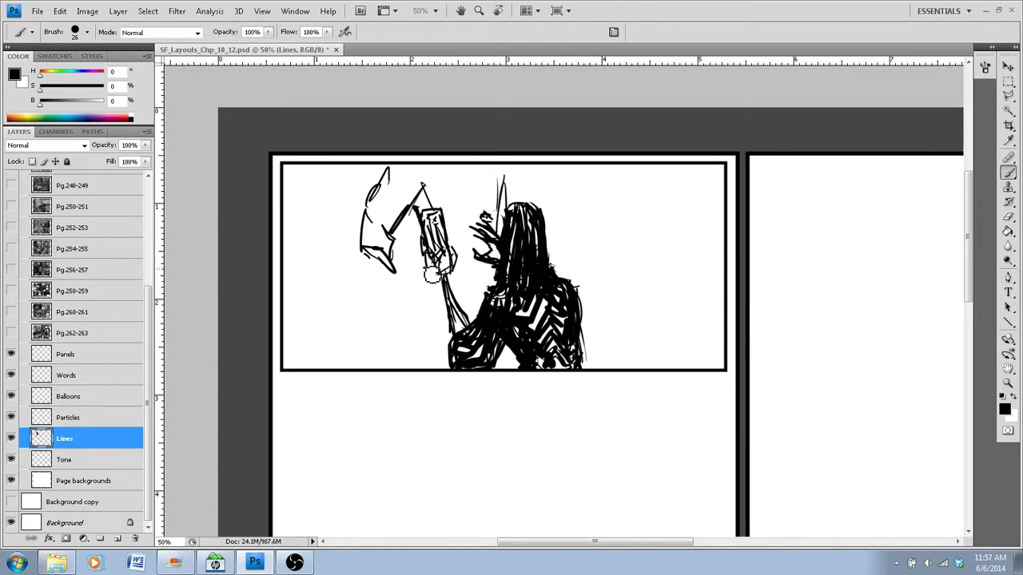
click(440, 280)
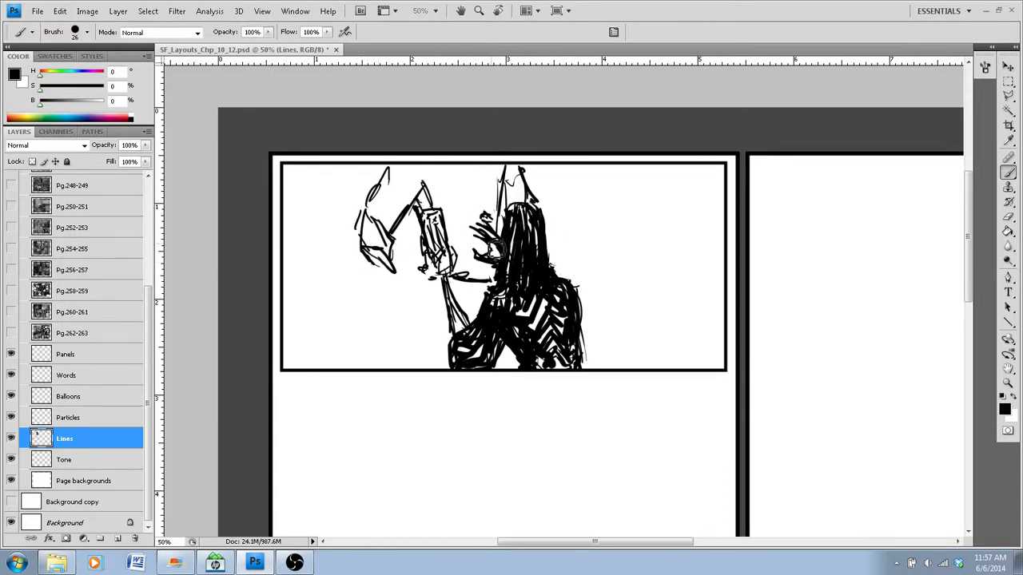
click(480, 240)
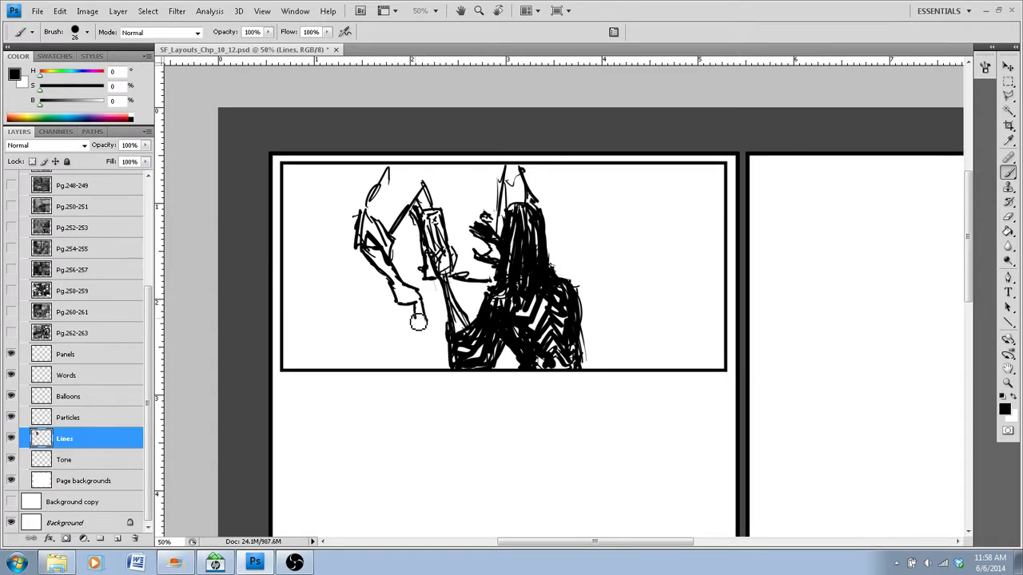
click(407, 312)
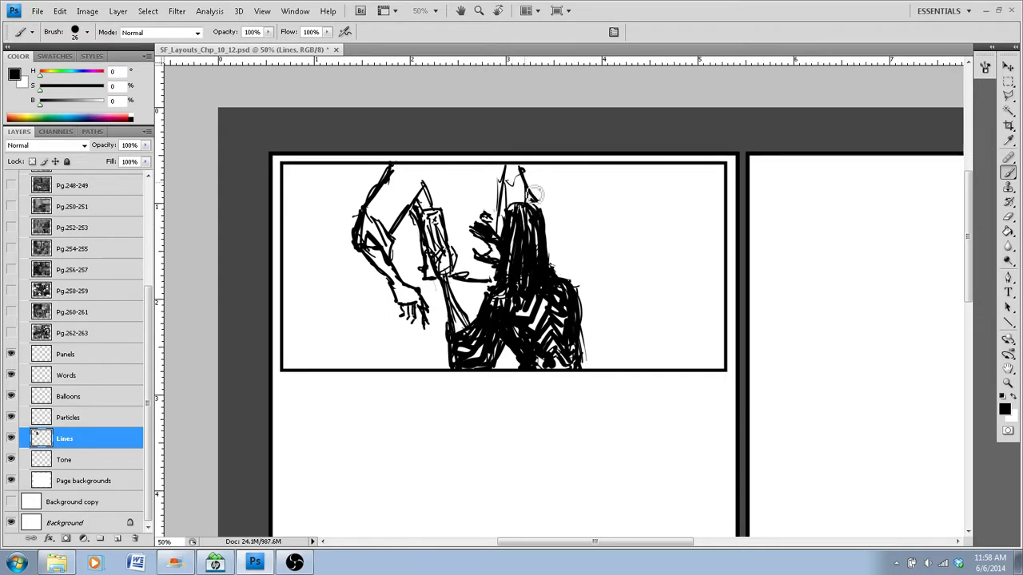
mouse_move(555, 234)
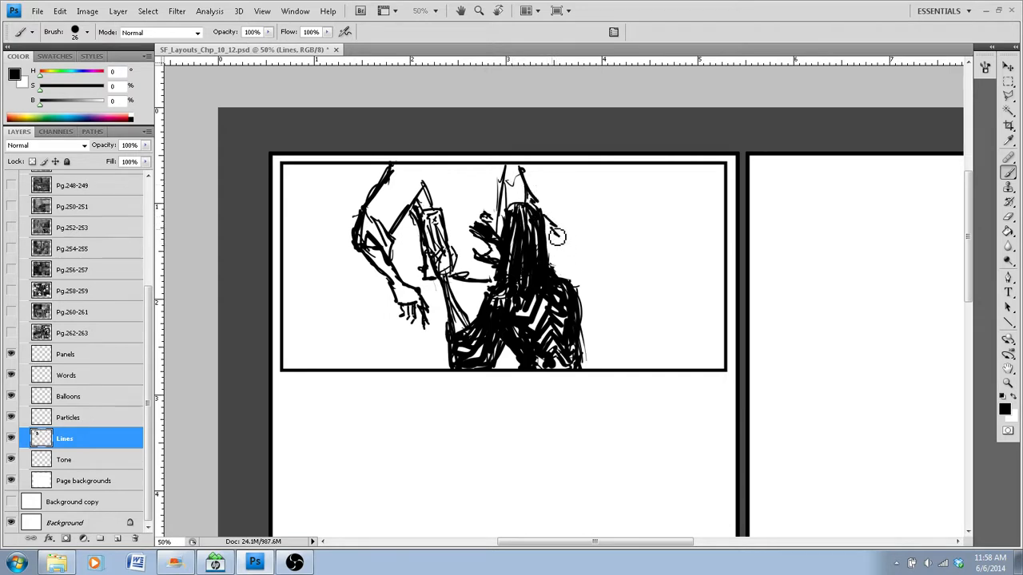
mouse_move(567, 265)
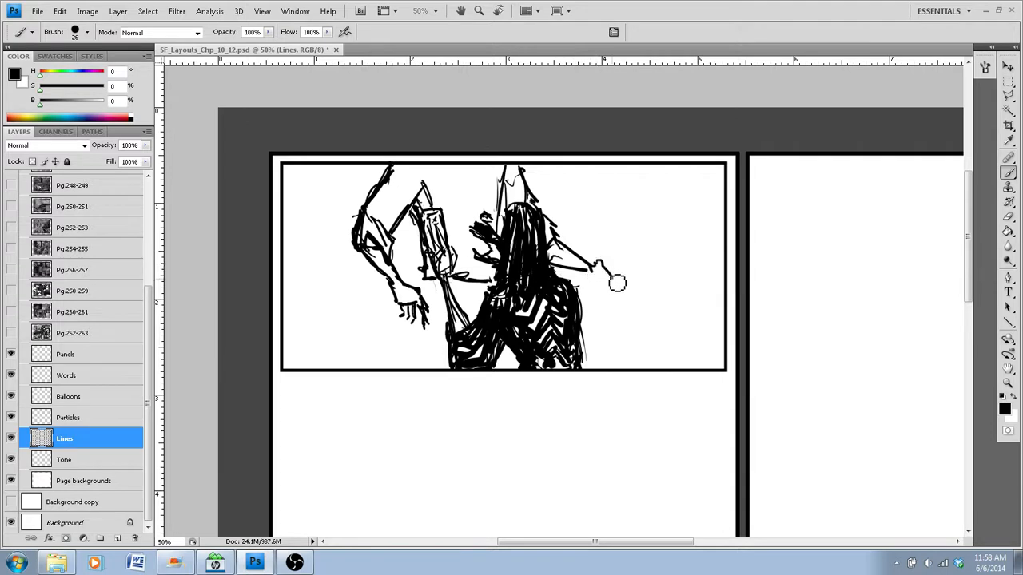
mouse_move(611, 287)
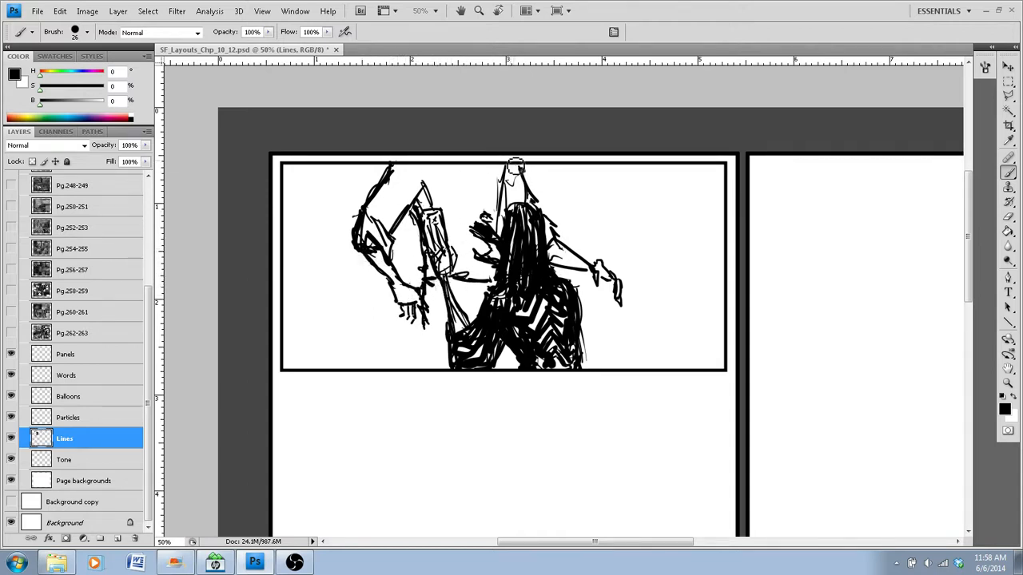
Scale the marquee-selected figure sketch to about 85% and shift it left
drag(472, 144, 655, 284)
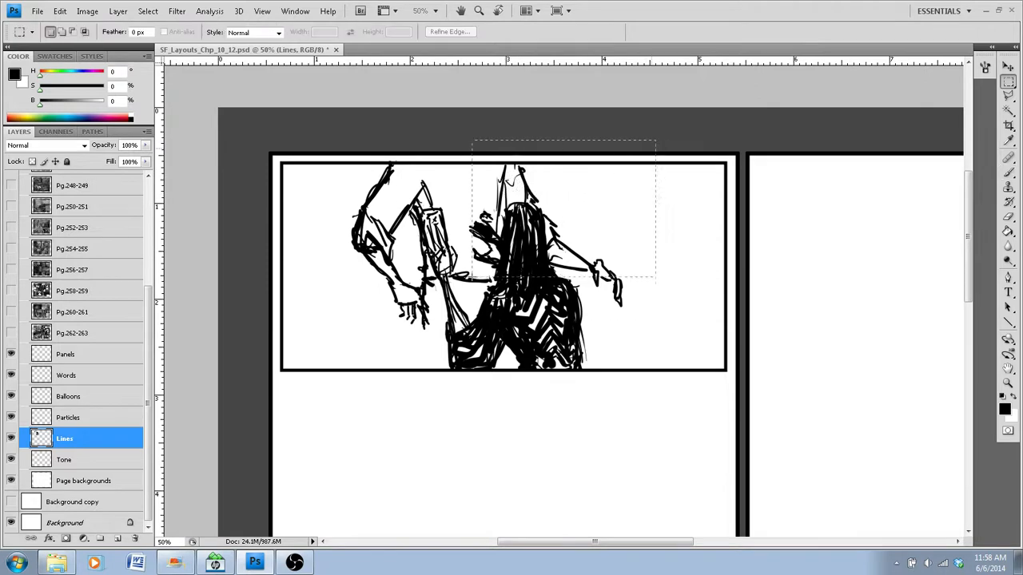
click(23, 32)
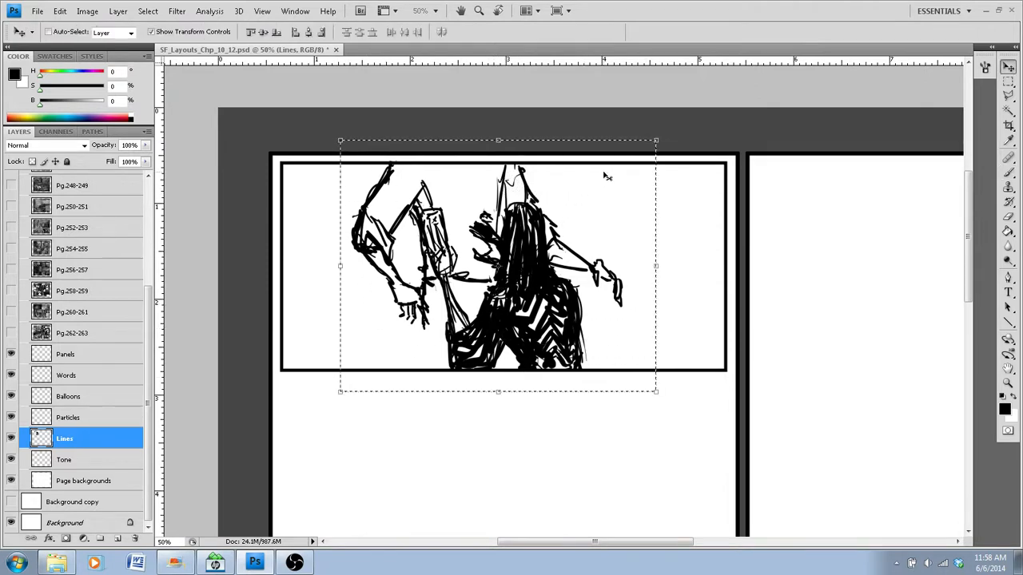
drag(655, 142, 604, 181)
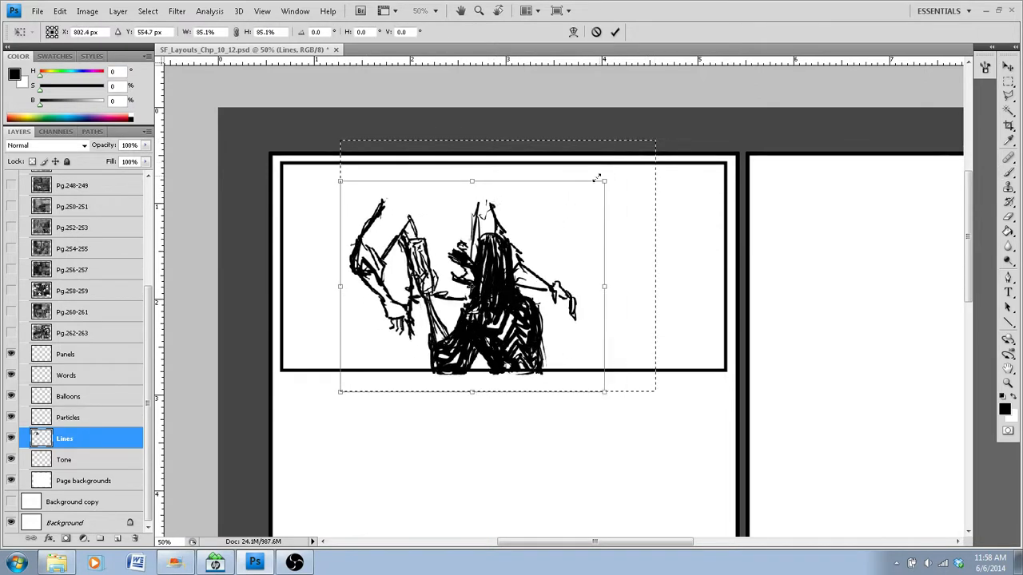
drag(602, 180, 573, 196)
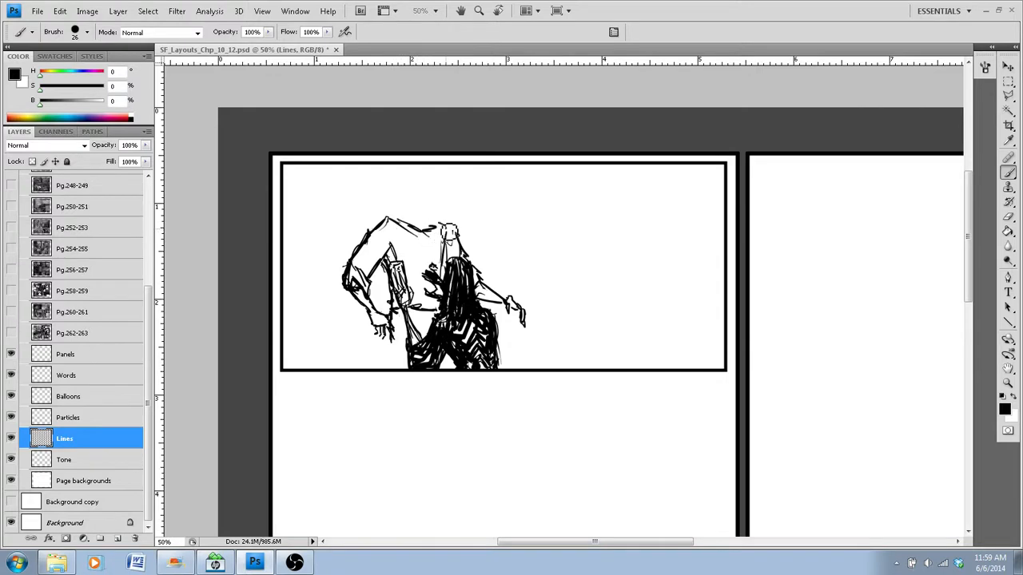
Brush a tall man seen from behind over the left figures, with a darkened head
click(379, 238)
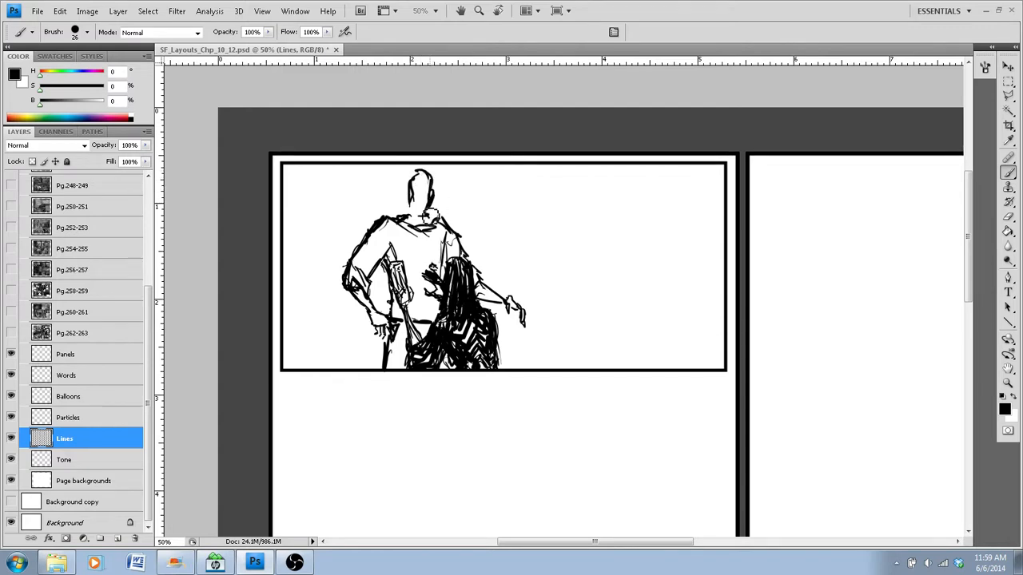
click(419, 196)
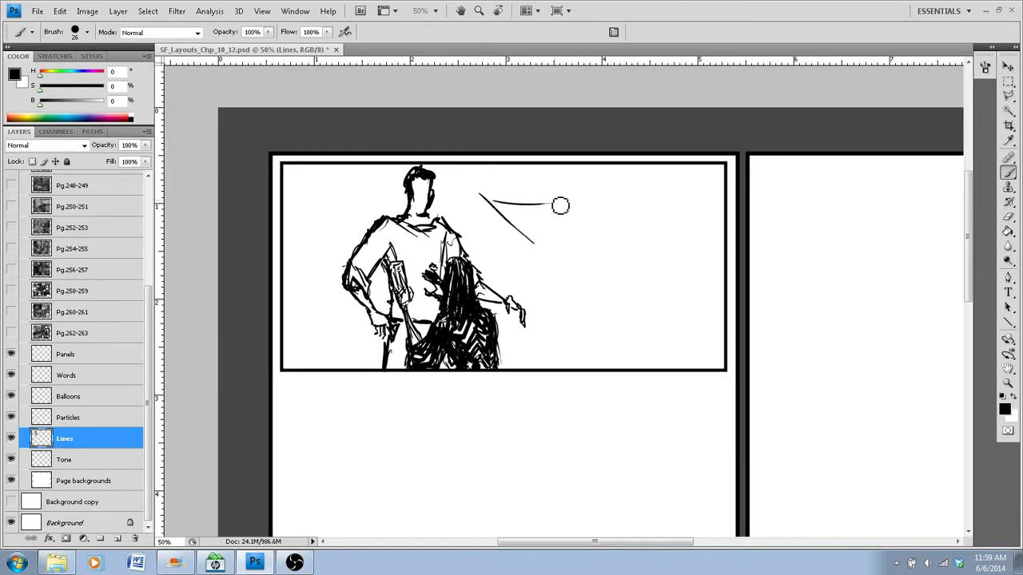
Brush a trial close-up face with eyes right of the man, then remove it
drag(559, 205, 597, 209)
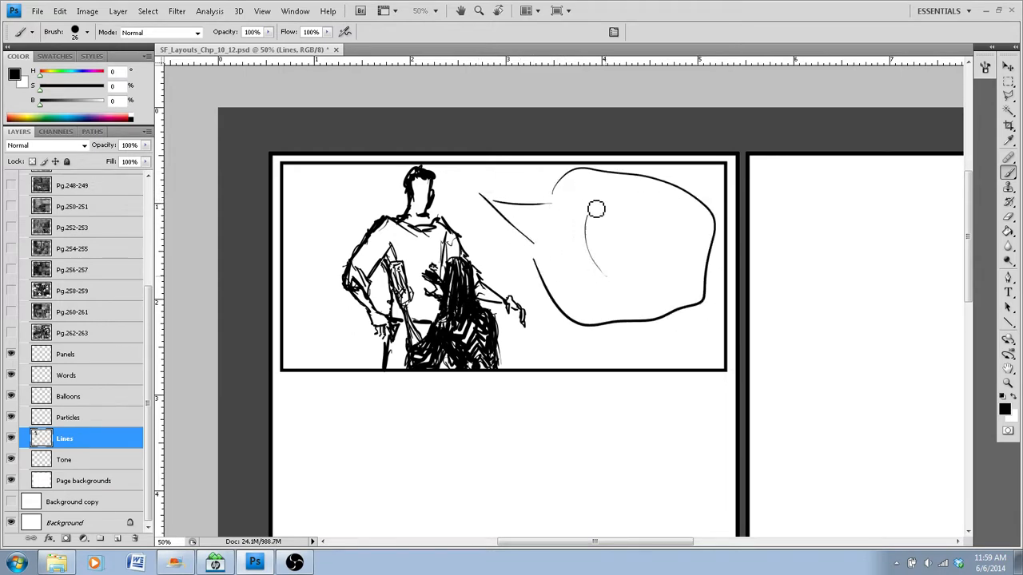
drag(597, 209, 628, 298)
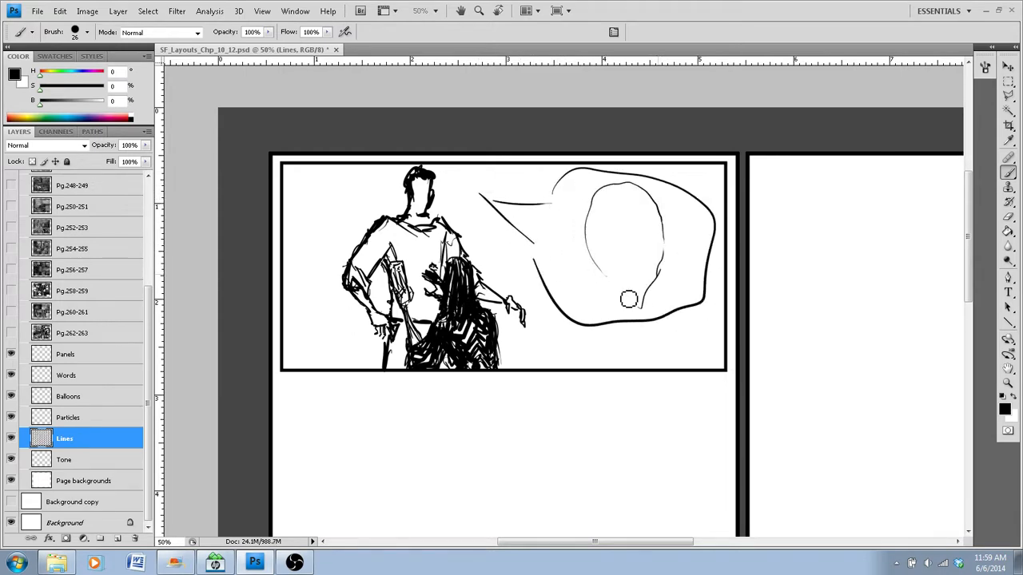
drag(627, 299, 635, 190)
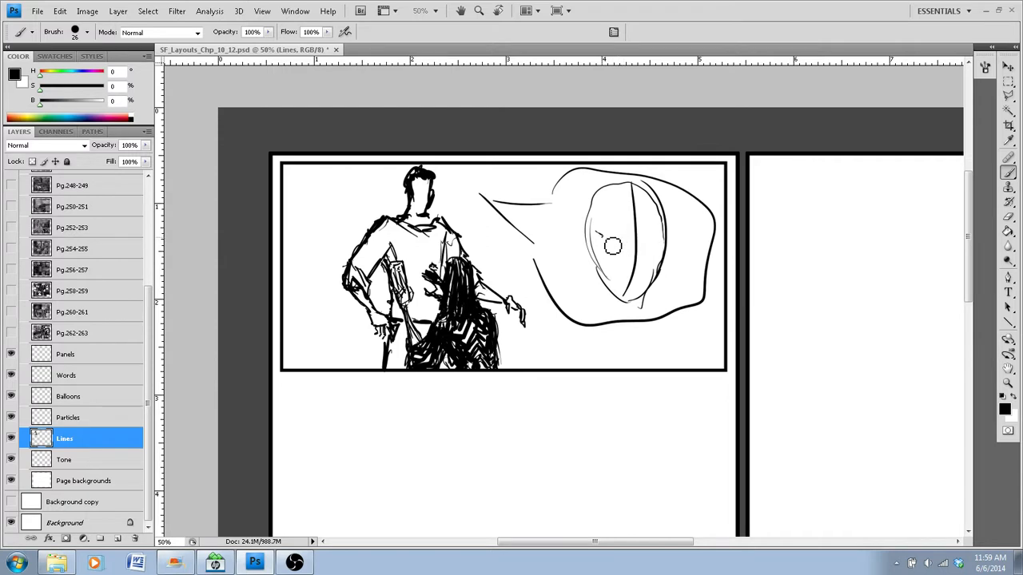
drag(607, 244, 663, 247)
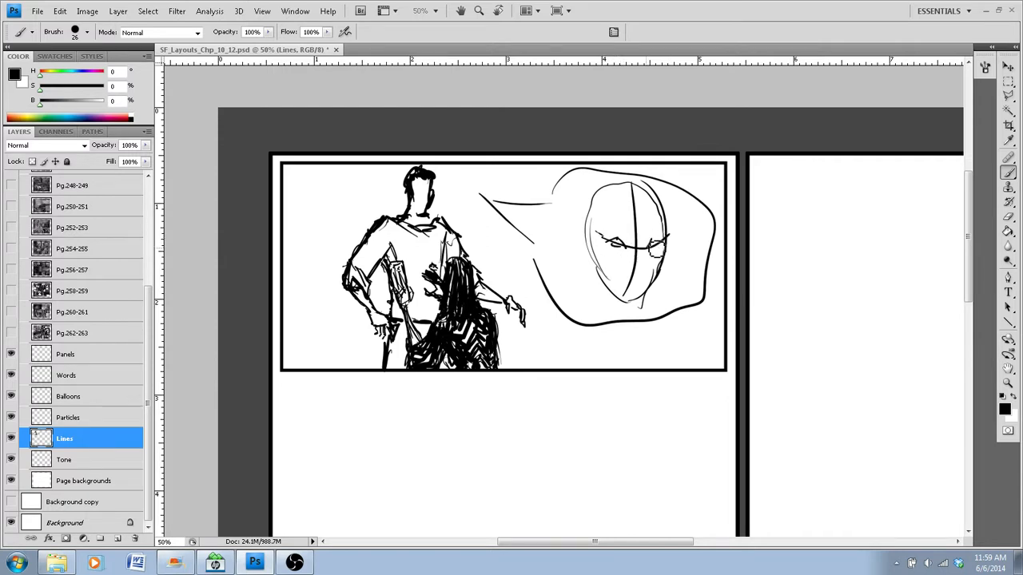
click(635, 220)
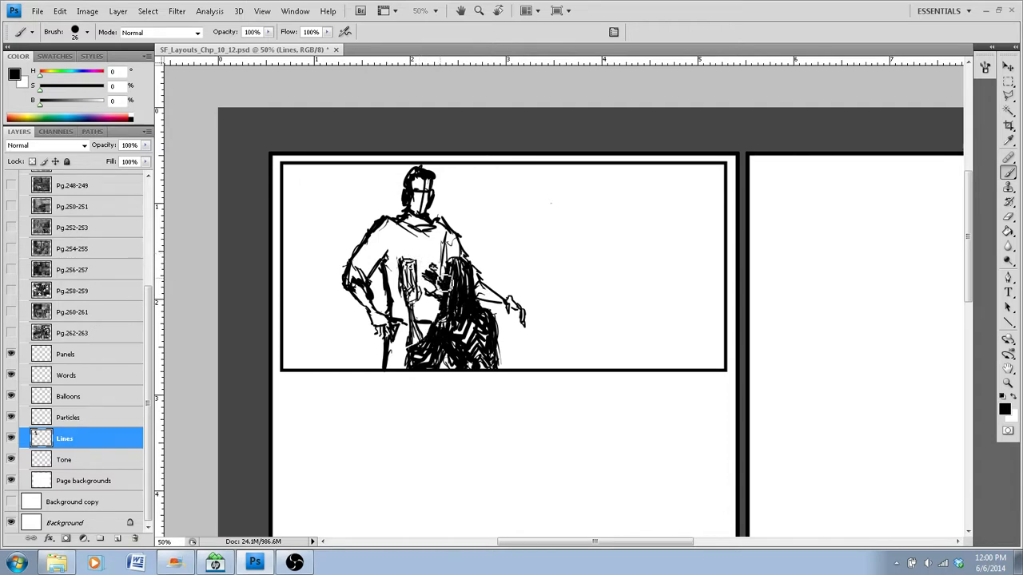
mouse_move(568, 203)
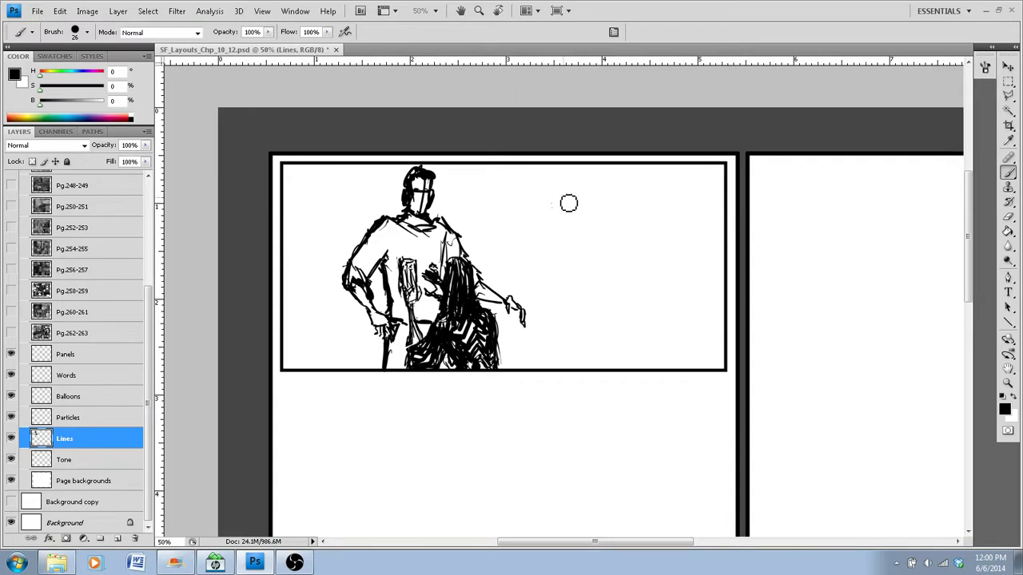
mouse_move(101, 317)
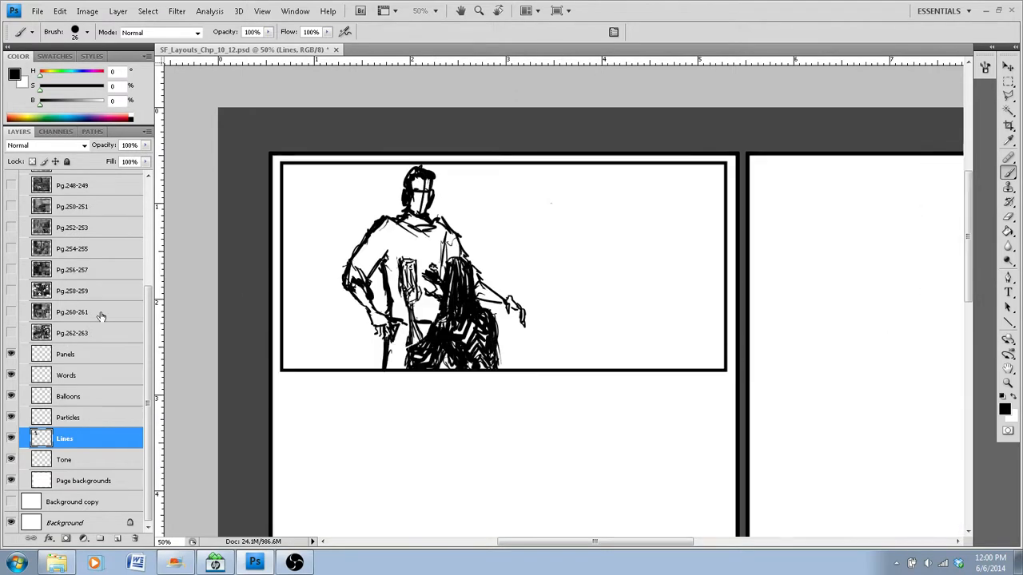
mouse_move(433, 178)
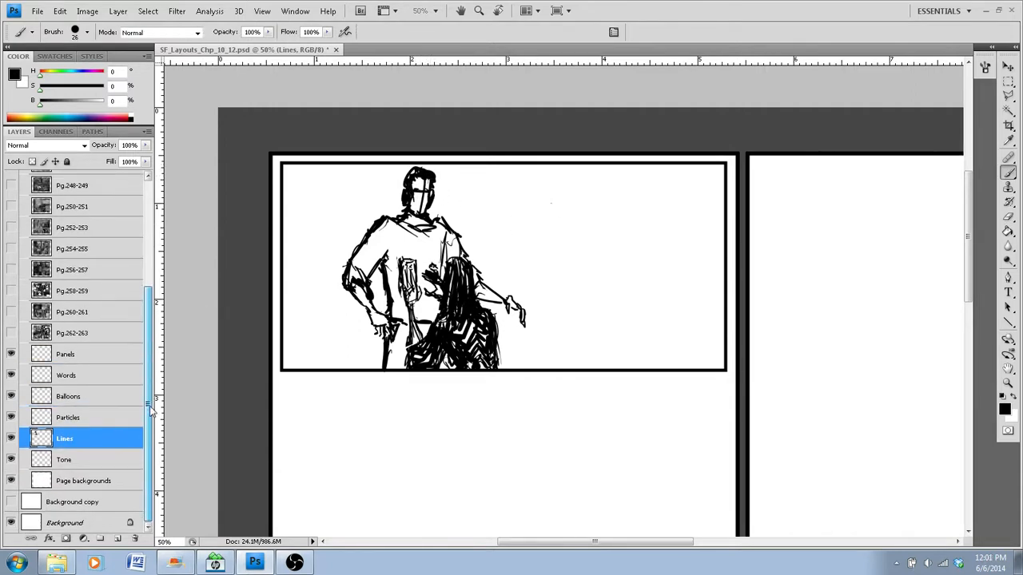
mouse_move(314, 222)
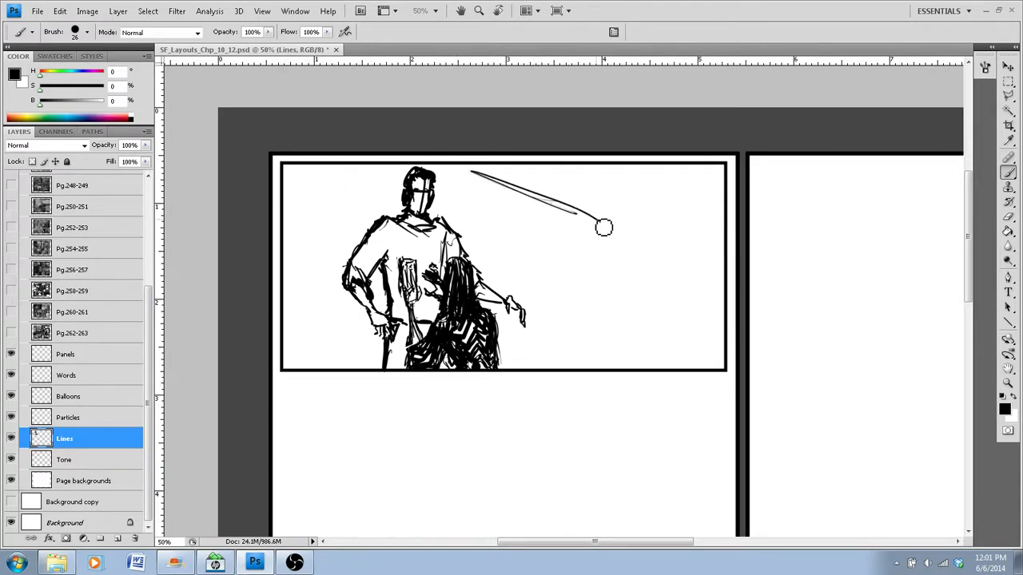
Brush sloping beam lines, right-side walls, a pillar and arches behind the figures
drag(603, 228, 659, 251)
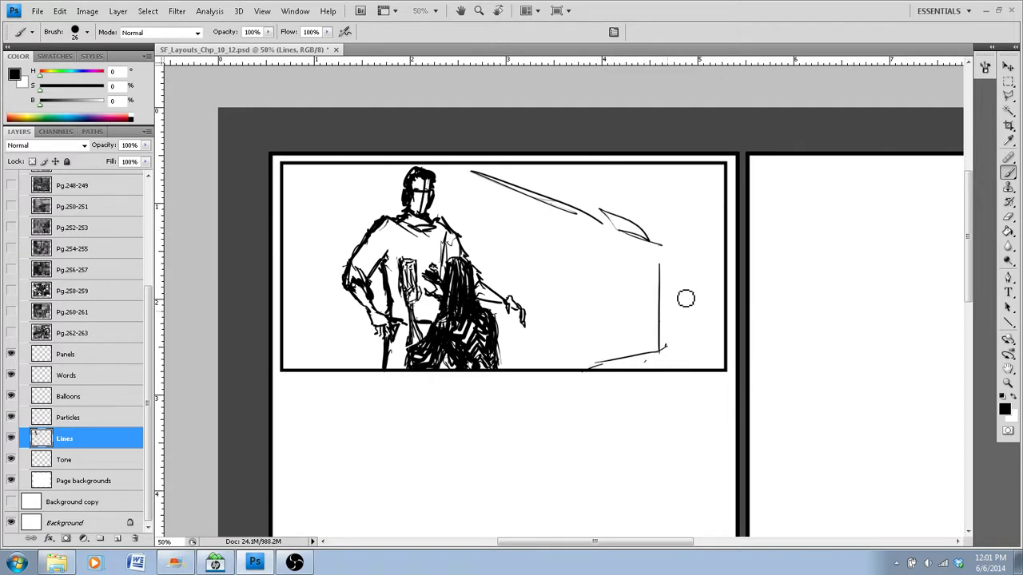
drag(686, 298, 543, 176)
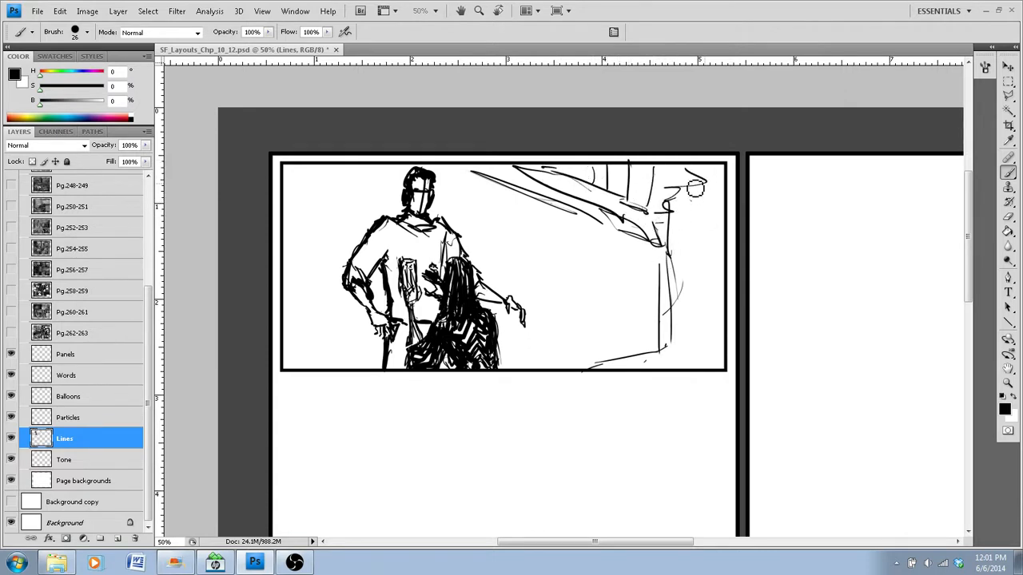
drag(695, 188, 711, 342)
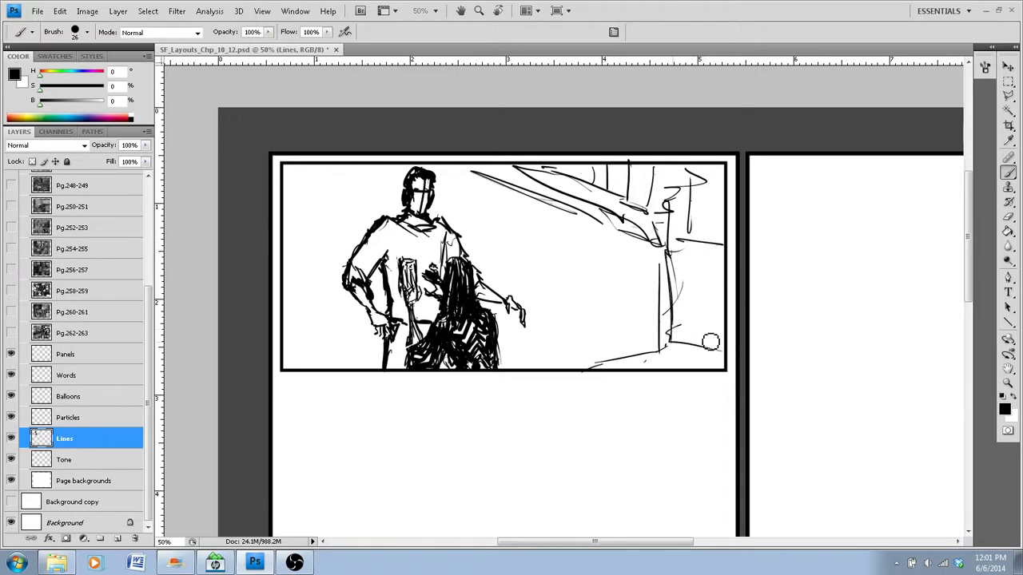
drag(711, 344, 604, 240)
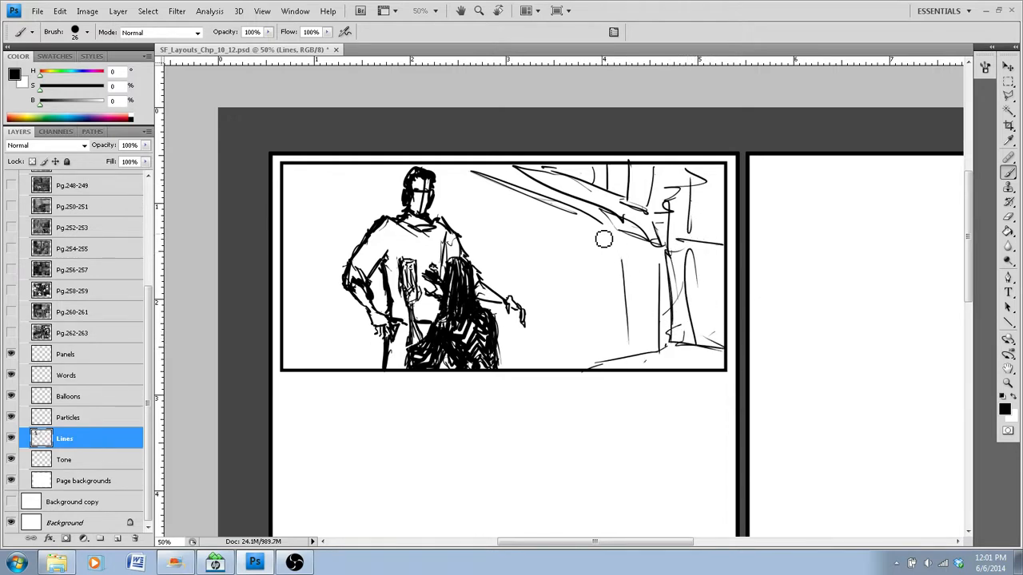
drag(605, 239, 586, 360)
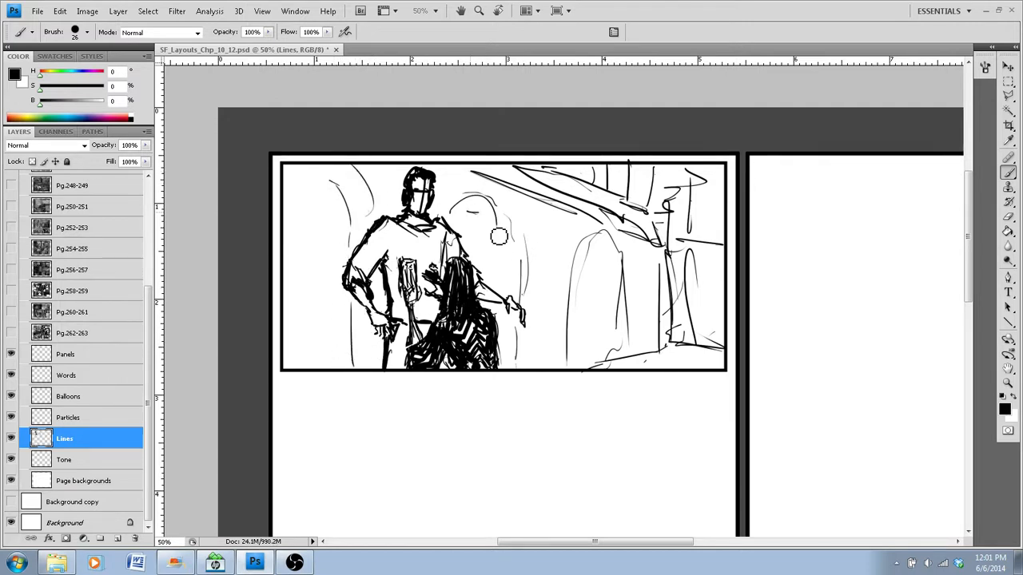
drag(495, 235, 619, 355)
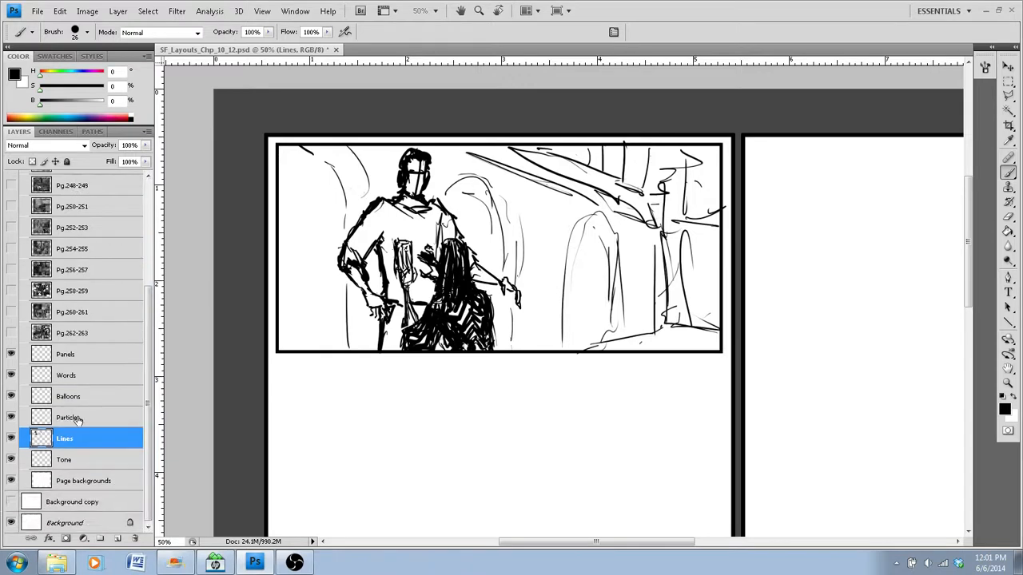
mouse_move(111, 363)
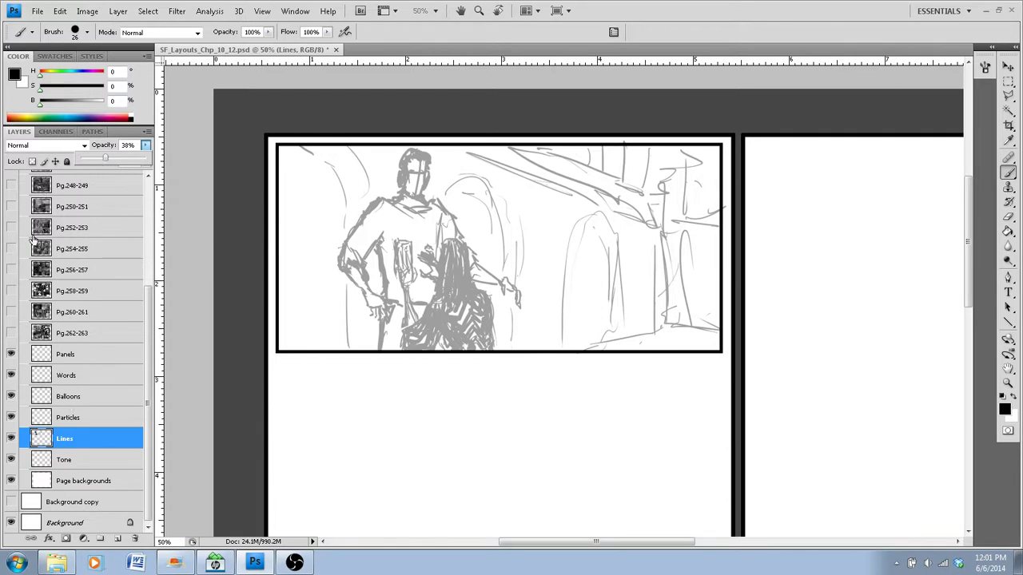
Set the Lines layer to 38% opacity and zoom out over the Pg.262-263 spread
click(68, 397)
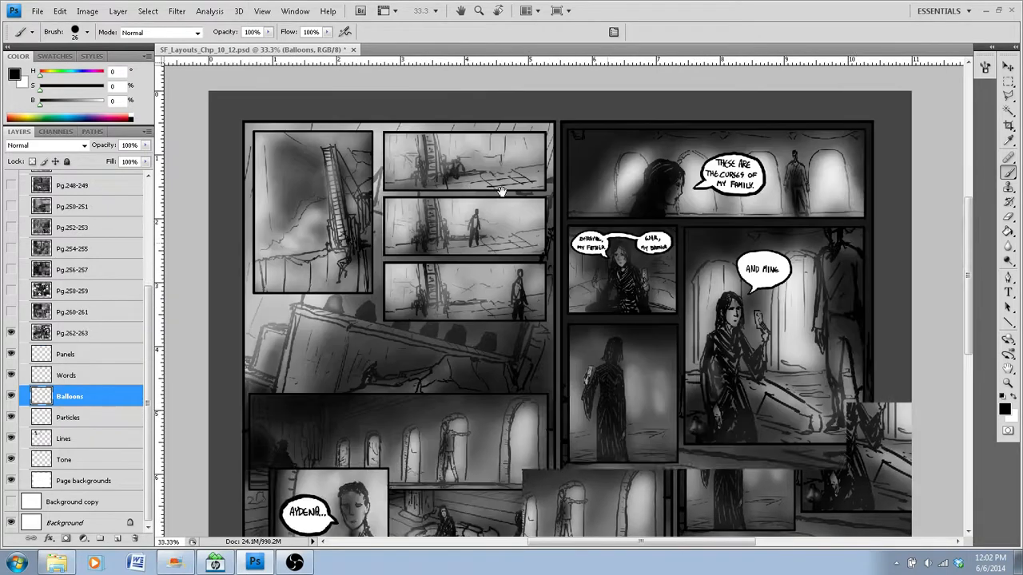
scroll(down, 3)
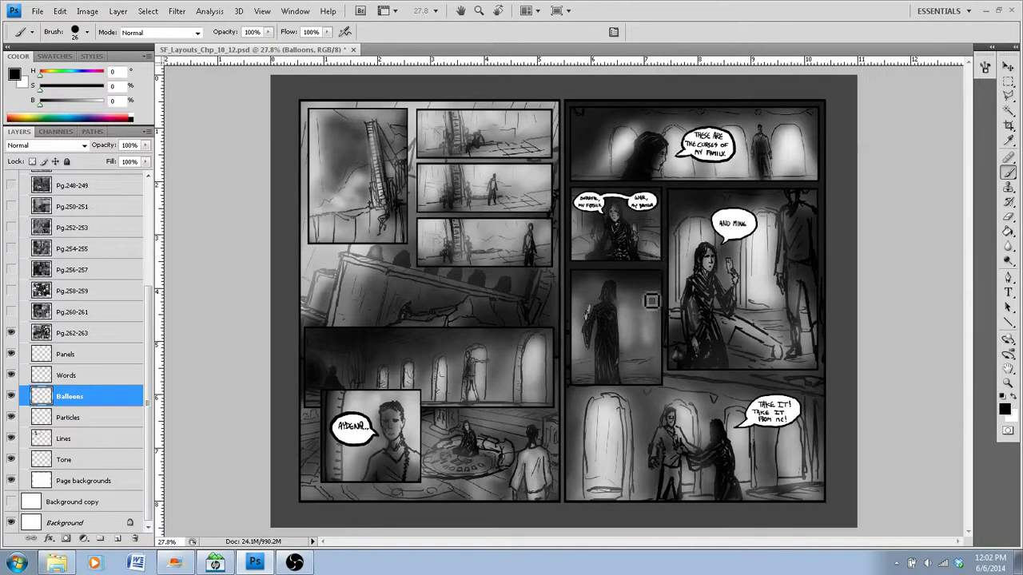
mouse_move(625, 287)
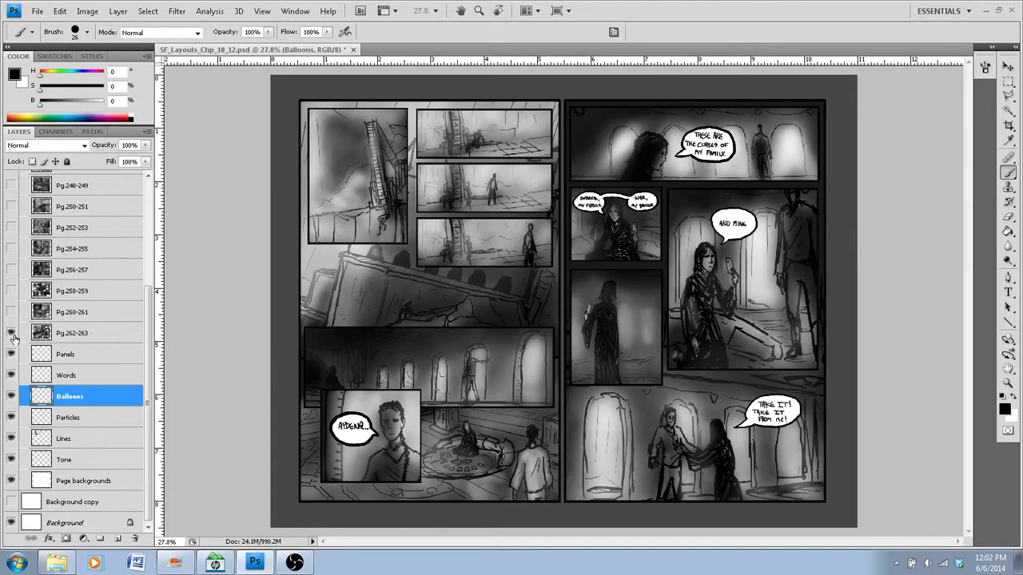
Toggle the Pg.262-263 layer's eye icon so the spread ends hidden
click(11, 332)
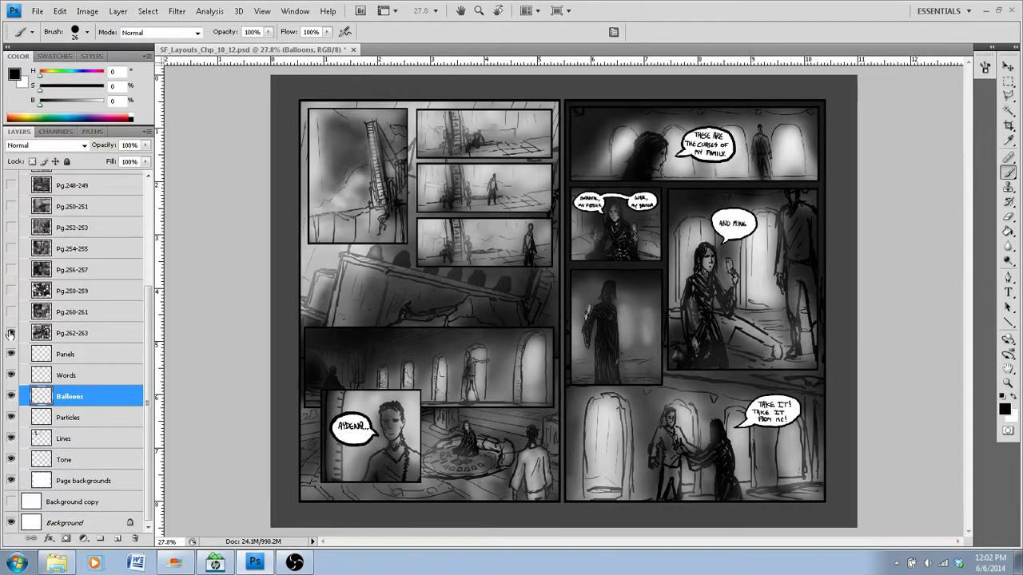
click(11, 333)
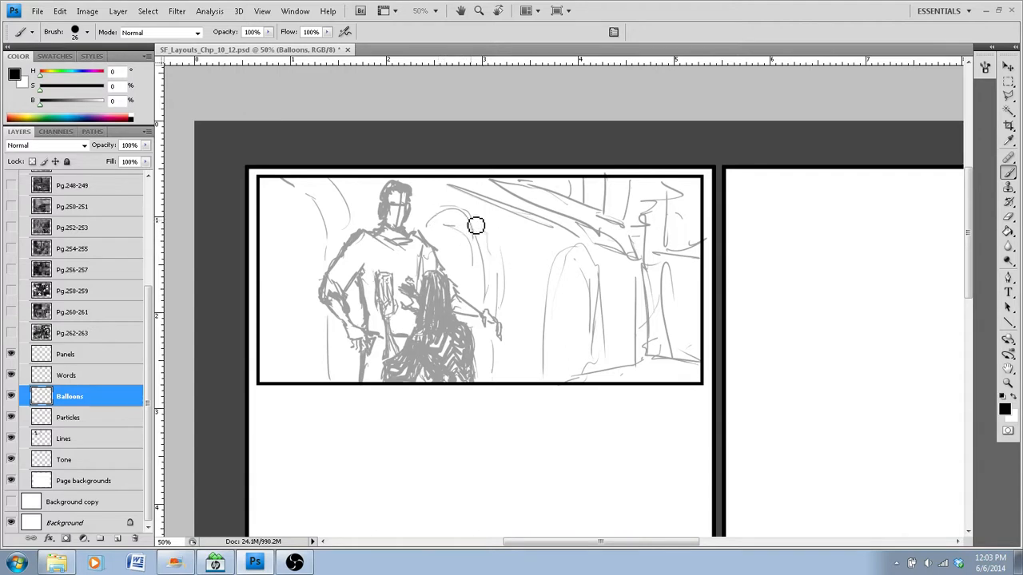
mouse_move(119, 302)
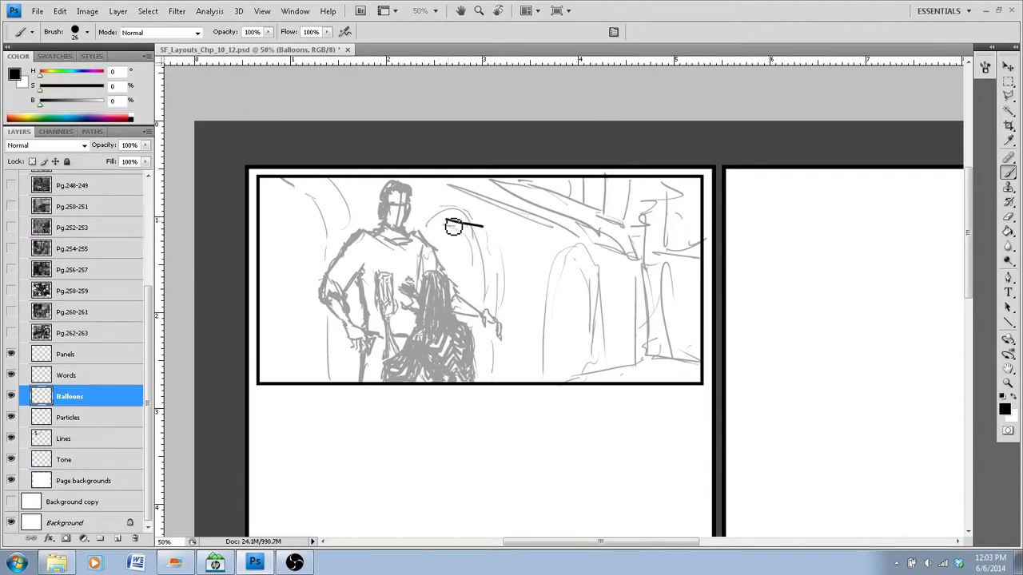
Brush the balloon's tail toward the man and its oval outline on Balloons
drag(459, 228, 611, 212)
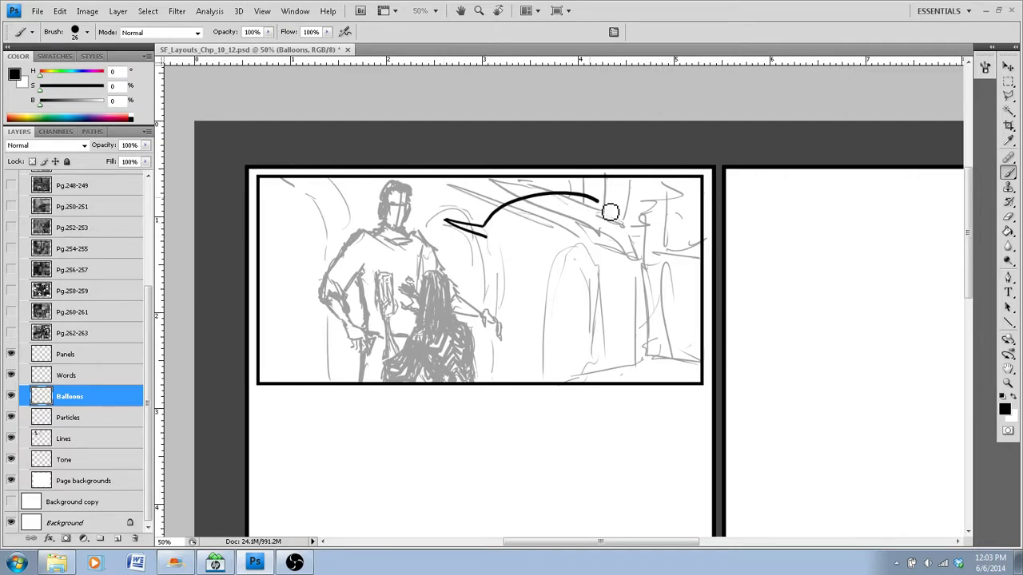
drag(611, 211, 496, 239)
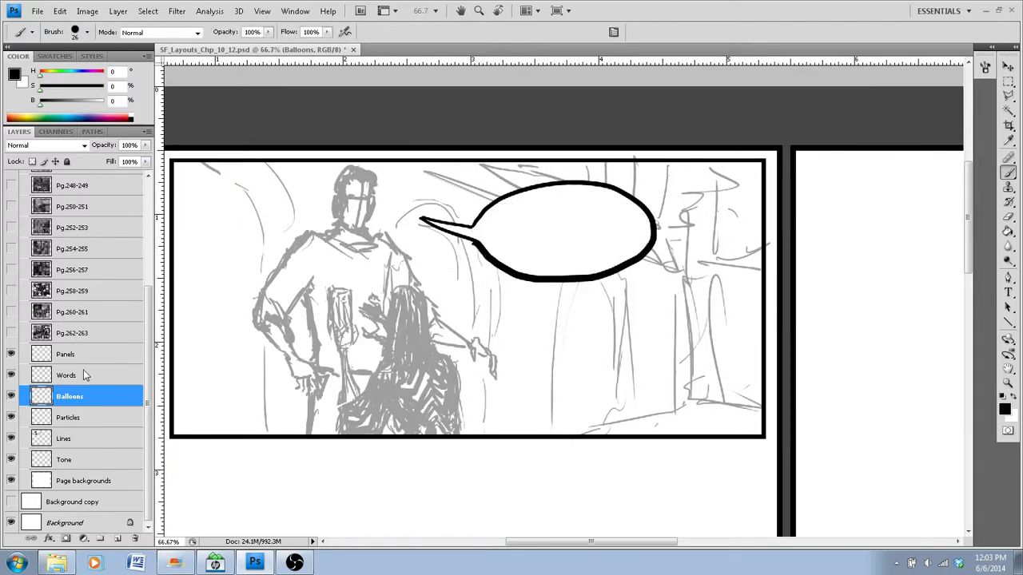
Hand-letter "THERE IS NO CURSE, AYDENA" inside the balloon on the Words layer
click(67, 374)
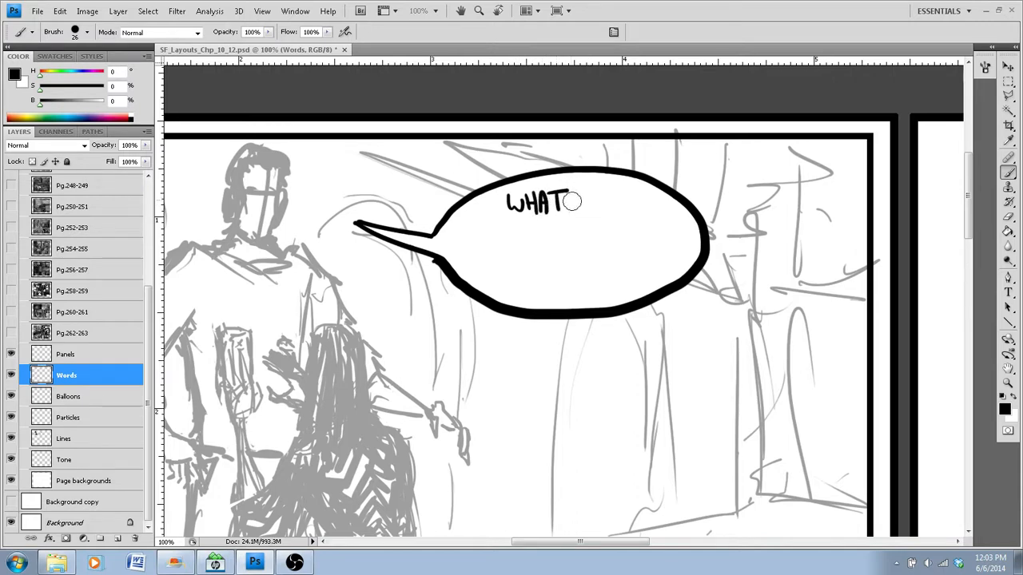
click(535, 201)
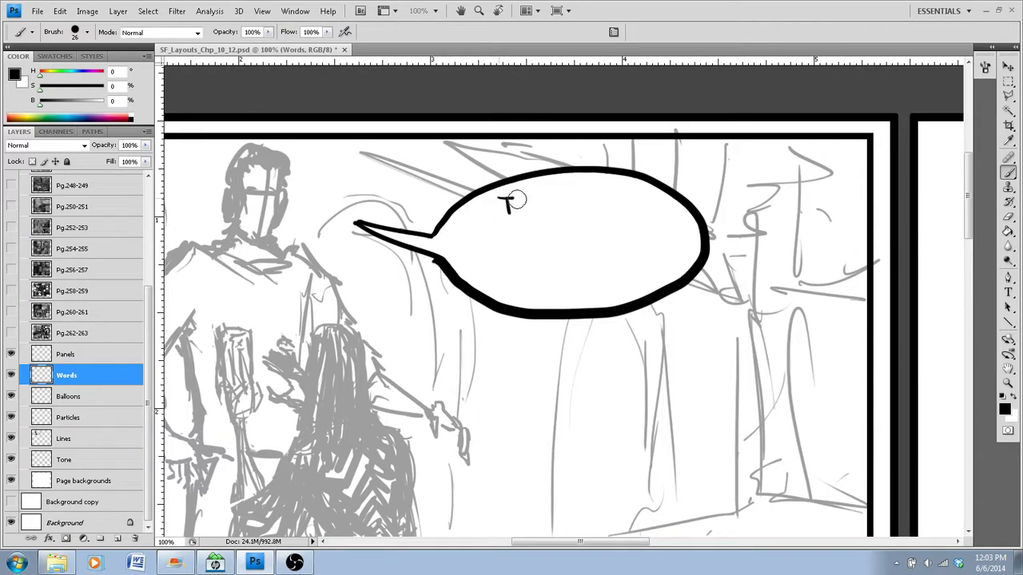
text(THE)
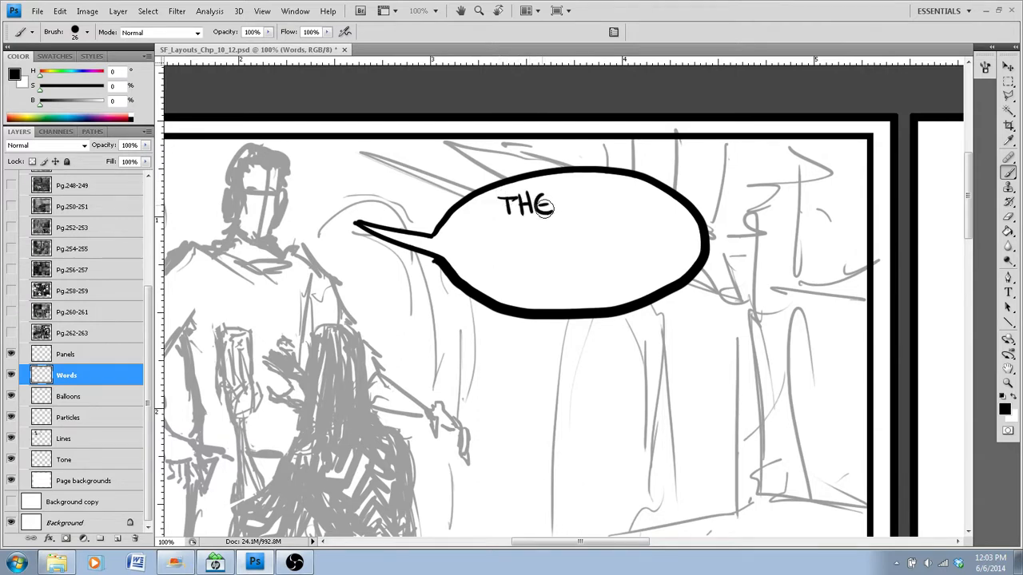
text(RE IS)
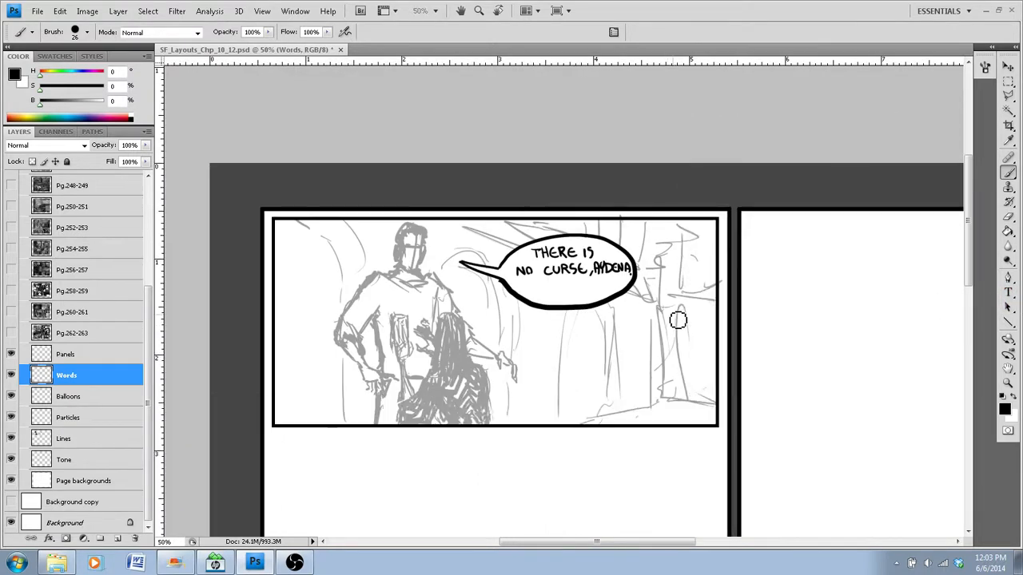
scroll(up, 3)
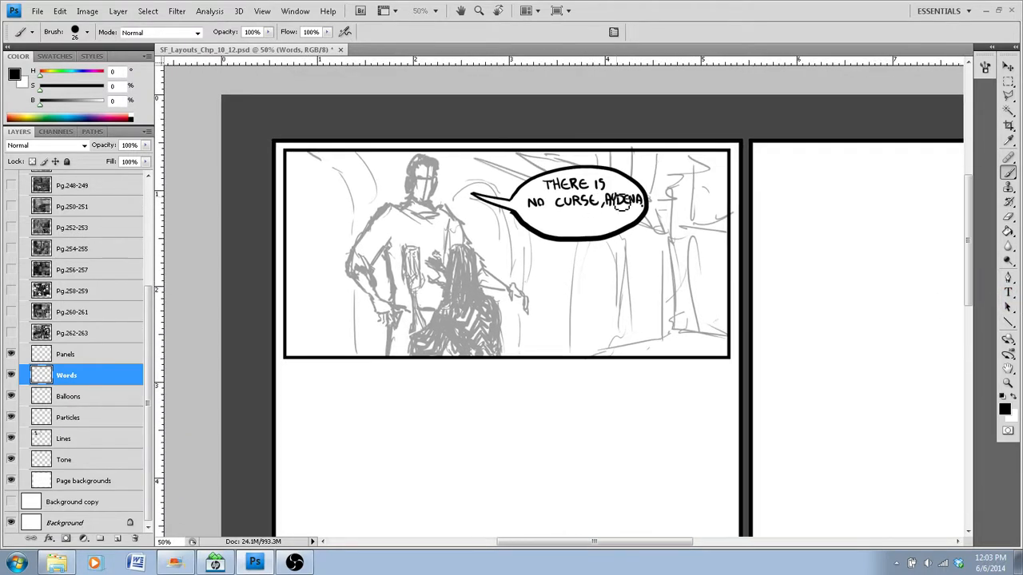
mouse_move(647, 299)
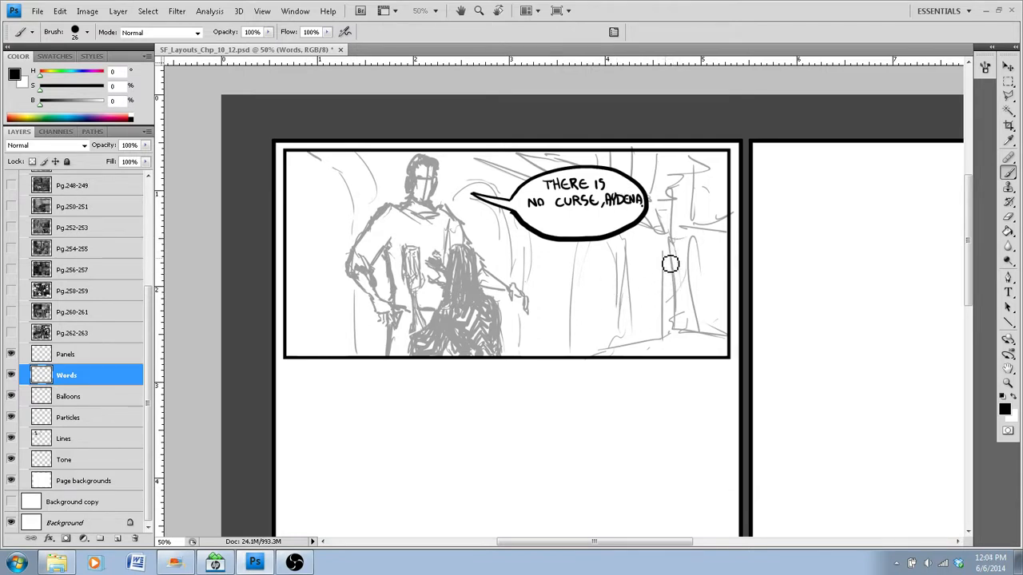
mouse_move(909, 282)
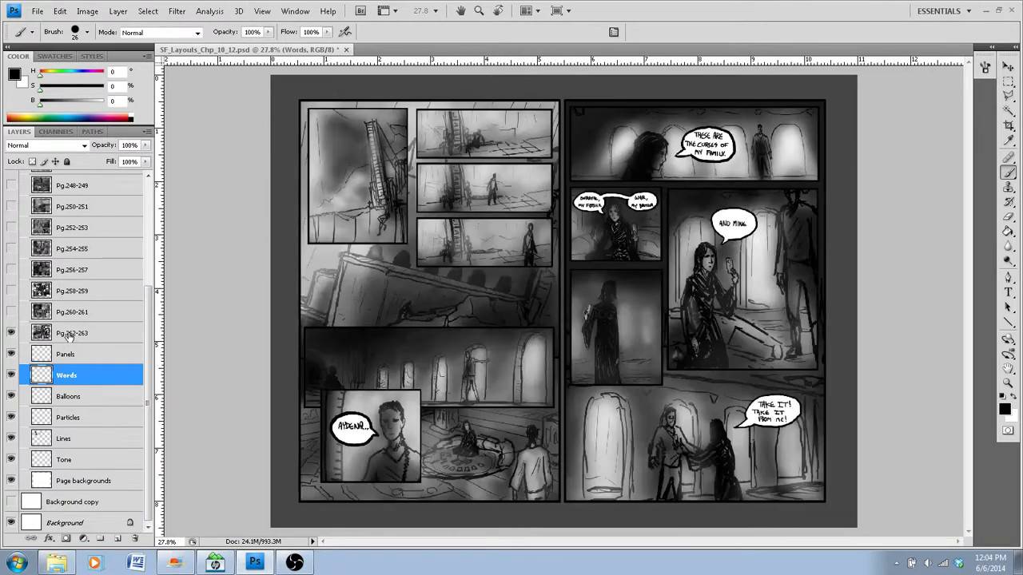
click(76, 333)
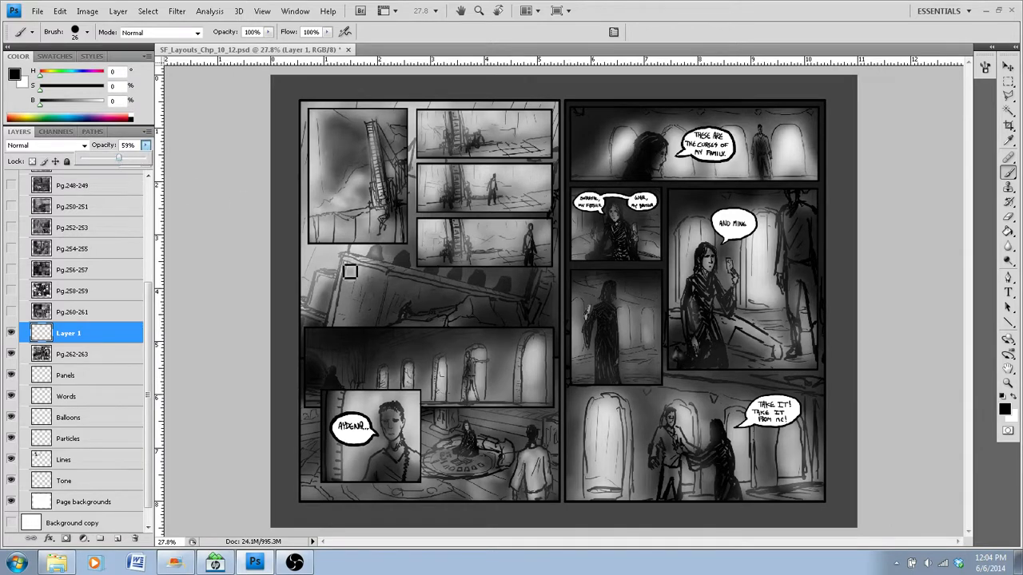
right_click(69, 333)
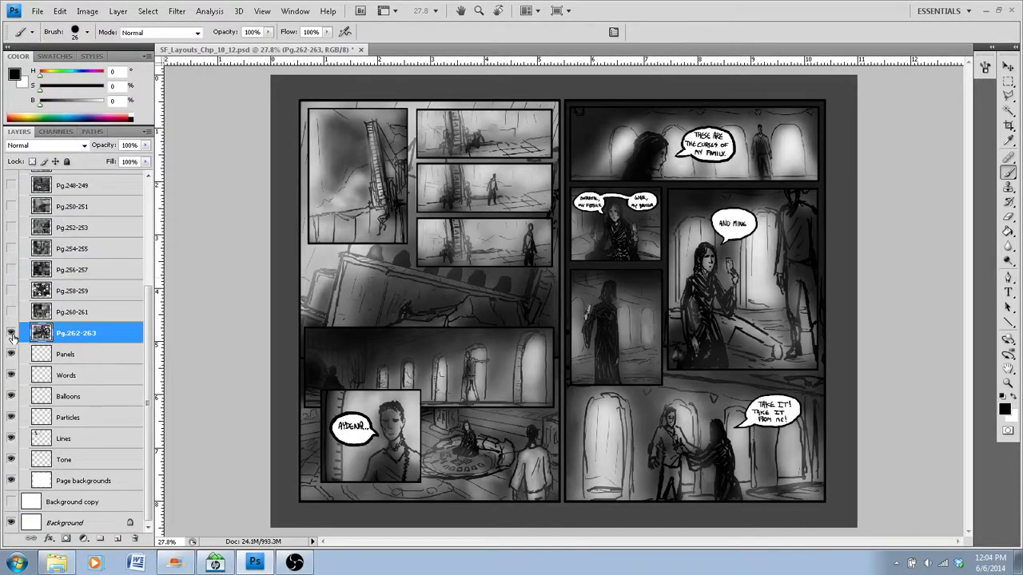
click(11, 333)
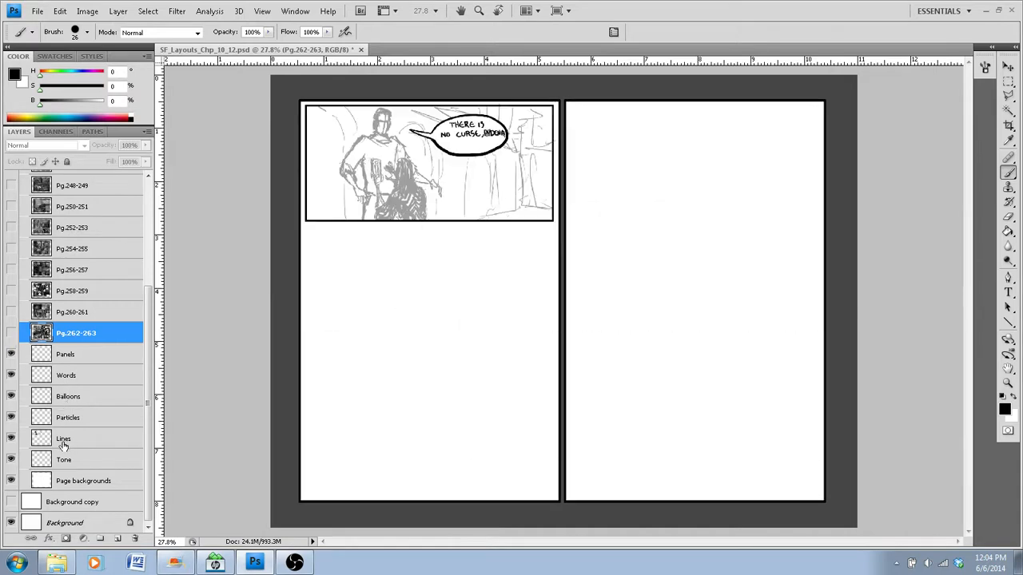
Shrink the Words lettering to fit the balloon and add a period after AYDENA
click(64, 438)
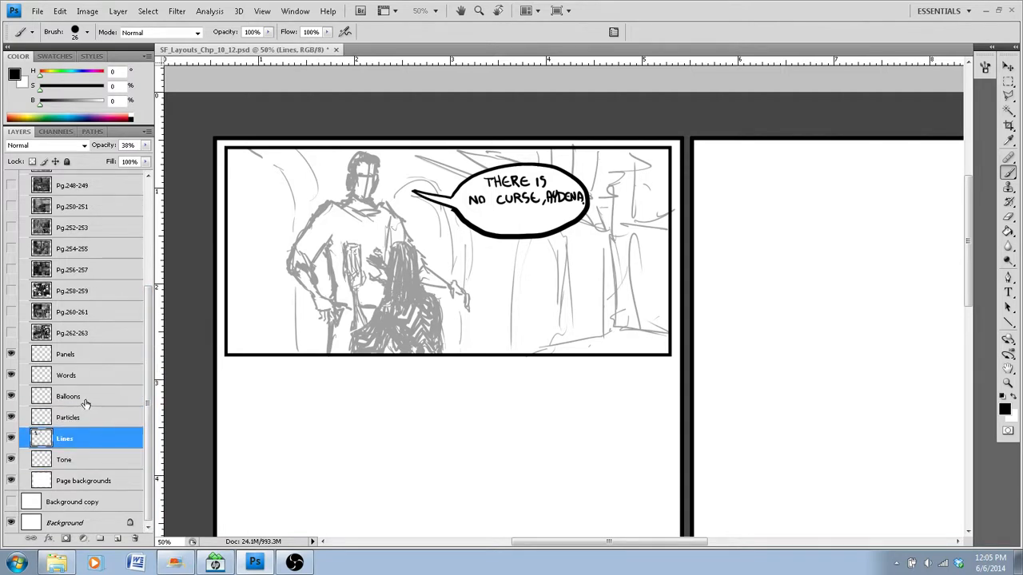
click(66, 375)
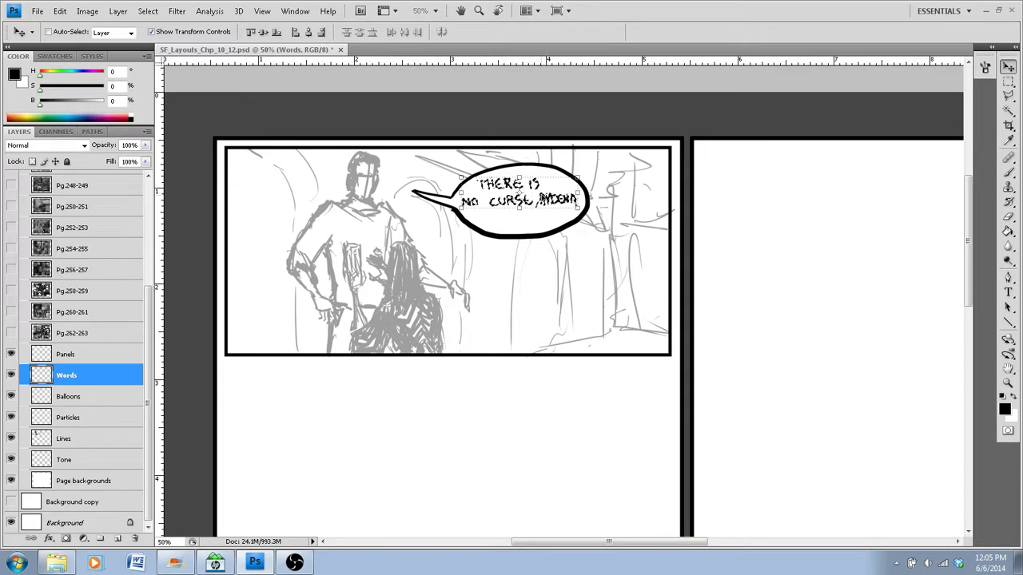
click(1008, 217)
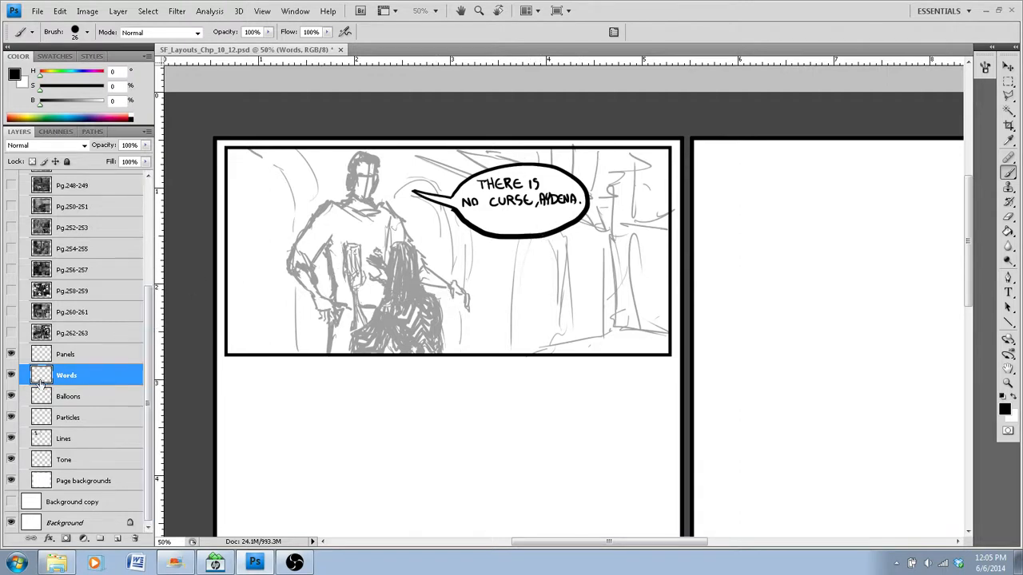
Merge the lettering down into the balloon layer and rename it 'Words'
right_click(67, 375)
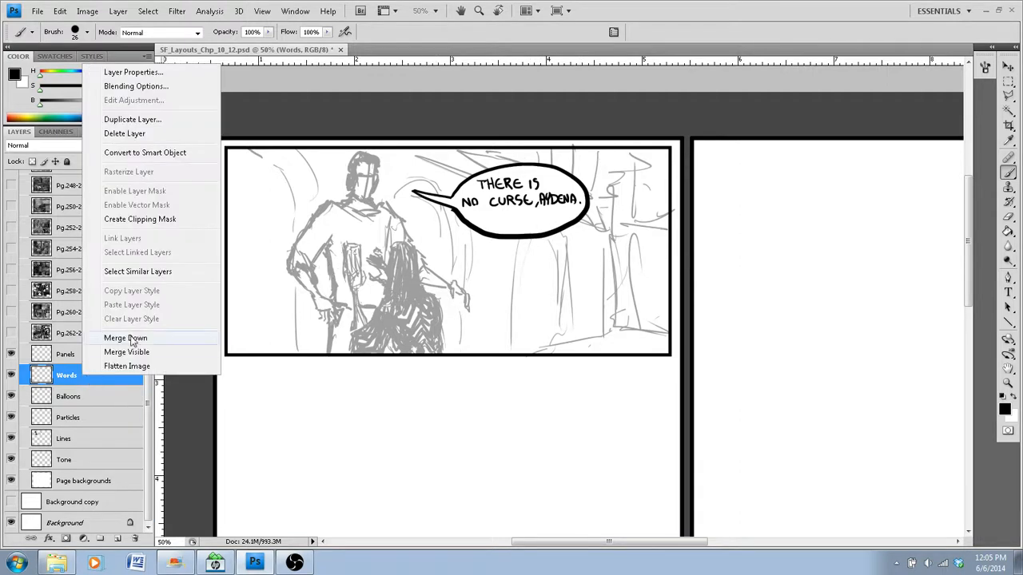
click(125, 338)
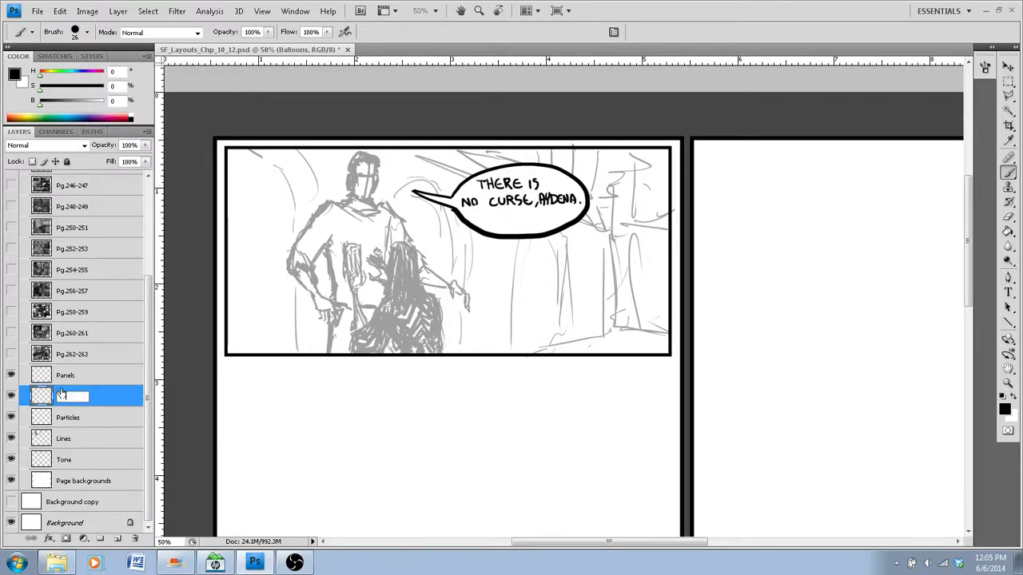
text(Words)
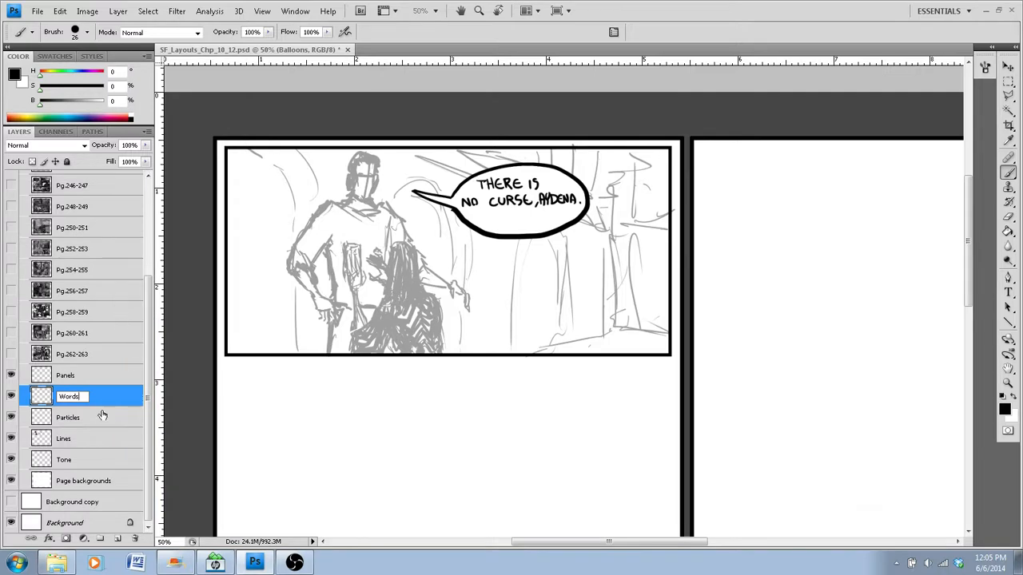
click(65, 375)
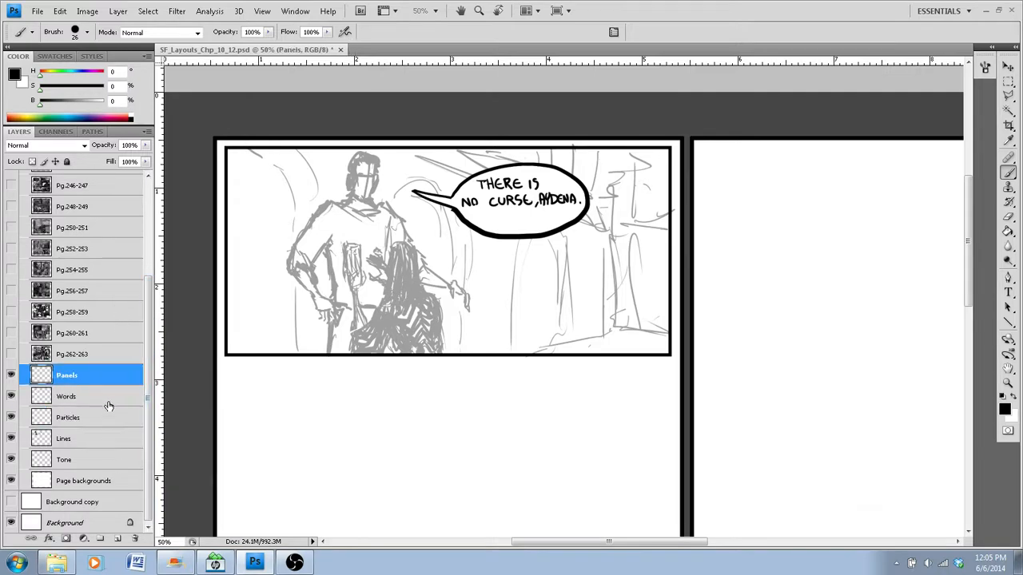
click(64, 438)
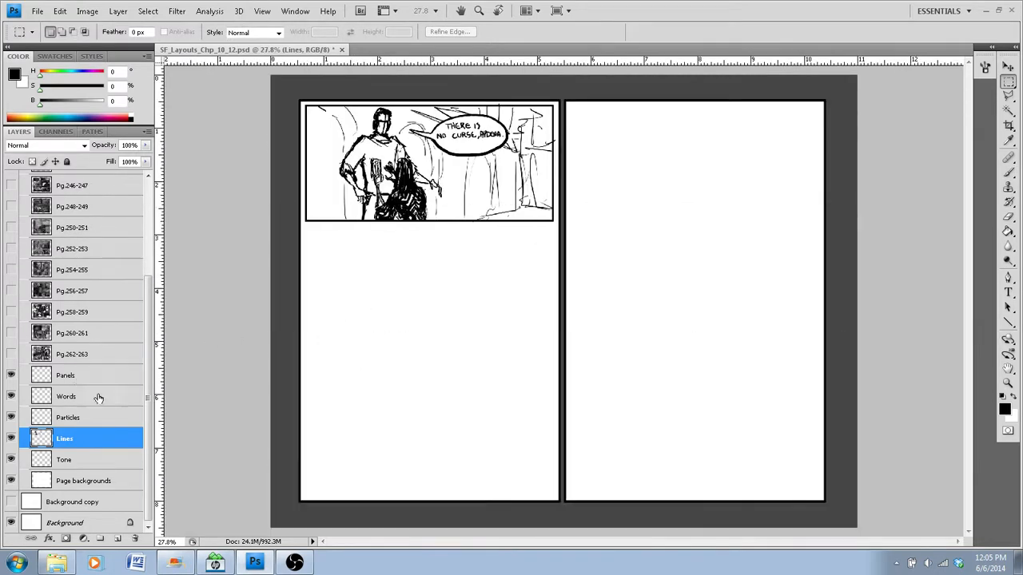
mouse_move(585, 312)
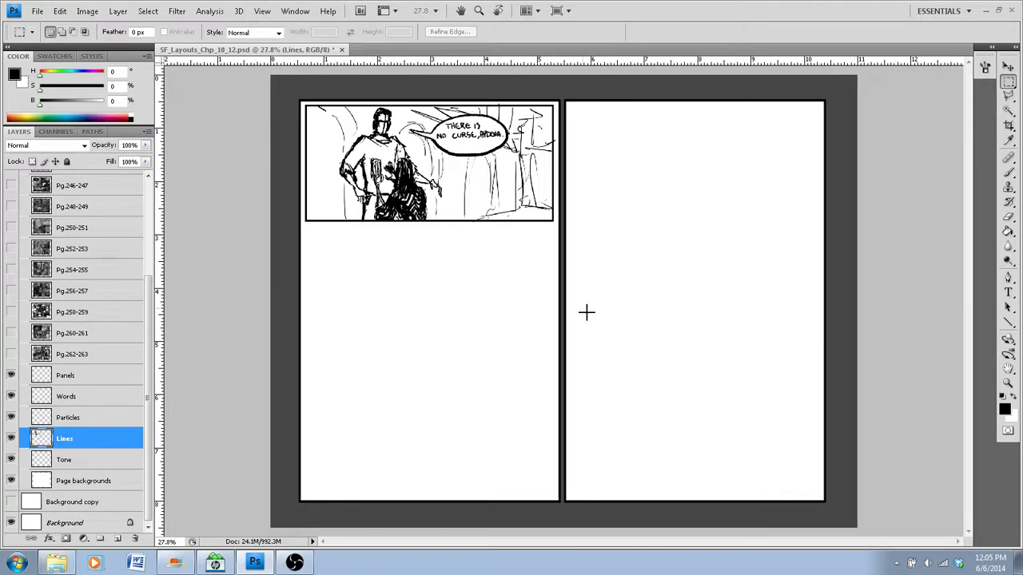
mouse_move(794, 443)
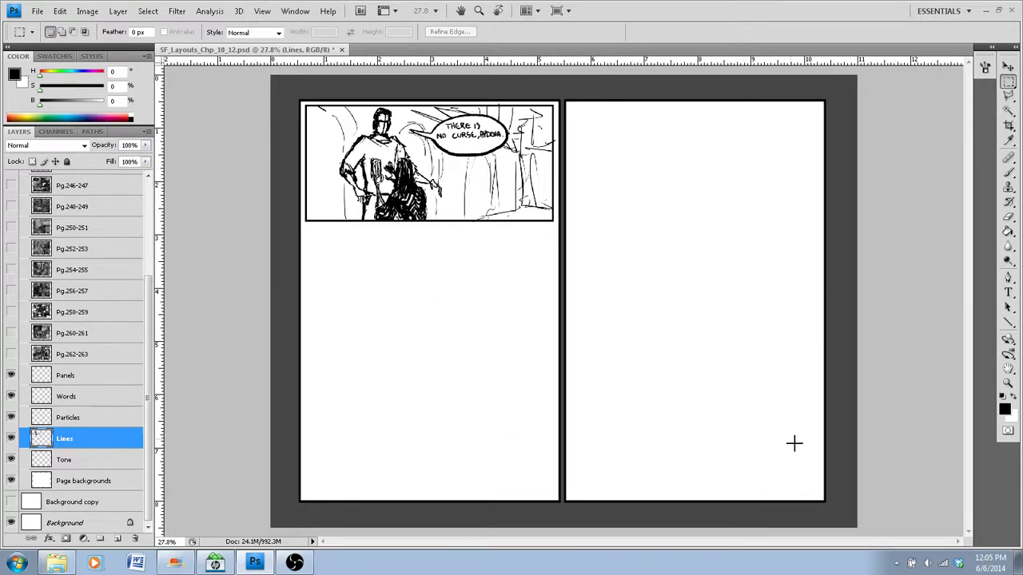
mouse_move(379, 226)
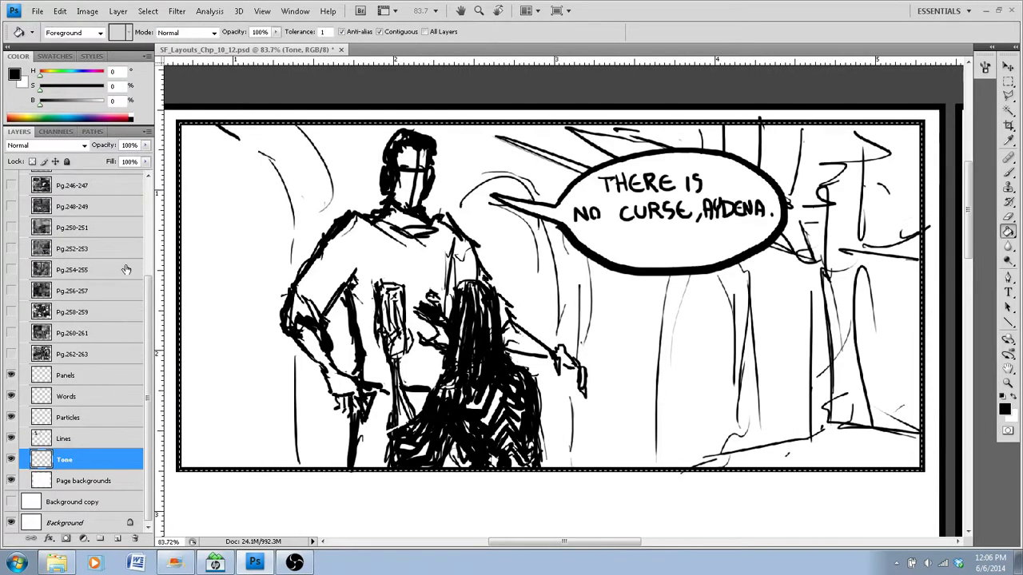
mouse_move(117, 547)
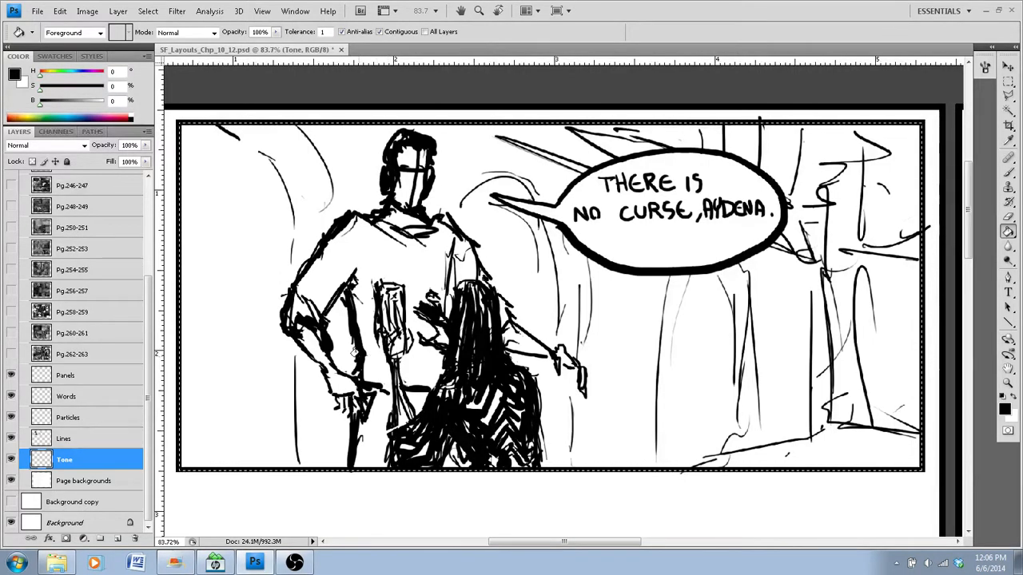
mouse_move(266, 308)
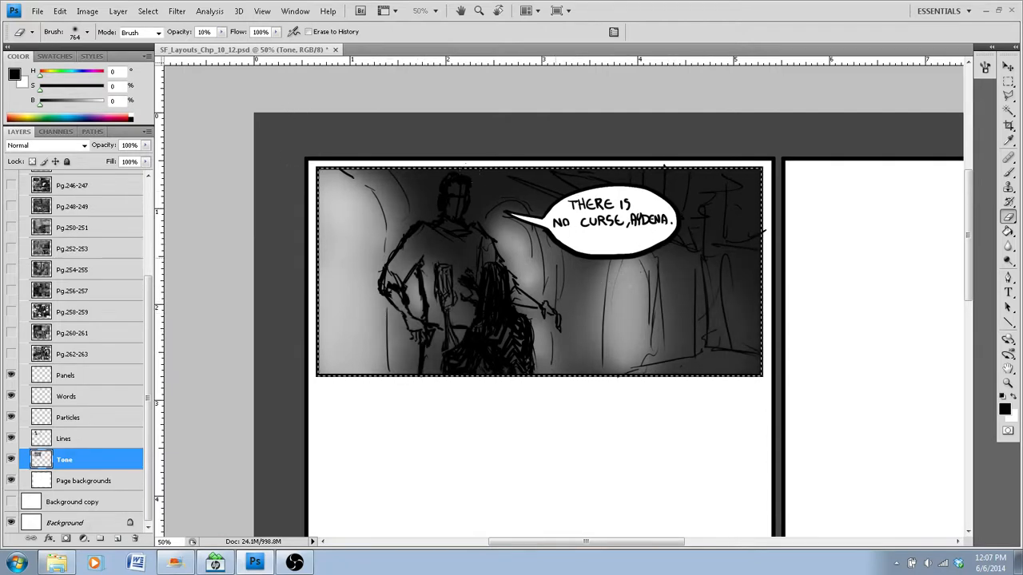
Erase soft light shafts at 10% opacity on the Tone layer around the figures and arches
click(85, 32)
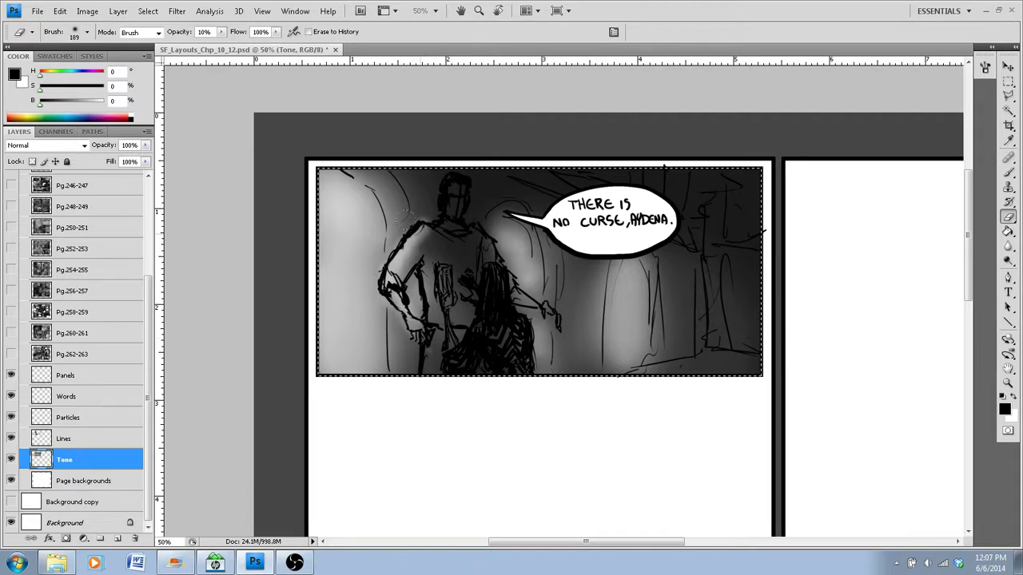
click(75, 33)
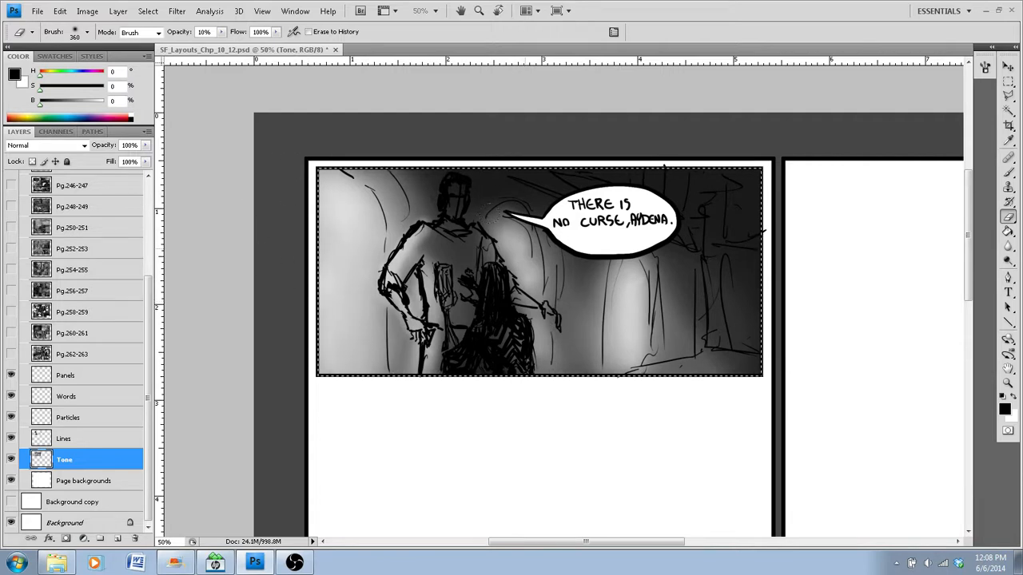
click(75, 32)
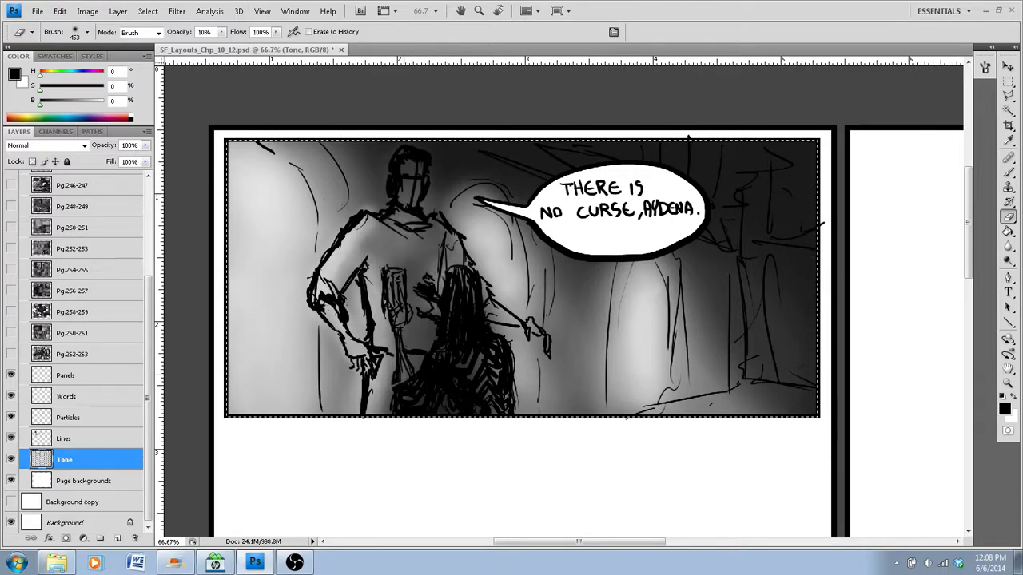
click(84, 32)
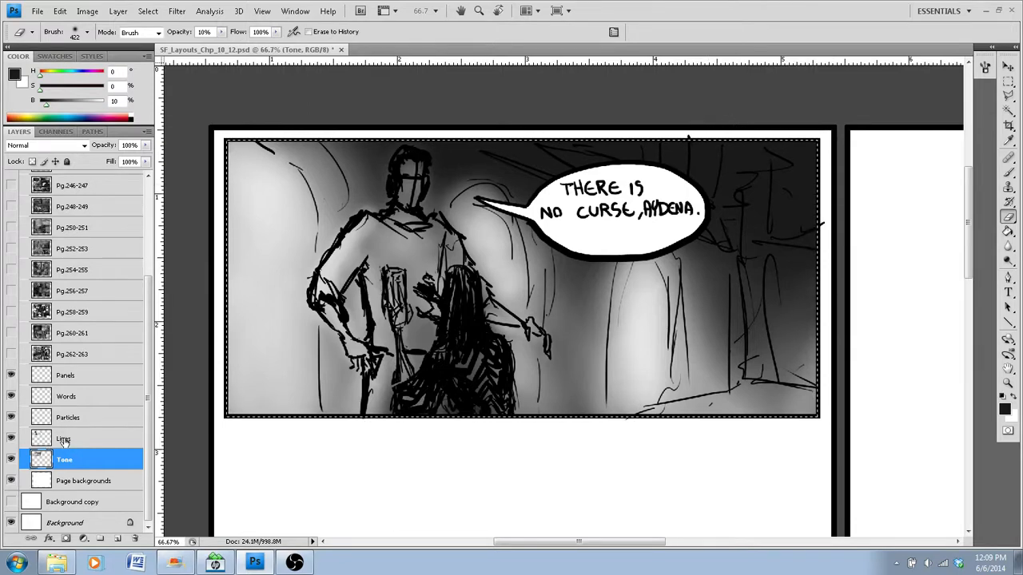
mouse_move(103, 406)
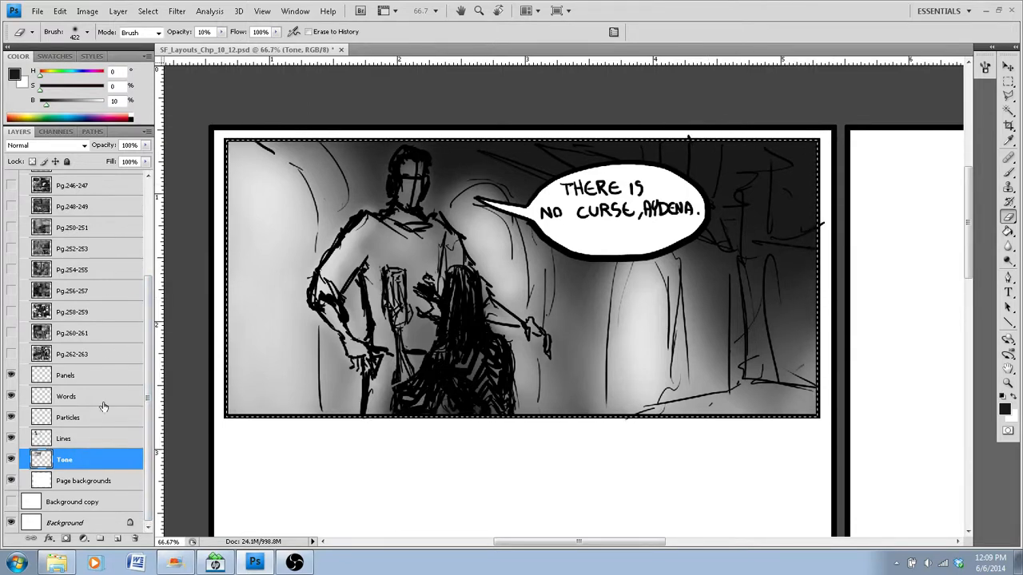
Switch to the Particles layer and paint particle effects over the top panel
click(70, 417)
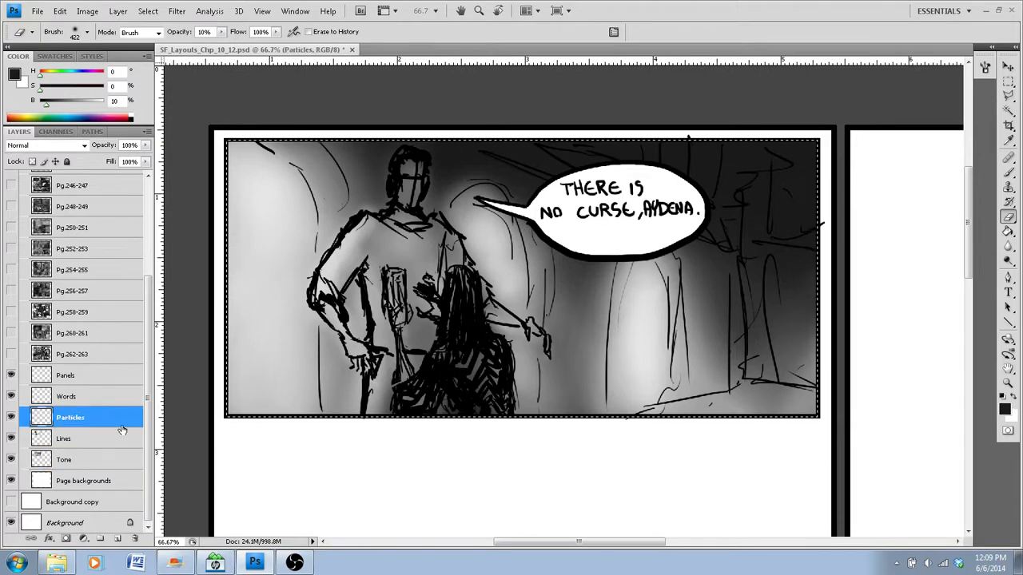
click(86, 32)
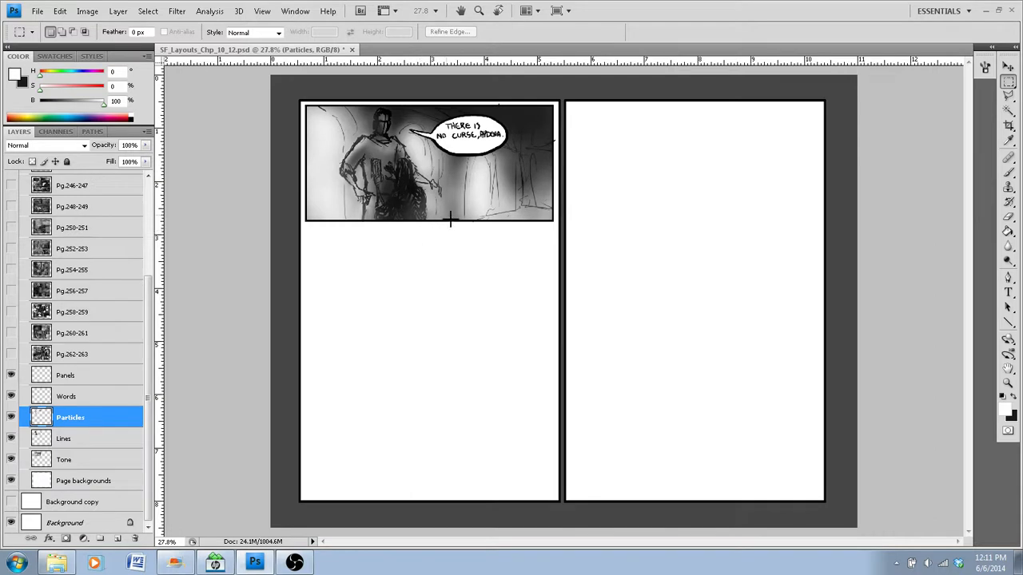
mouse_move(533, 164)
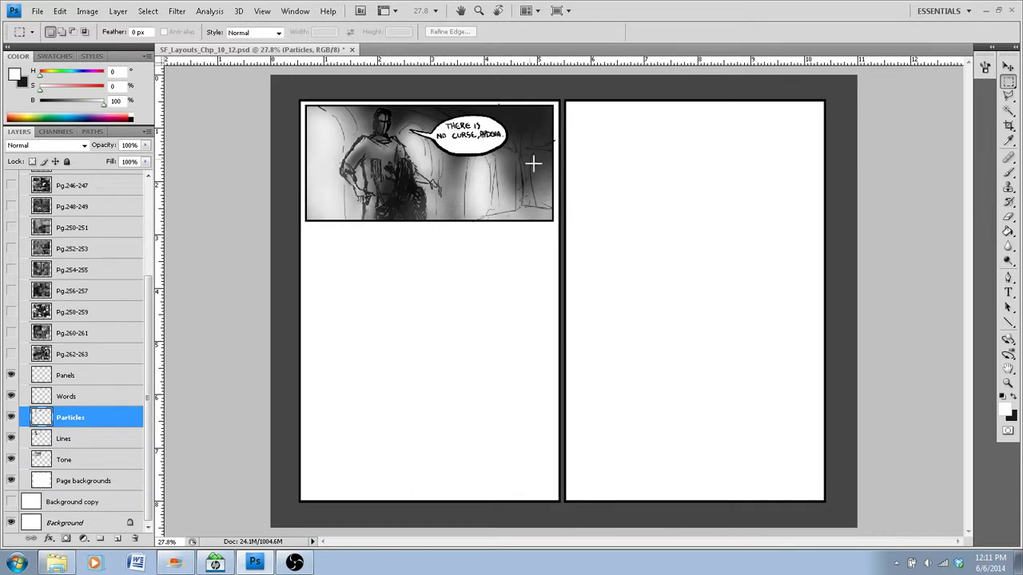
mouse_move(211, 277)
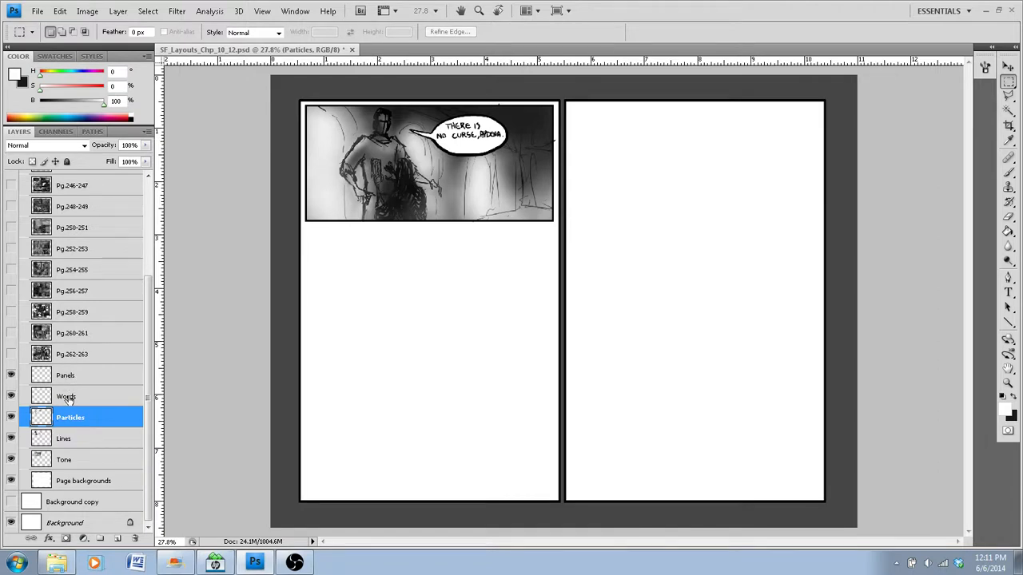
Use the layer context menu to merge the artwork layers, leaving Layers 1–4 beneath Panels
right_click(63, 459)
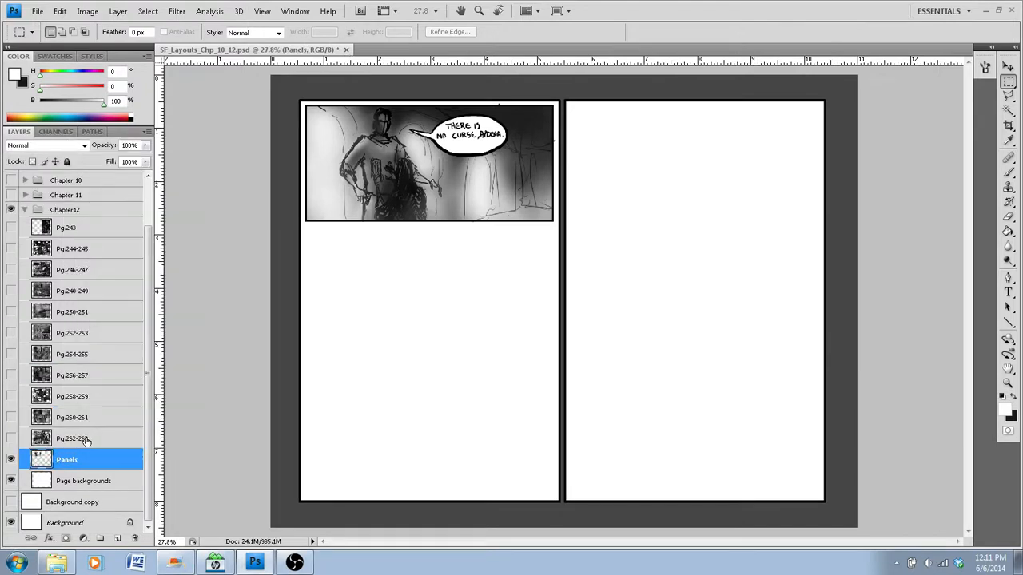
double_click(66, 460)
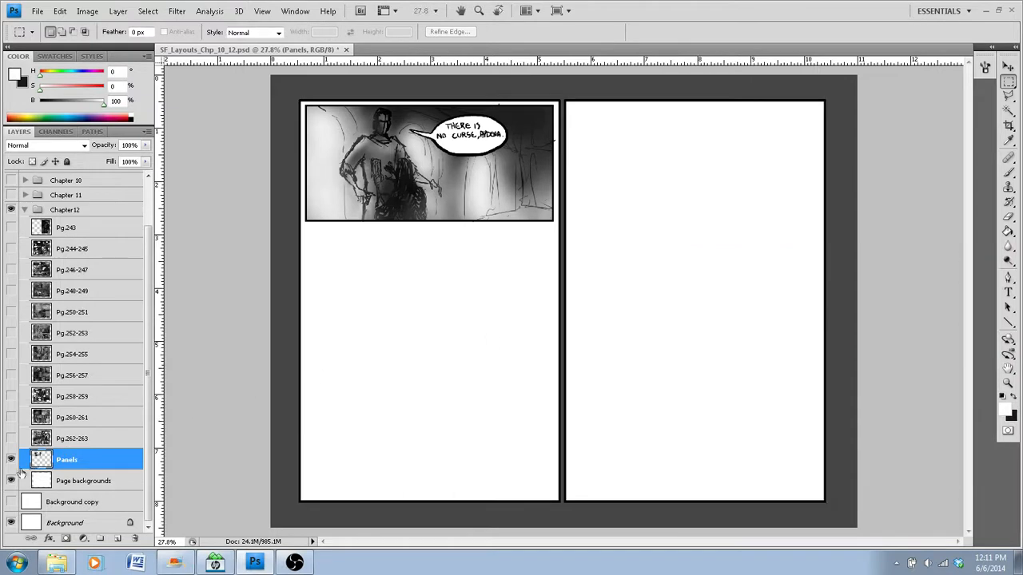
double_click(67, 460)
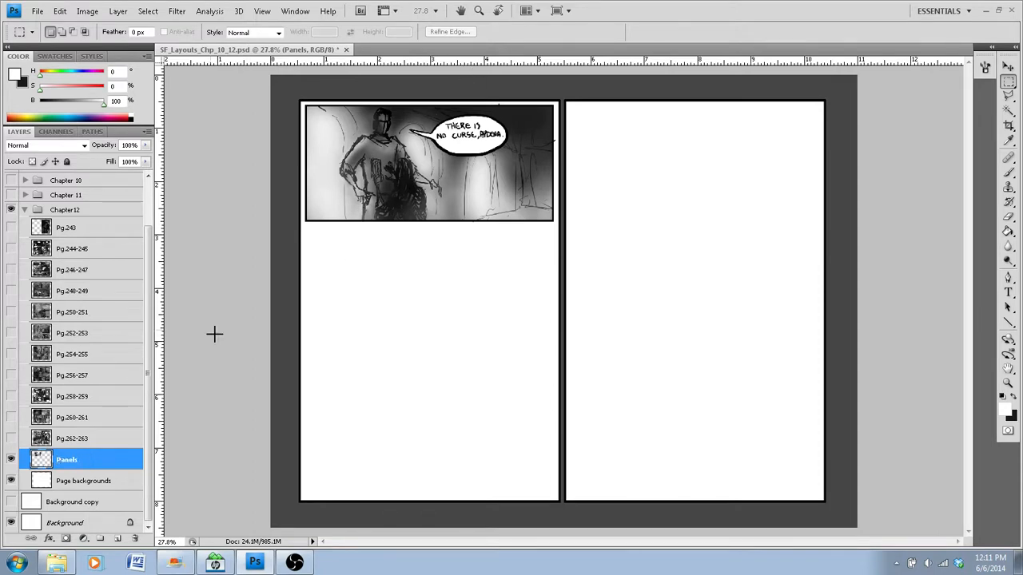
click(116, 538)
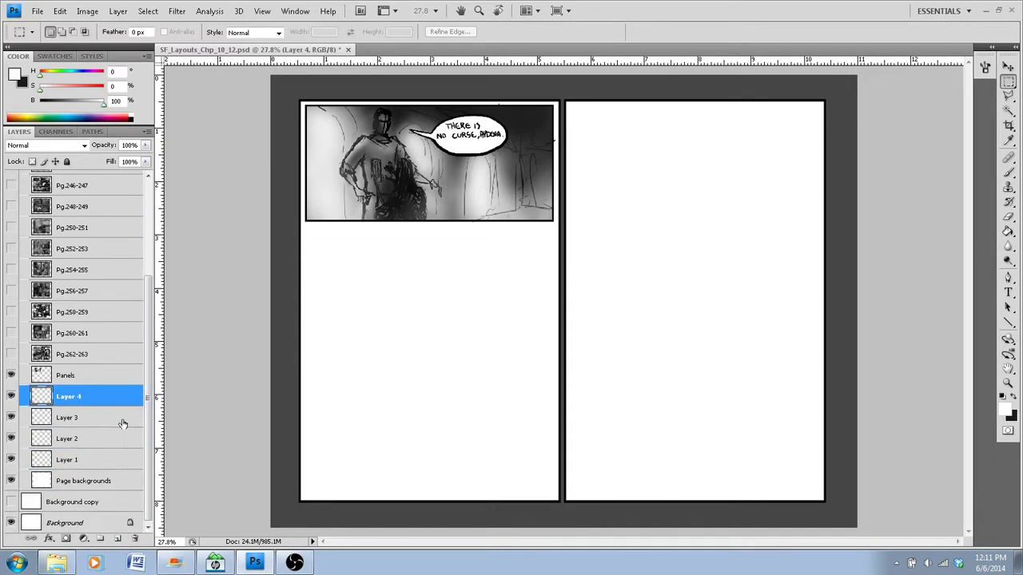
Add a fifth empty layer and select Panels to bring back the Pg.262-263 spread
click(67, 374)
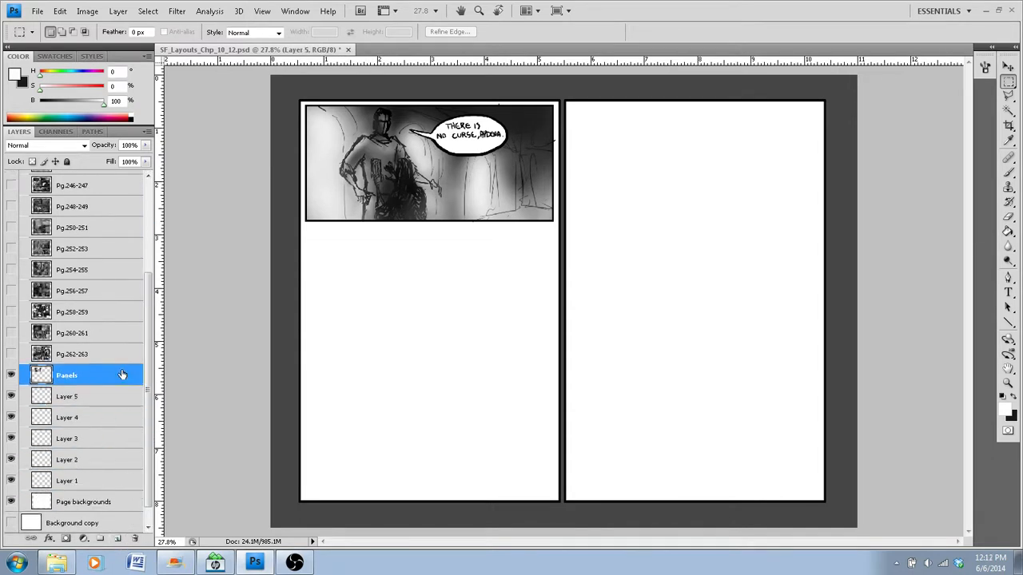
click(67, 374)
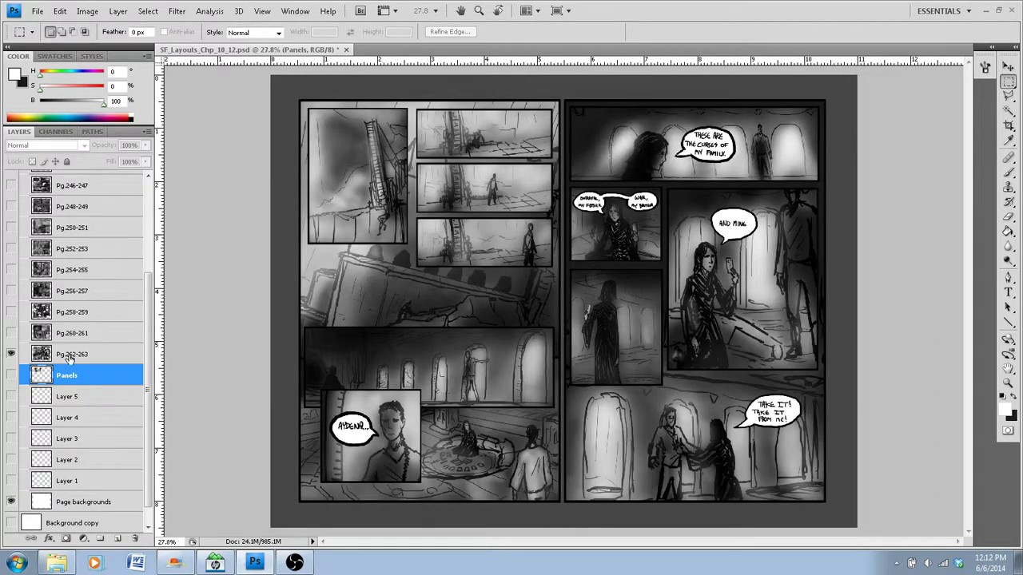
Make the Pg.262-263 spread the active layer and bring up the File menu
click(72, 354)
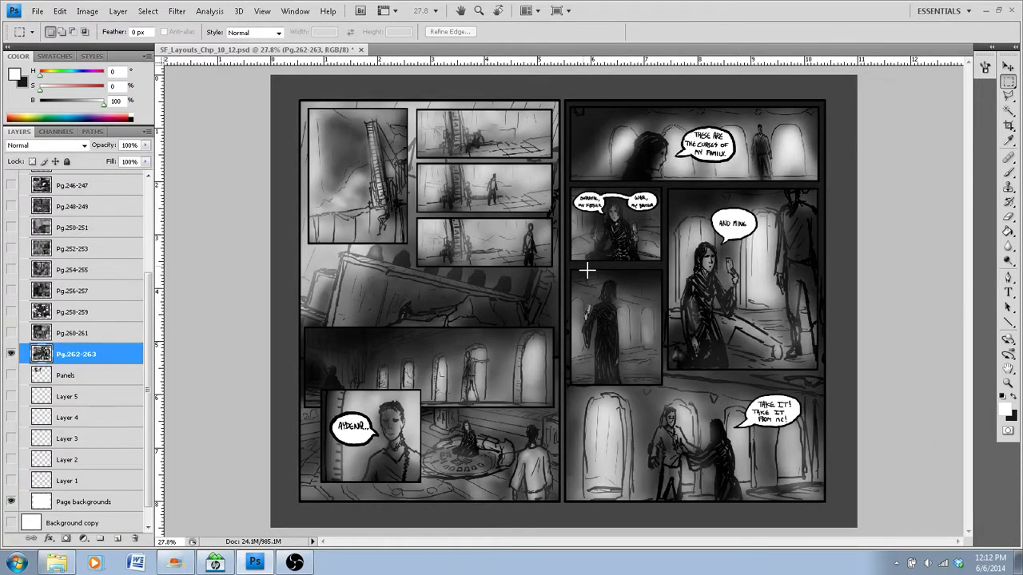
scroll(down, 3)
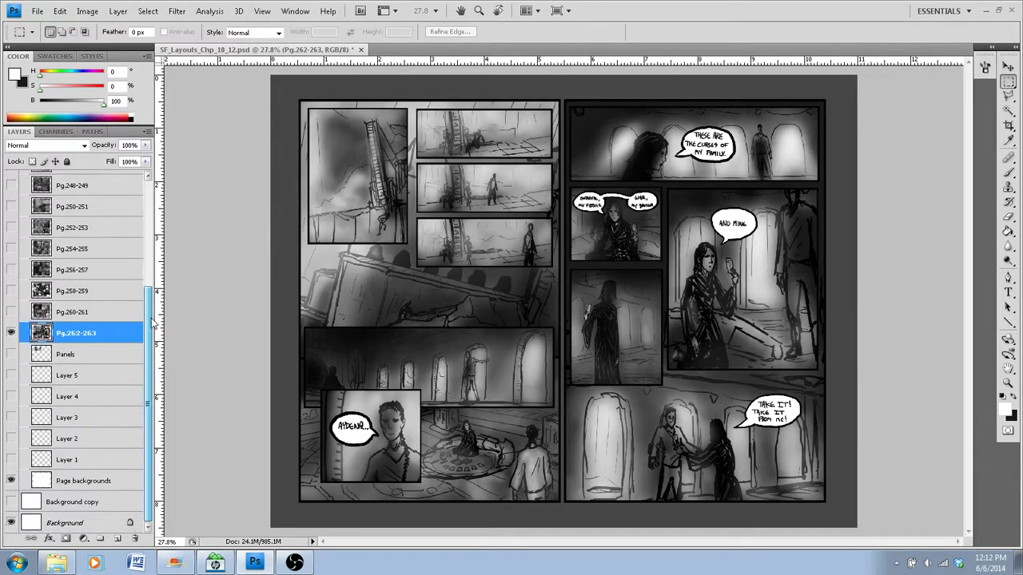
click(36, 10)
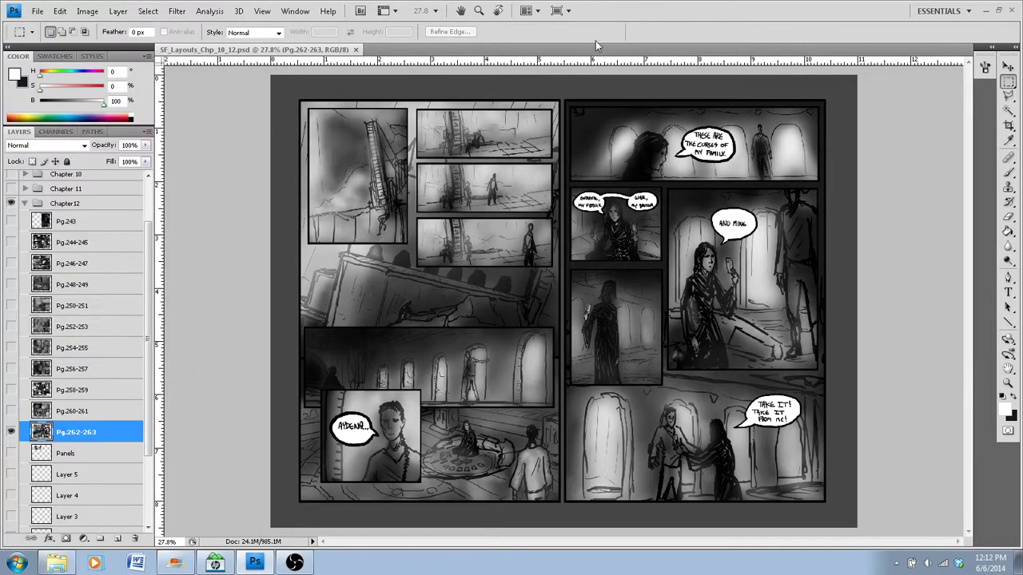
mouse_move(625, 26)
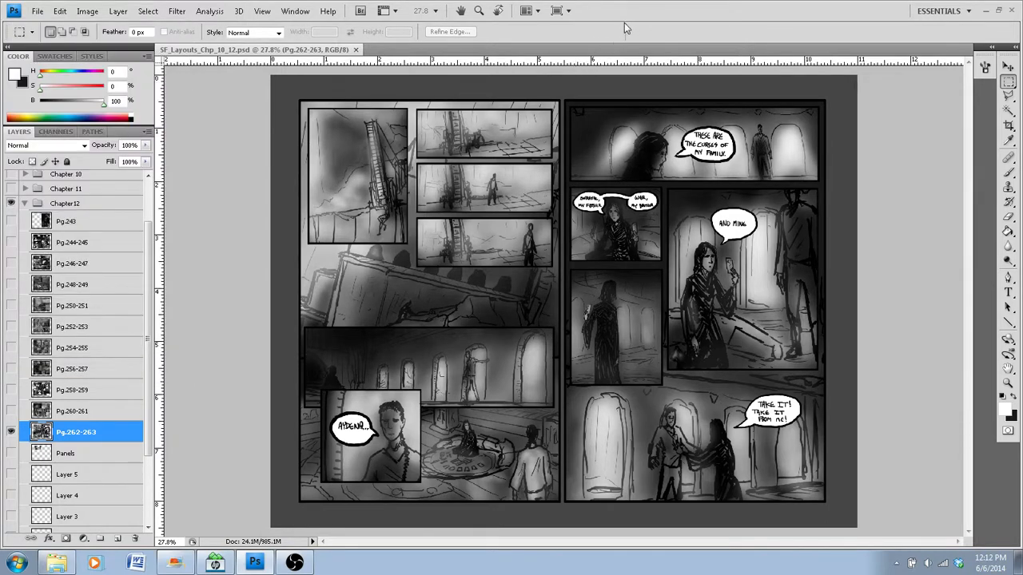
scroll(down, 3)
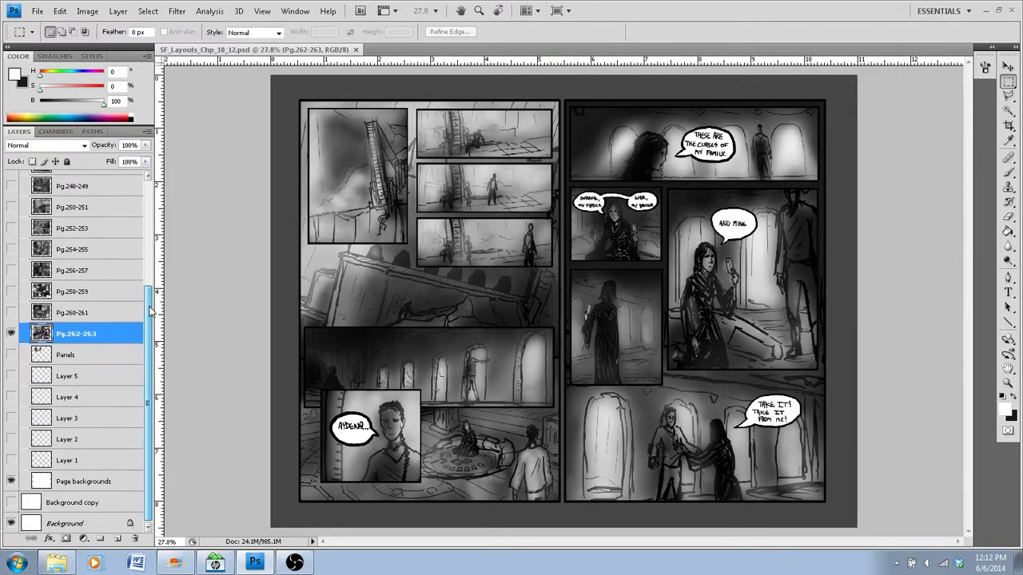
scroll(up, 3)
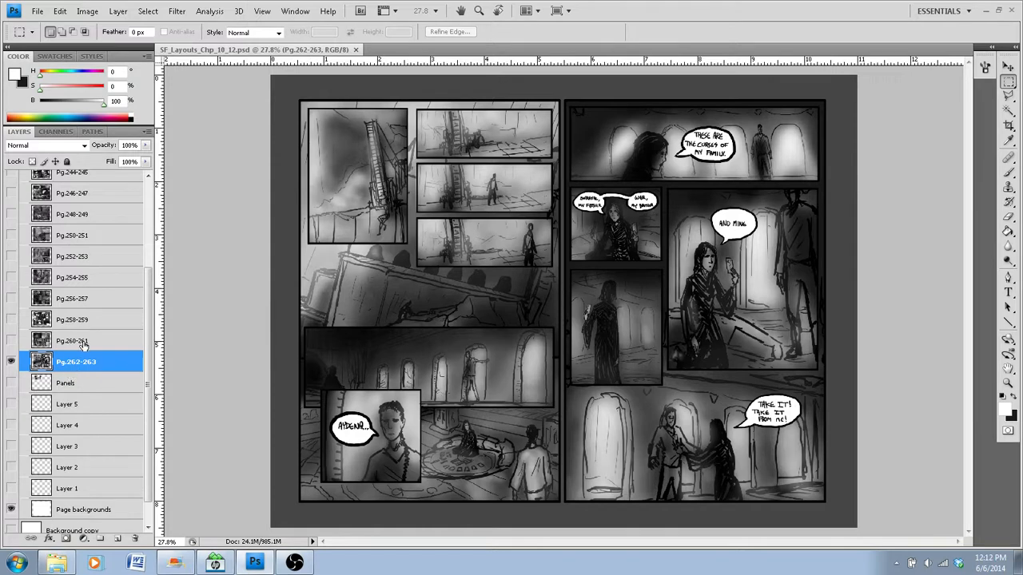
click(37, 10)
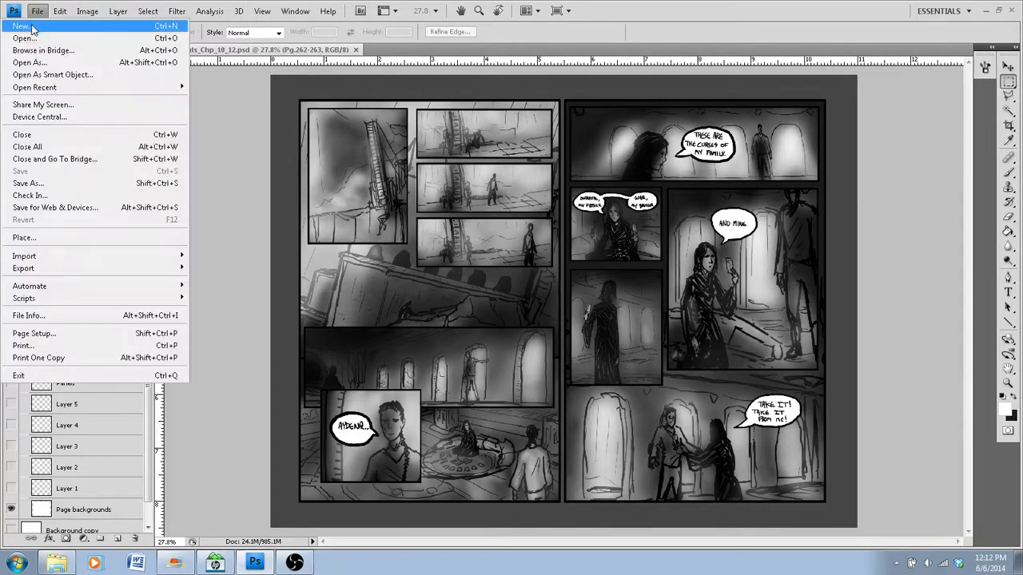
mouse_move(64, 219)
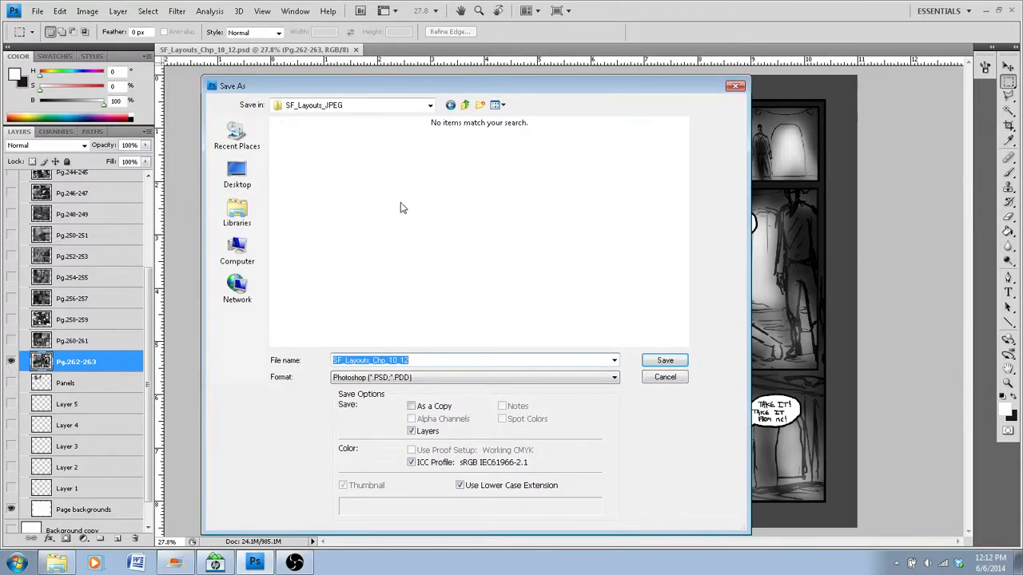
Save the spread as a JPEG replacing SF_Layouts (134), accepting the JPEG Options
click(612, 377)
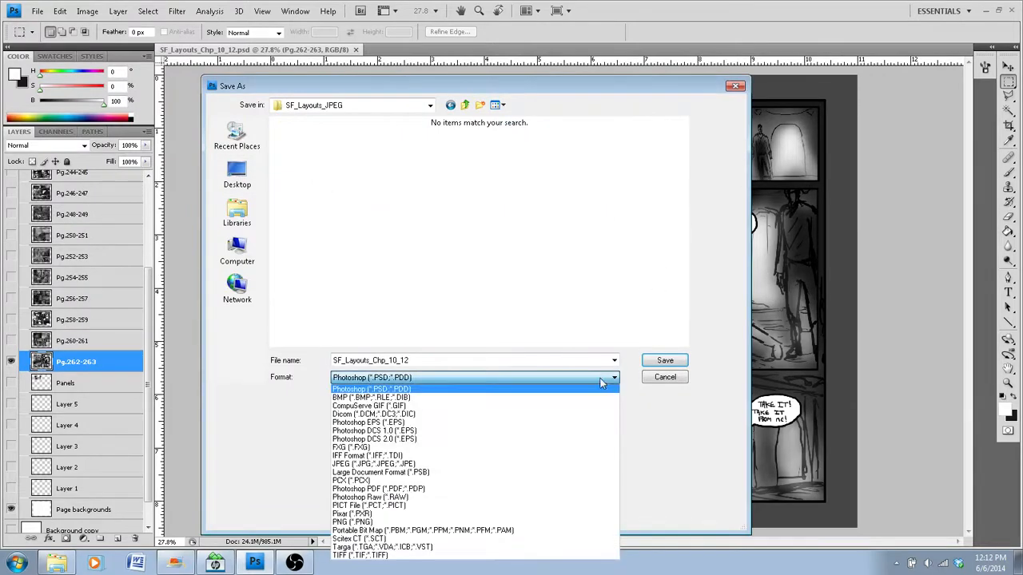
click(375, 464)
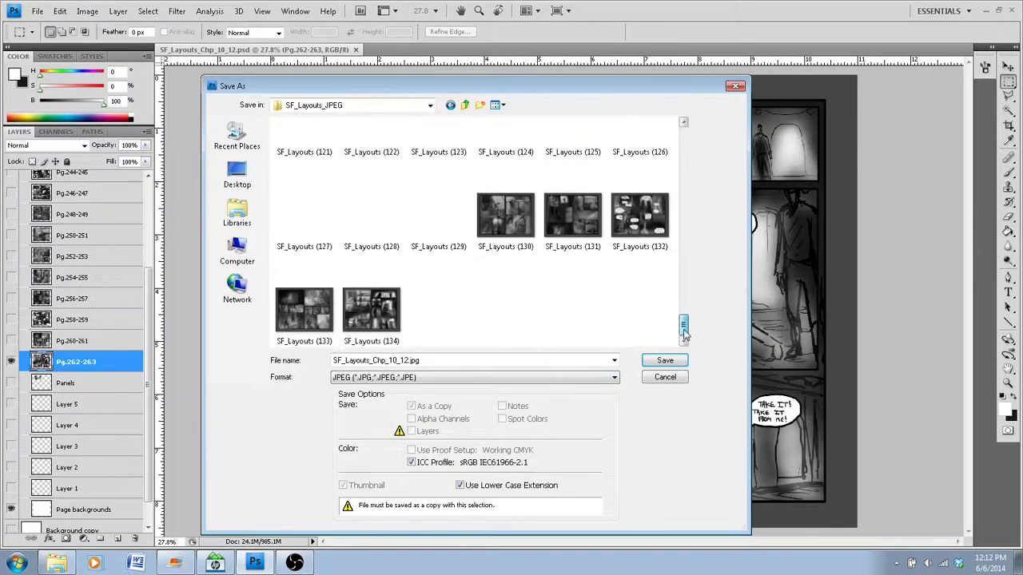
click(371, 310)
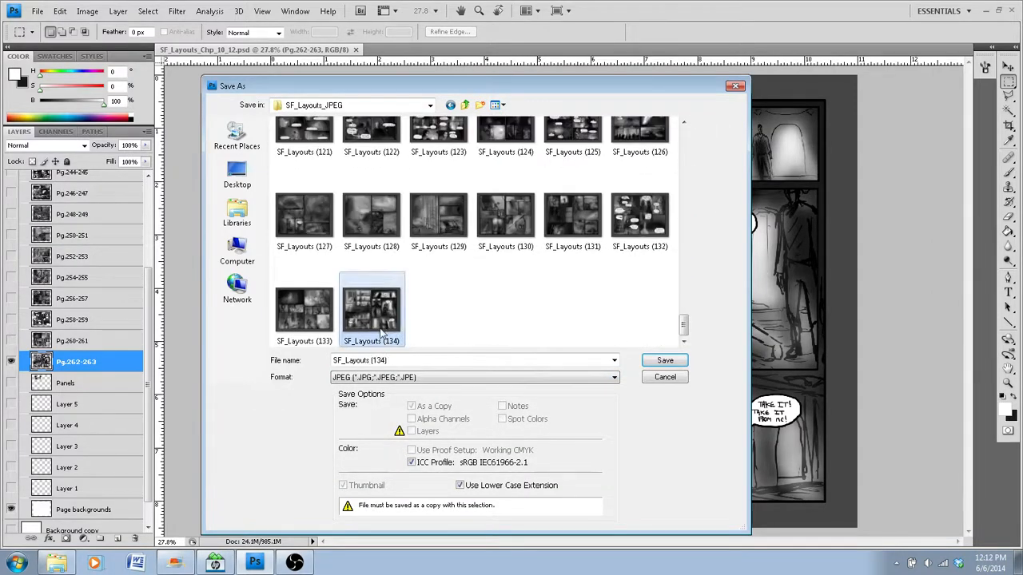
mouse_move(675, 400)
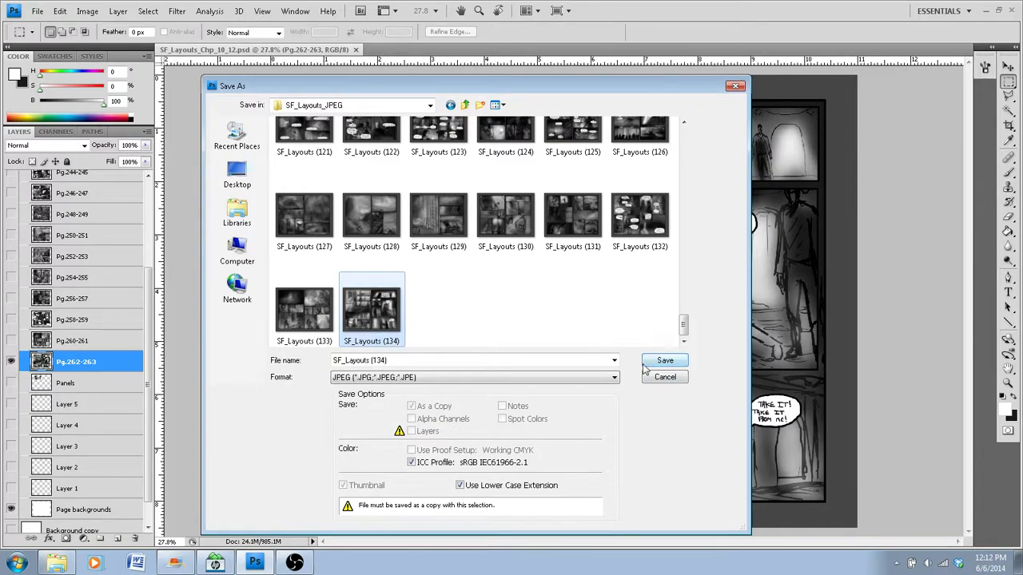
click(664, 361)
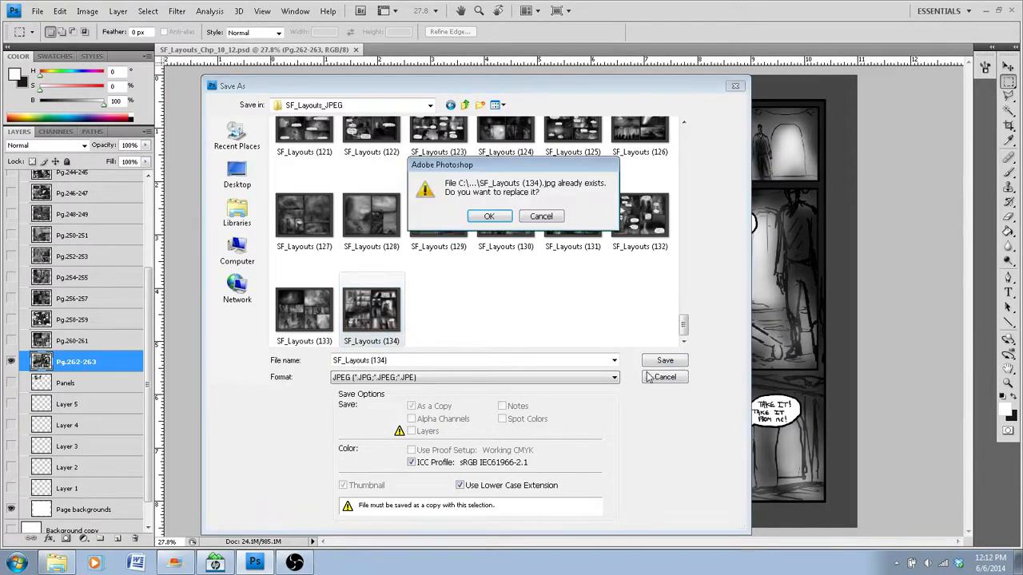
click(489, 215)
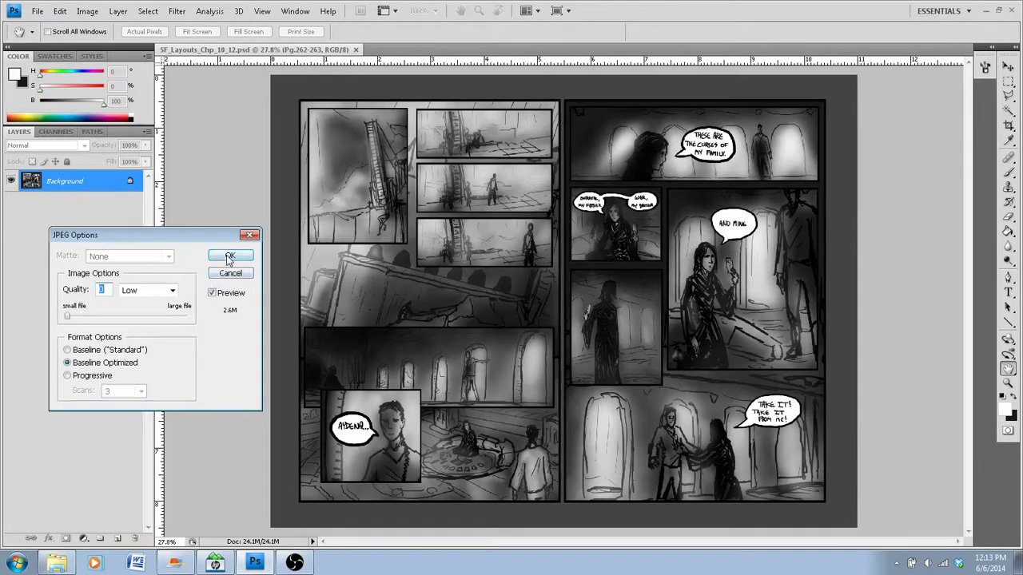
mouse_move(202, 296)
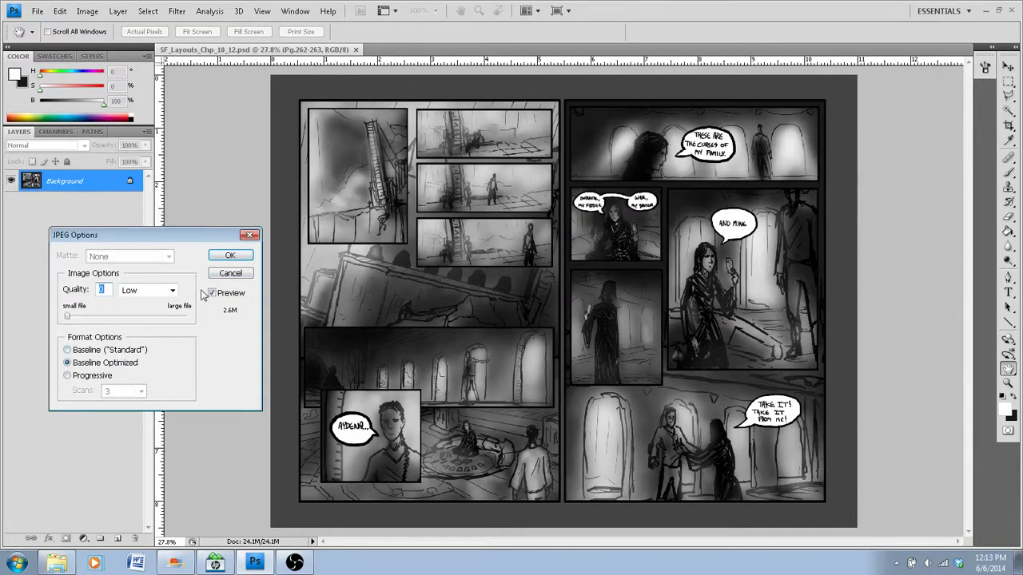
click(231, 254)
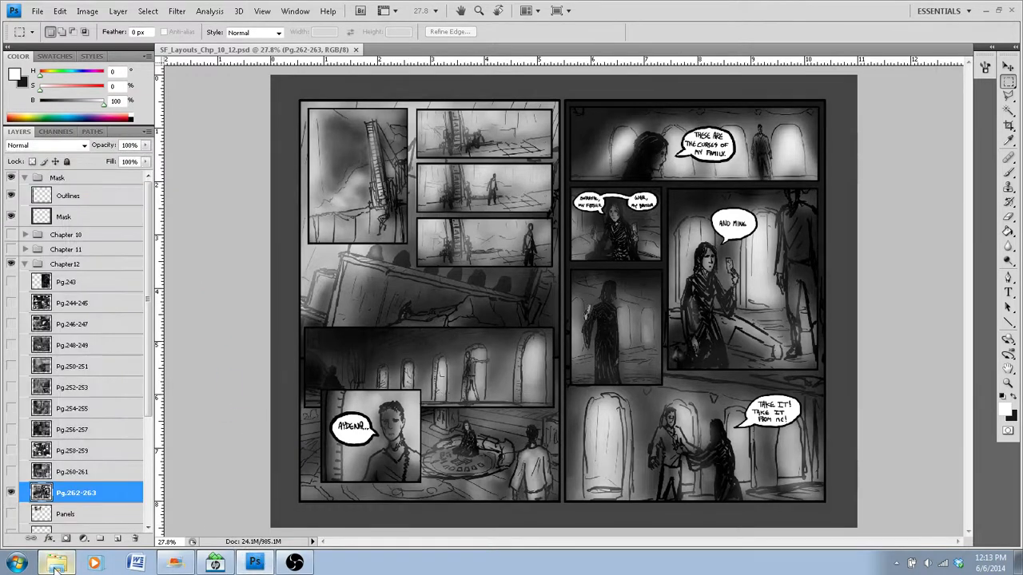
Browse Desktop > Solarfall > Artwork > Layouts > SF_Layouts_JPEG and view SF_Layouts (1) full size
click(56, 563)
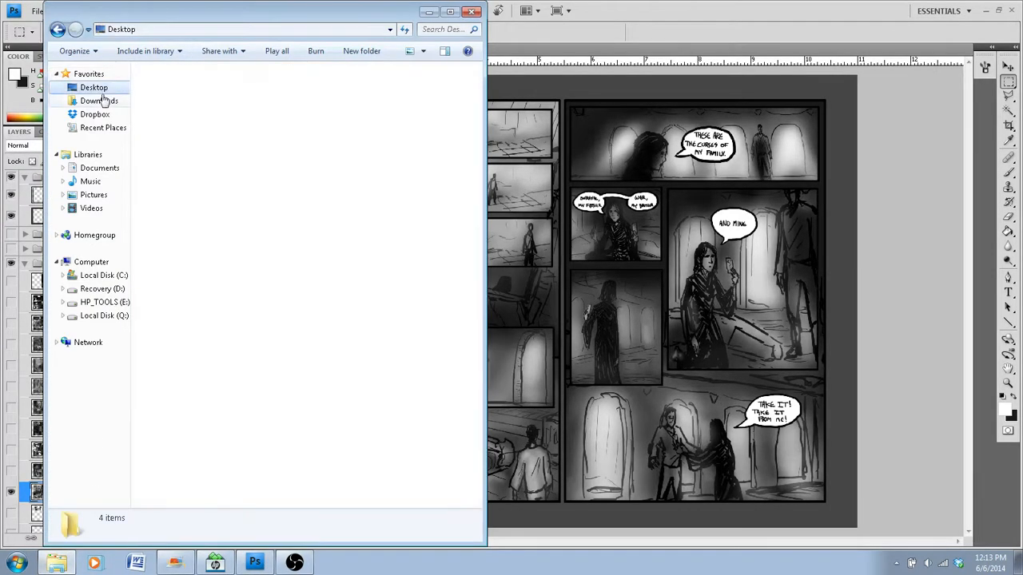
click(94, 87)
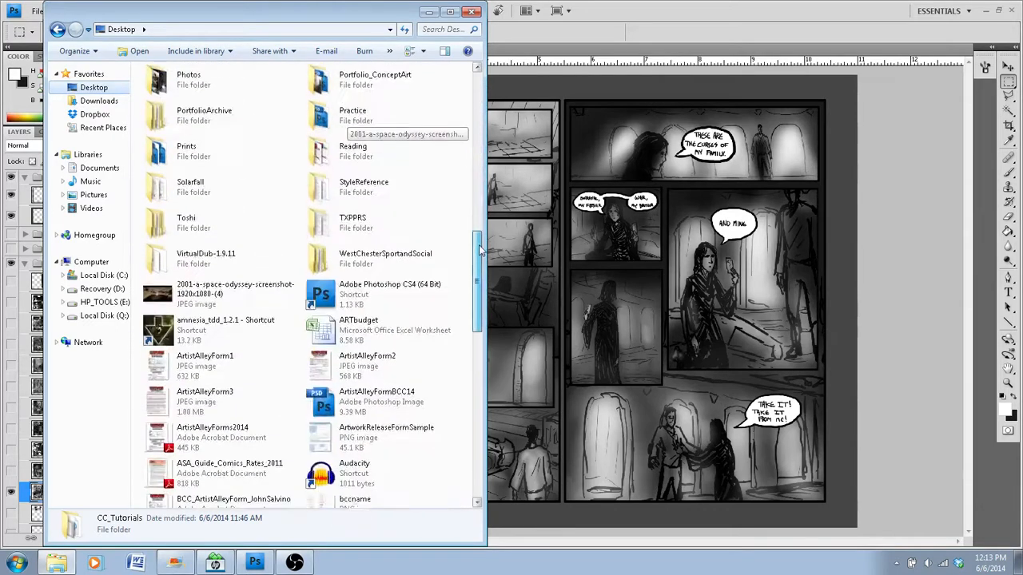
double_click(190, 187)
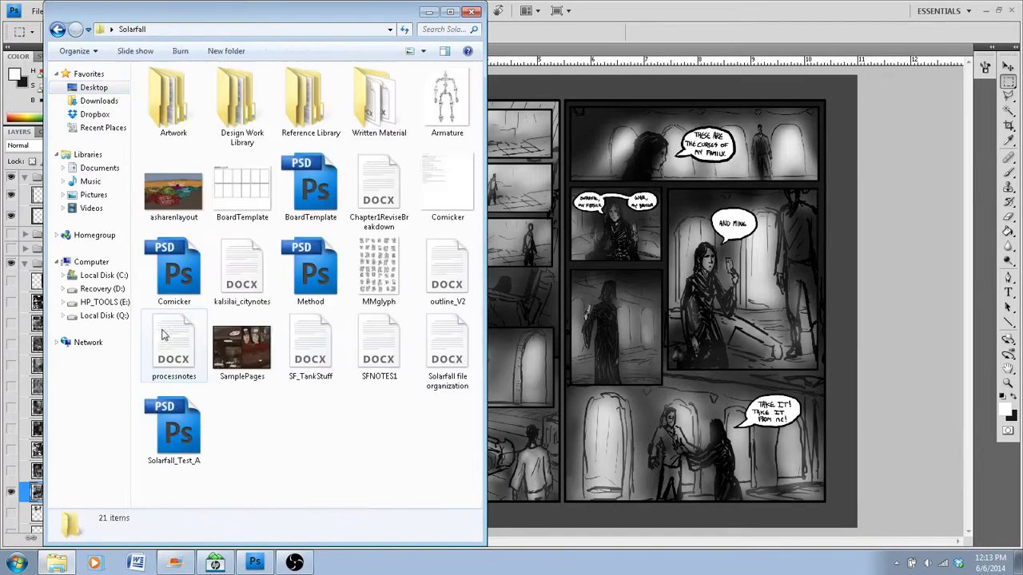
double_click(174, 100)
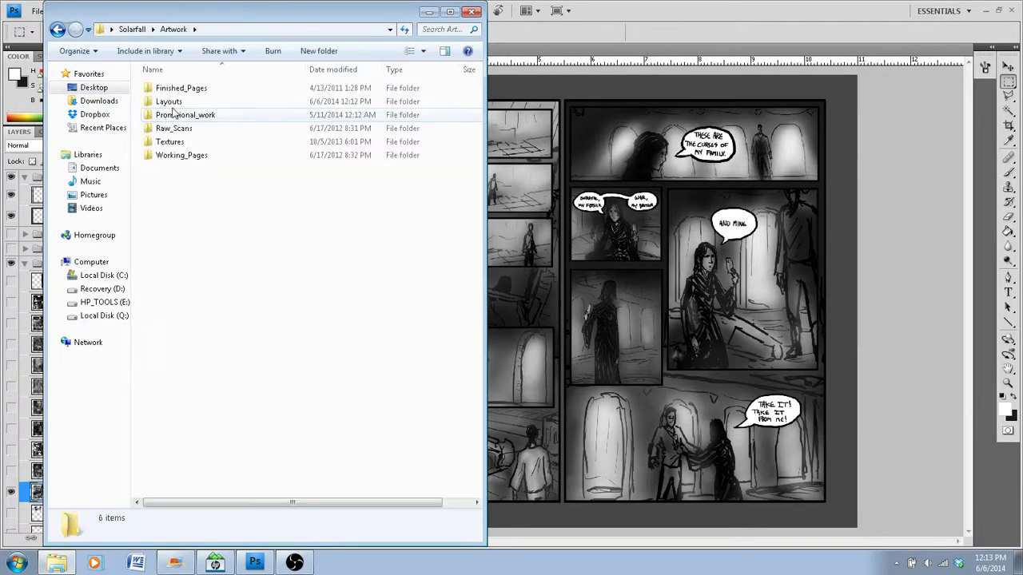
double_click(168, 101)
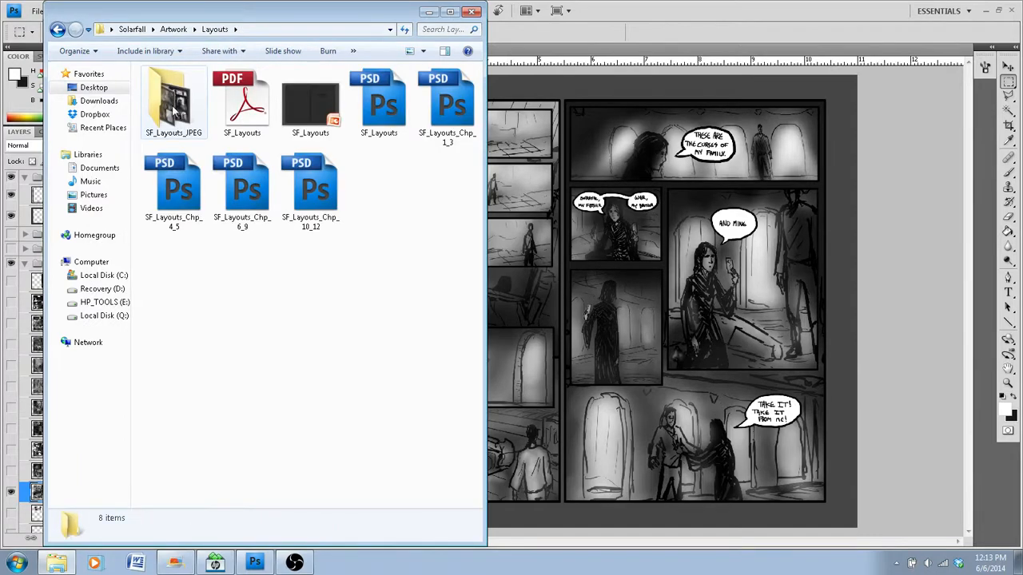
double_click(173, 100)
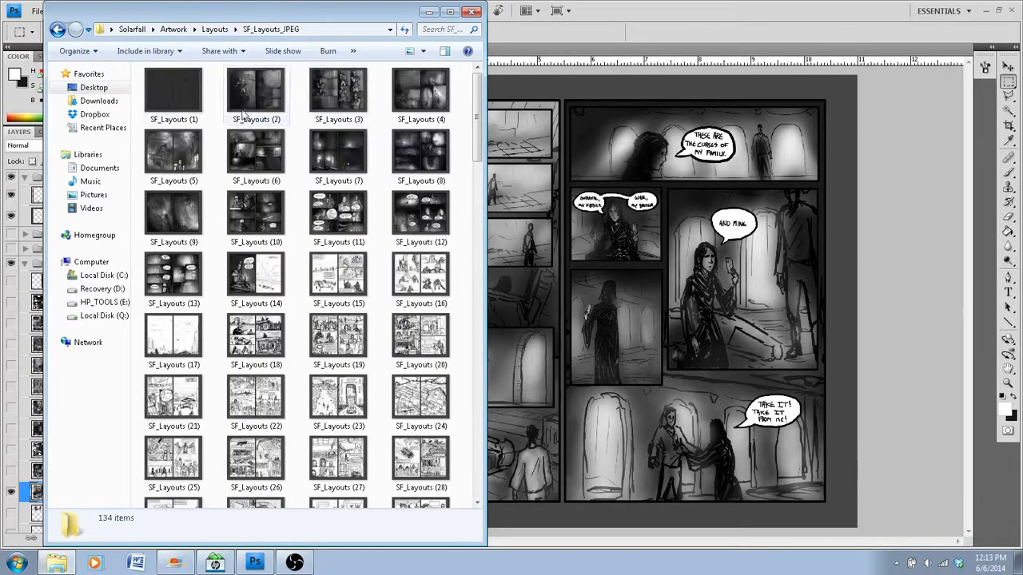
click(174, 90)
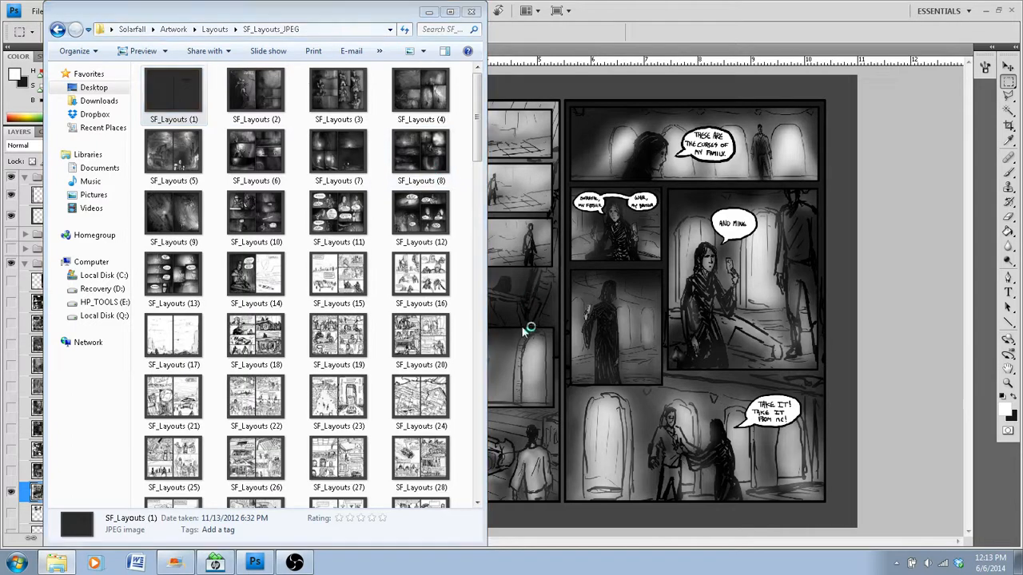
double_click(421, 90)
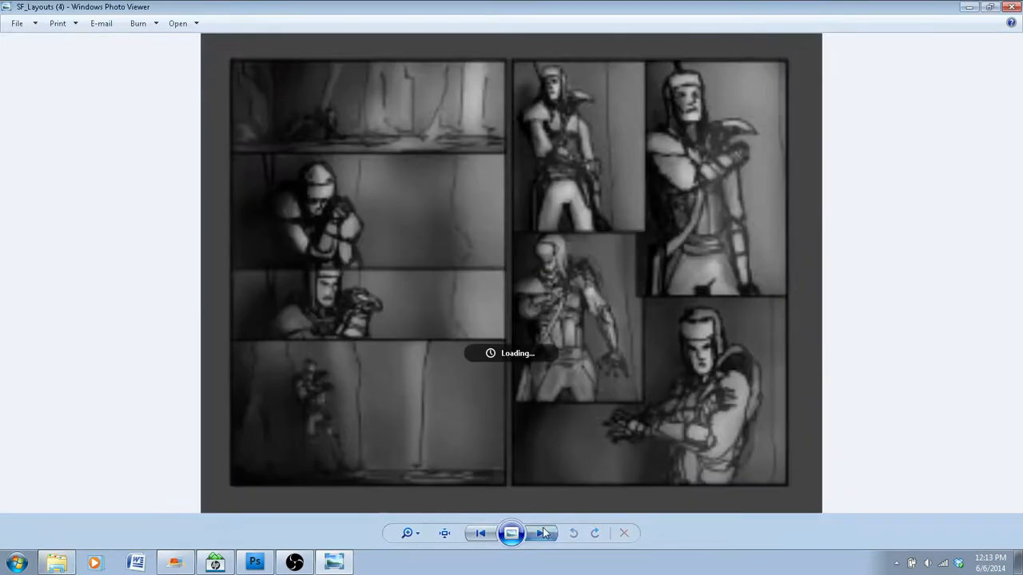
Page forward through the exported layout spreads in Windows Photo Viewer
click(543, 533)
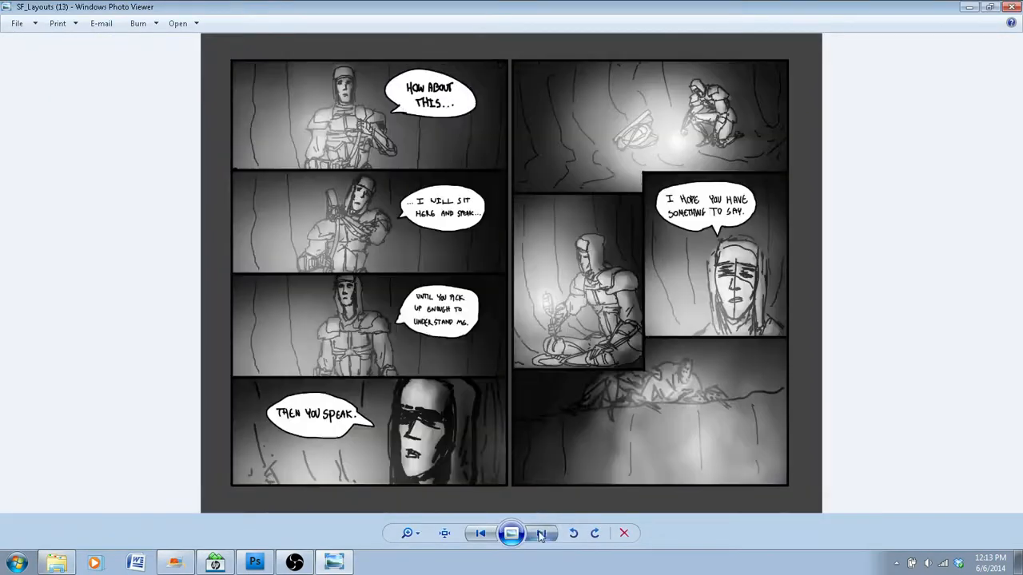
click(541, 533)
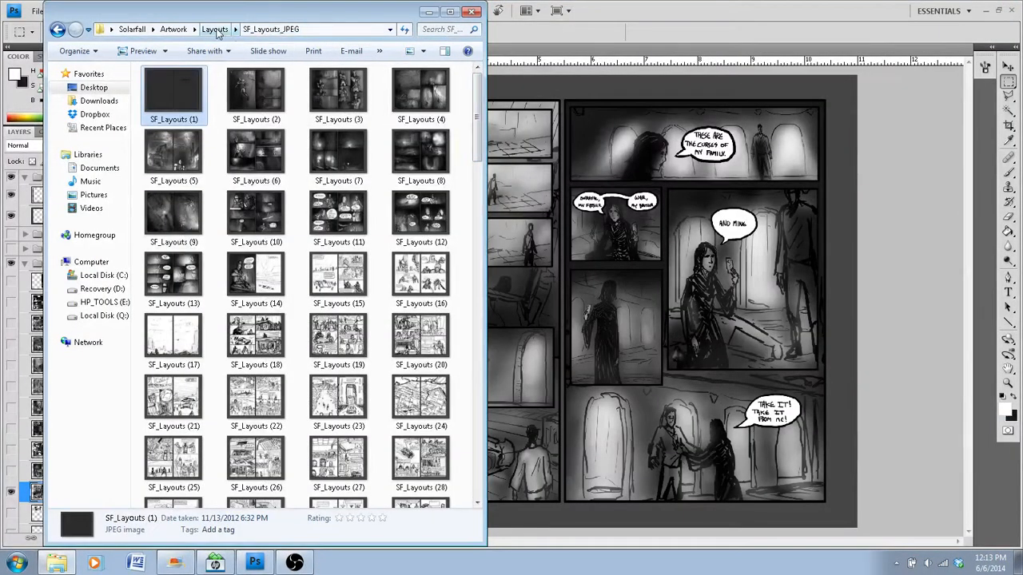
Go up to the Layouts folder and open SF_Layouts.pptx in PowerPoint
click(214, 29)
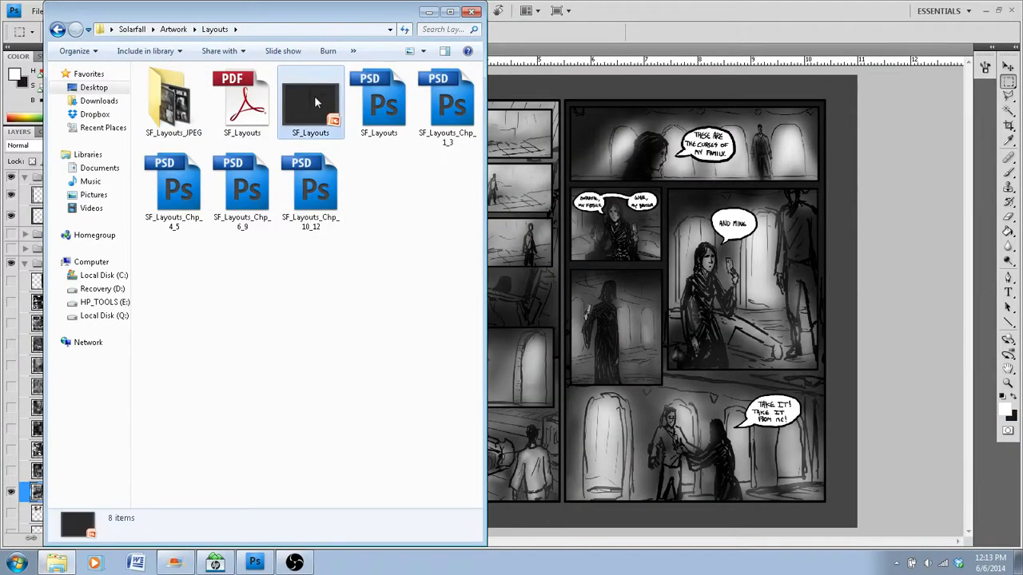
click(310, 103)
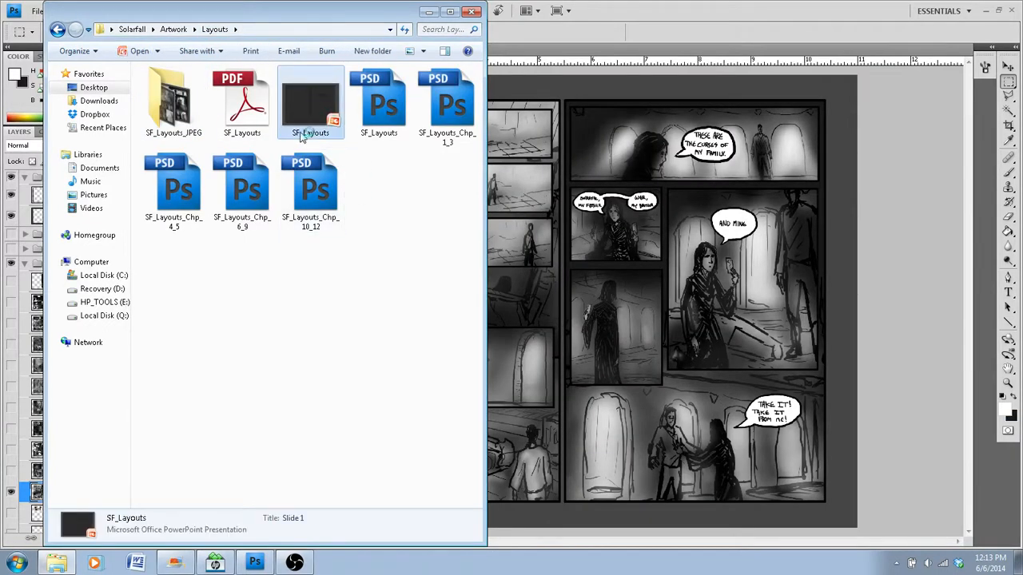
double_click(310, 102)
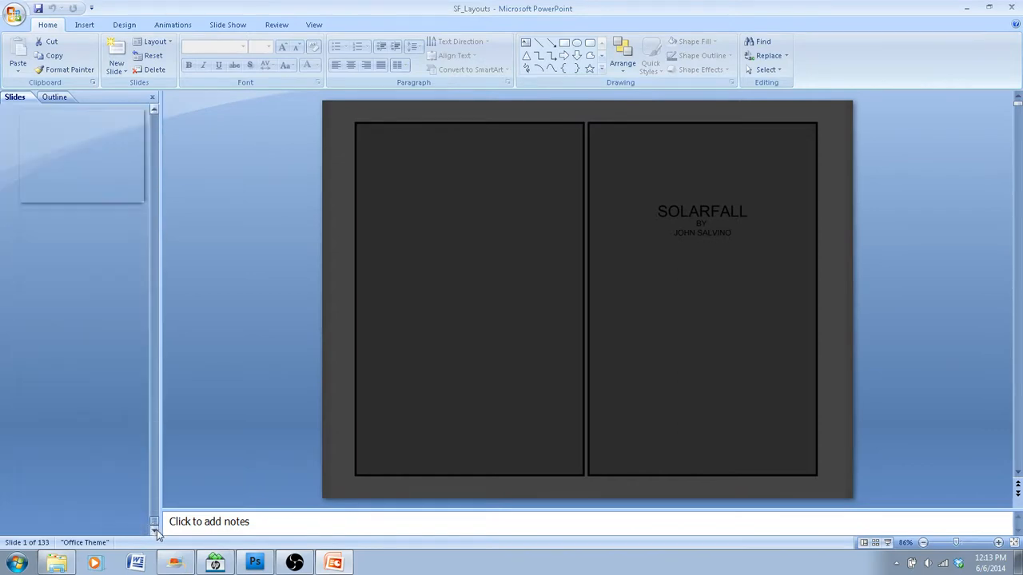
Scroll down to slide 133, the final slide, and select it
scroll(down, 3)
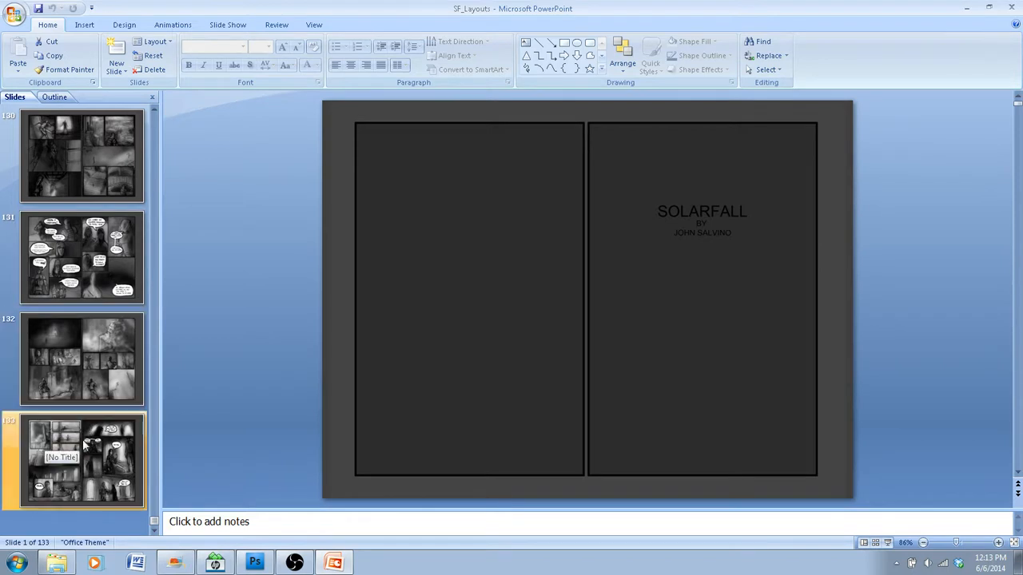
click(76, 459)
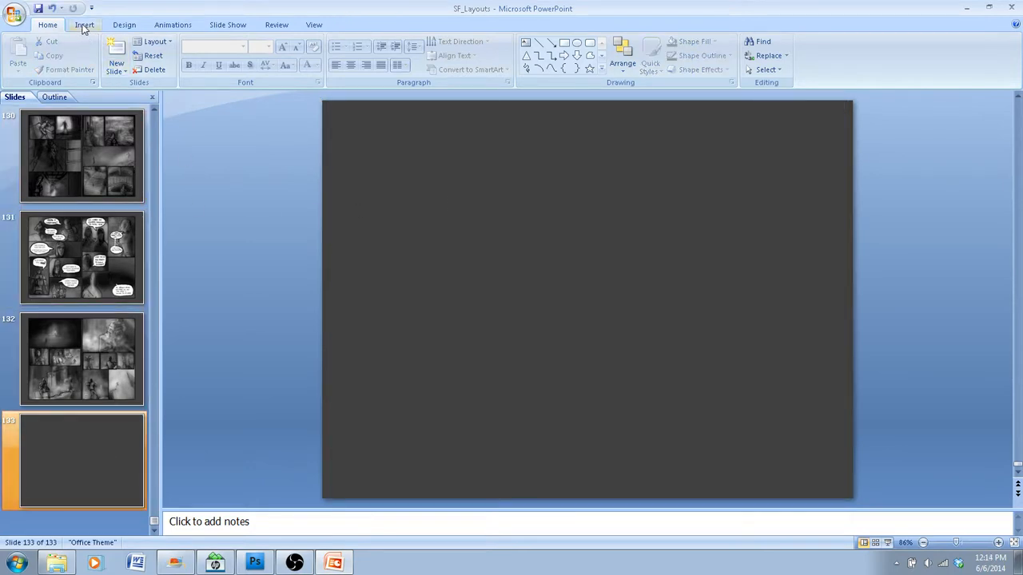
click(84, 25)
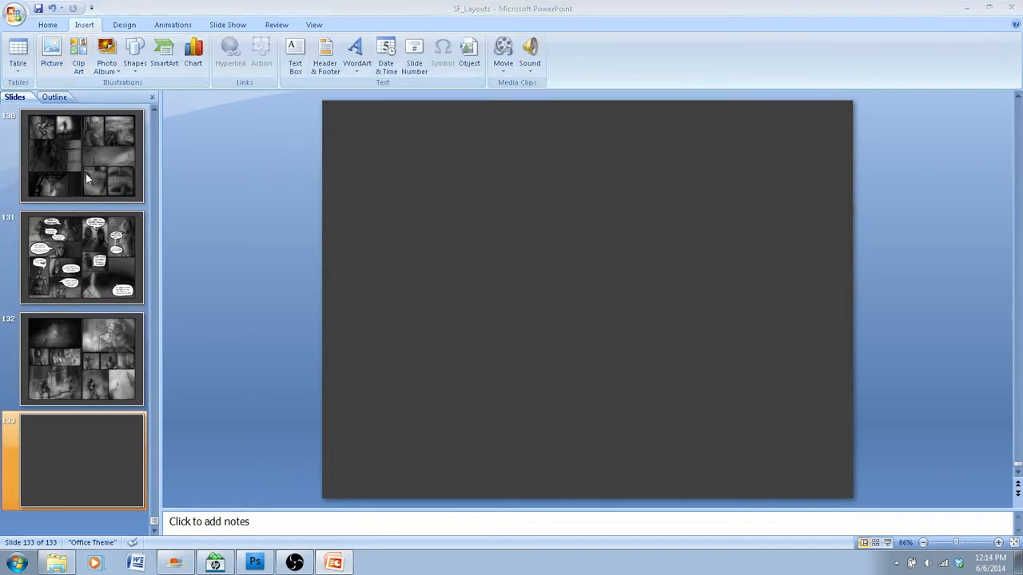
Insert SF_Layouts (134) from Desktop > Solarfall > Artwork > Layouts > SF_Layouts_JPEG onto slide 133
click(51, 52)
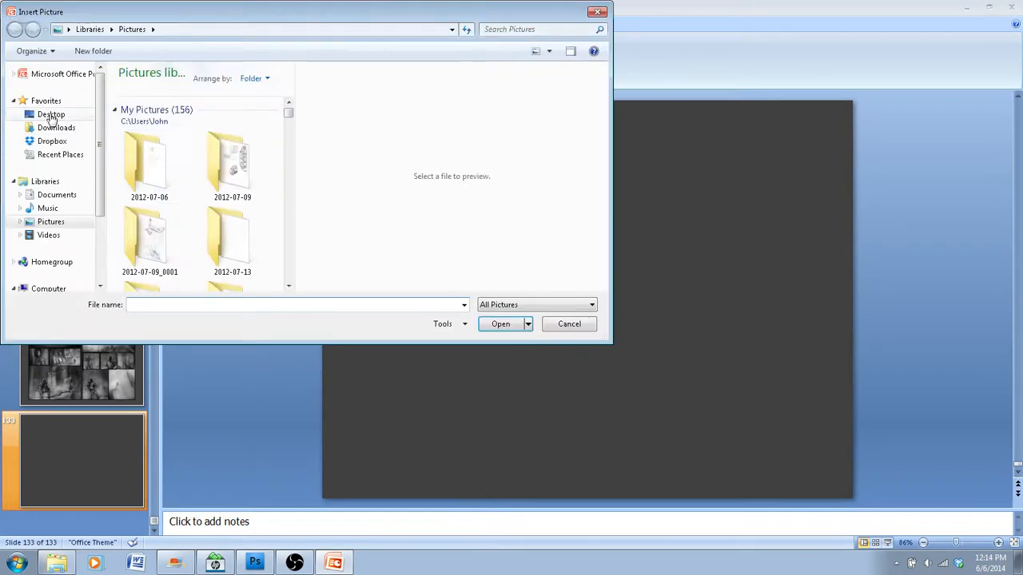
click(50, 114)
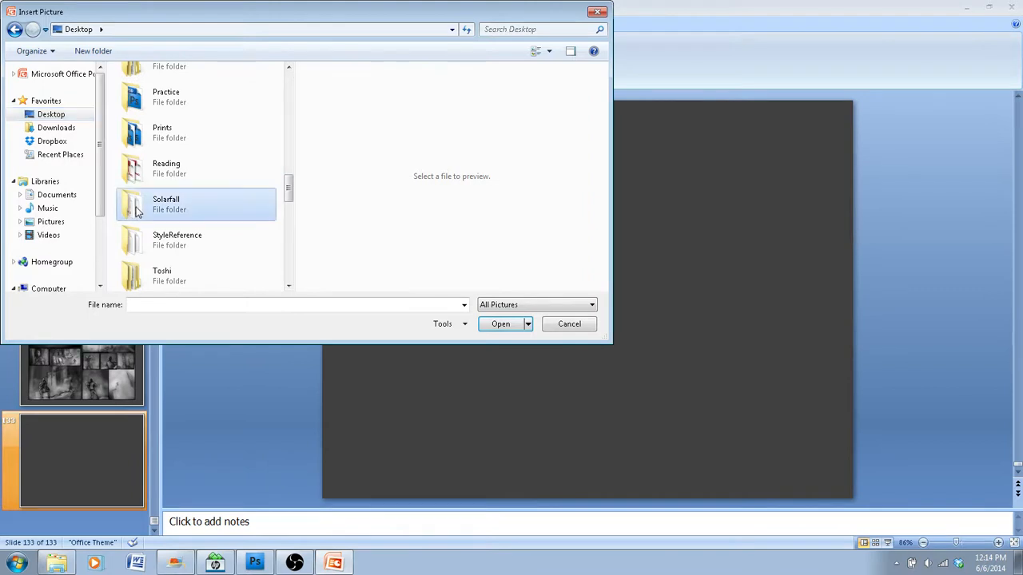
double_click(167, 203)
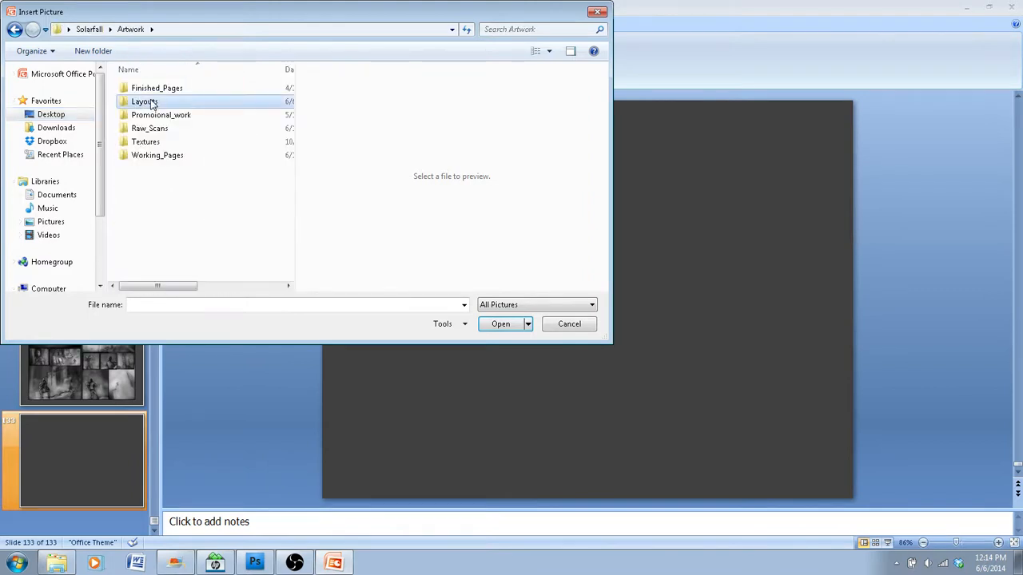
double_click(144, 101)
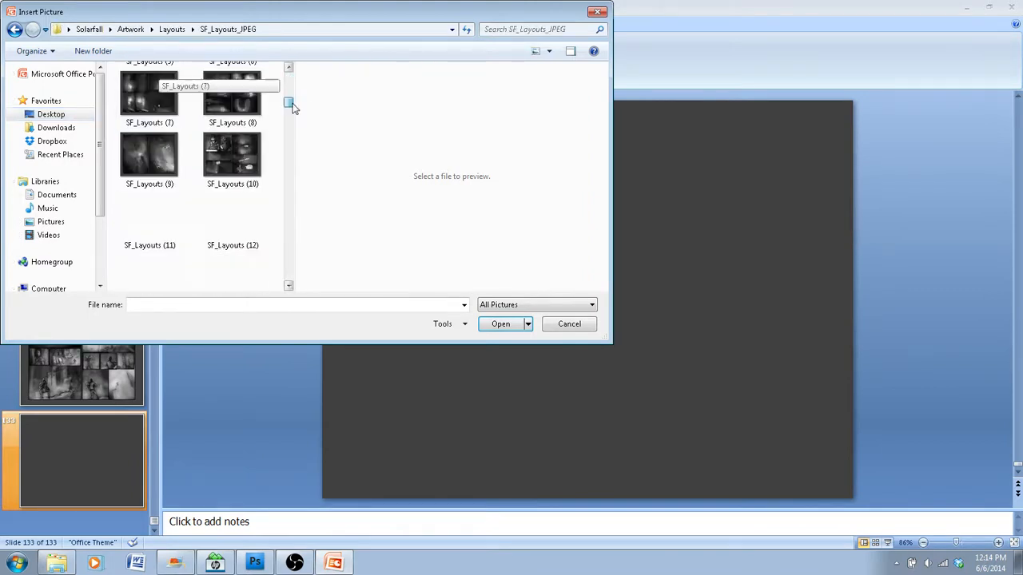
click(232, 255)
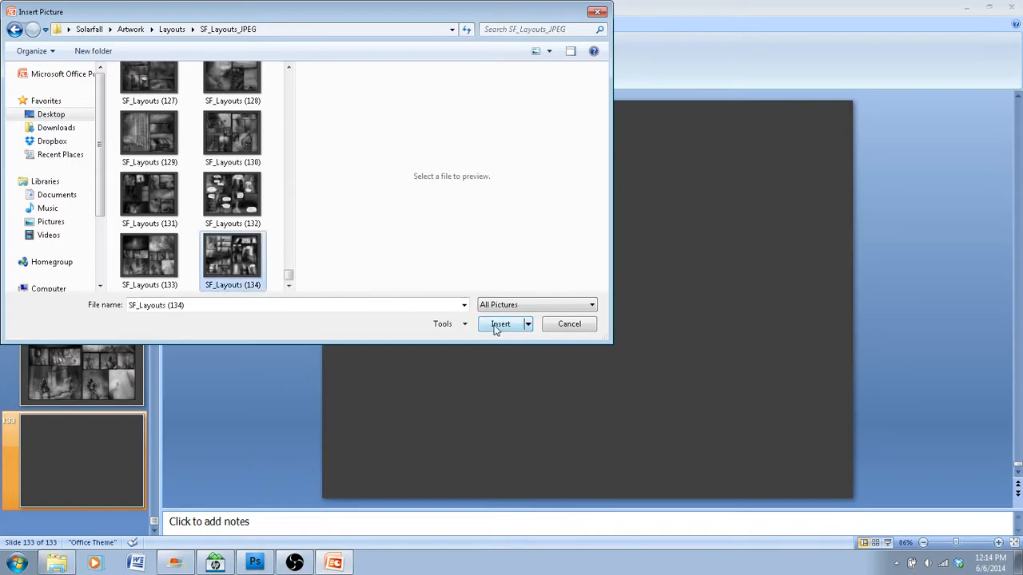
click(498, 324)
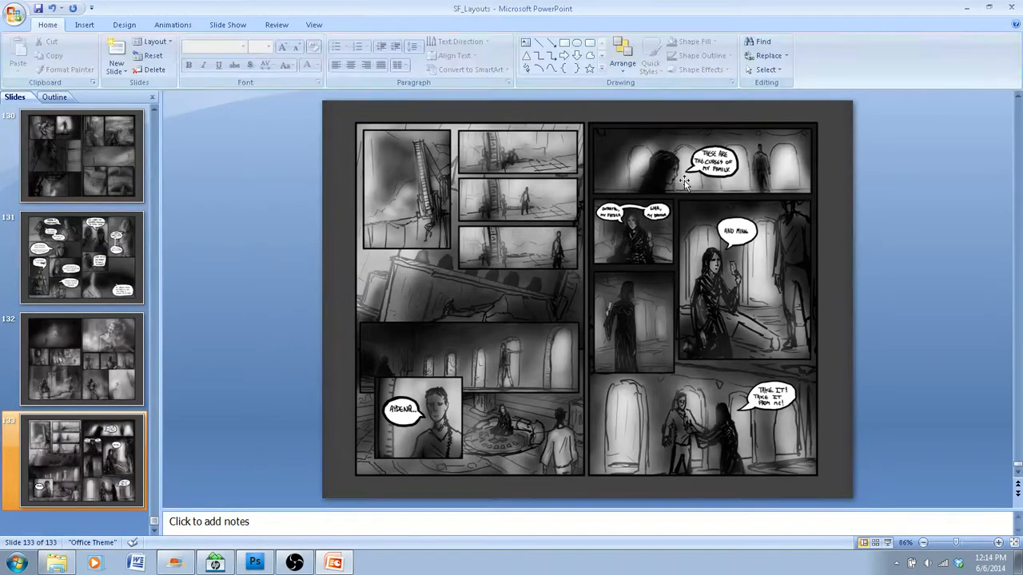
Compare slide 133 with slide 132, then start saving the deck as PDF
click(79, 358)
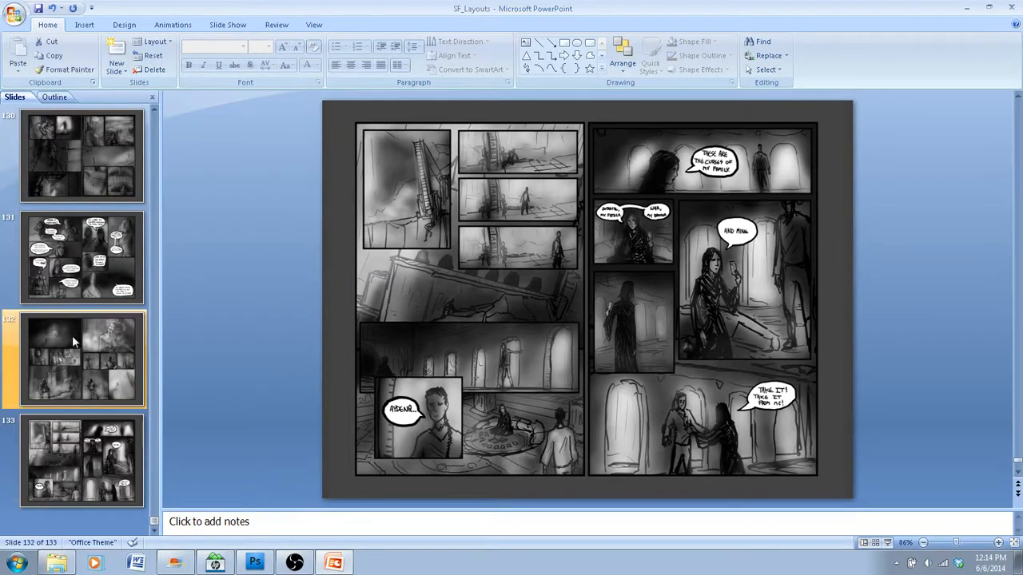
click(82, 459)
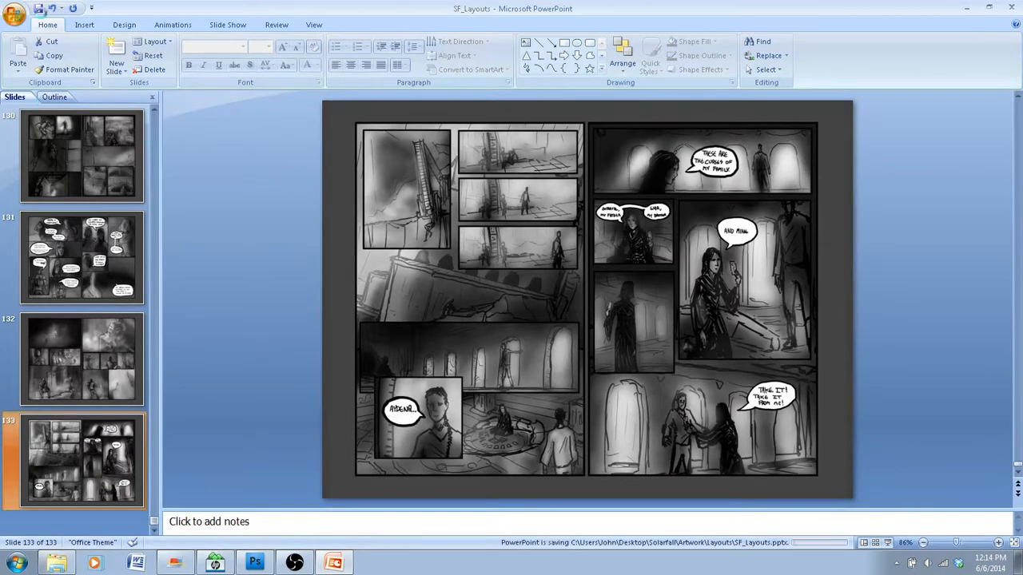
click(38, 8)
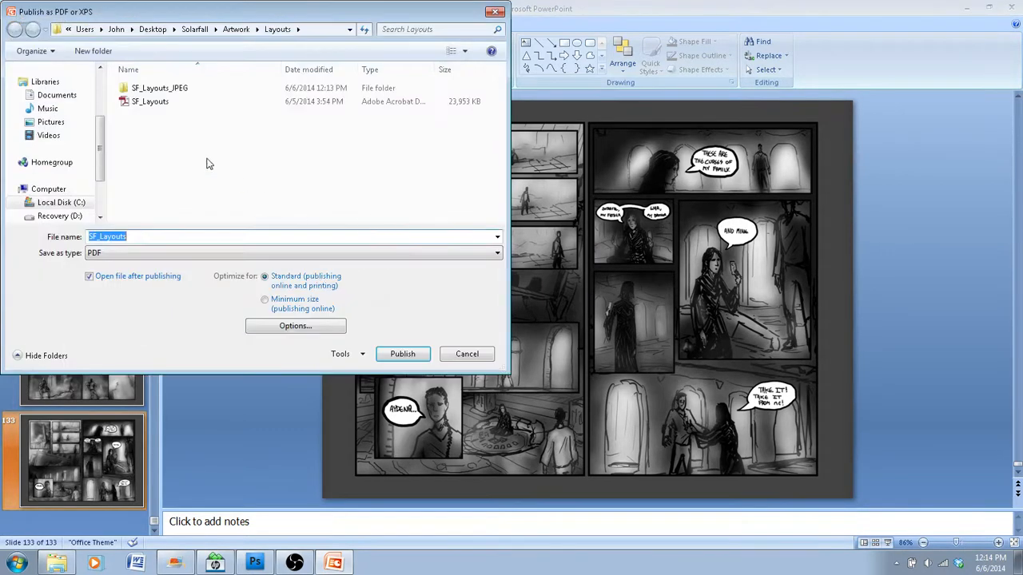
Publish the deck as SF_Layouts.pdf, overwriting the existing file
click(402, 354)
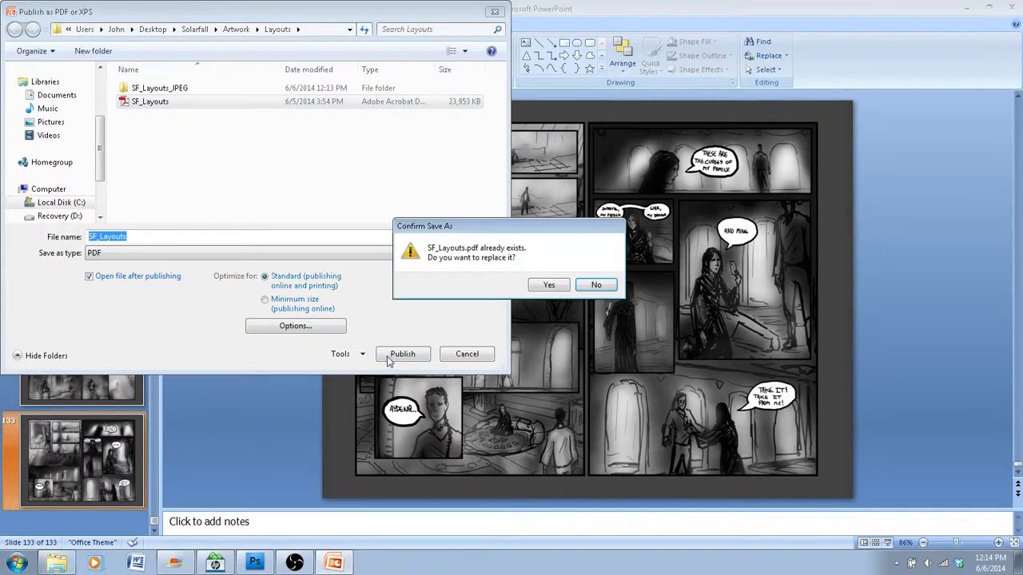
click(548, 284)
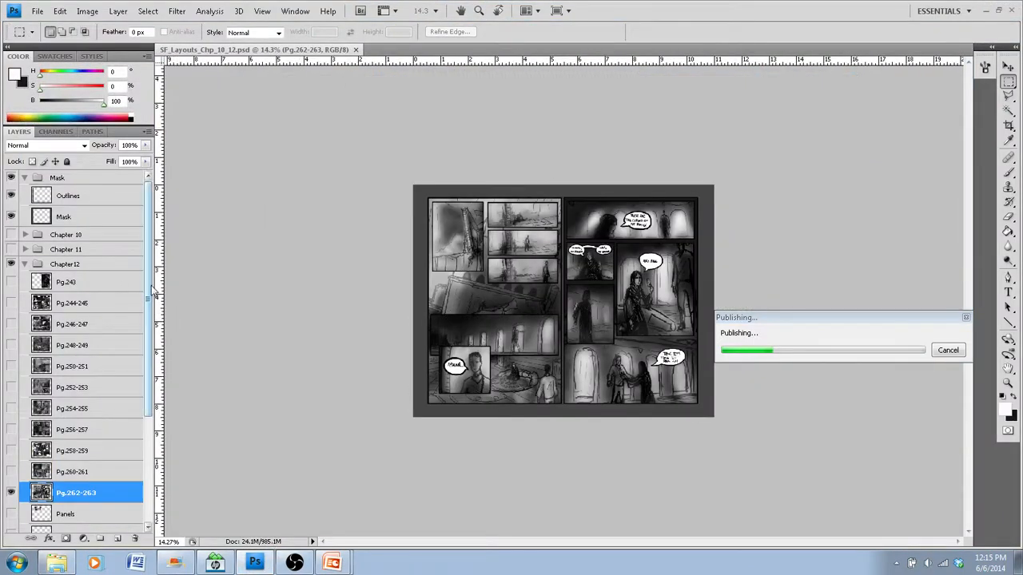
Let the PDF export progress, then bring the publishing PowerPoint window back to the front
scroll(down, 3)
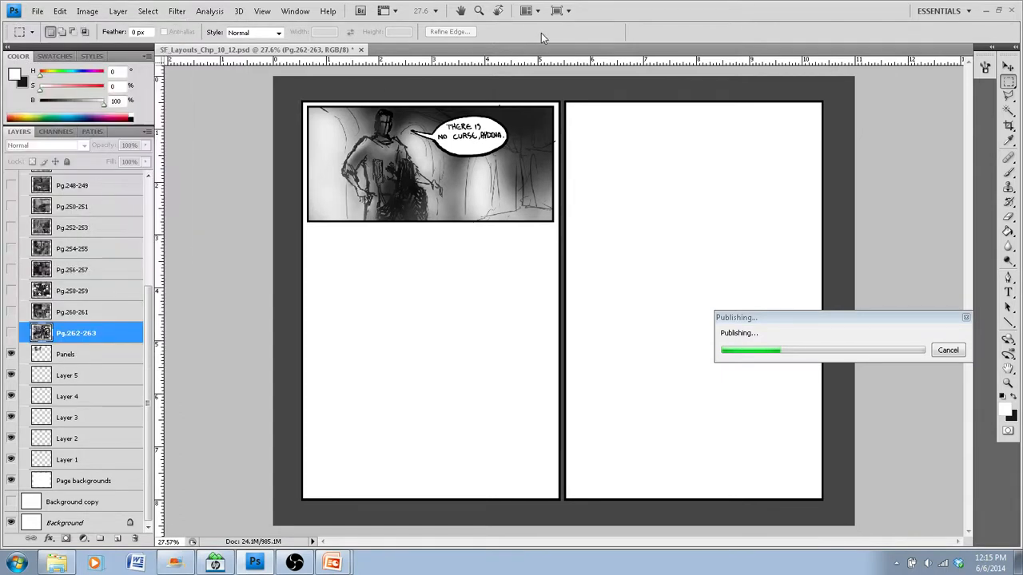
click(294, 562)
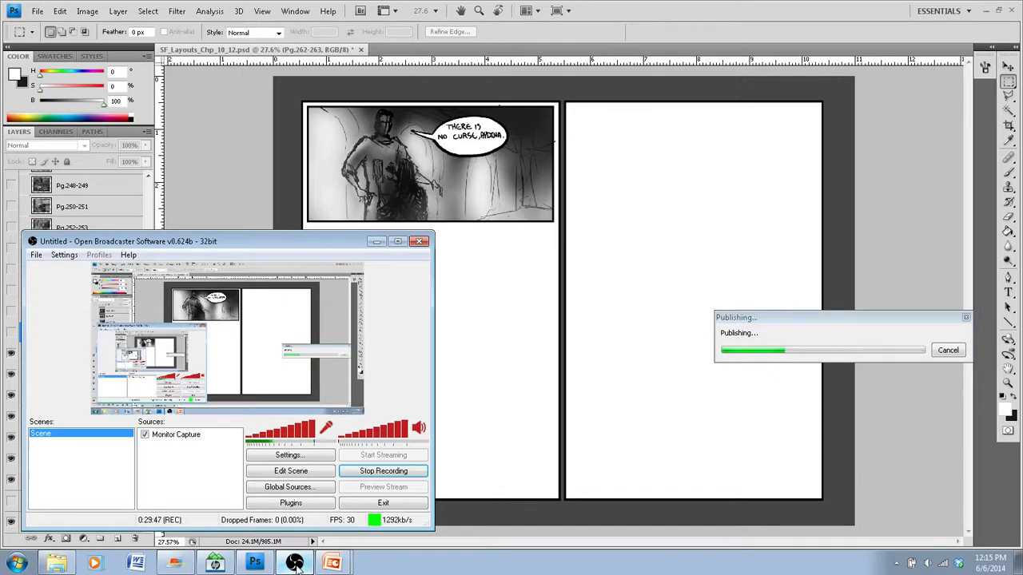
click(331, 562)
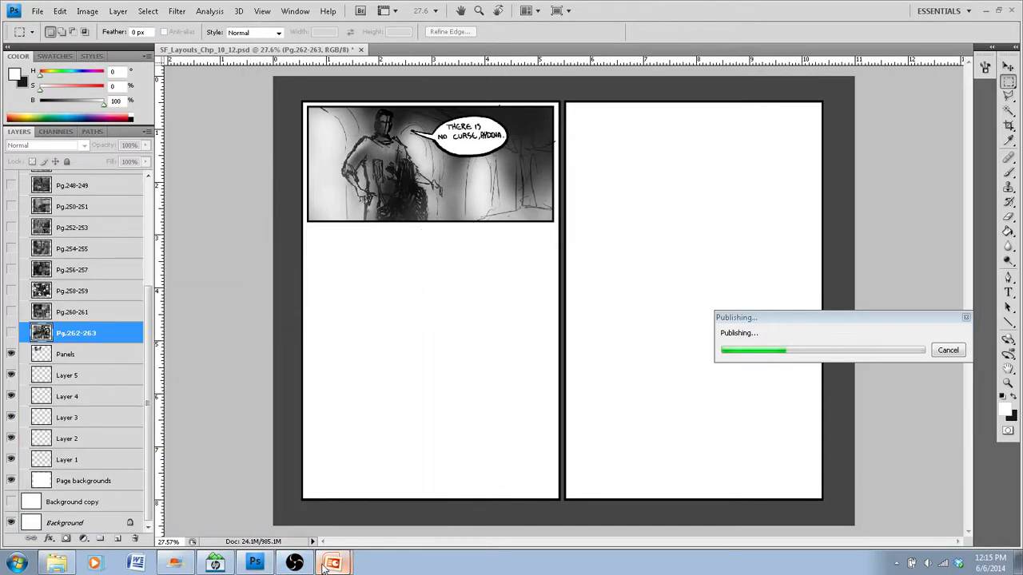
click(332, 561)
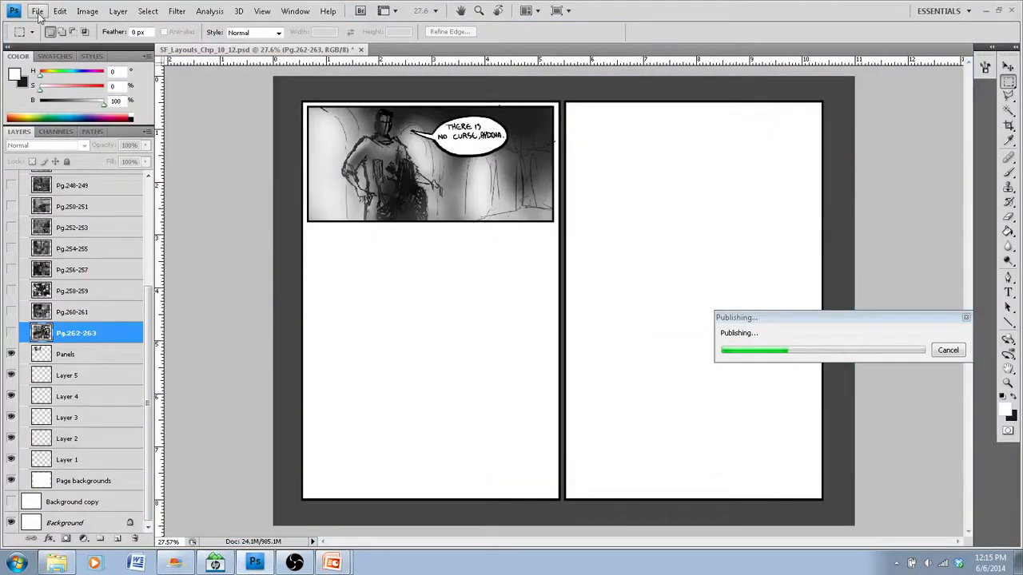
click(37, 10)
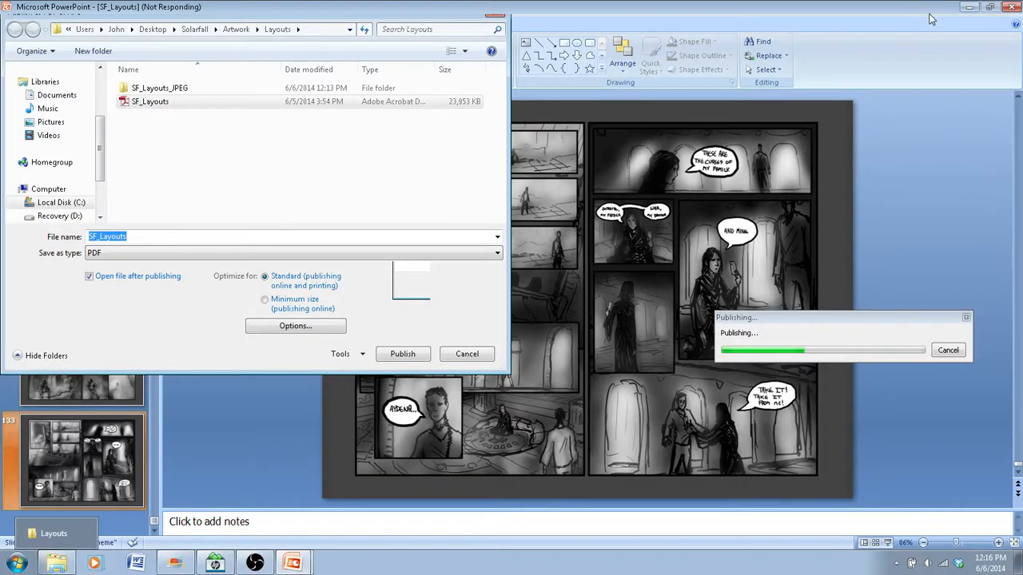
mouse_move(263, 562)
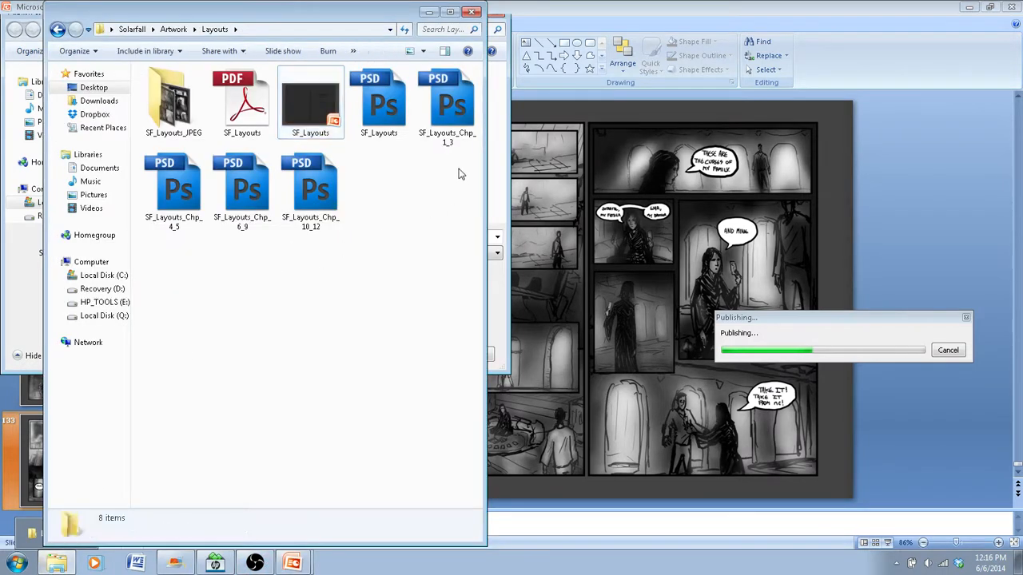
Open the republished SF_Layouts.pdf from the Layouts folder in Adobe Reader
click(242, 100)
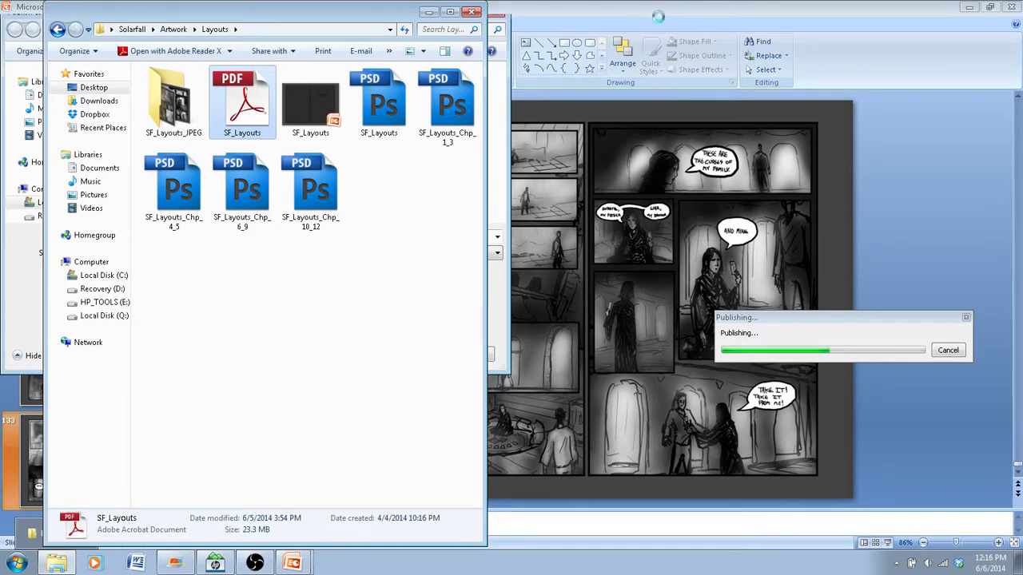
mouse_move(654, 8)
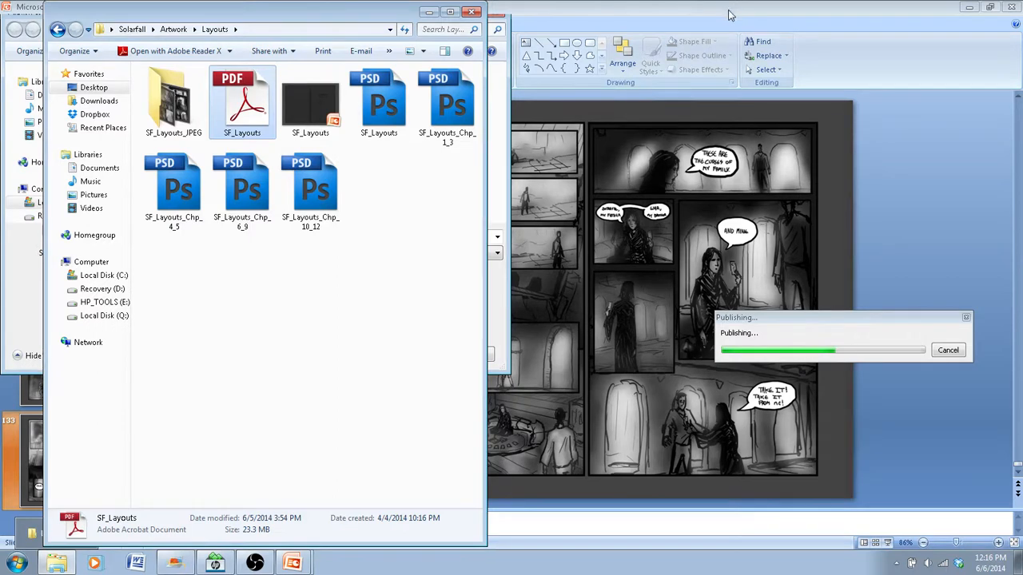
click(254, 563)
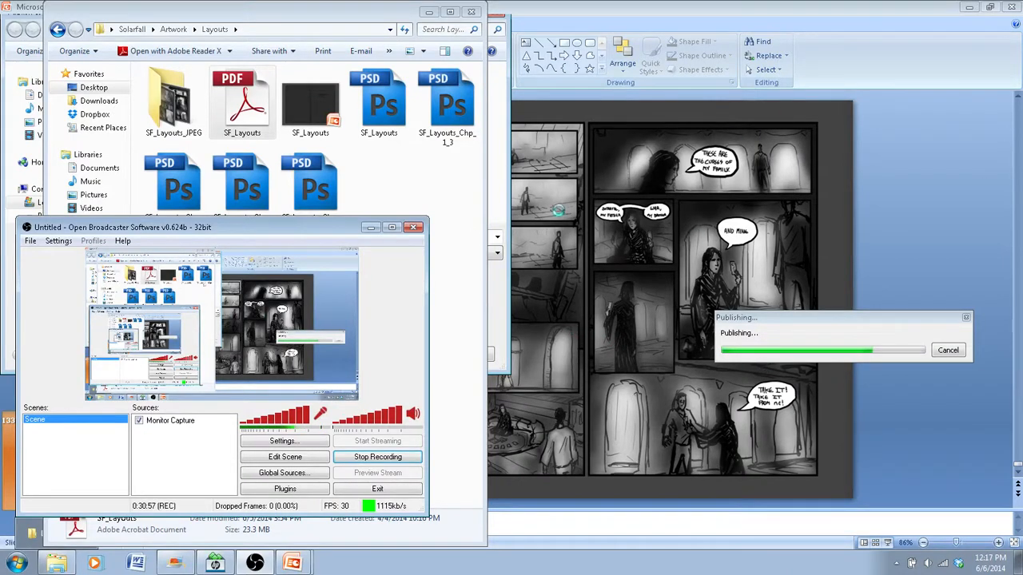
mouse_move(579, 124)
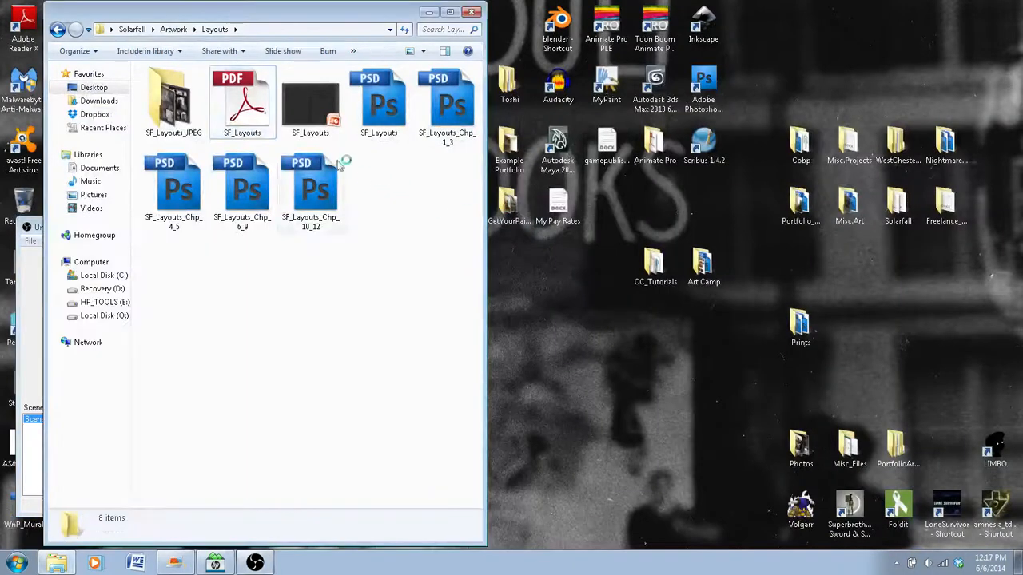
click(242, 101)
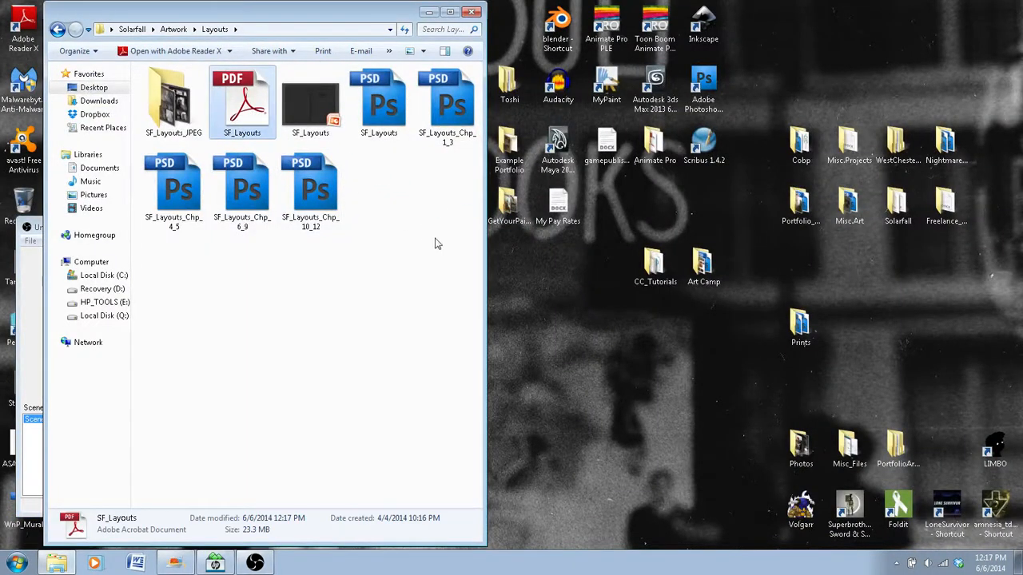
double_click(242, 101)
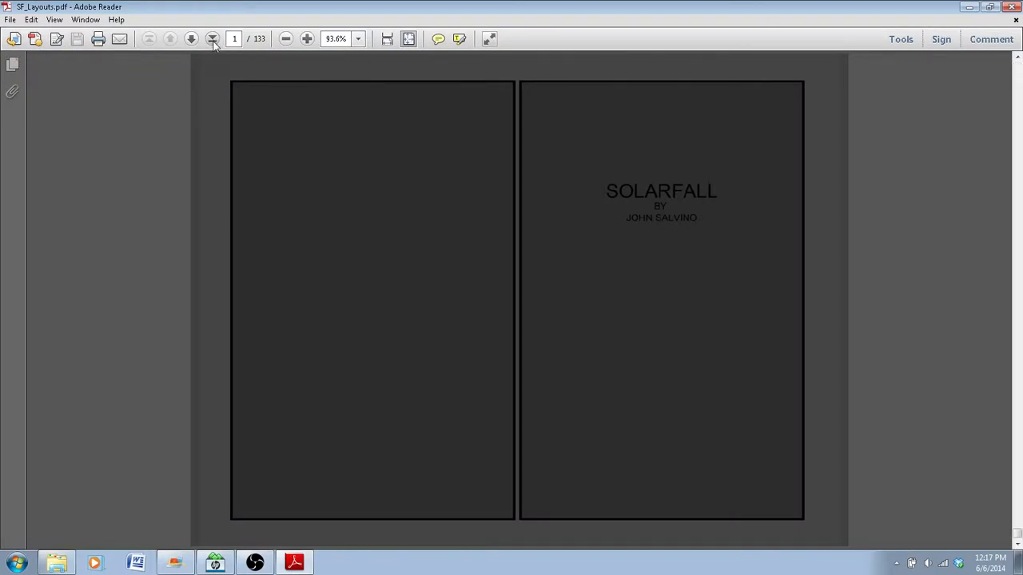
Jump to page 133, then page back through several earlier spreads
click(192, 38)
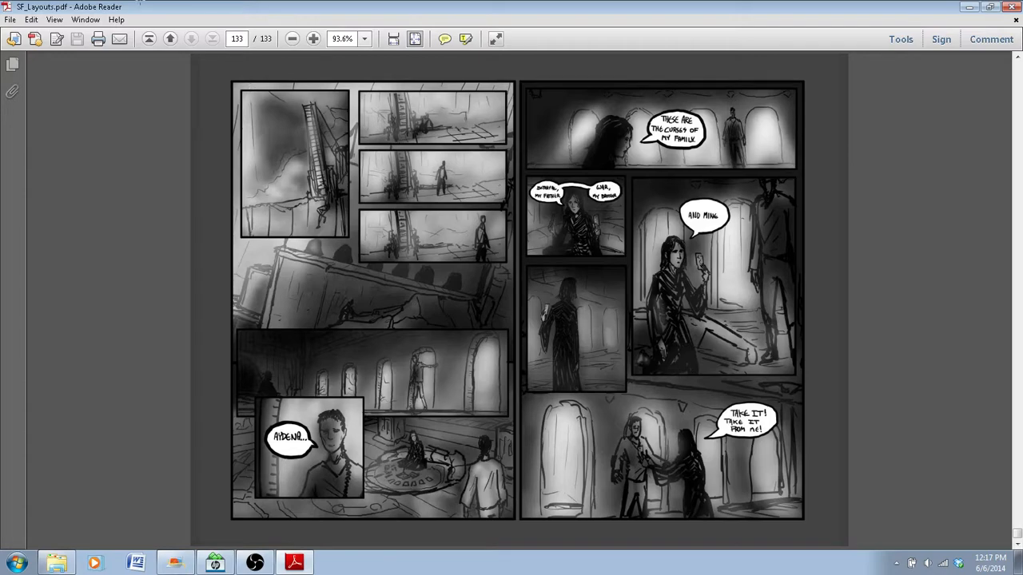
click(170, 38)
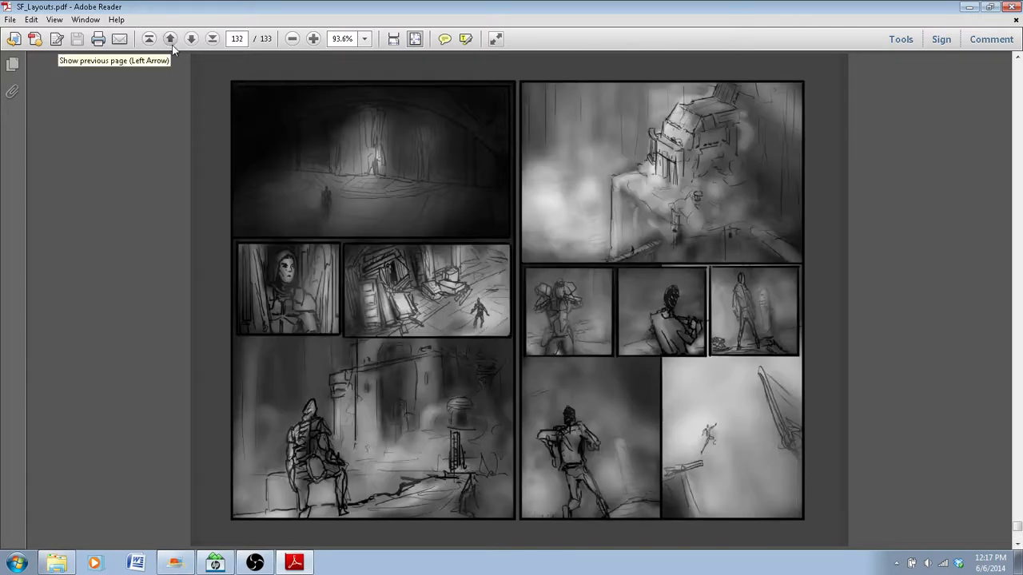
click(170, 38)
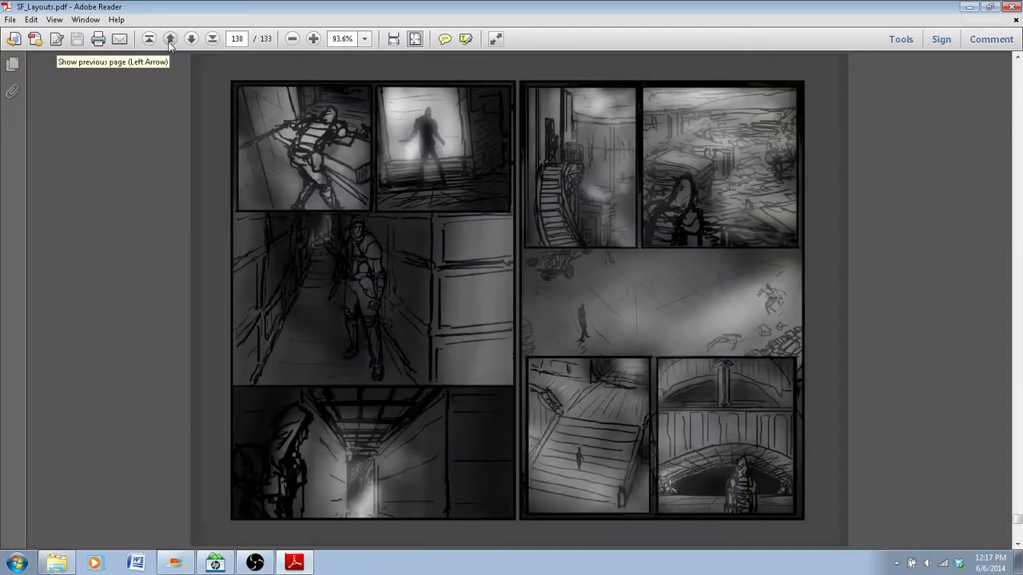
click(170, 38)
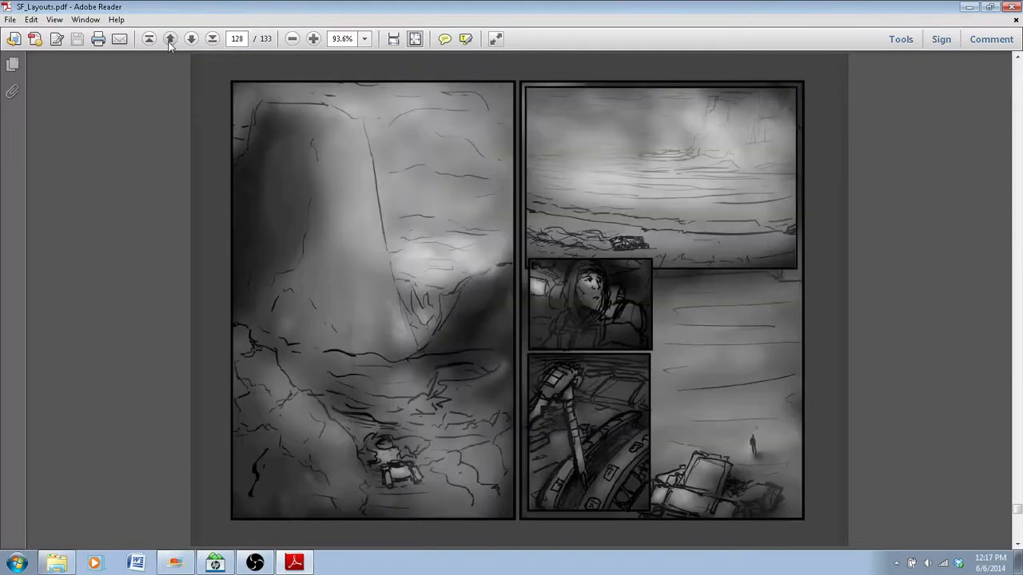
click(171, 38)
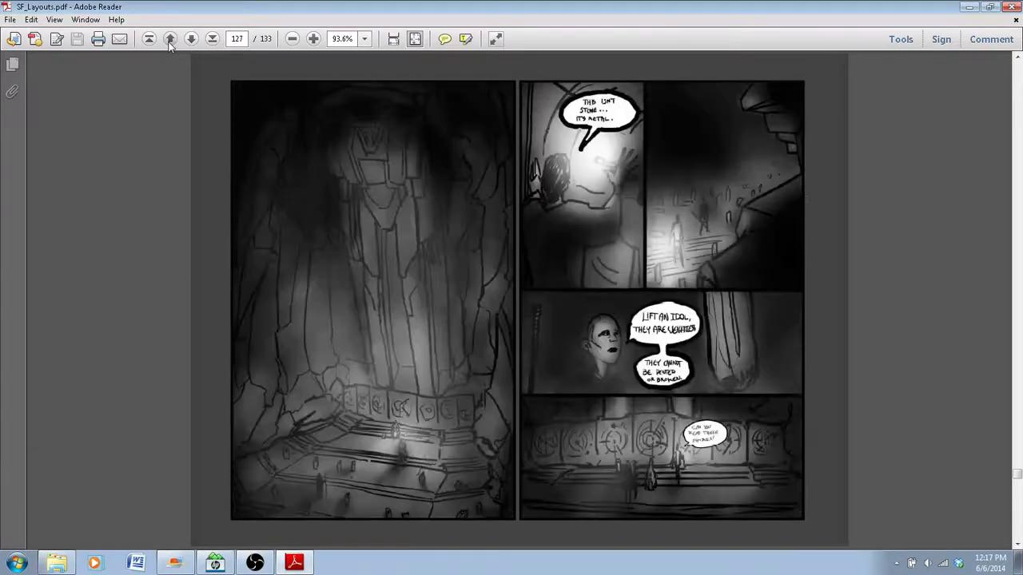
click(170, 38)
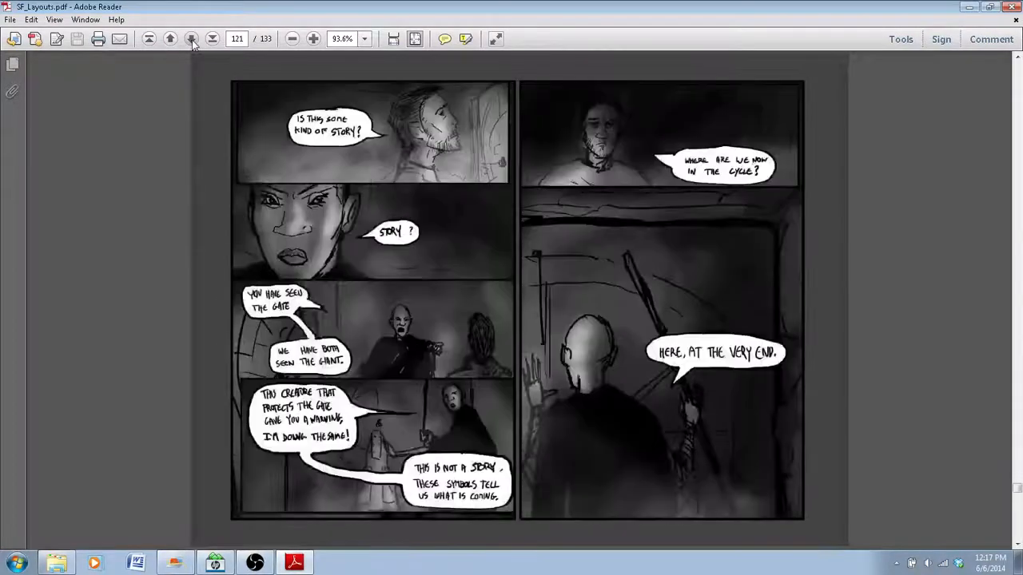
Page forward again to the final page 133 with the new spread
click(192, 38)
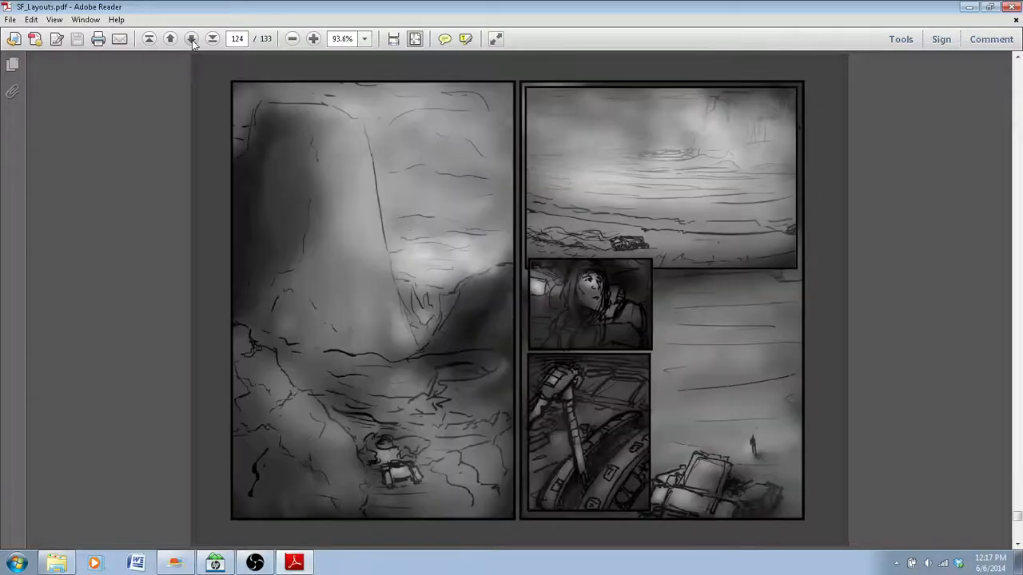
click(191, 38)
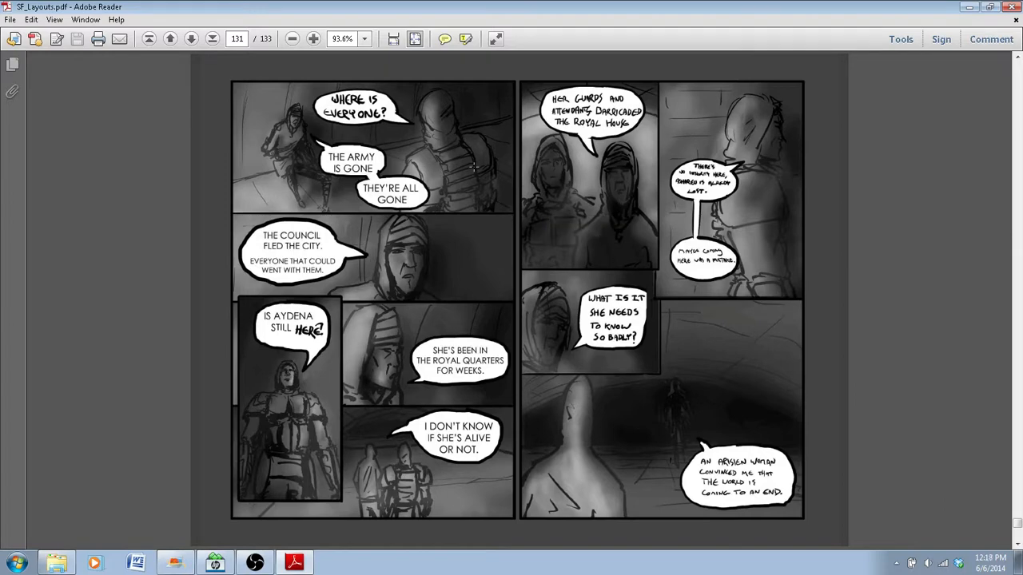
mouse_move(427, 96)
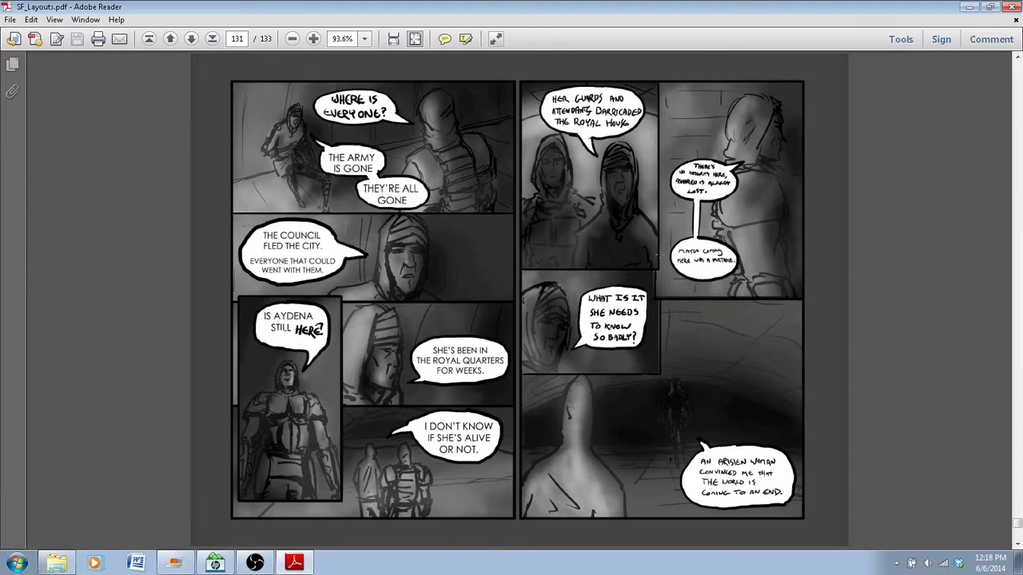
mouse_move(835, 240)
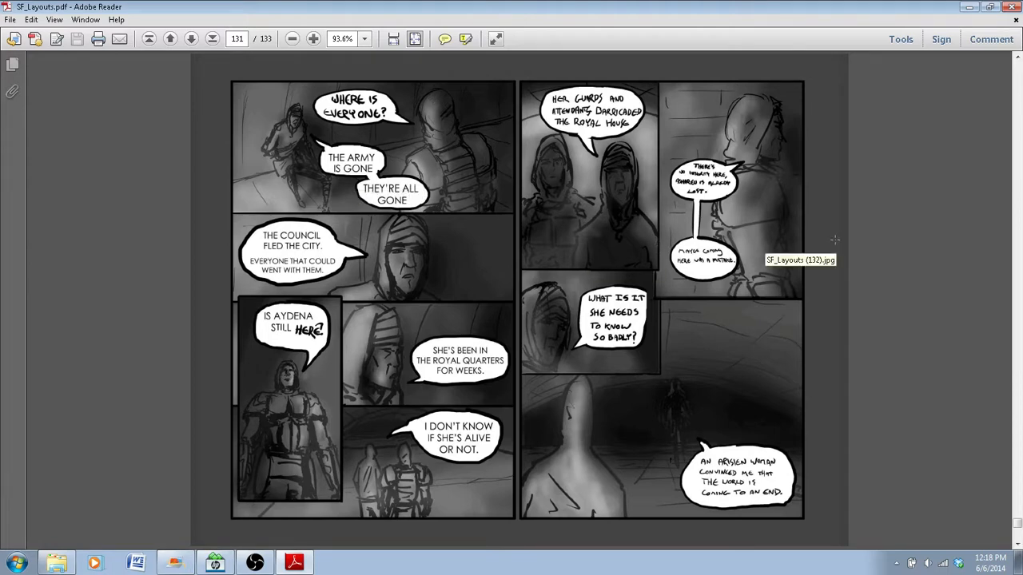
mouse_move(1006, 111)
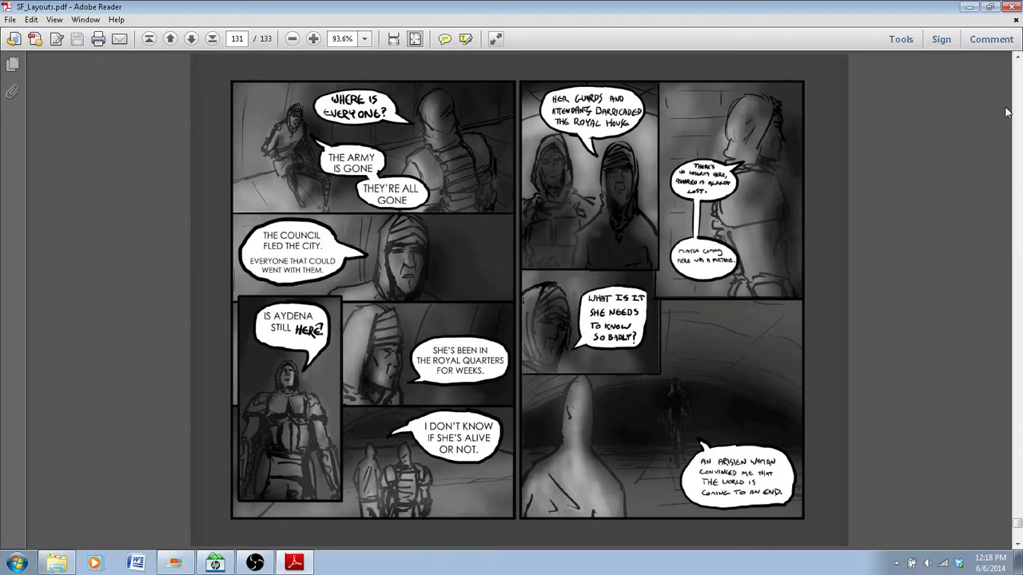
click(191, 39)
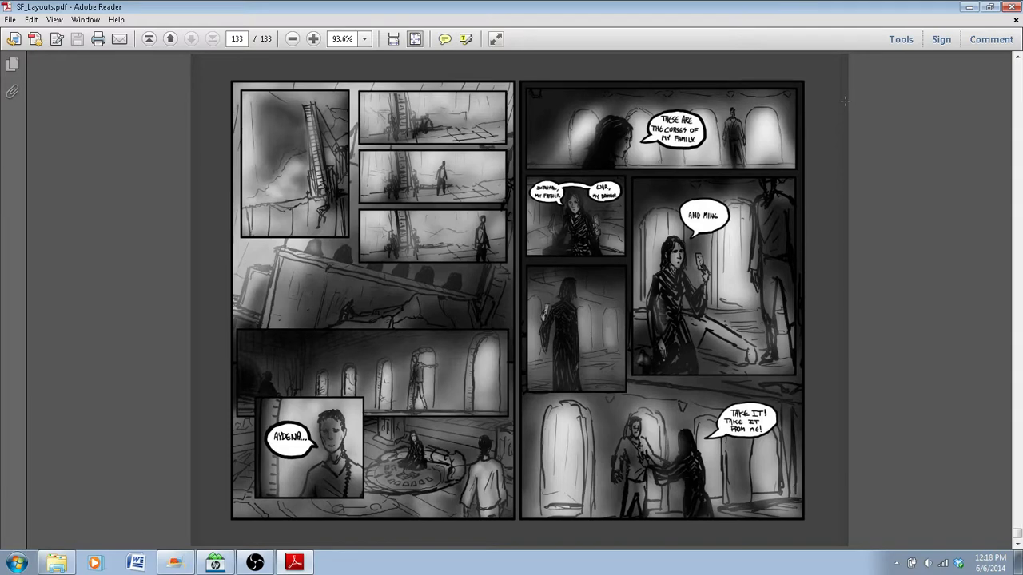
mouse_move(977, 73)
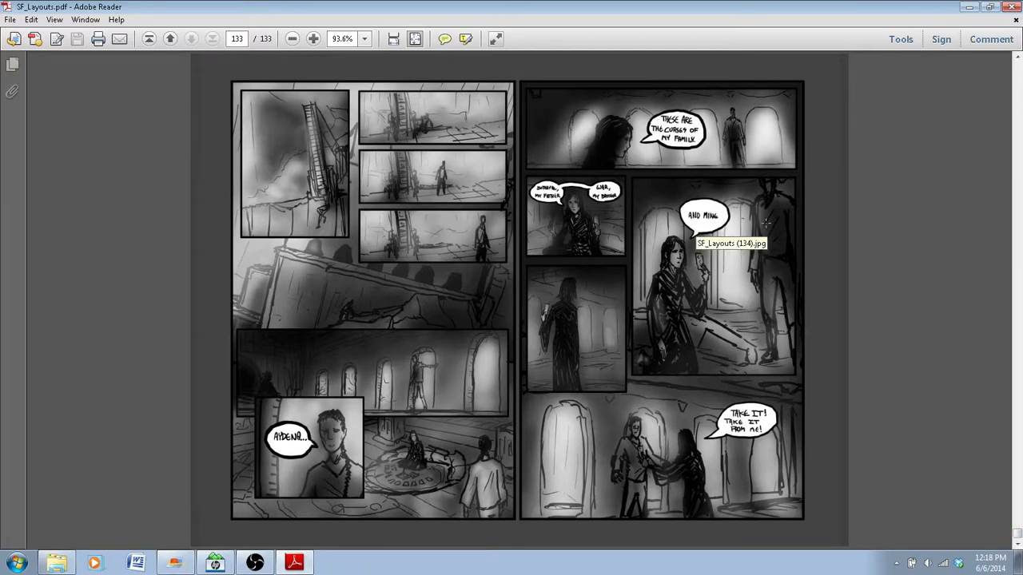
mouse_move(807, 190)
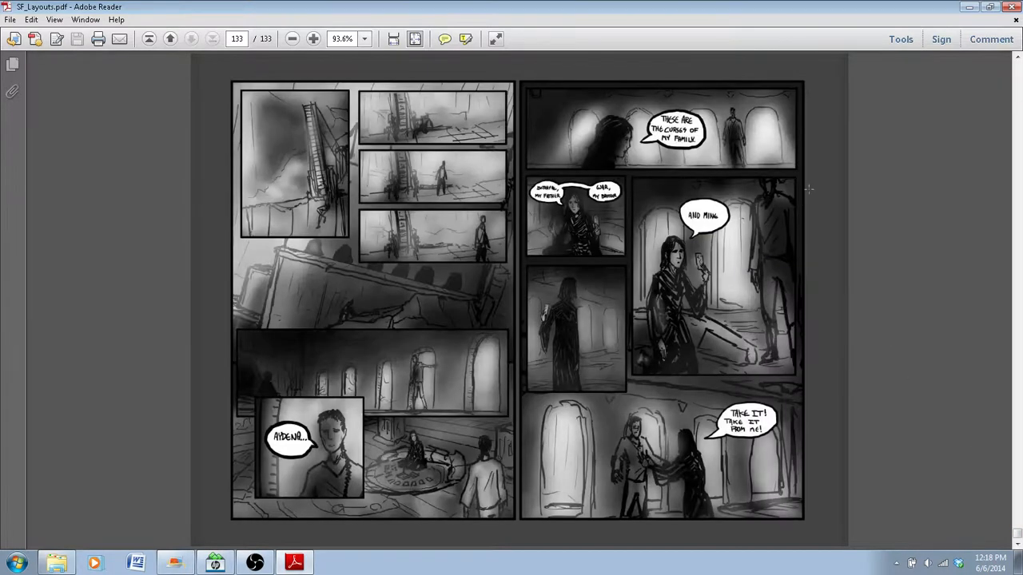
mouse_move(515, 80)
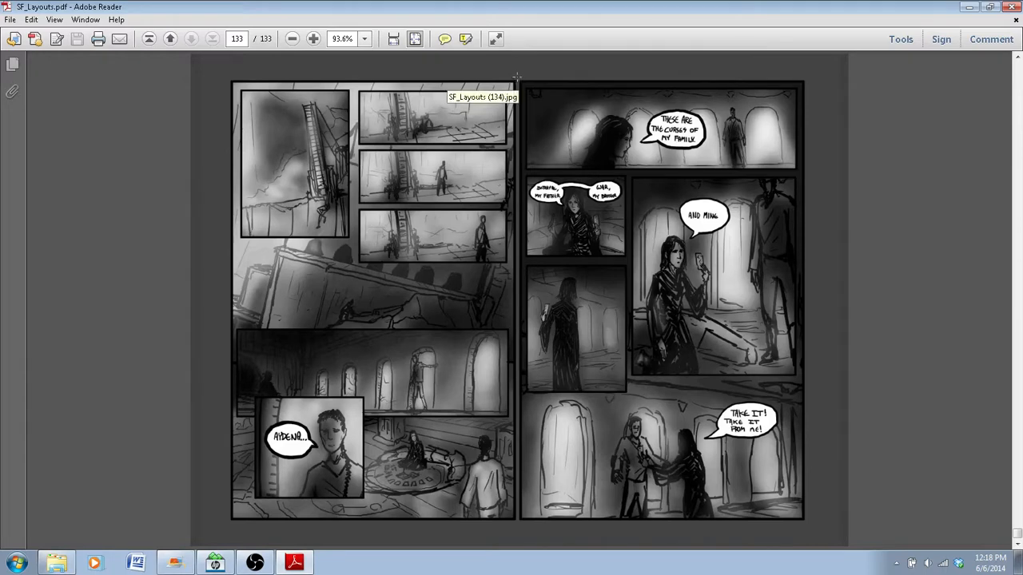
mouse_move(517, 78)
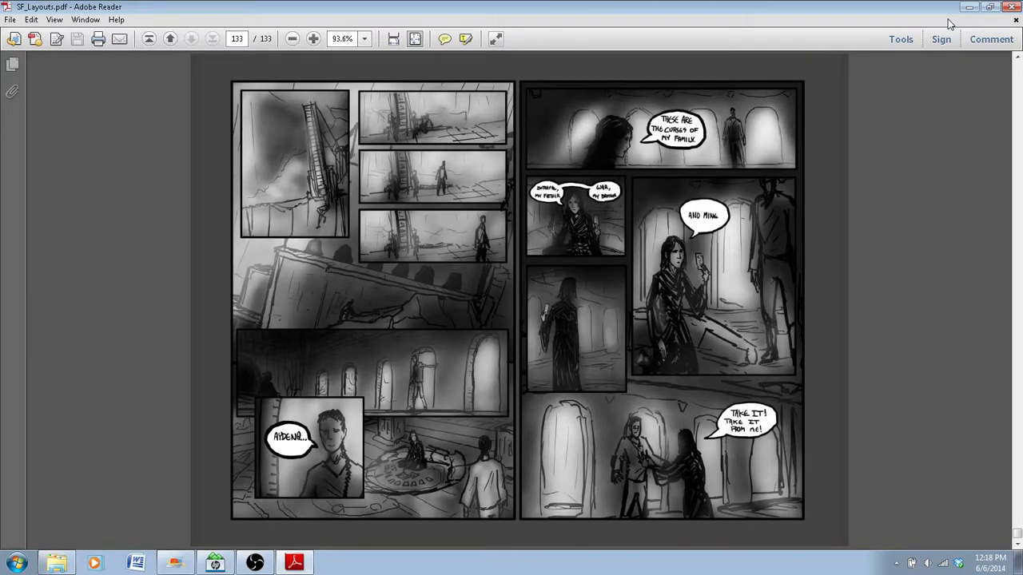
mouse_move(950, 118)
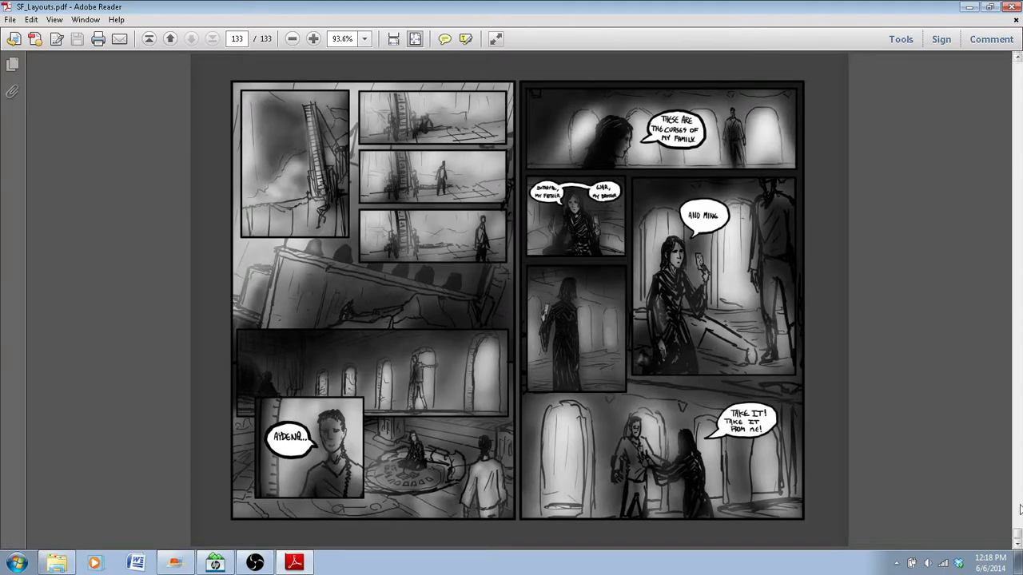
Scroll up from the final spread to page 131 of 133
scroll(up, 3)
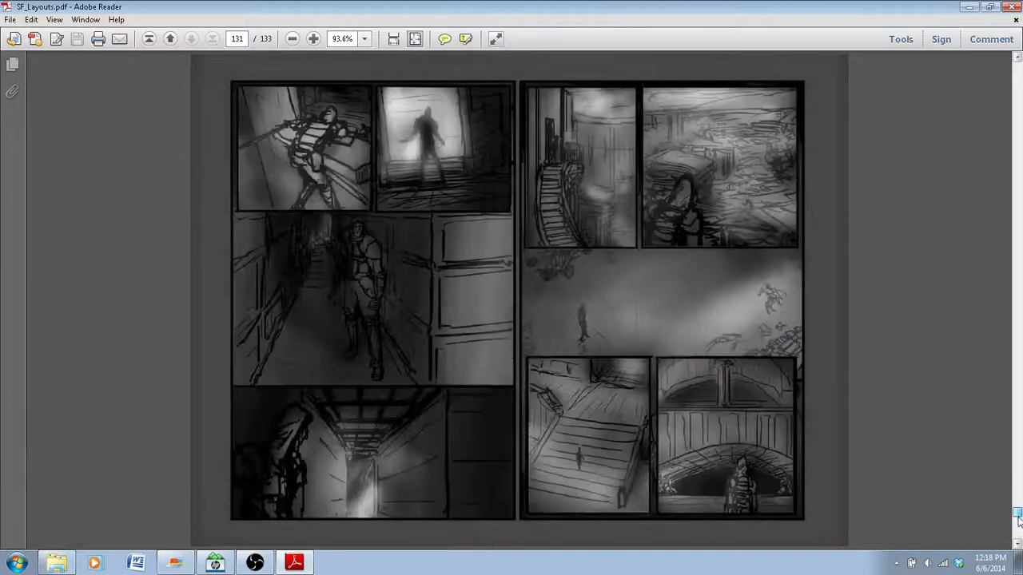